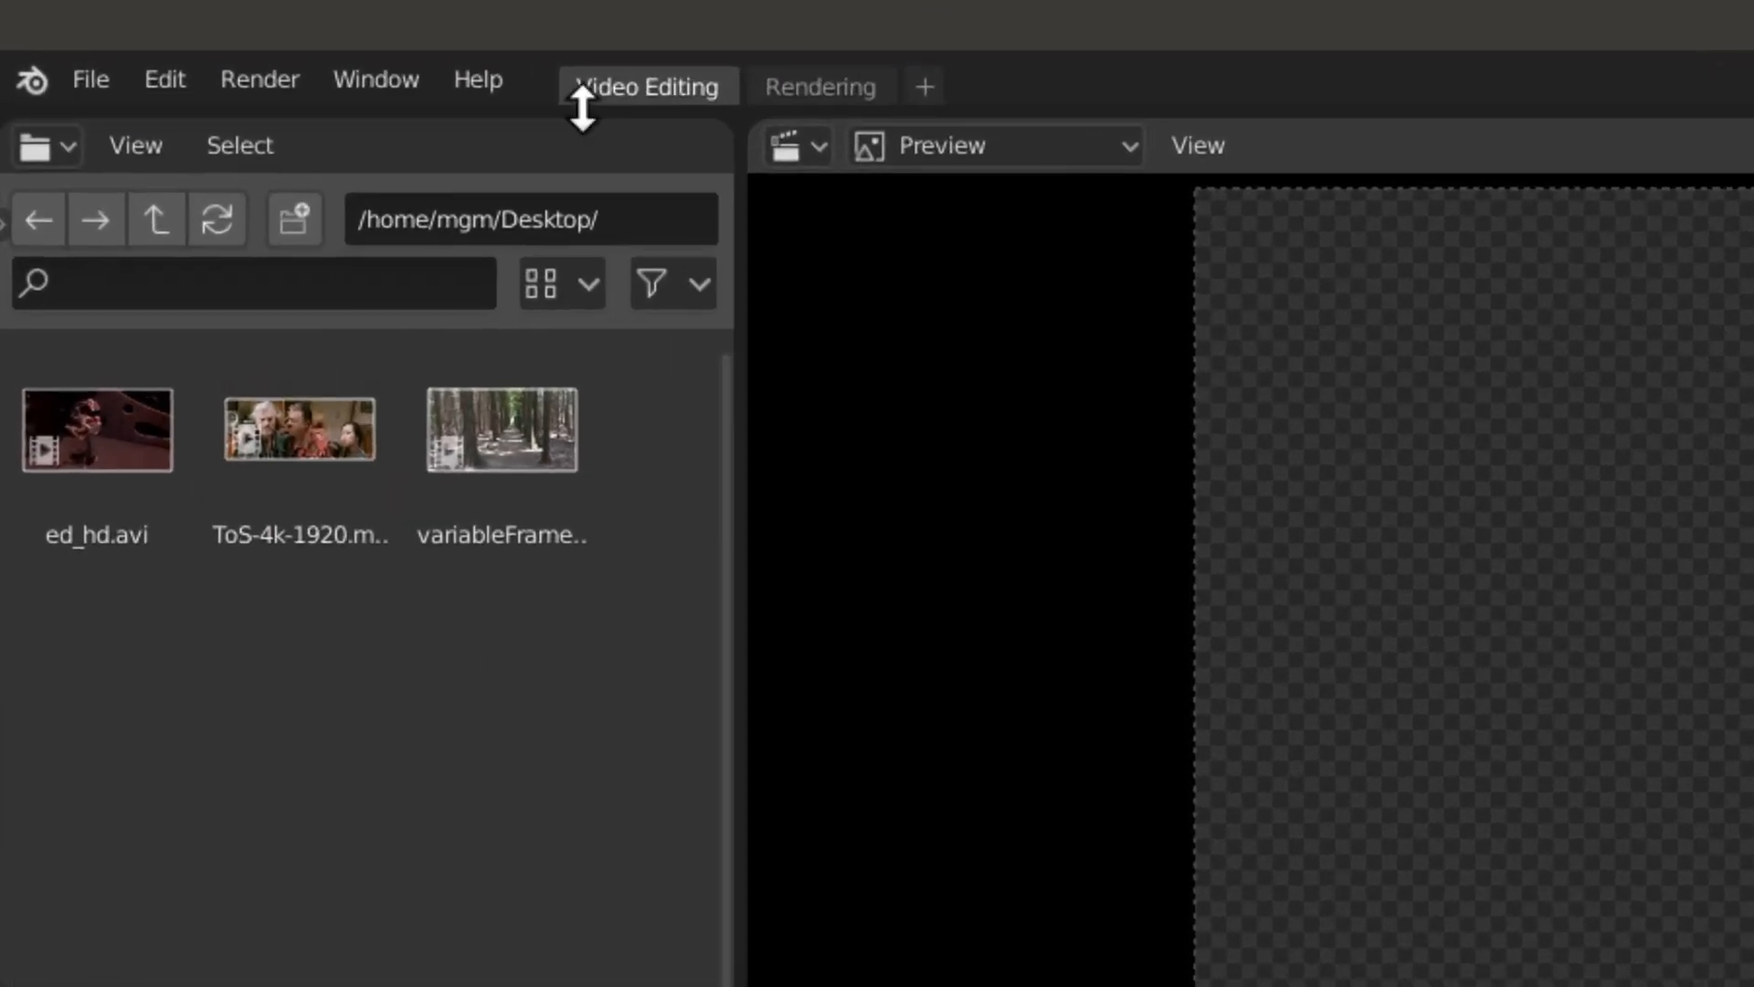
Step: Open the Blender 2.81 reference manual from the Help menu
left_click(479, 79)
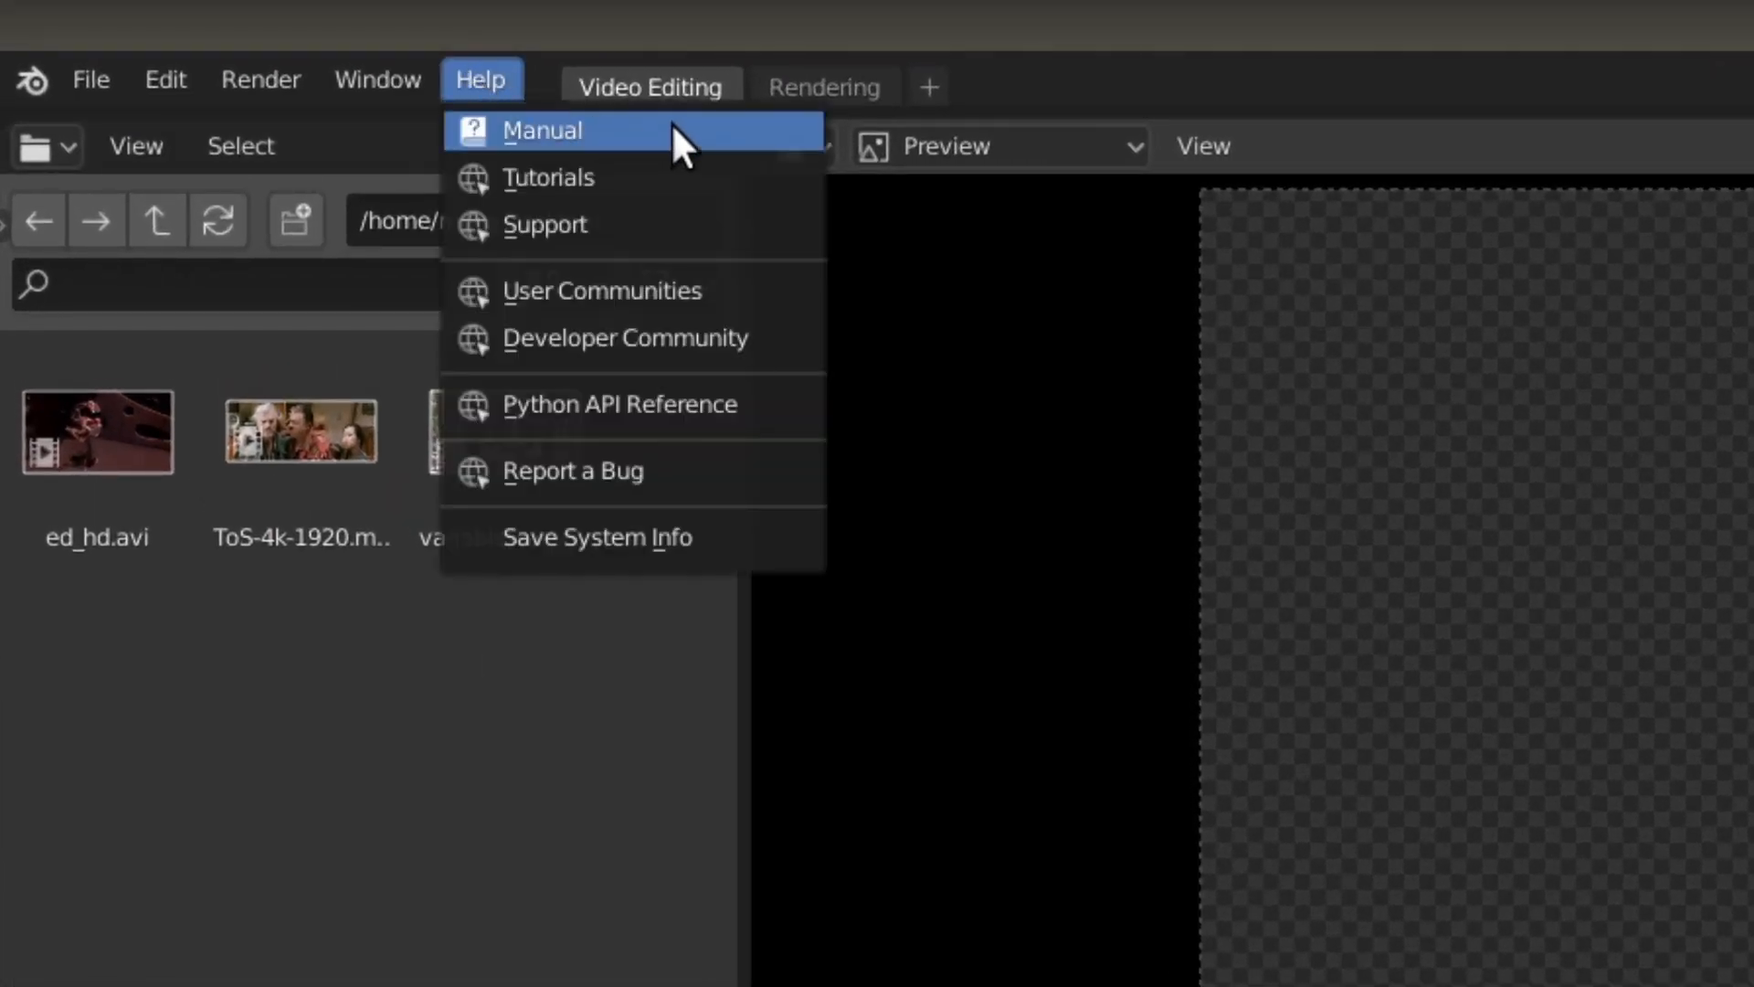
left_click(541, 130)
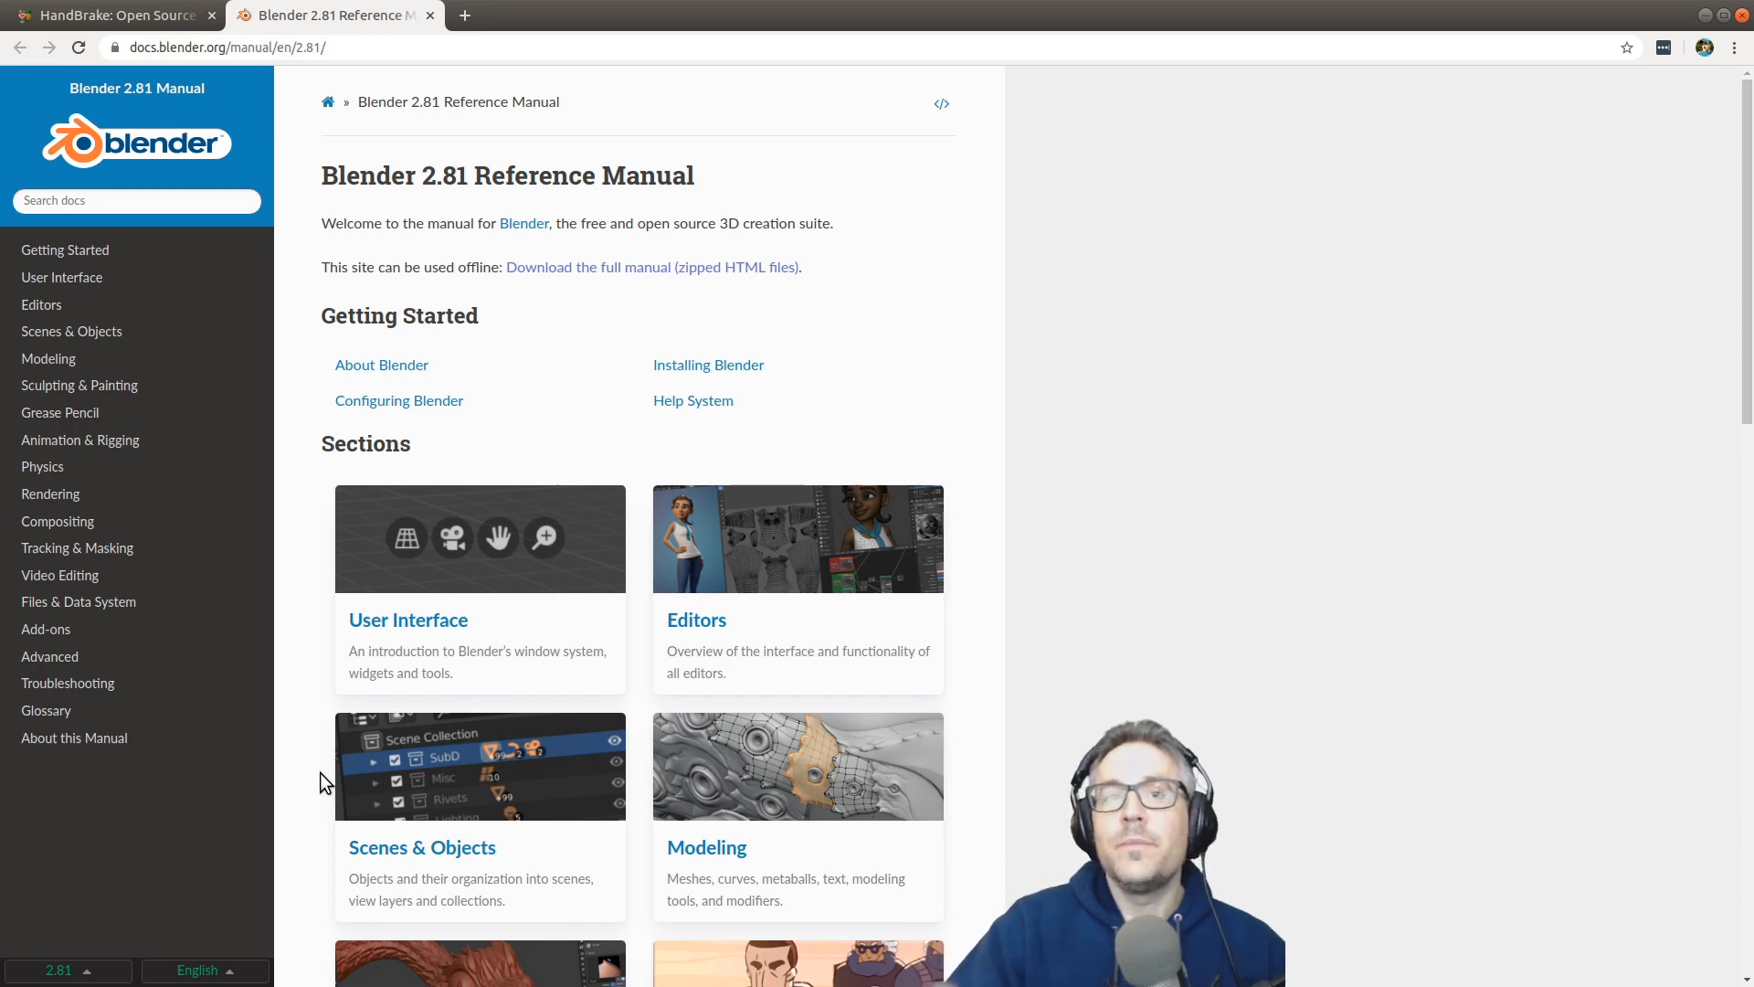
mouse_move(648, 638)
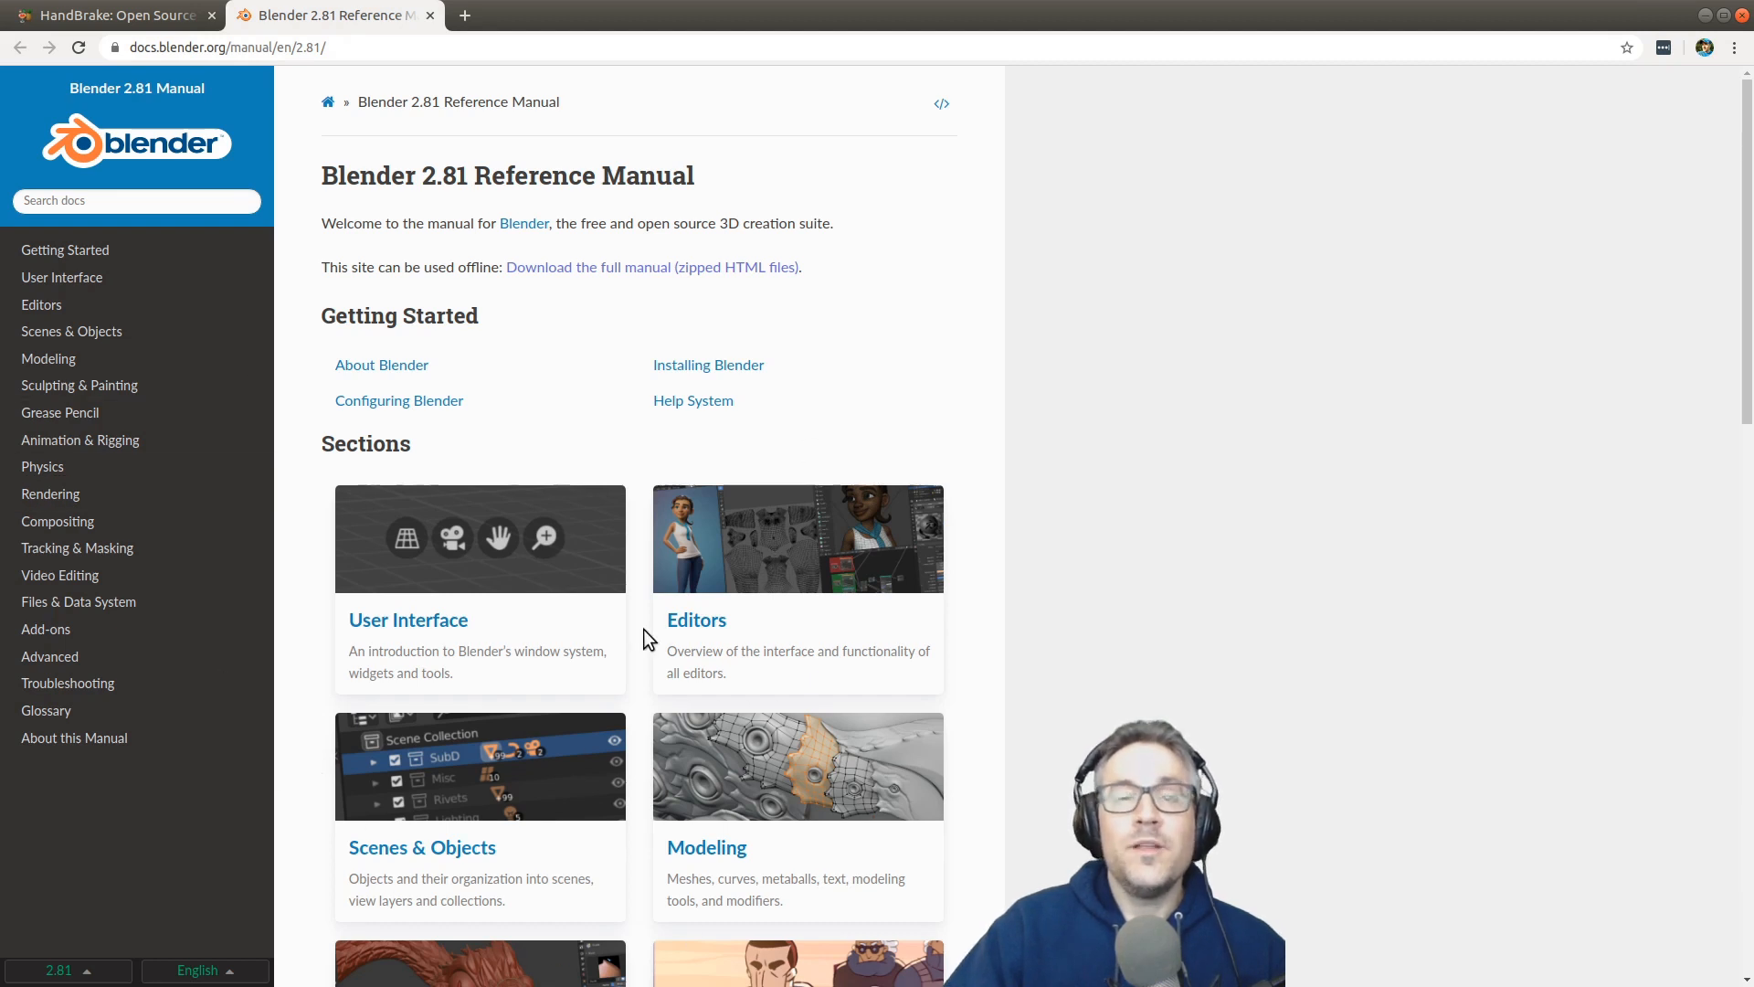
mouse_move(360, 766)
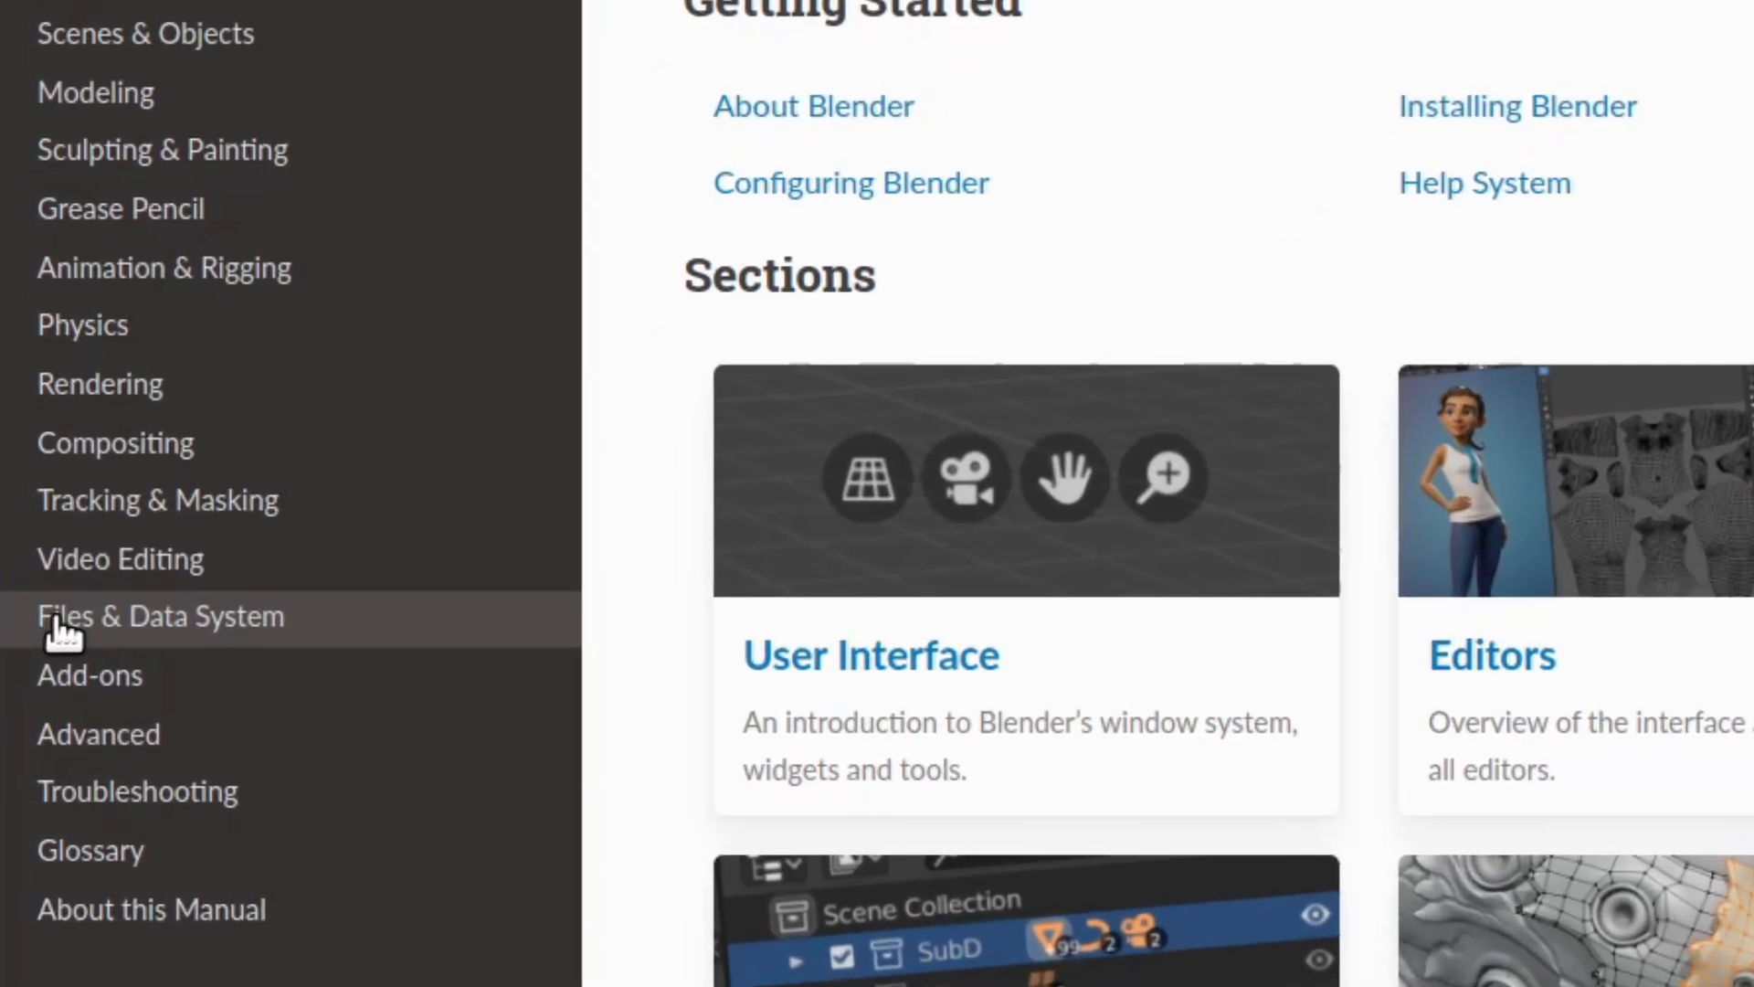
Step: Go to Files & Data System, then Media Formats, in the manual sidebar
left_click(160, 614)
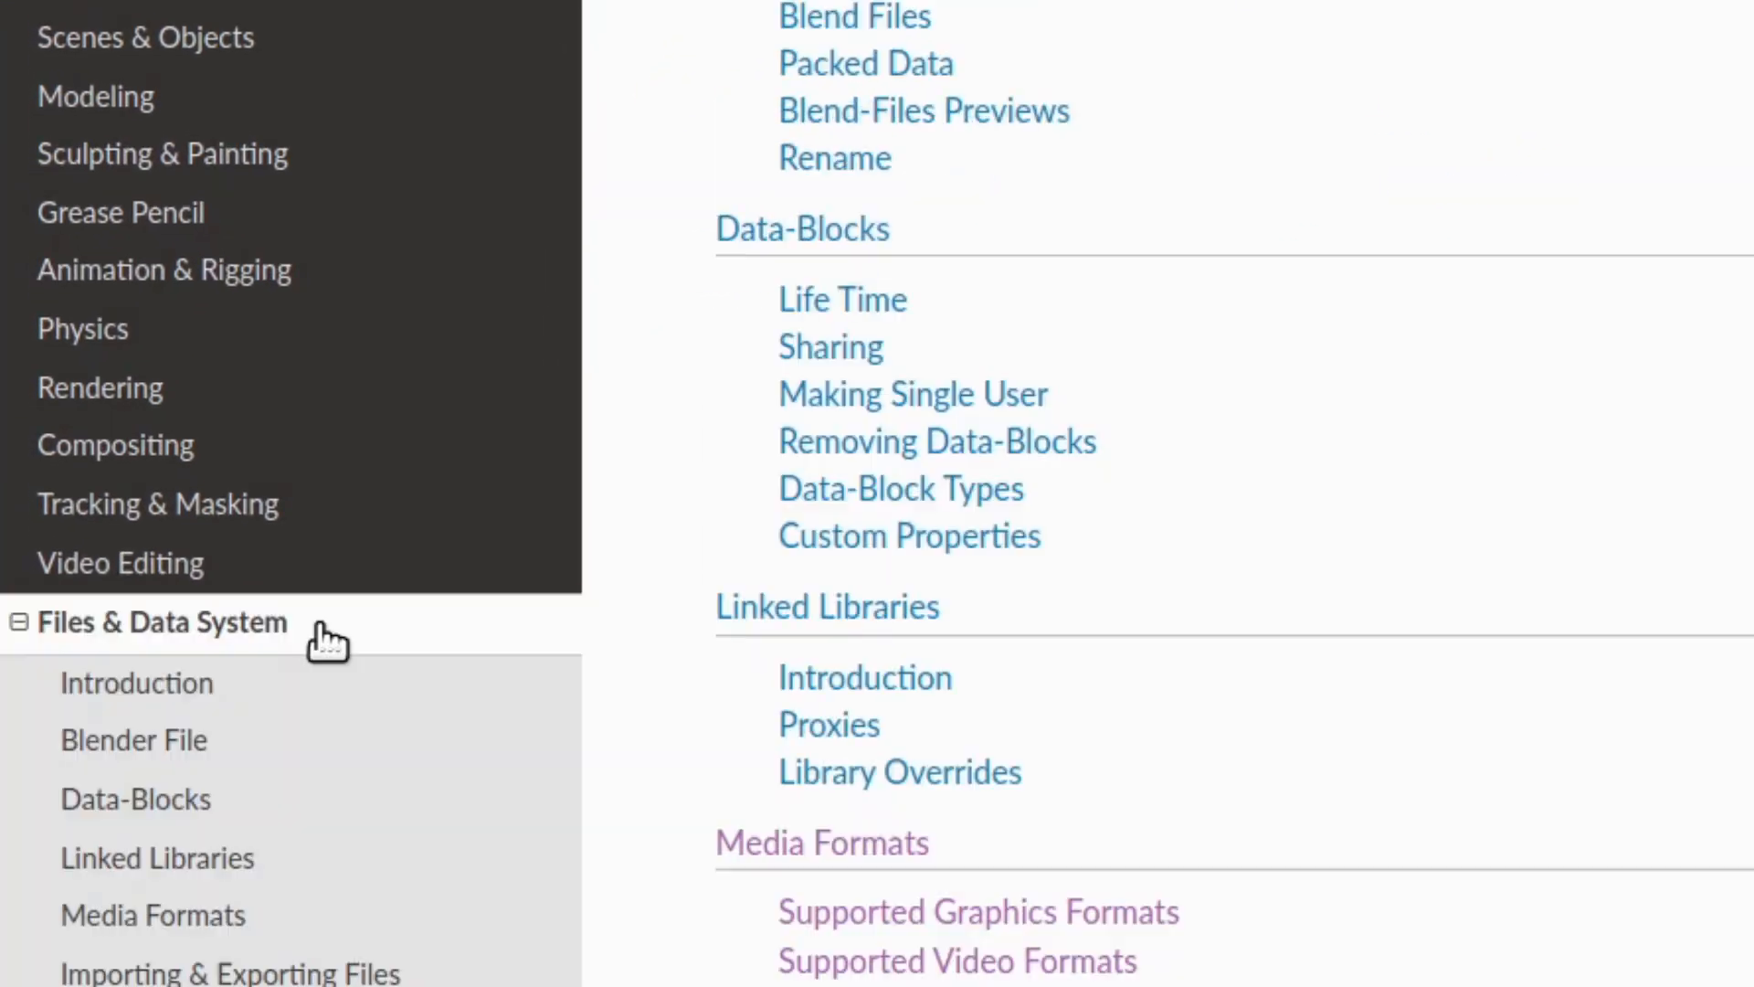
scroll("down", 3)
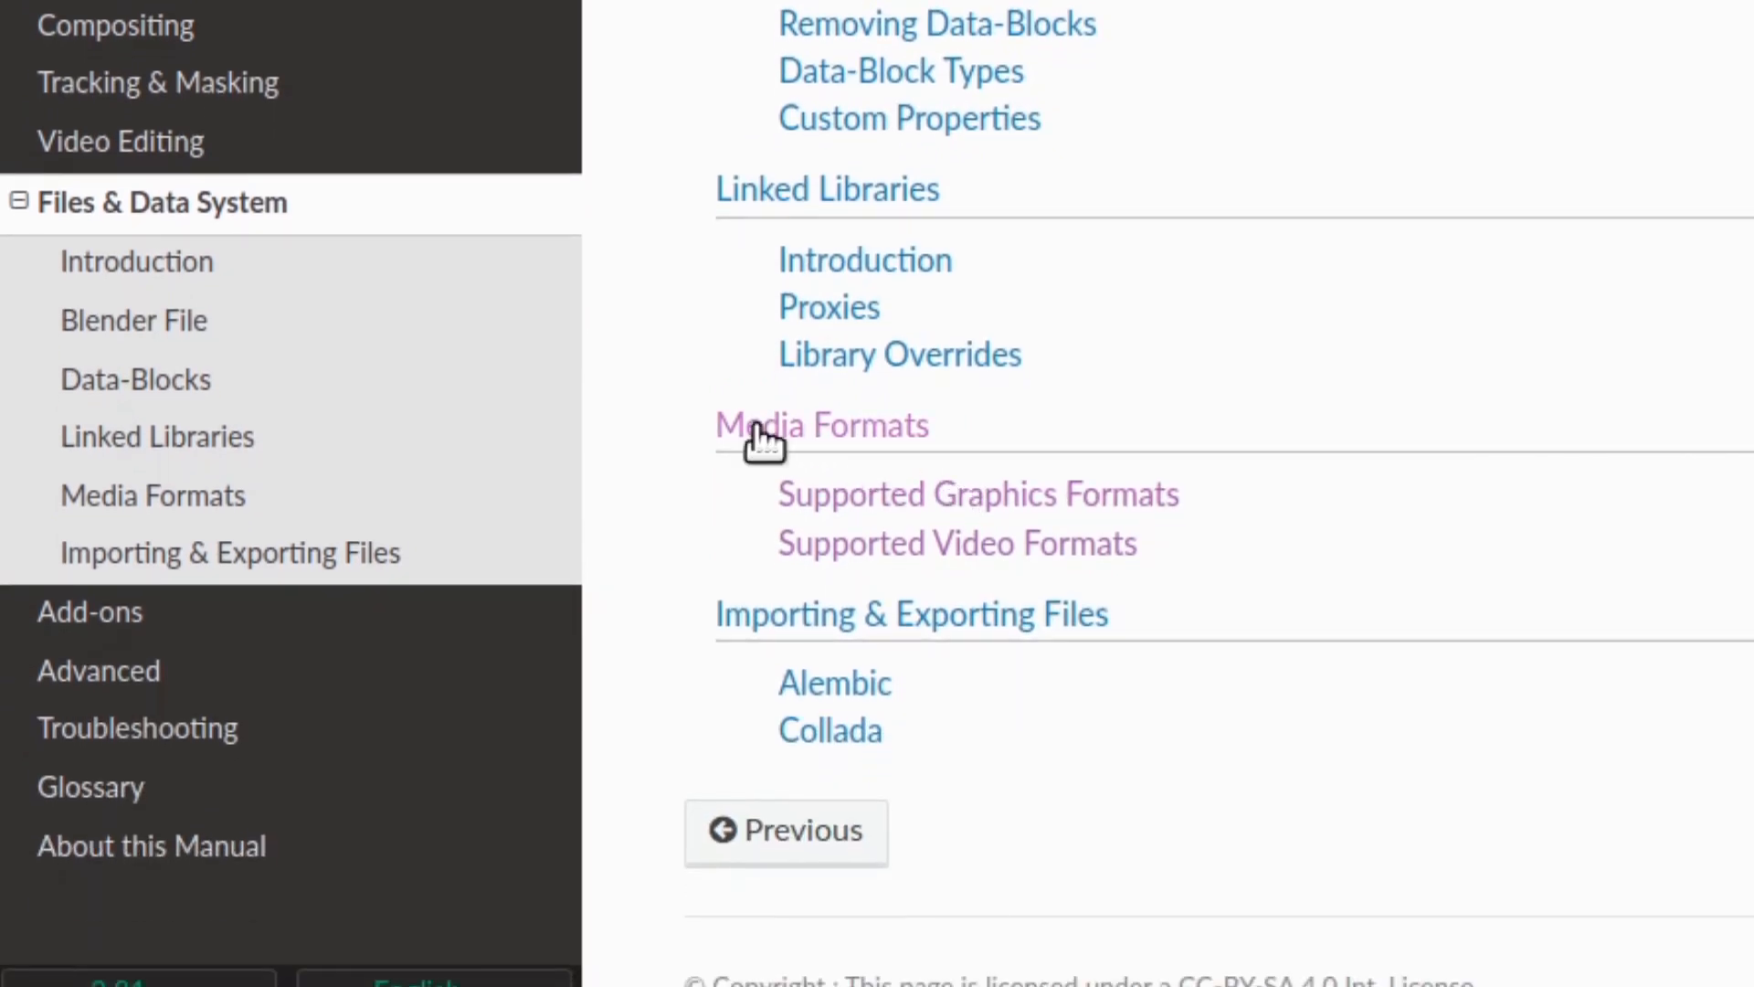
left_click(821, 424)
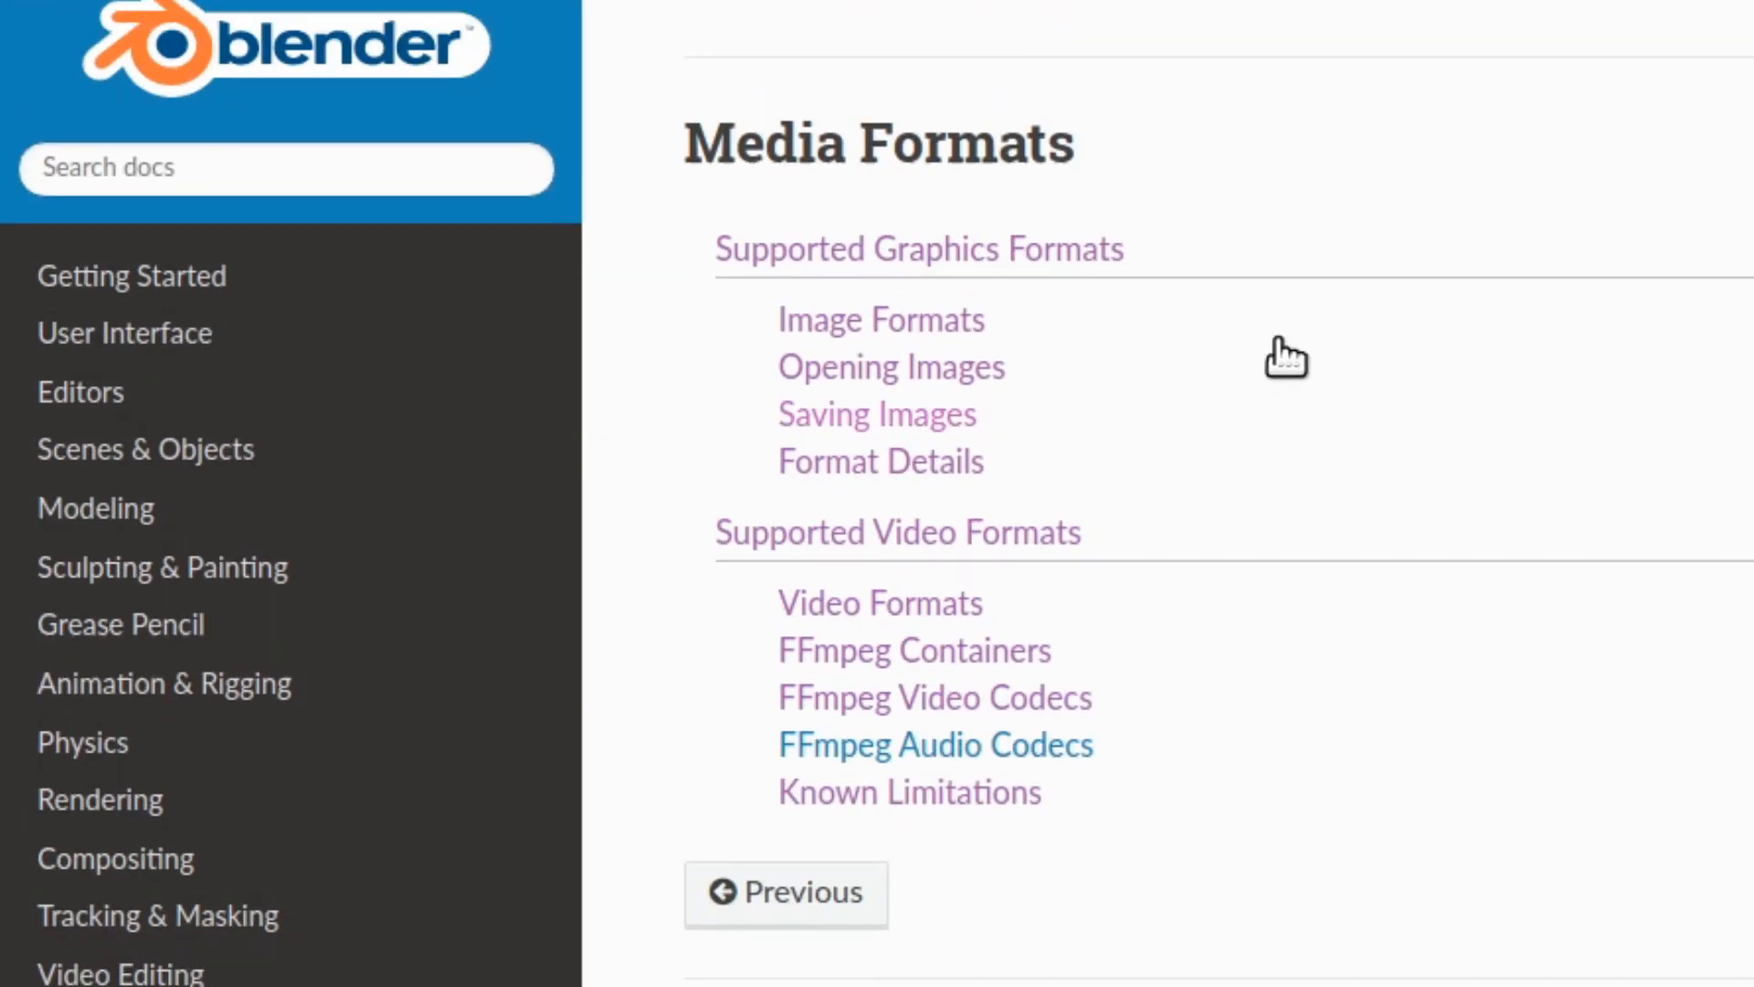
mouse_move(1002, 274)
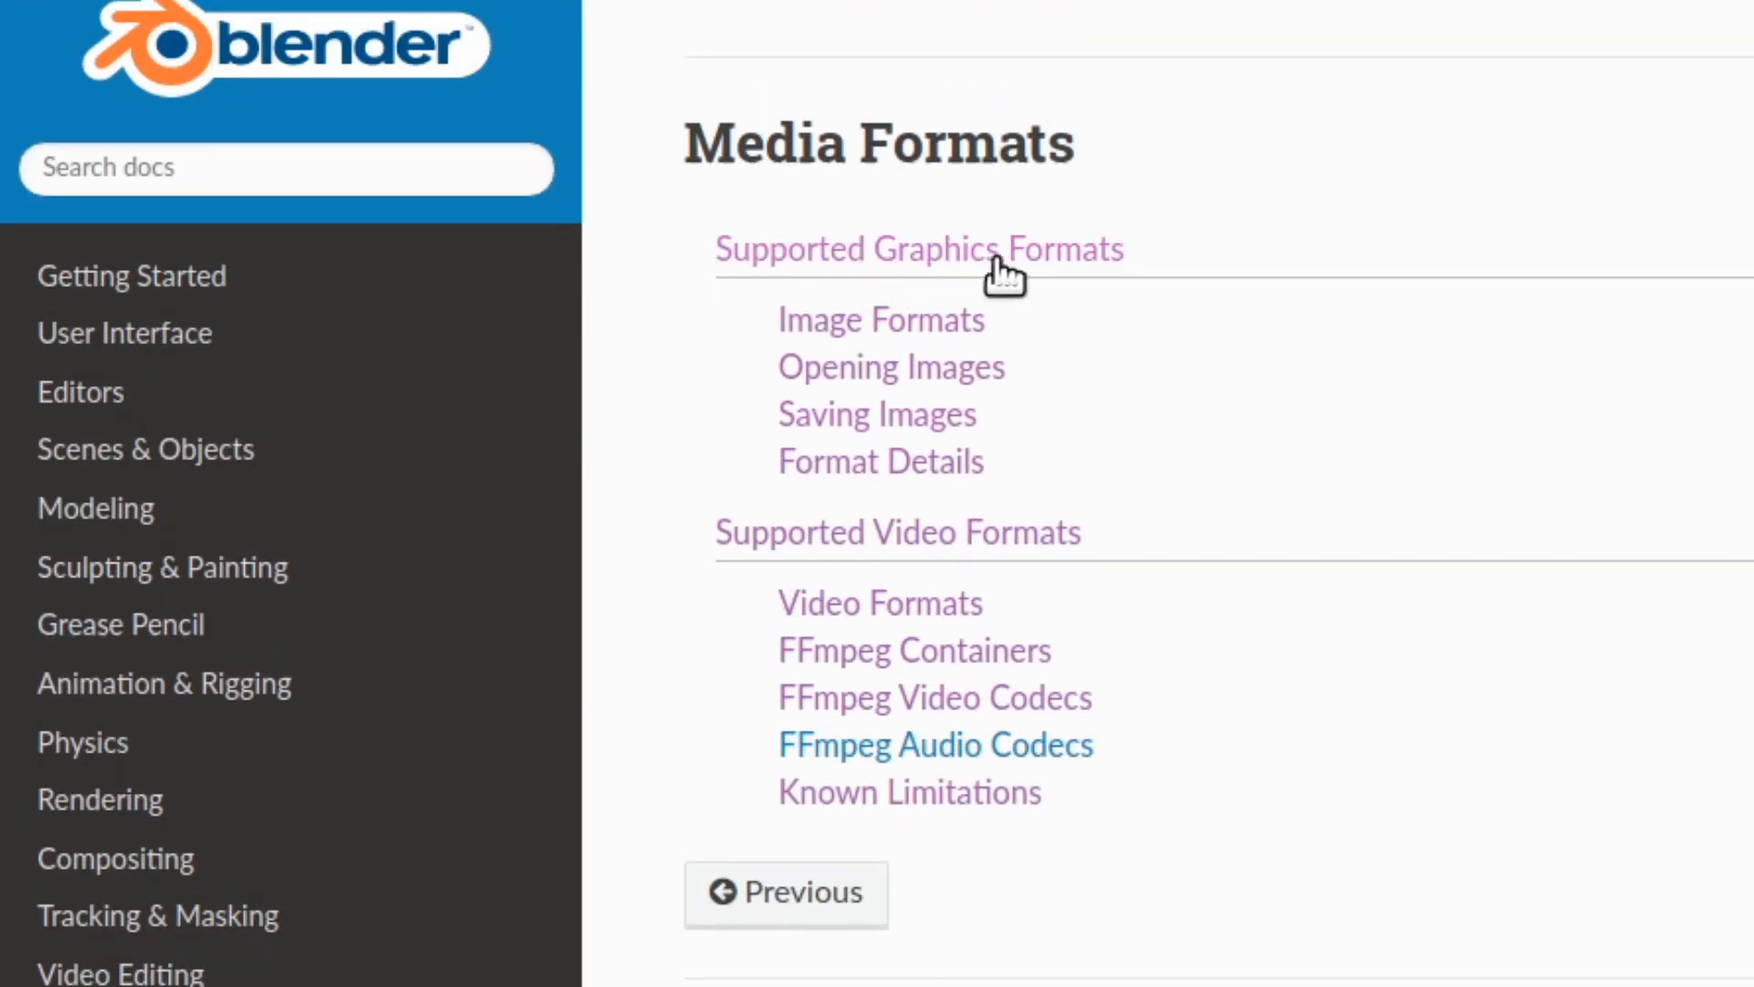
mouse_move(1046, 542)
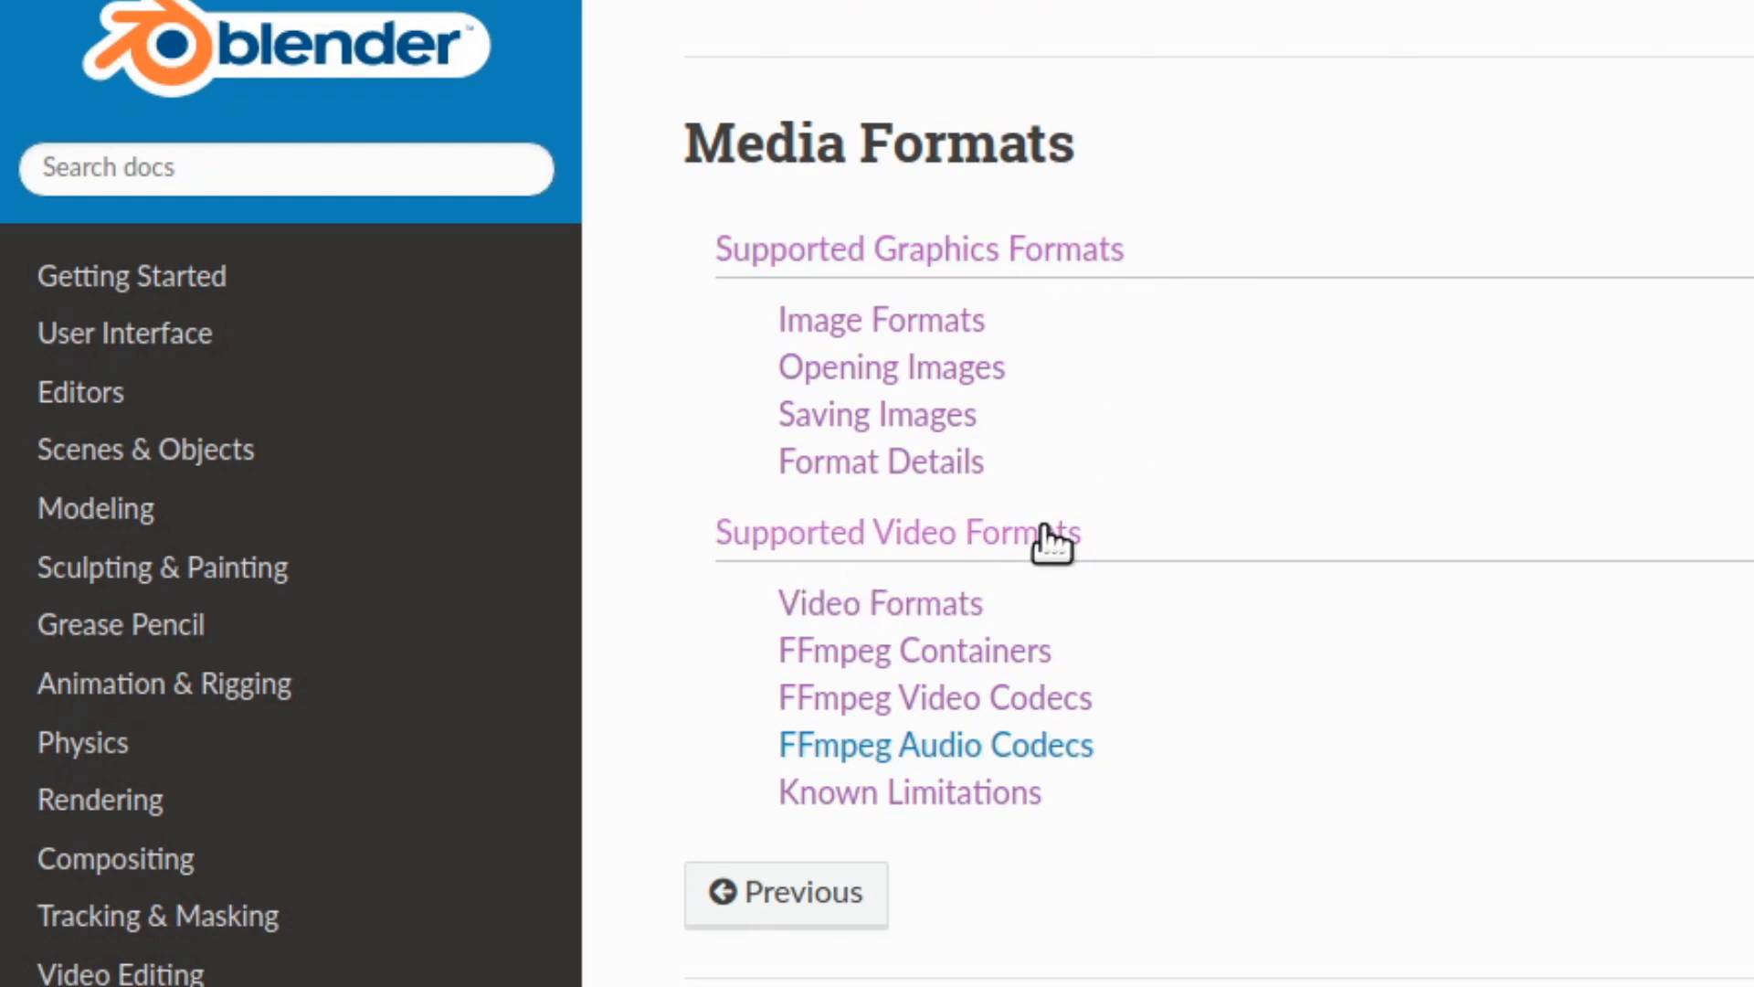
mouse_move(841, 269)
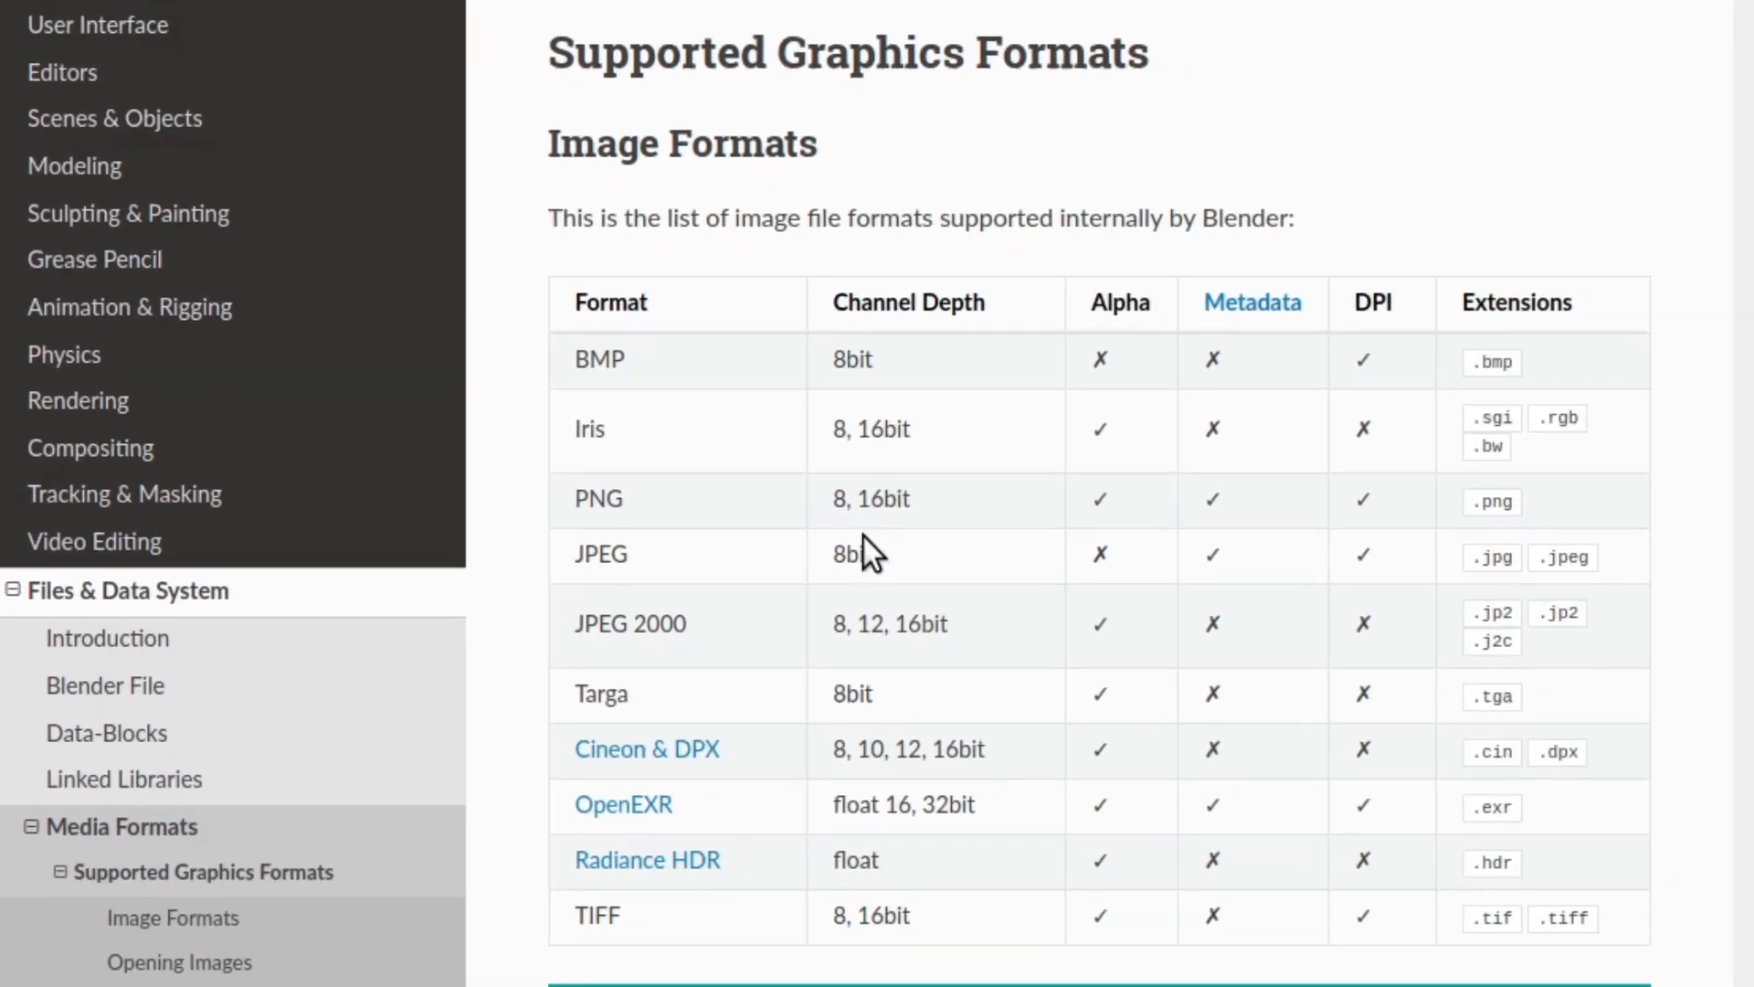
mouse_move(634, 457)
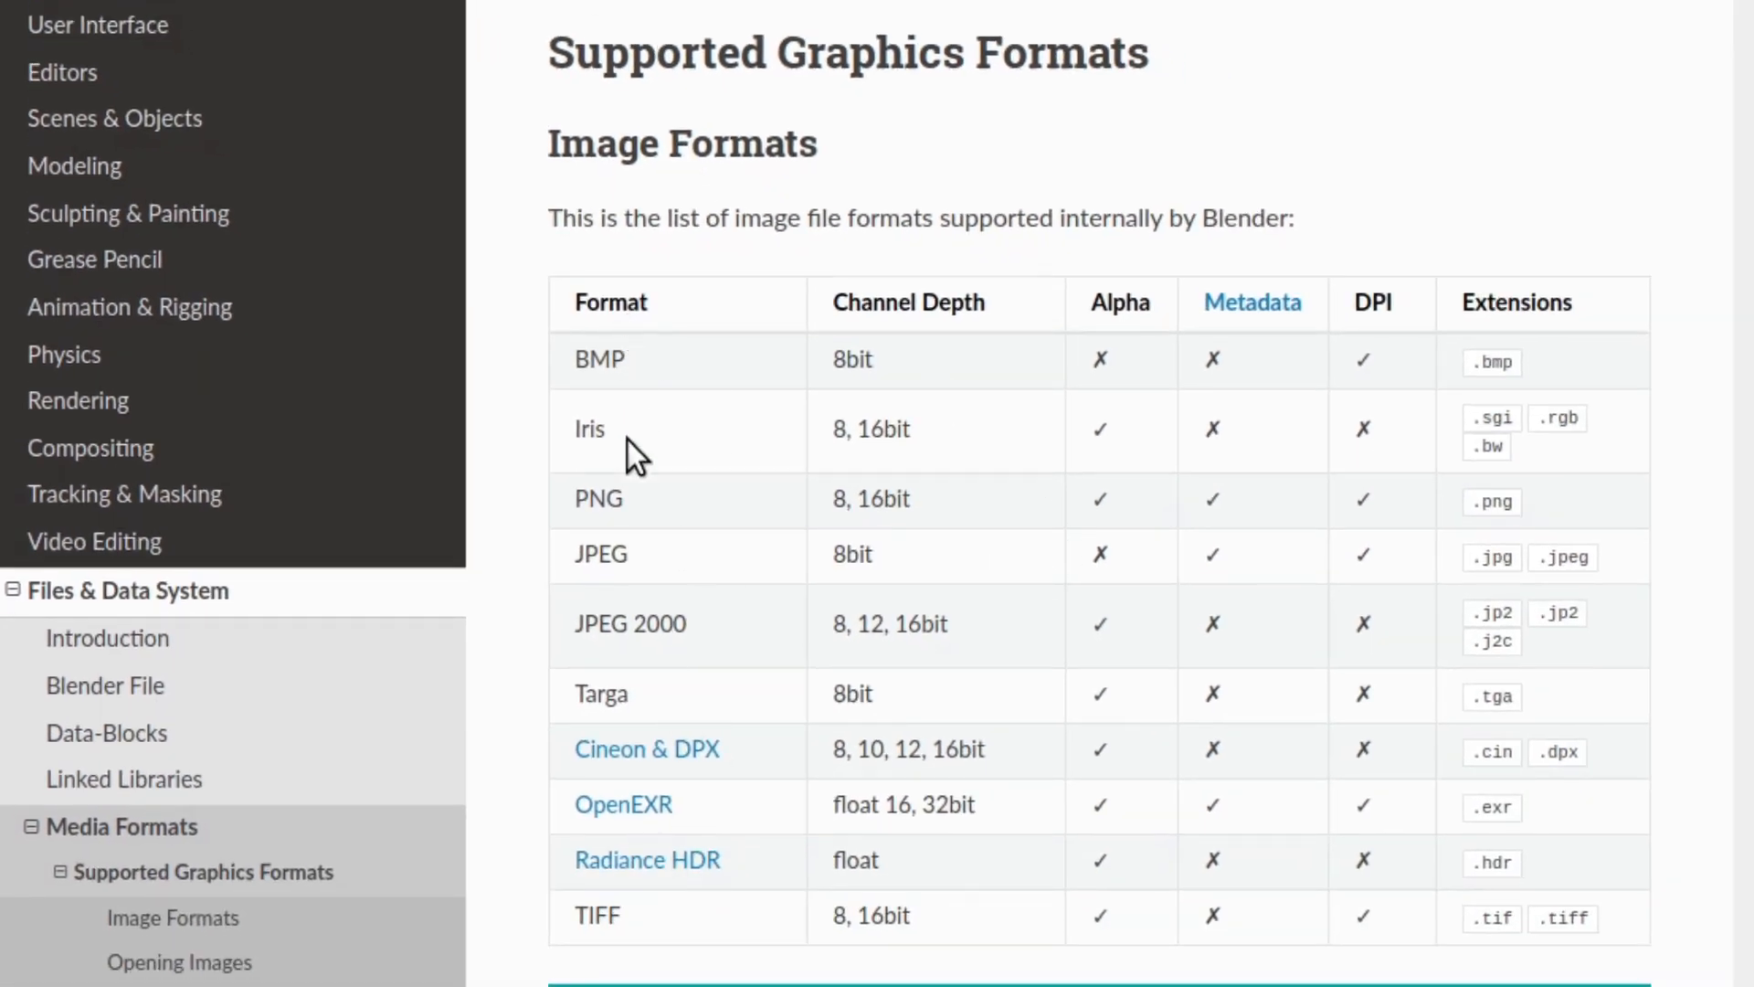
mouse_move(856, 464)
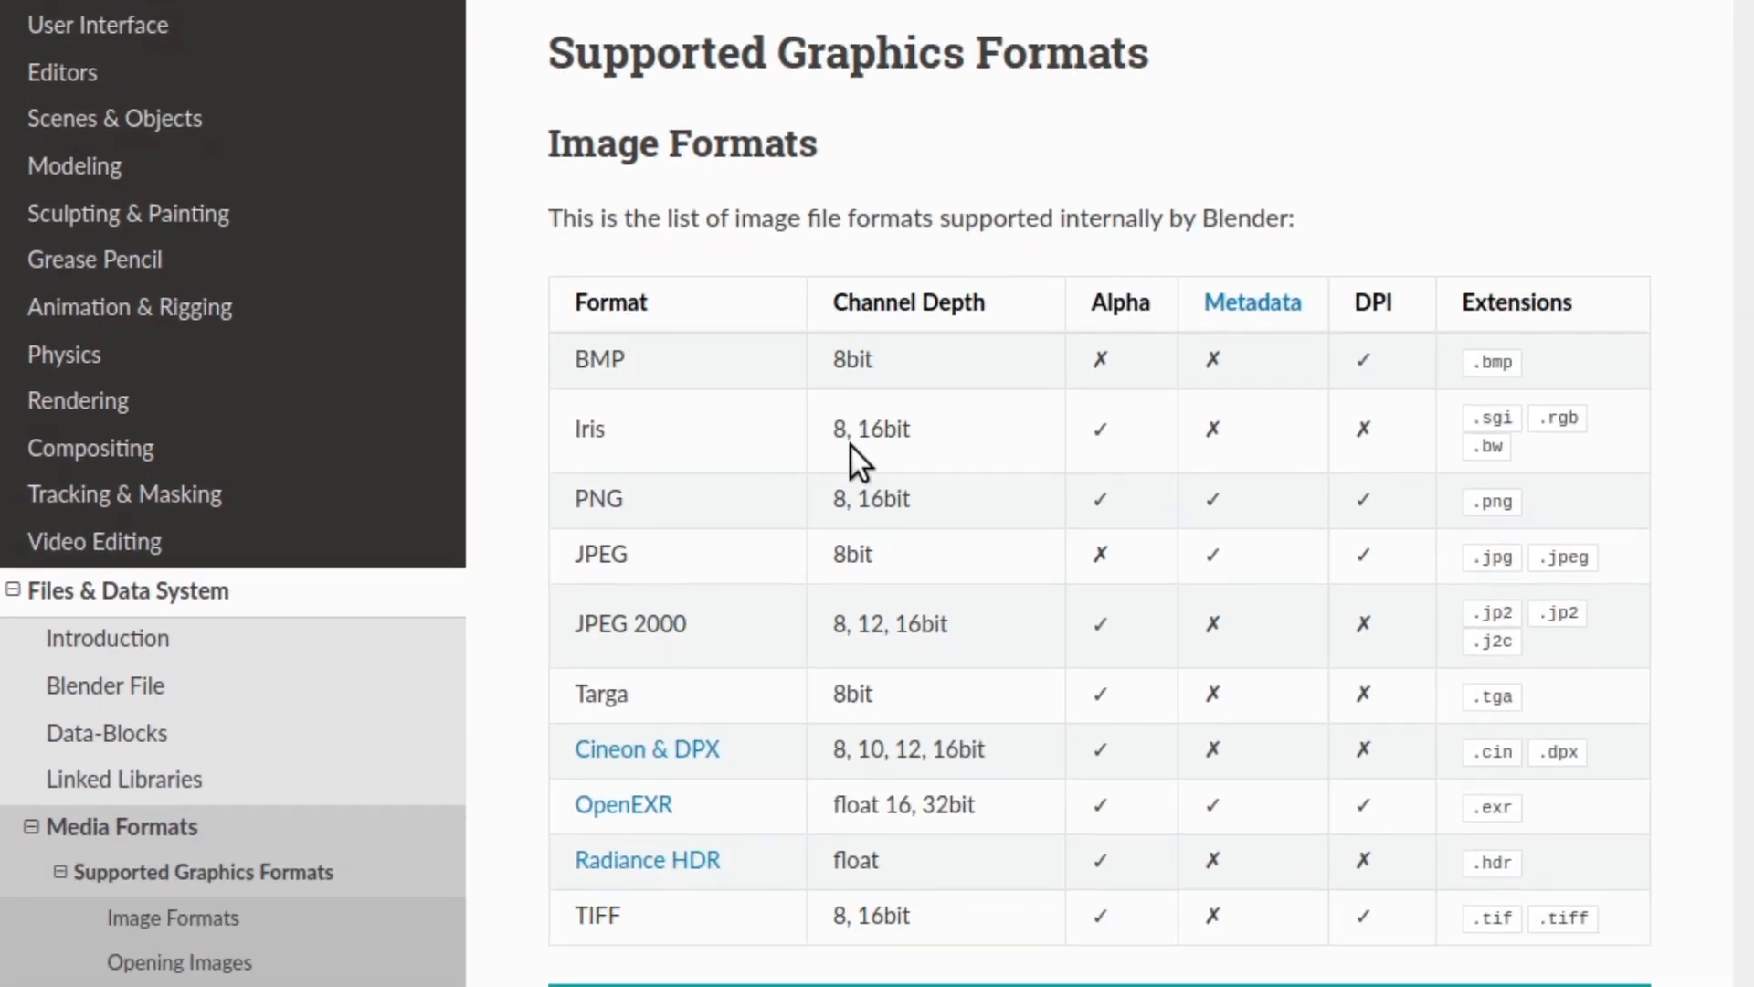
mouse_move(744, 364)
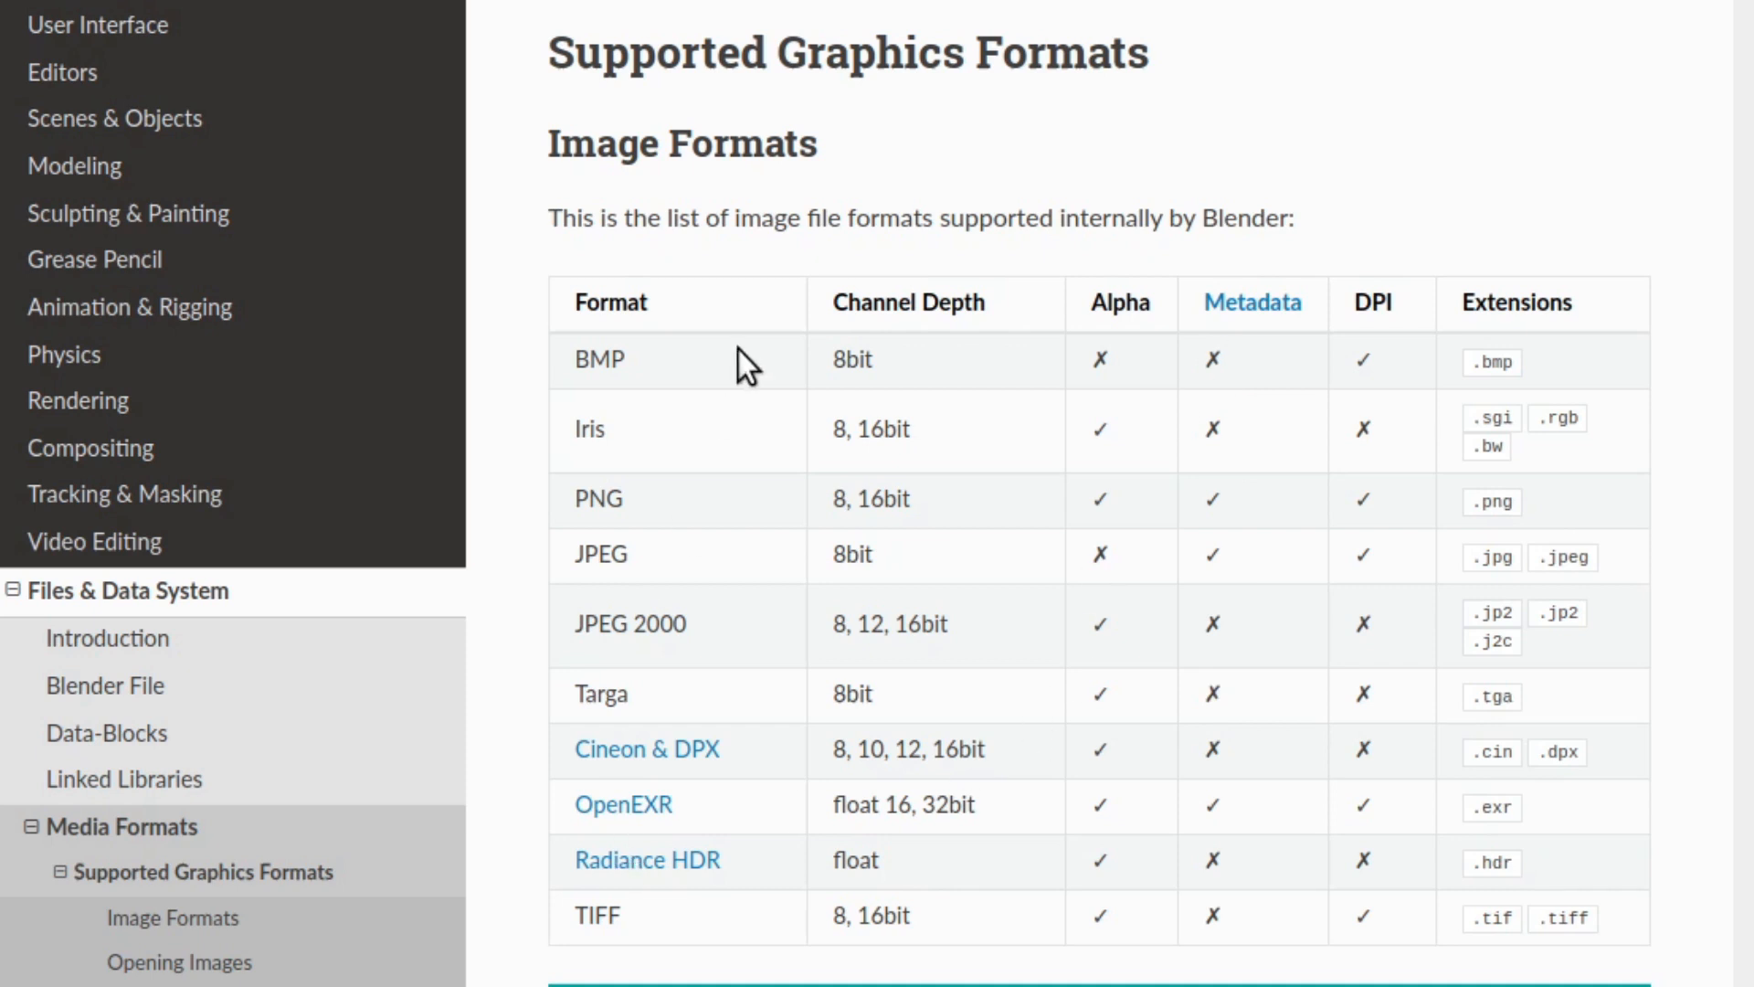
mouse_move(807, 572)
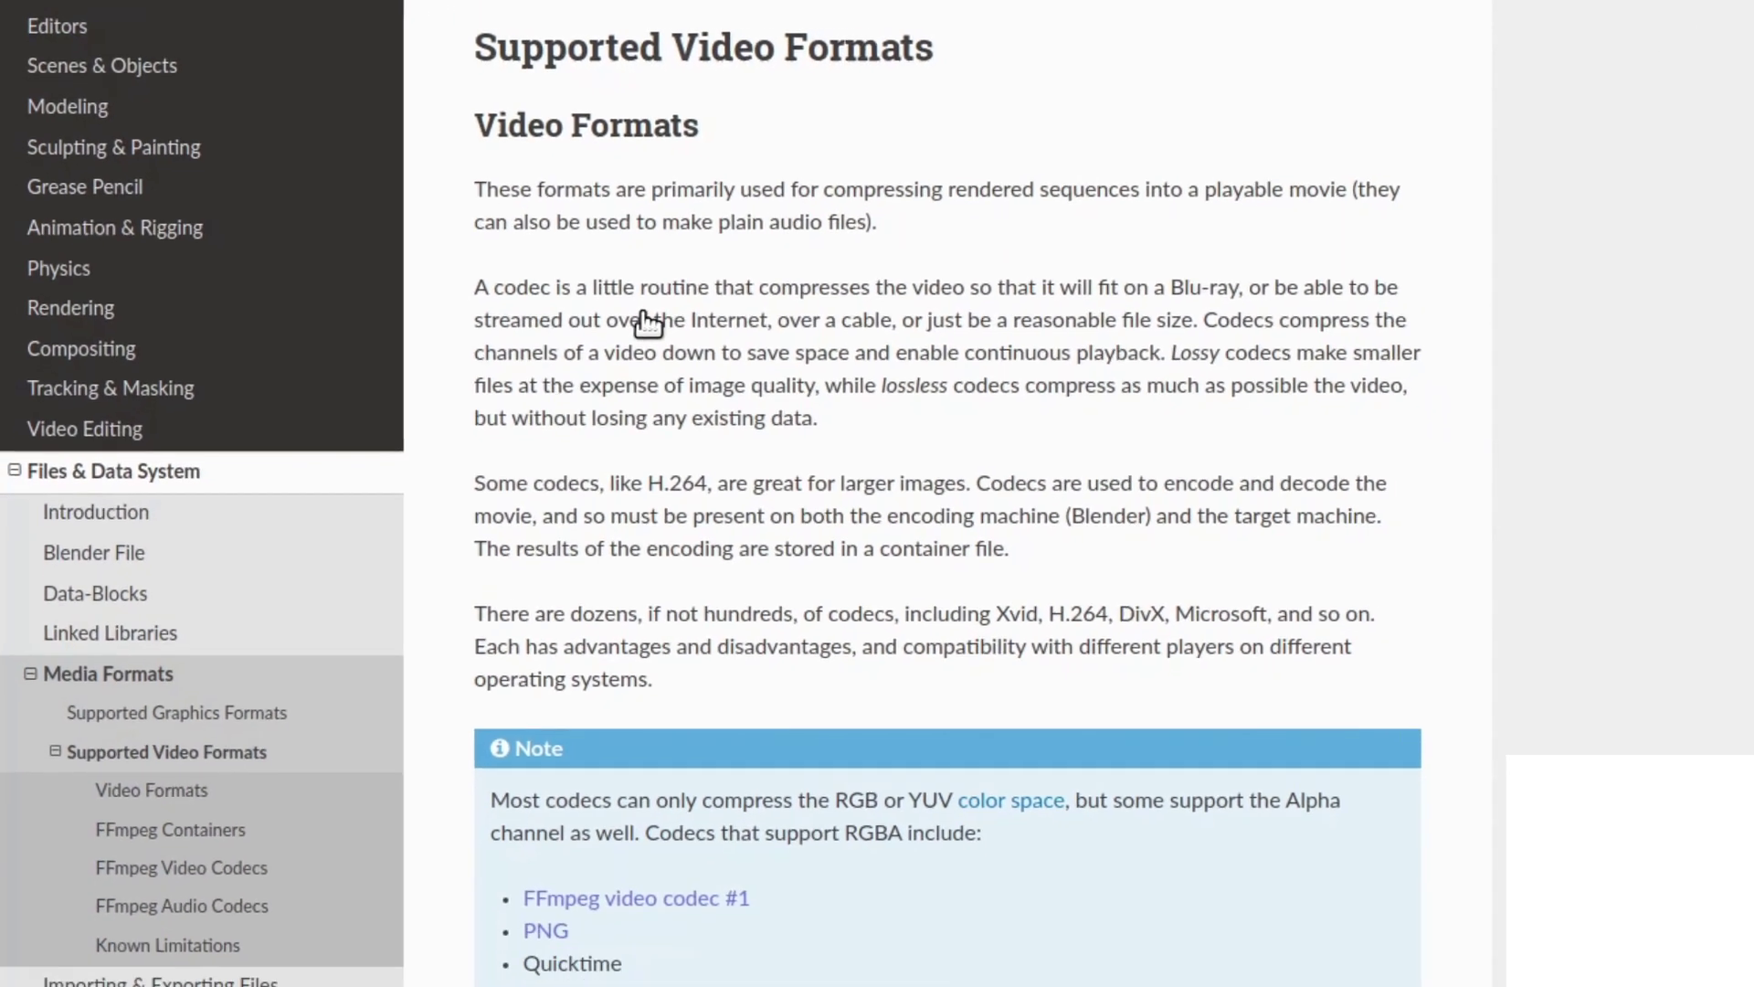
Step: Scroll past the FFmpeg containers and video codecs to the FFmpeg Audio Codecs list
scroll("down", 3)
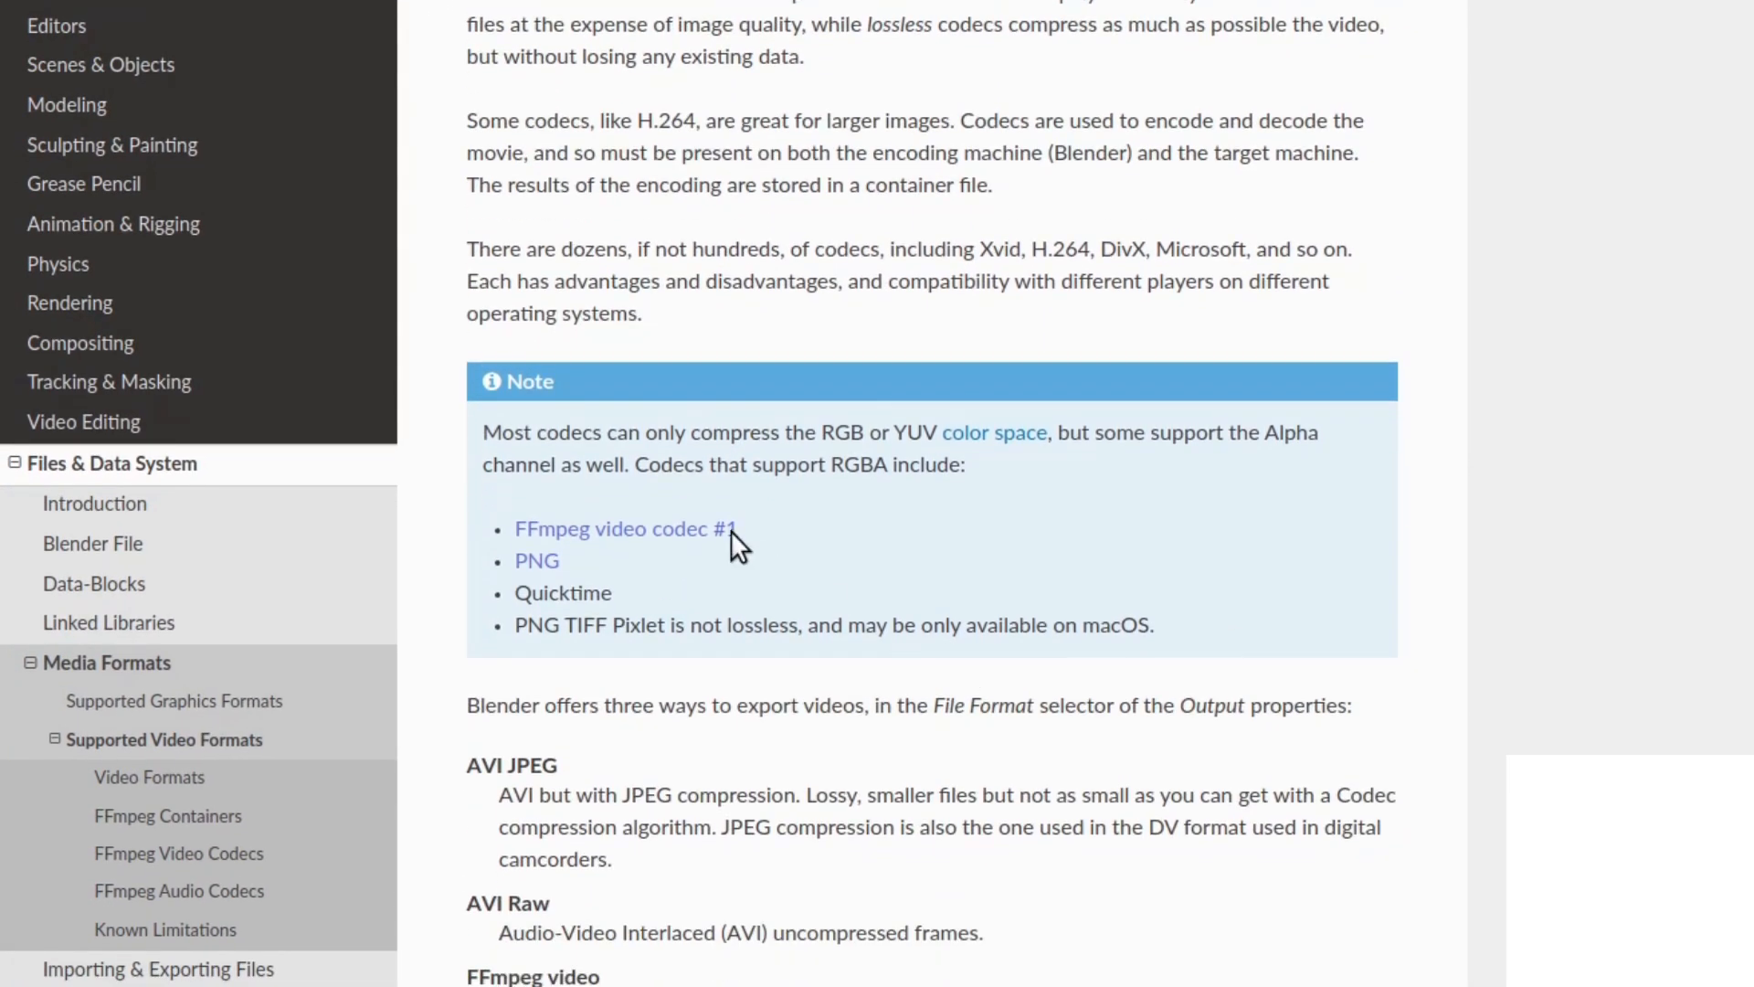
mouse_move(599, 818)
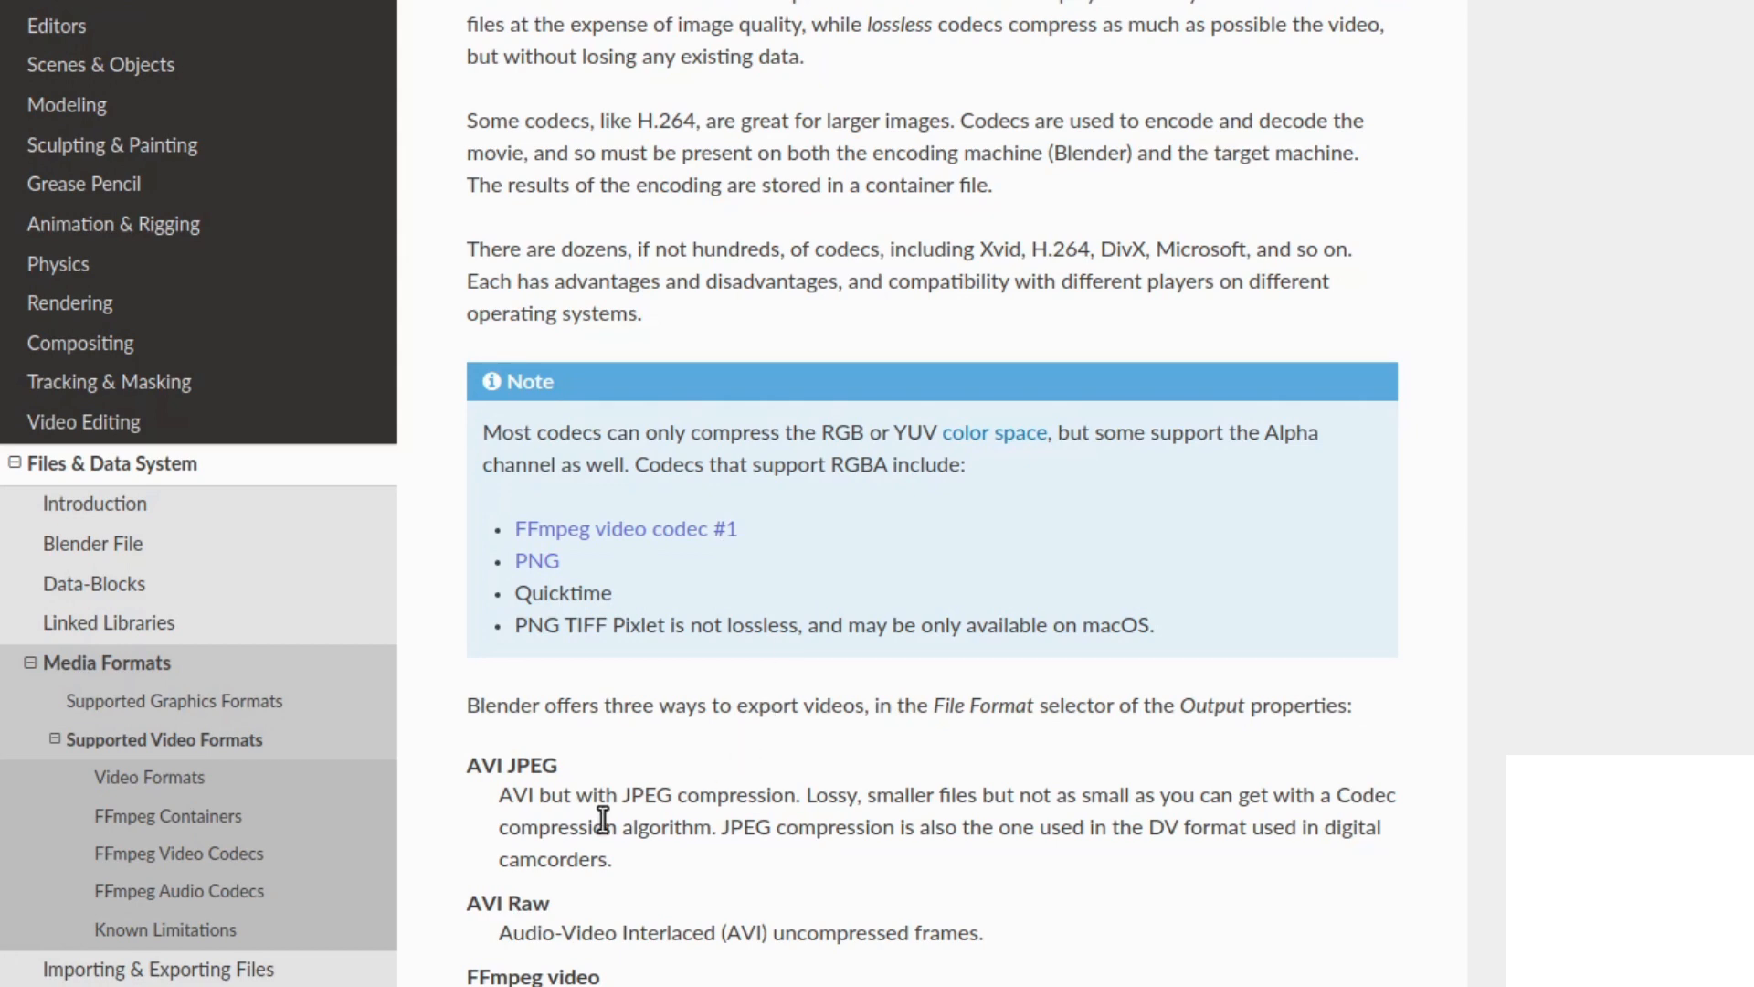
scroll("down", 3)
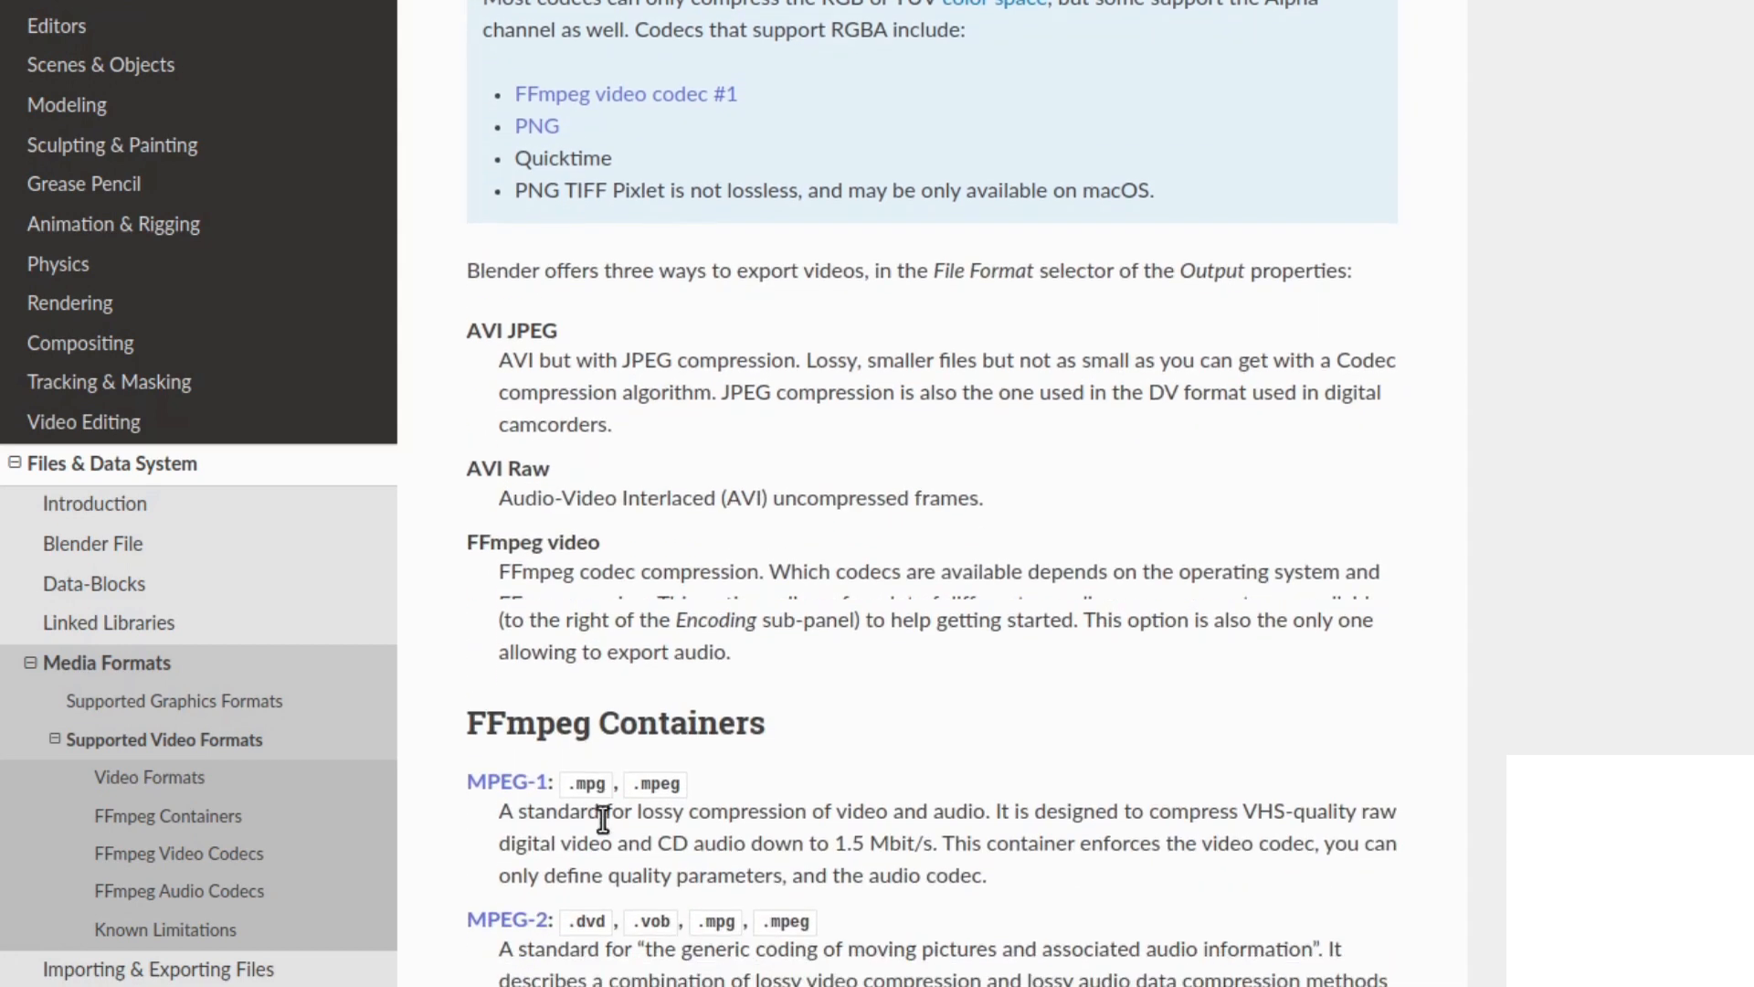
scroll("down", 3)
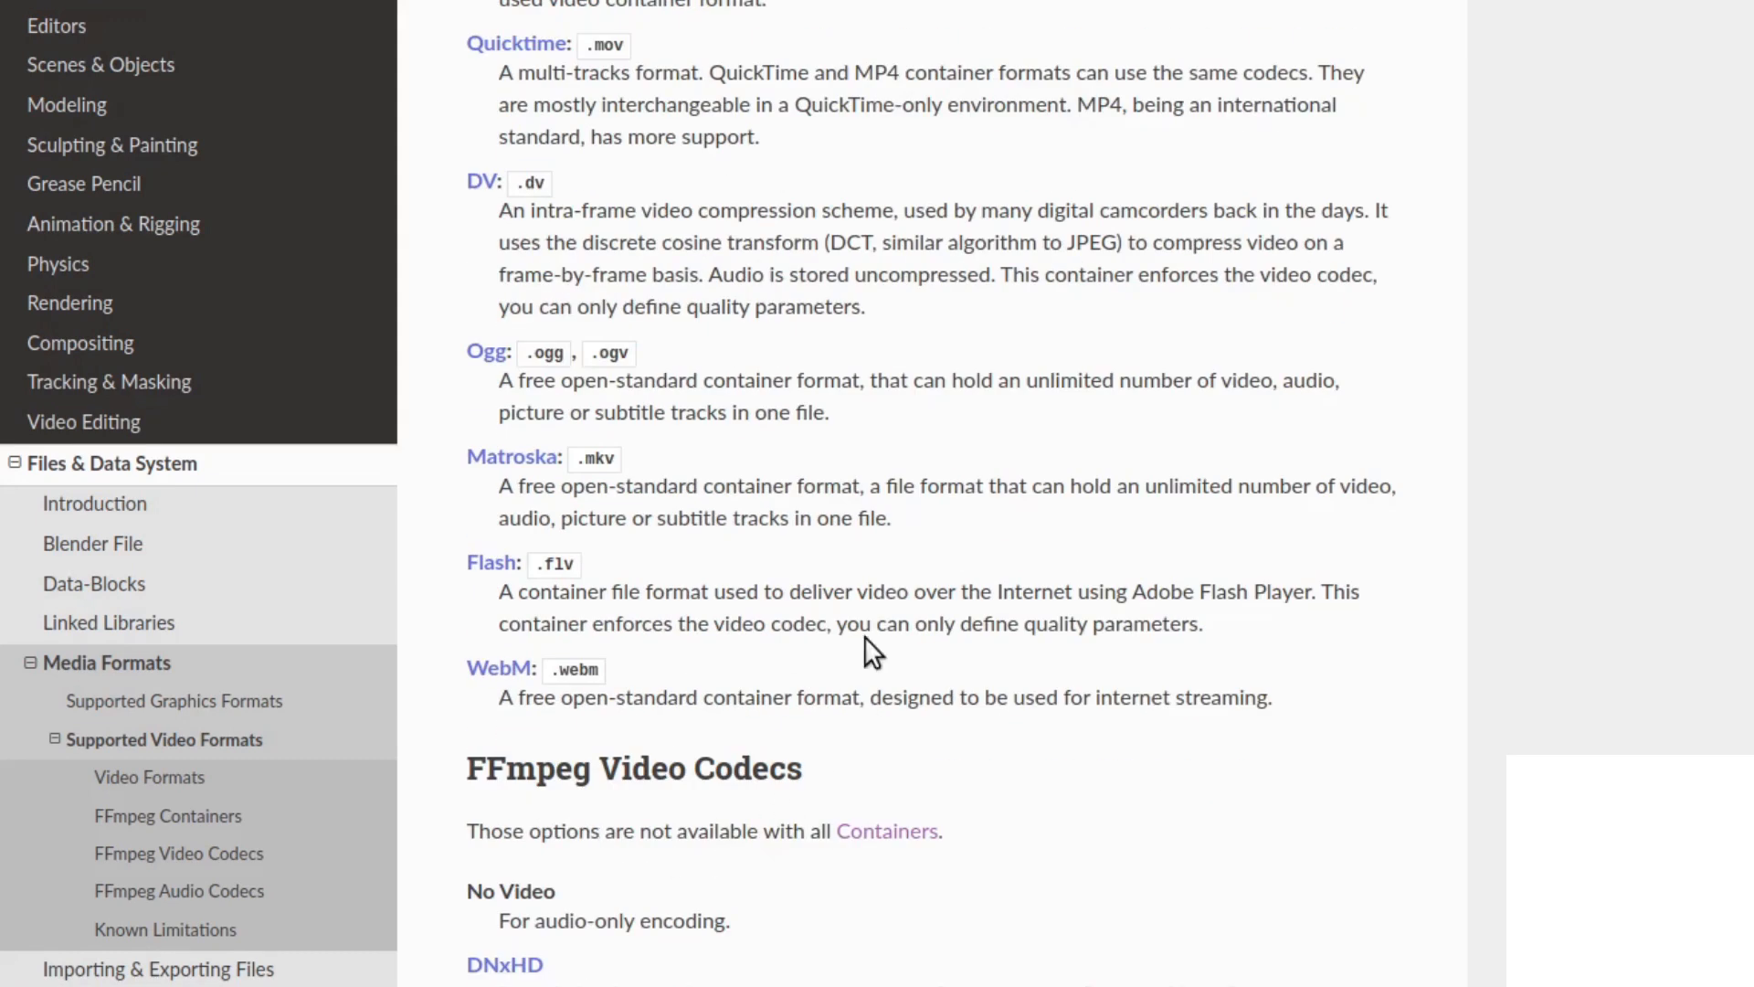
mouse_move(673, 687)
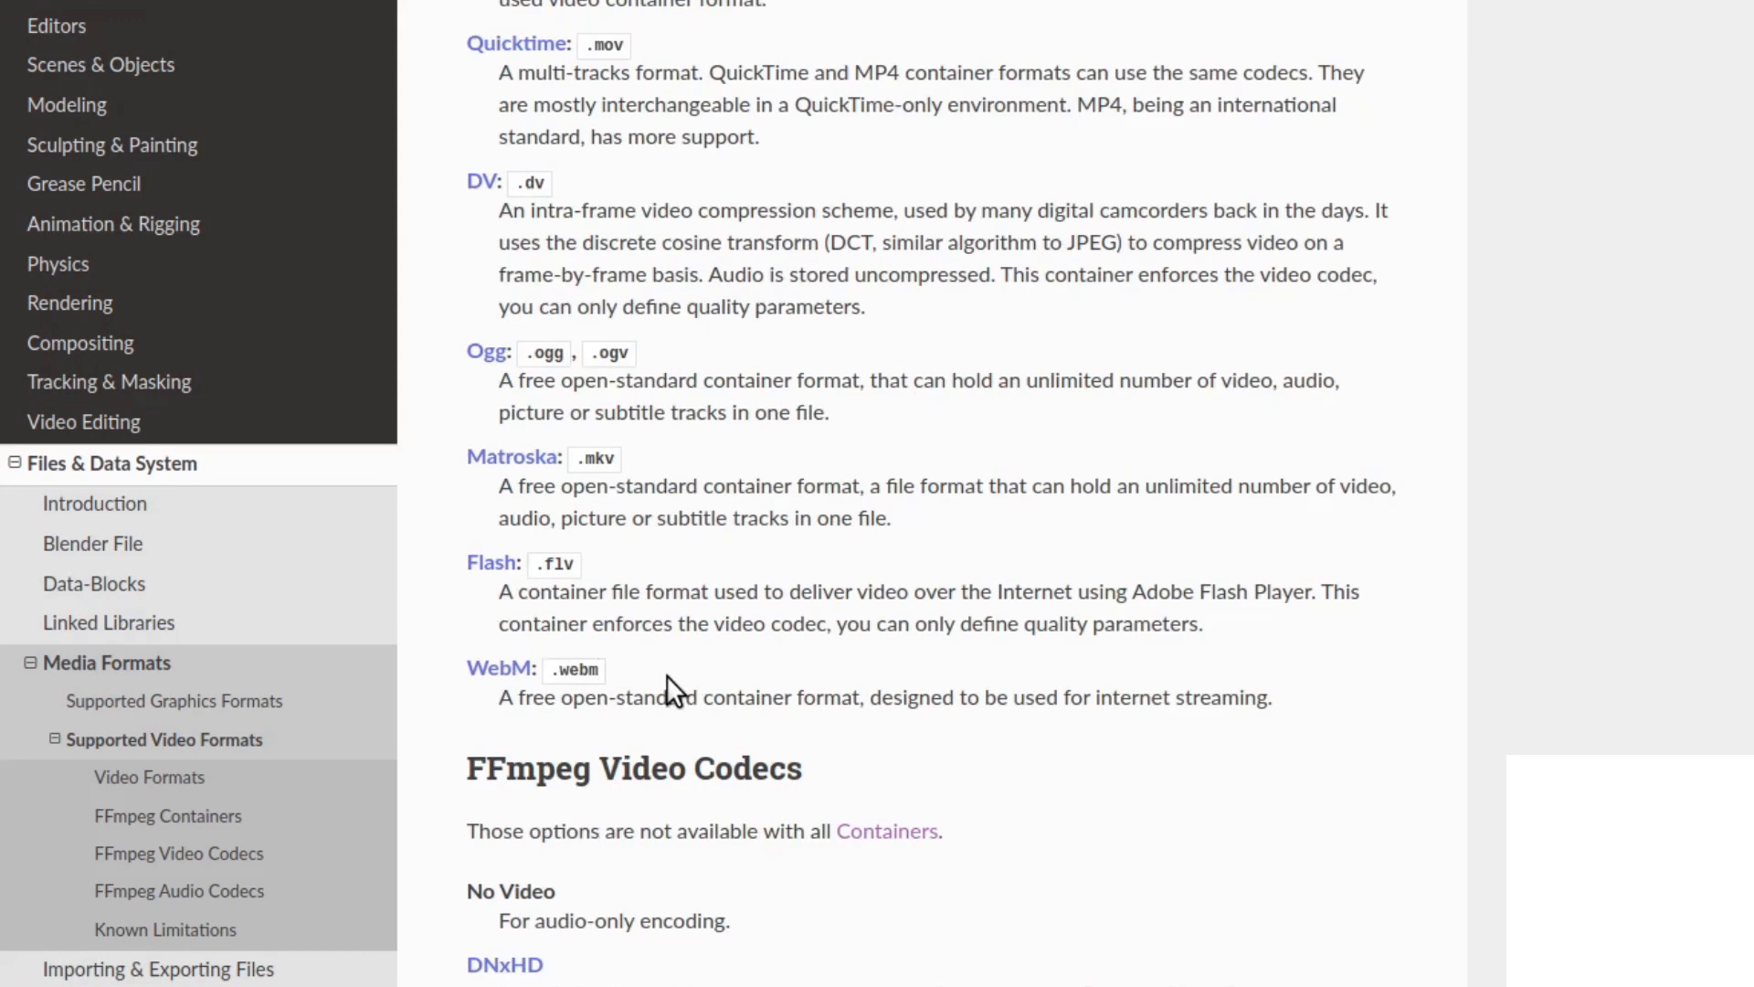
mouse_move(464, 688)
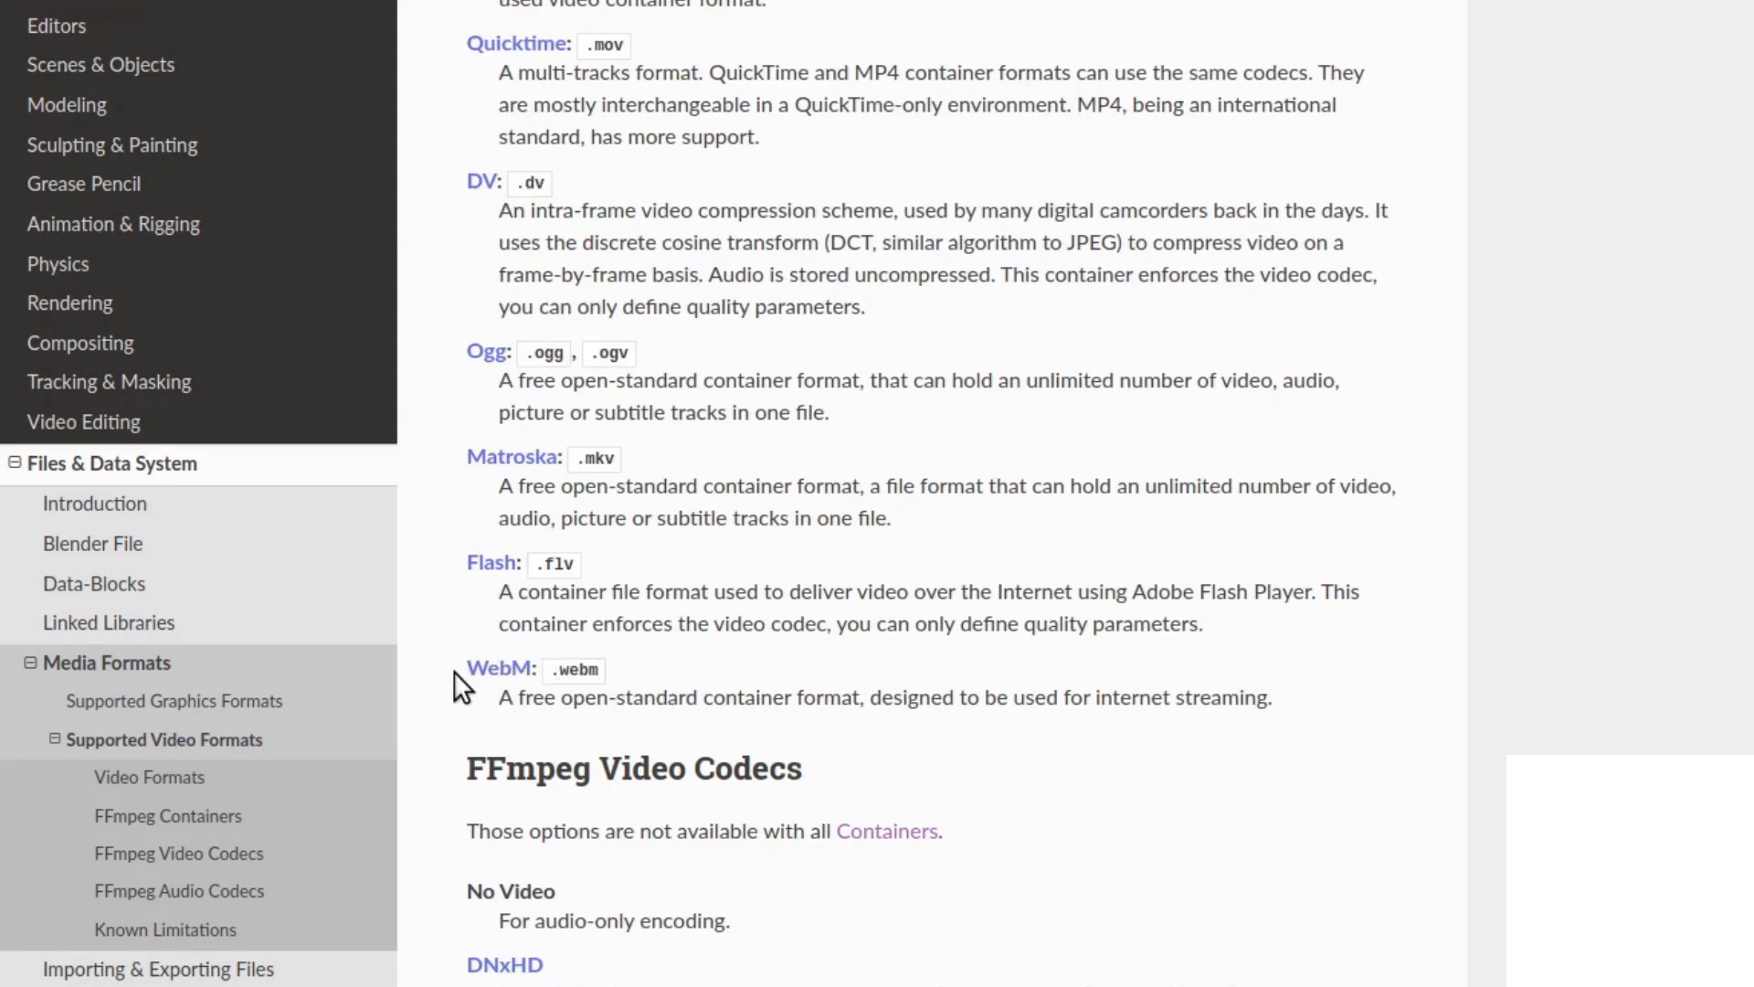
scroll("down", 3)
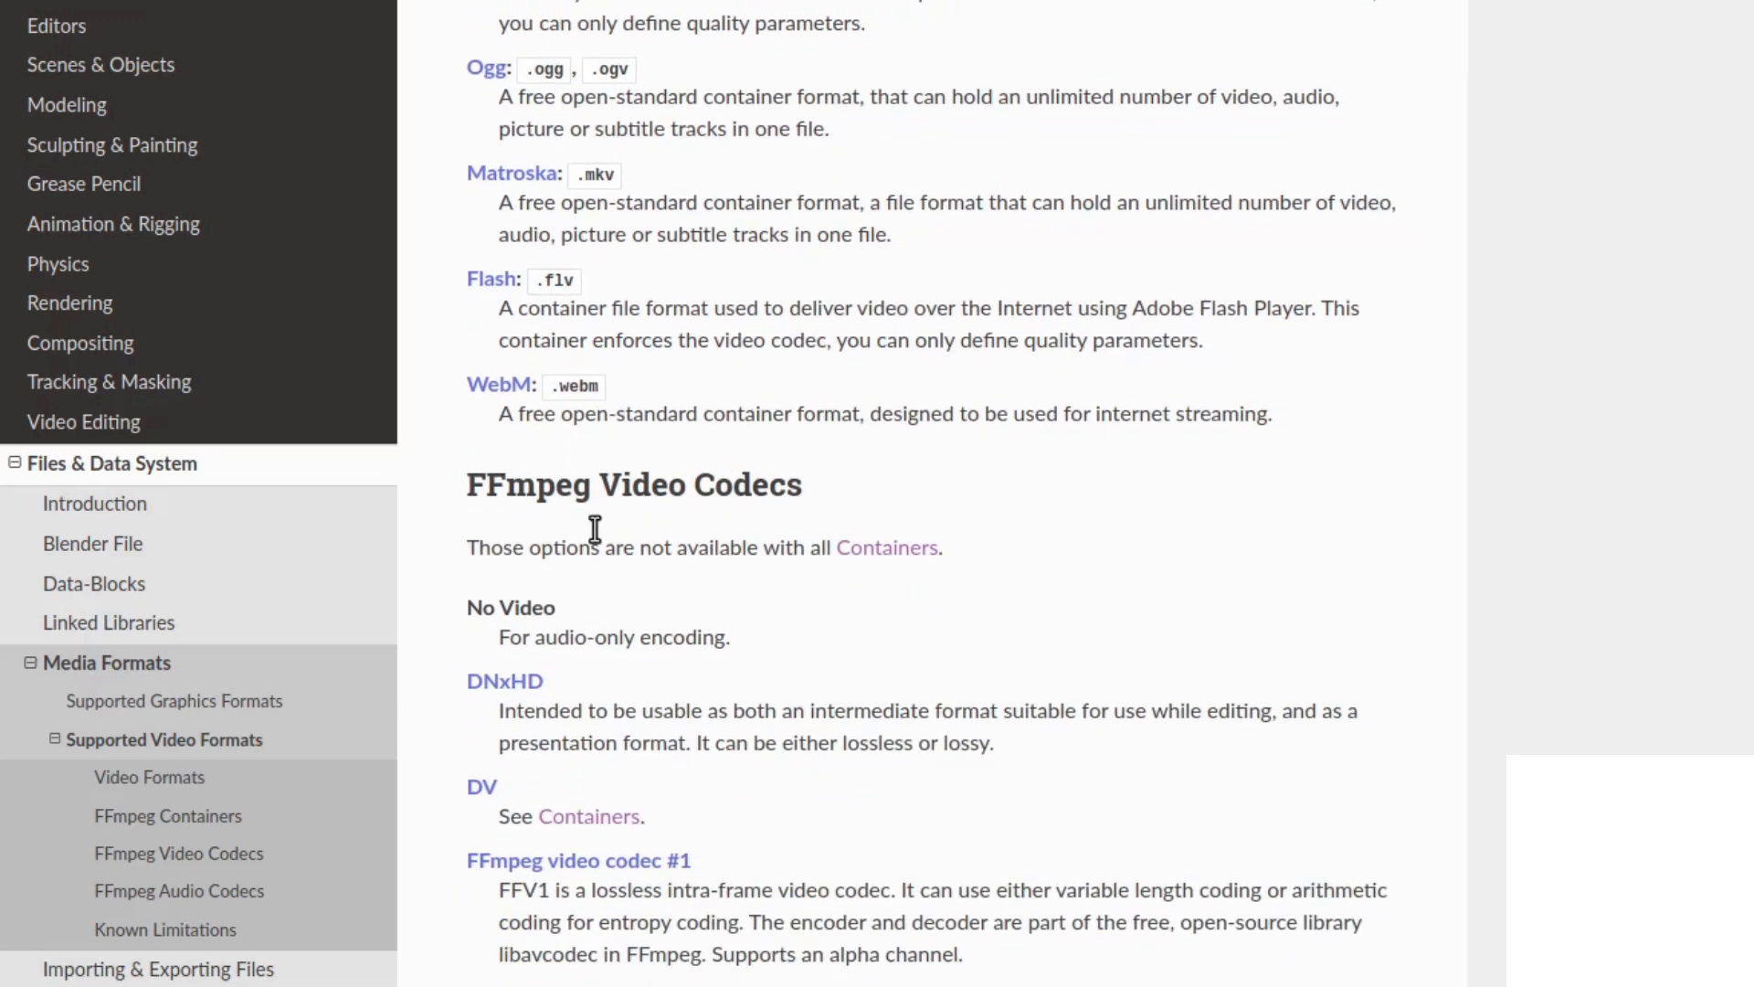
scroll("down", 3)
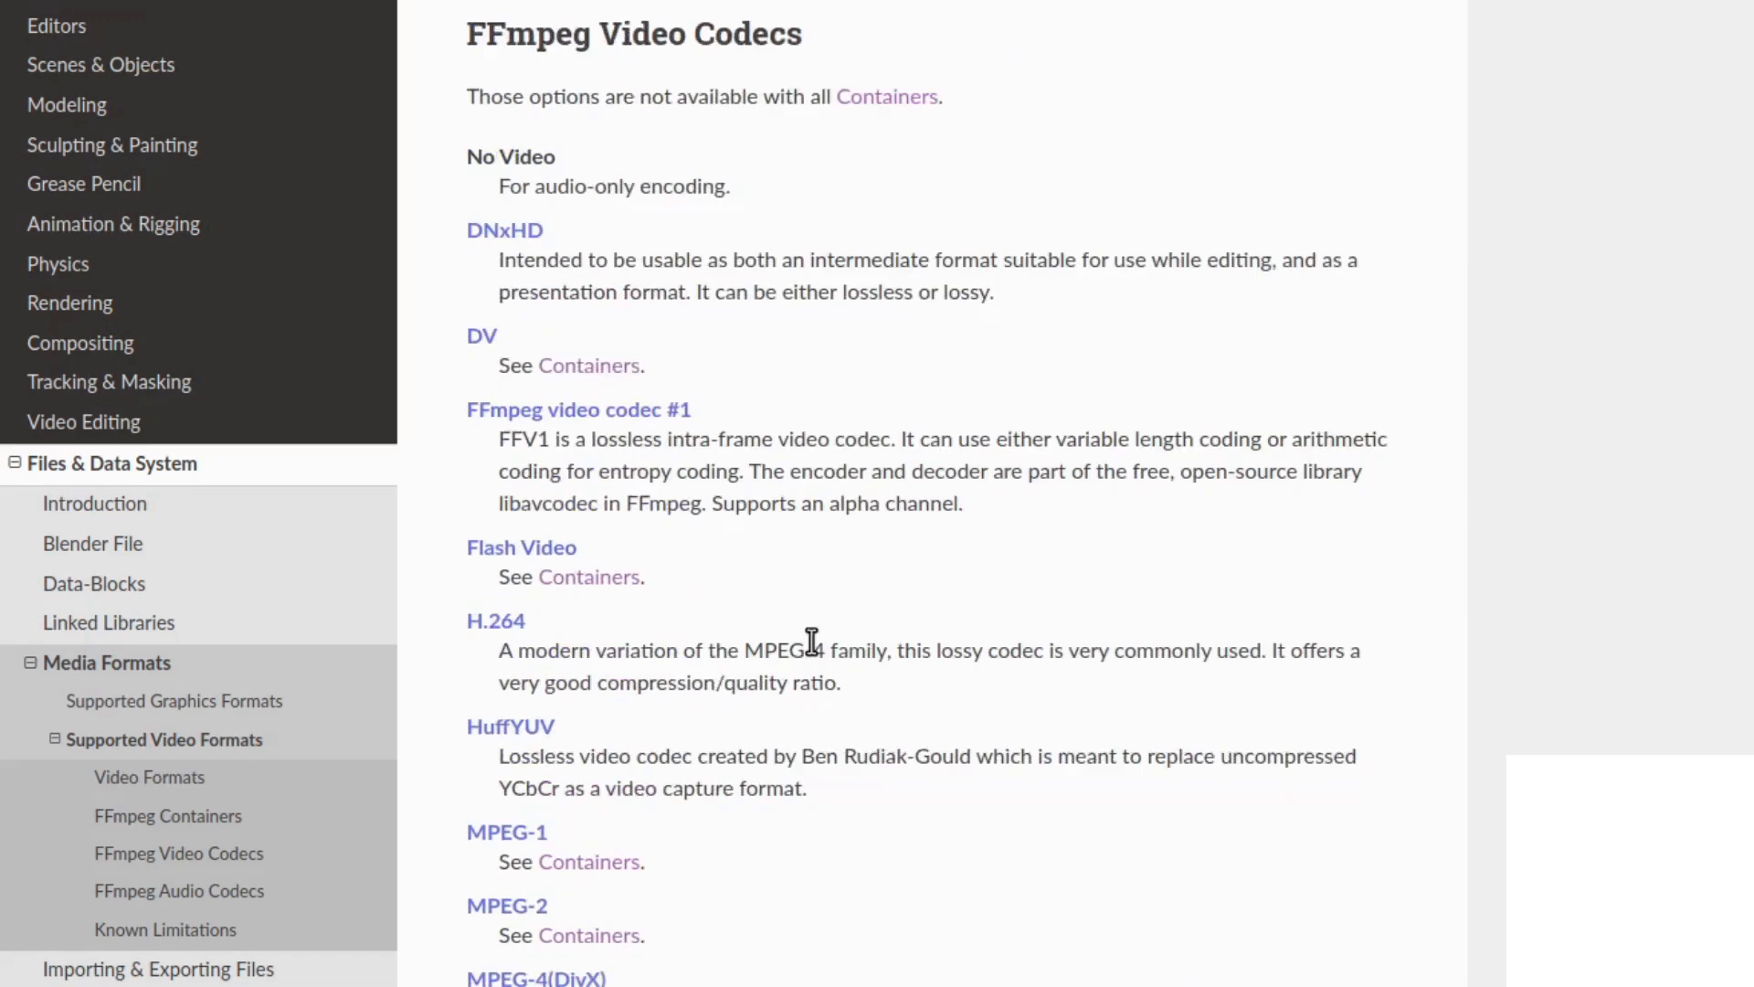
scroll("down", 3)
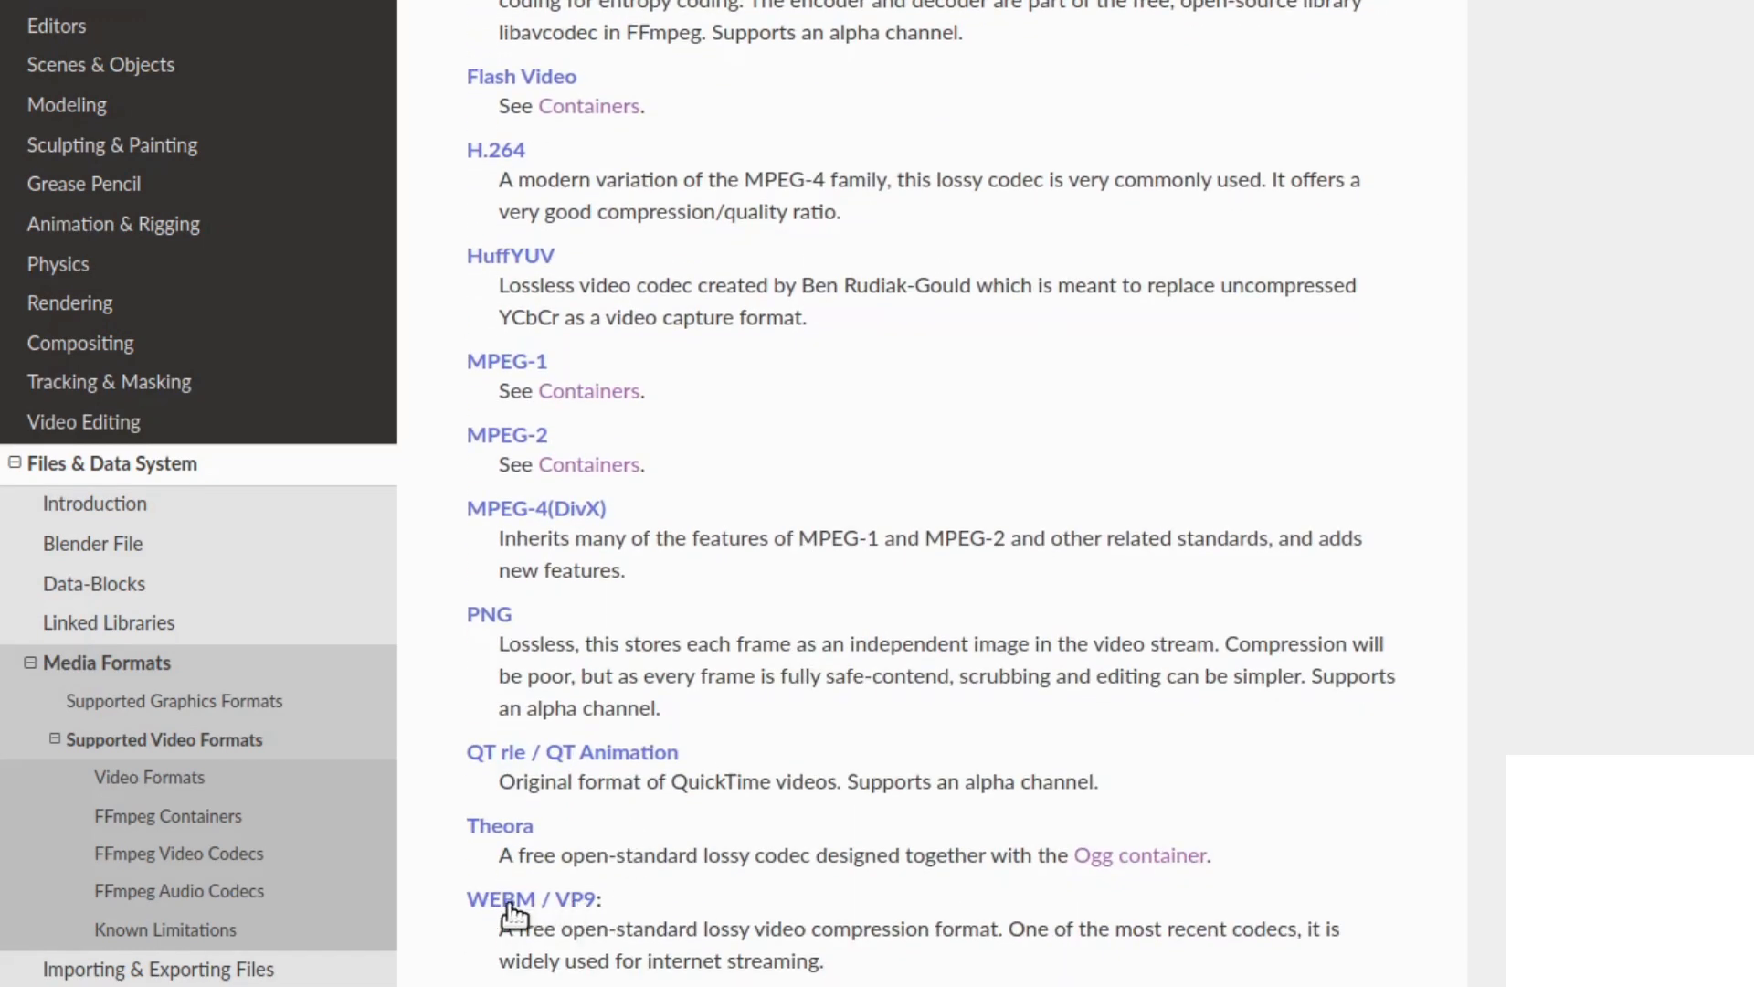
scroll("down", 3)
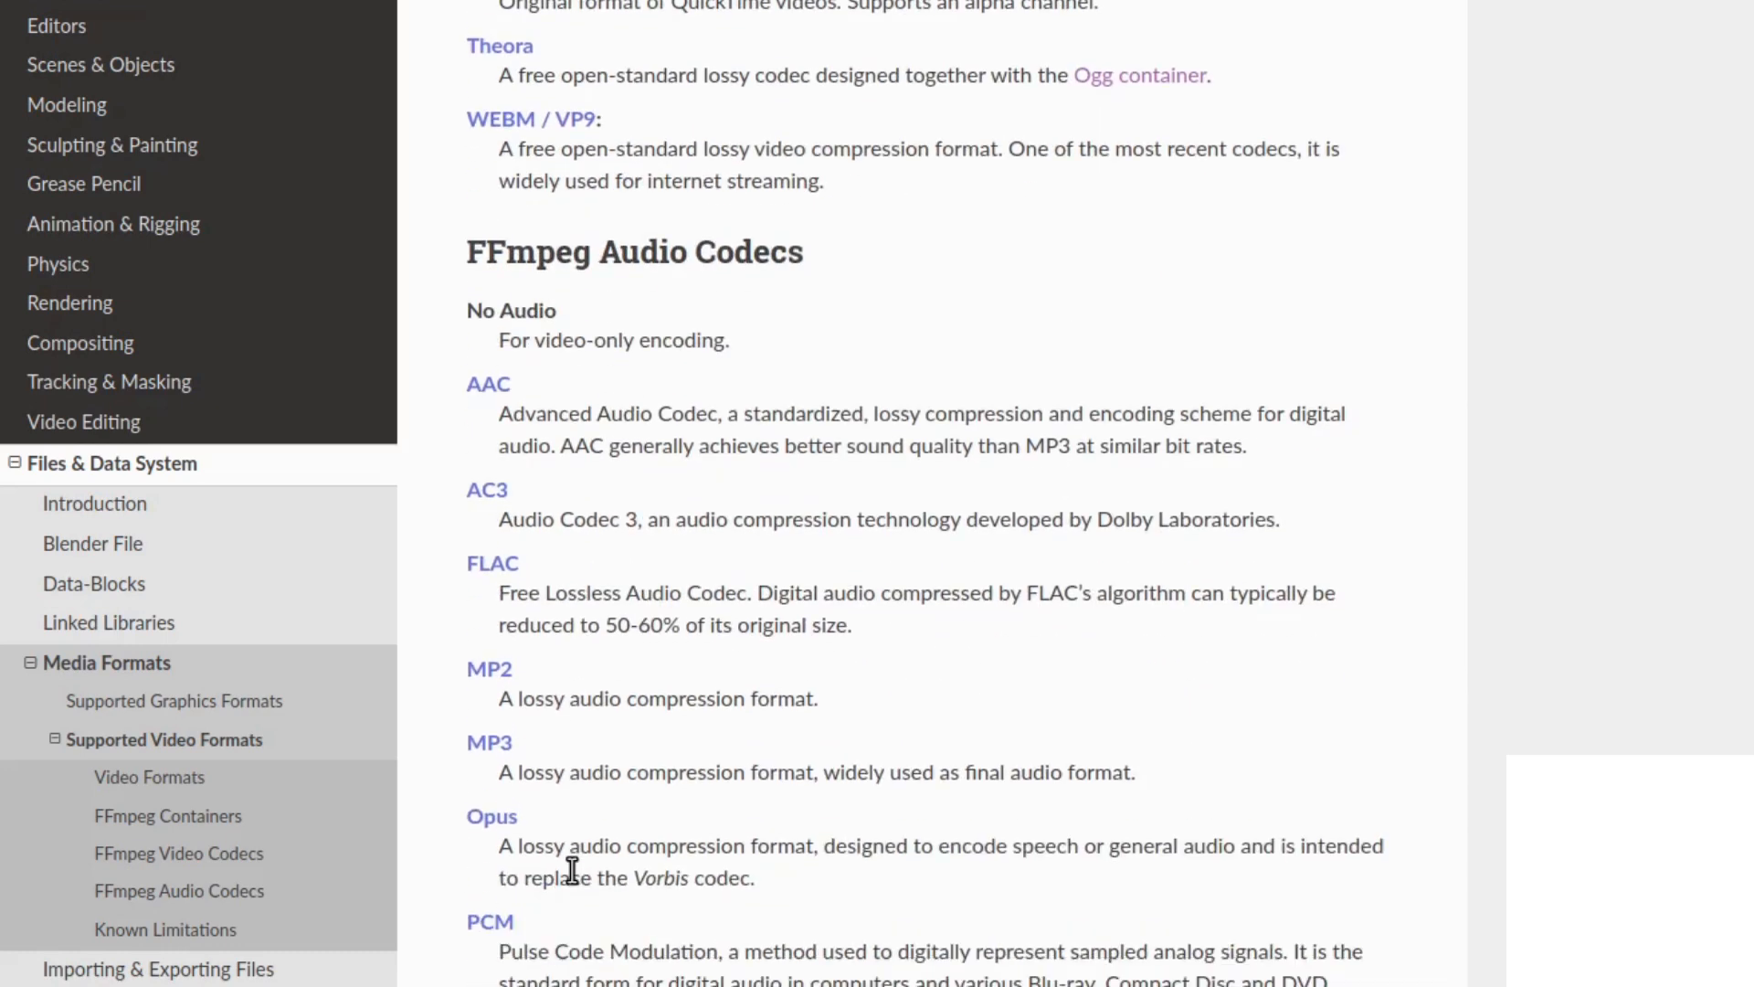
mouse_move(593, 873)
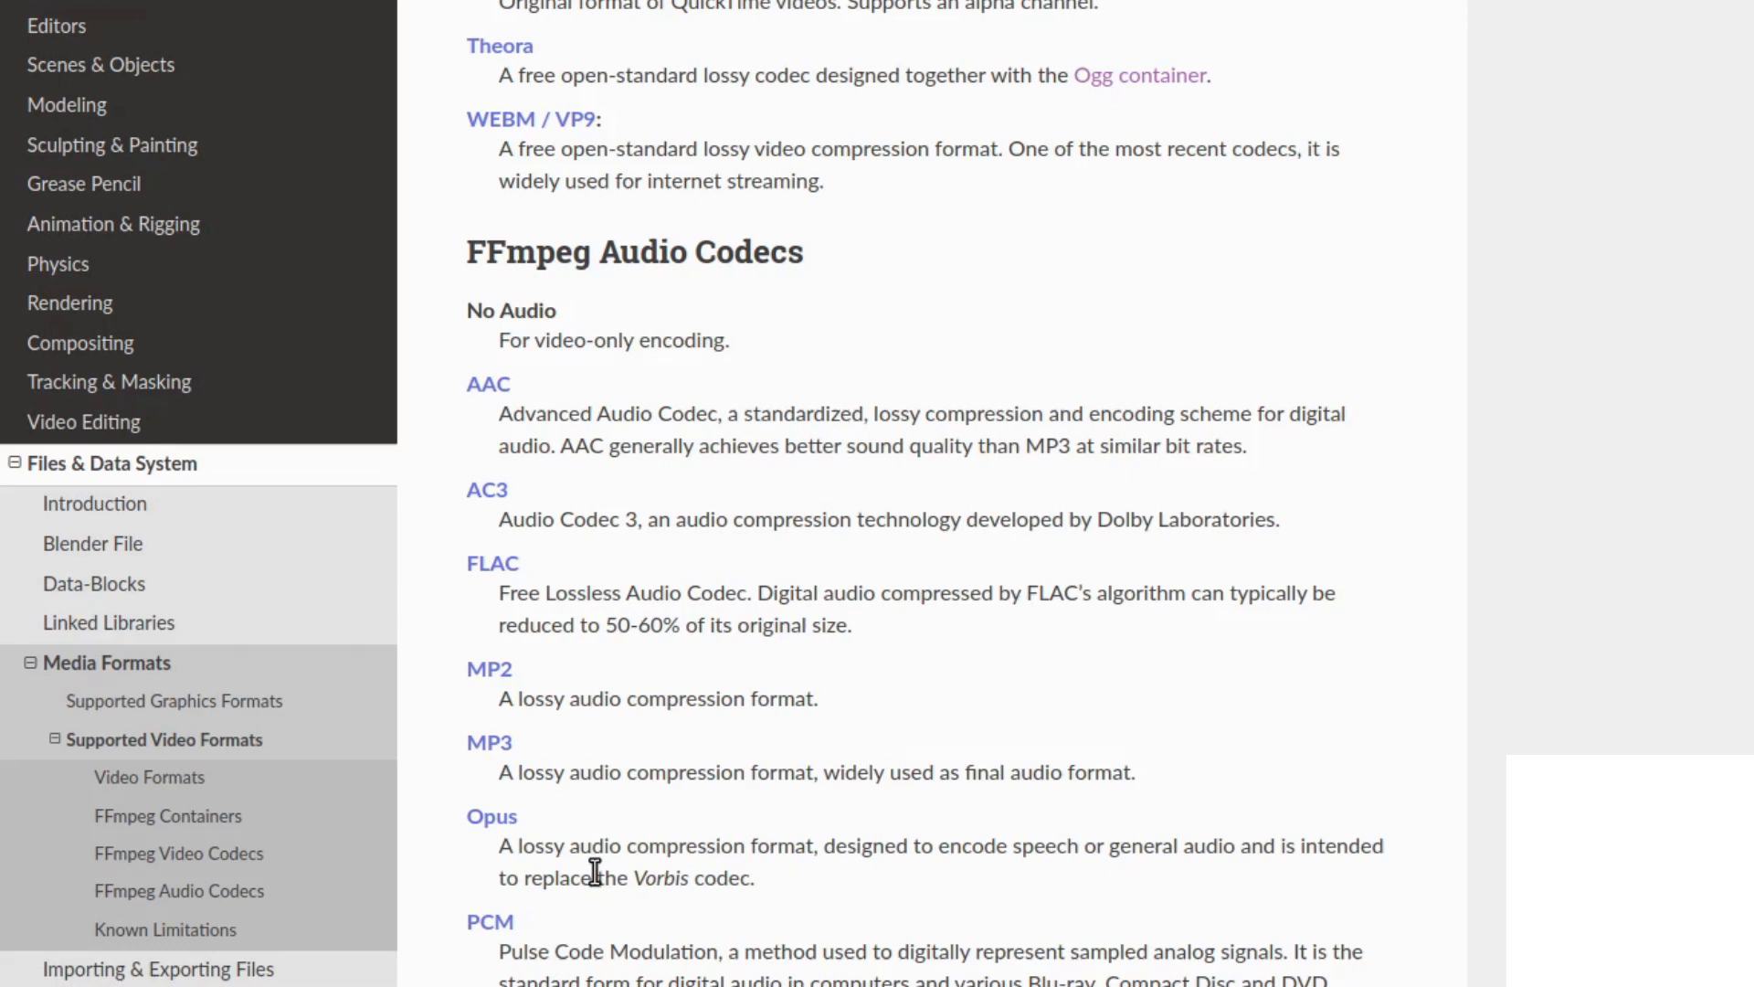
mouse_move(859, 820)
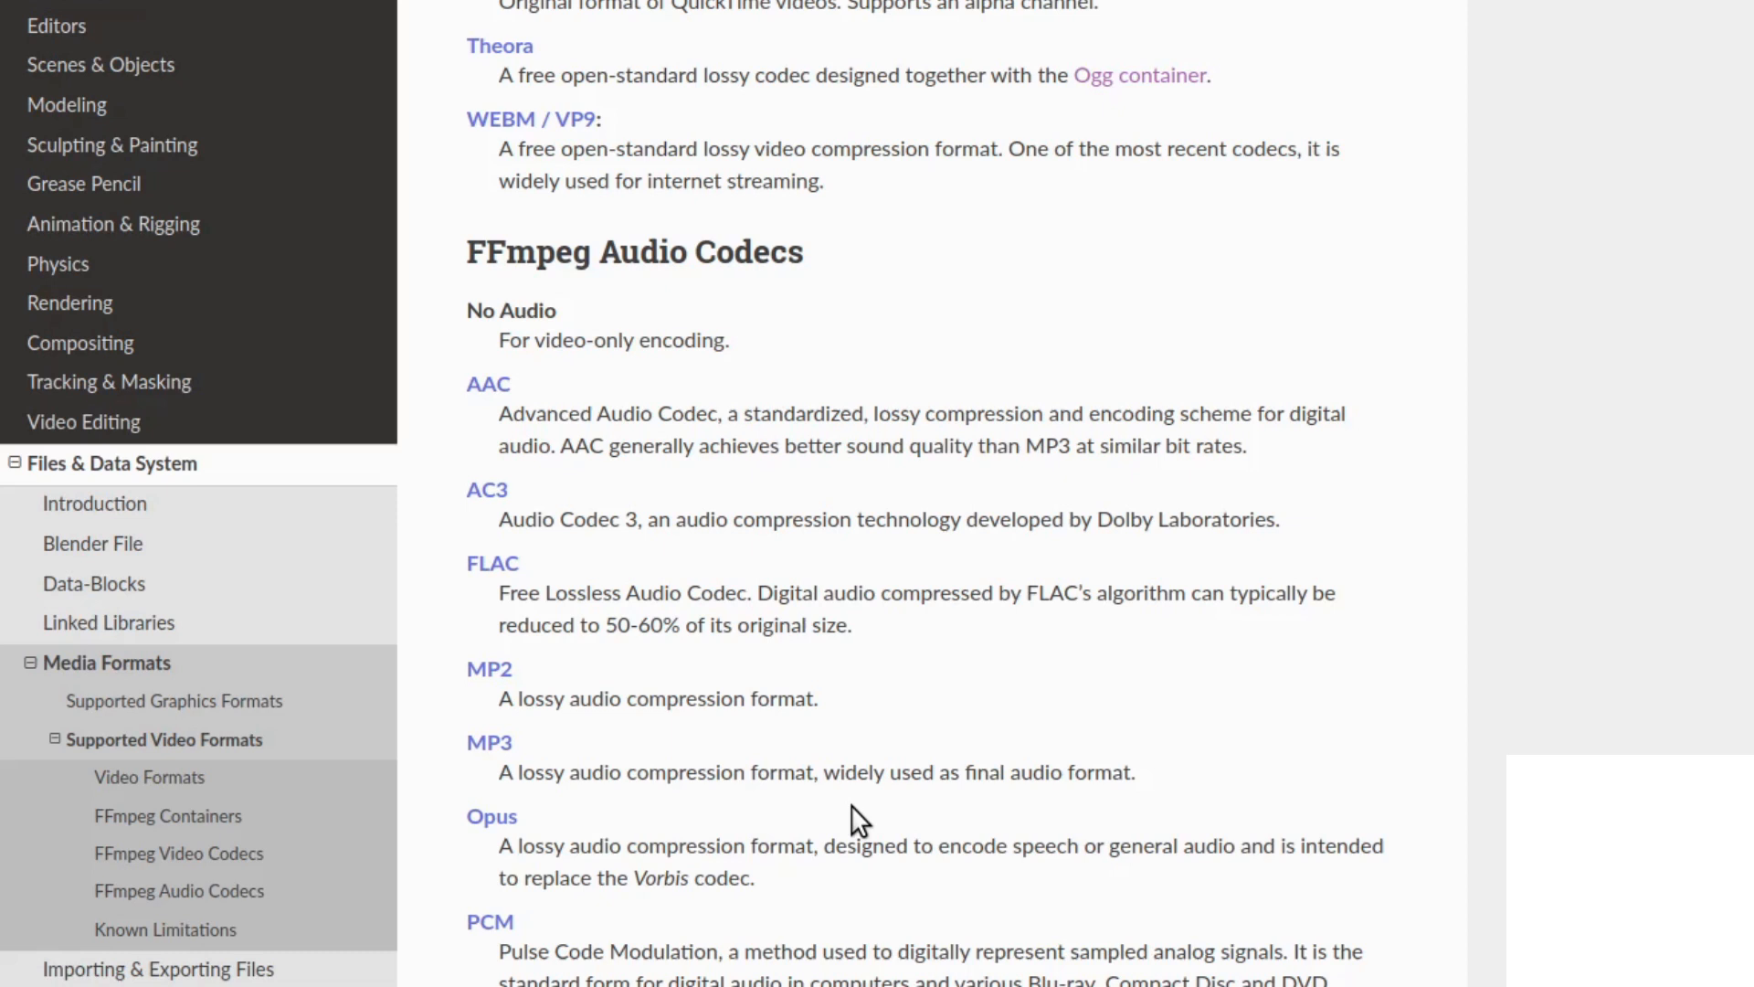
mouse_move(509, 124)
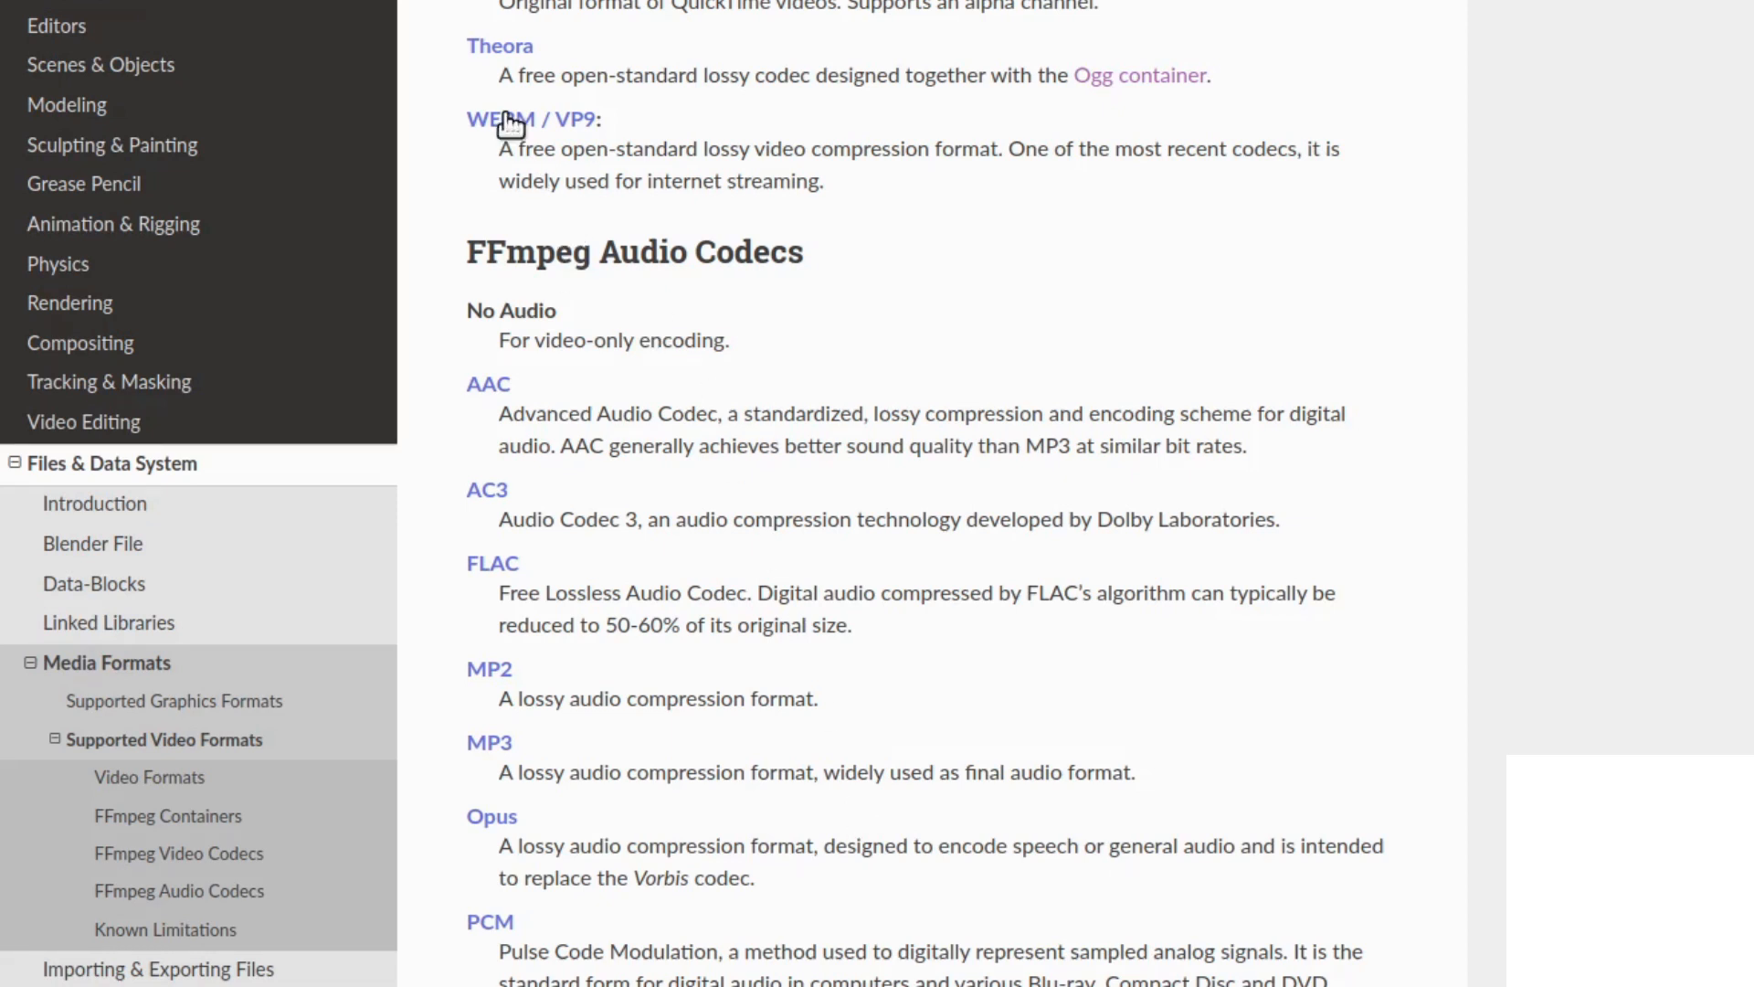
mouse_move(613, 663)
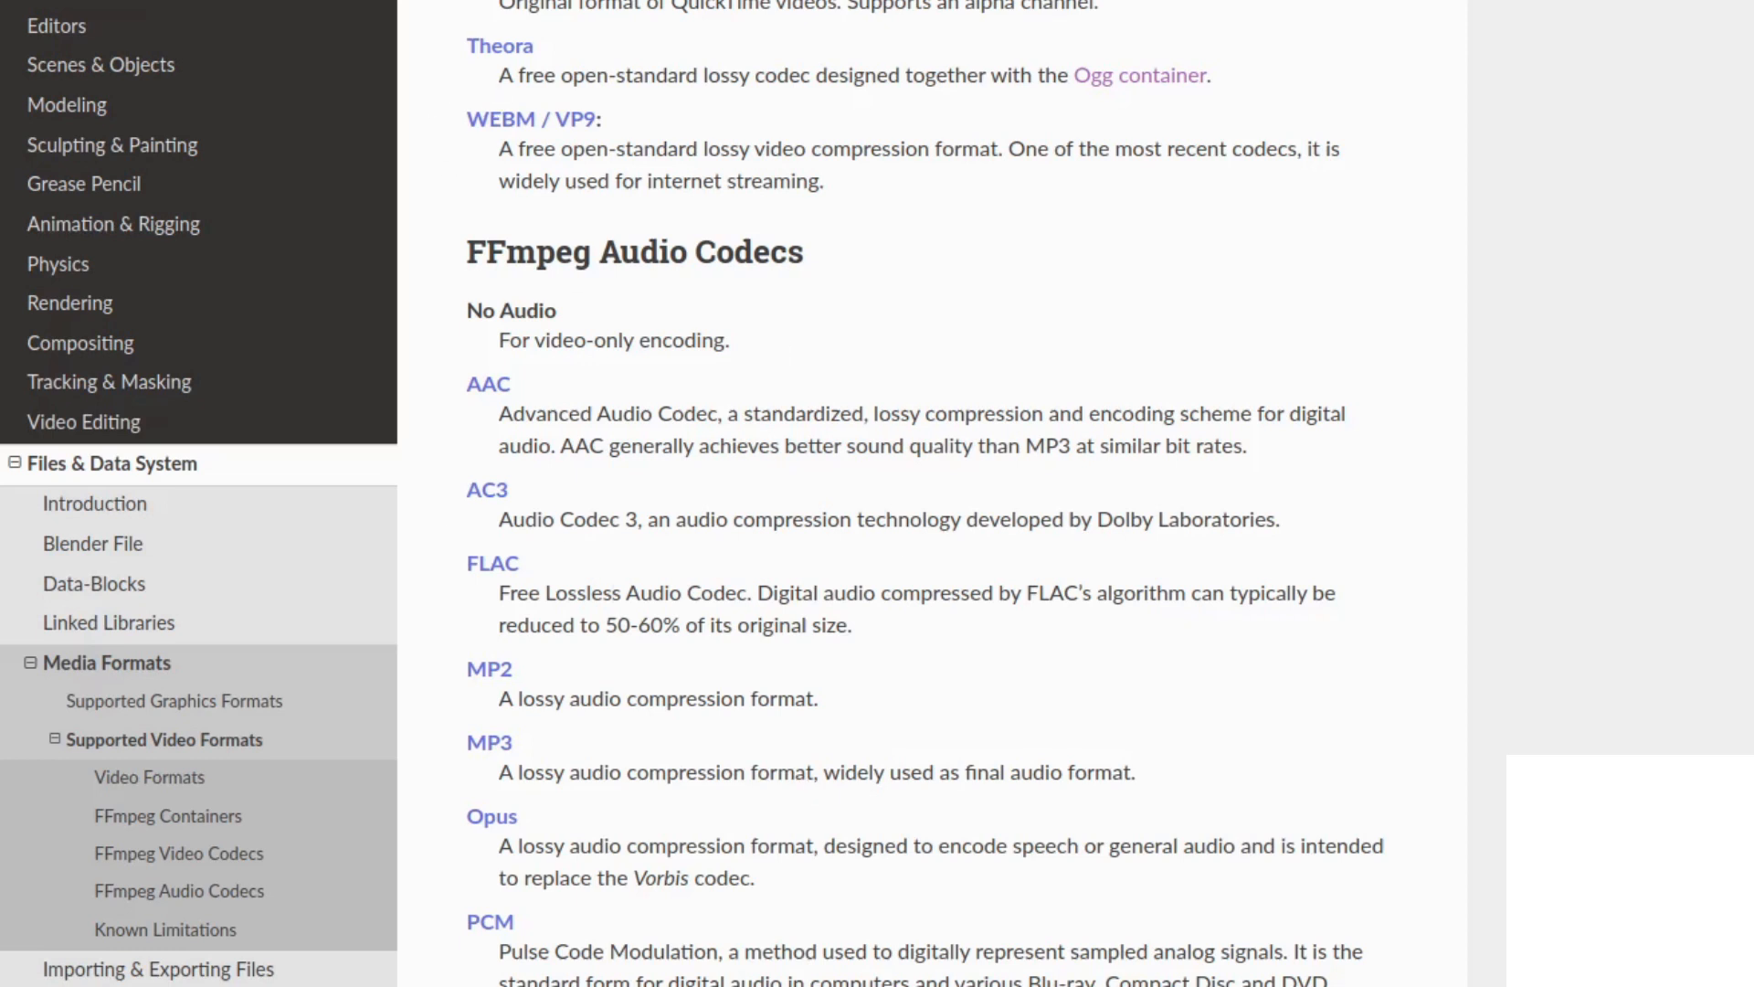
mouse_move(457, 272)
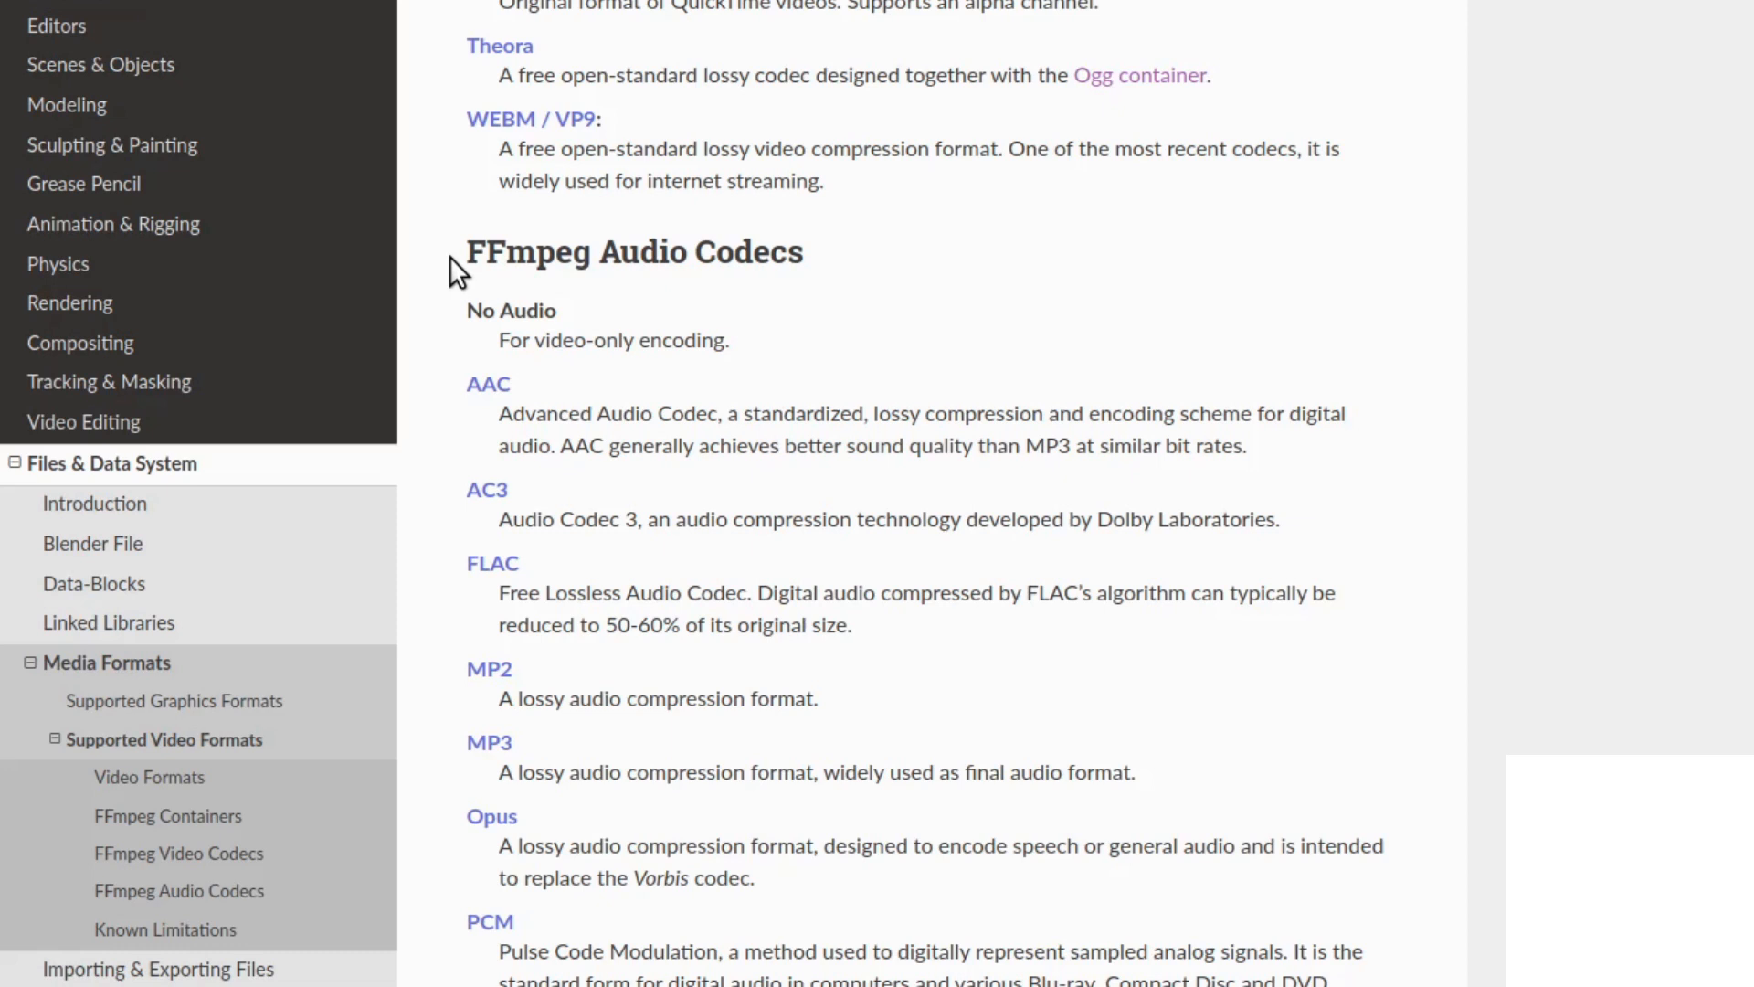
mouse_move(558, 210)
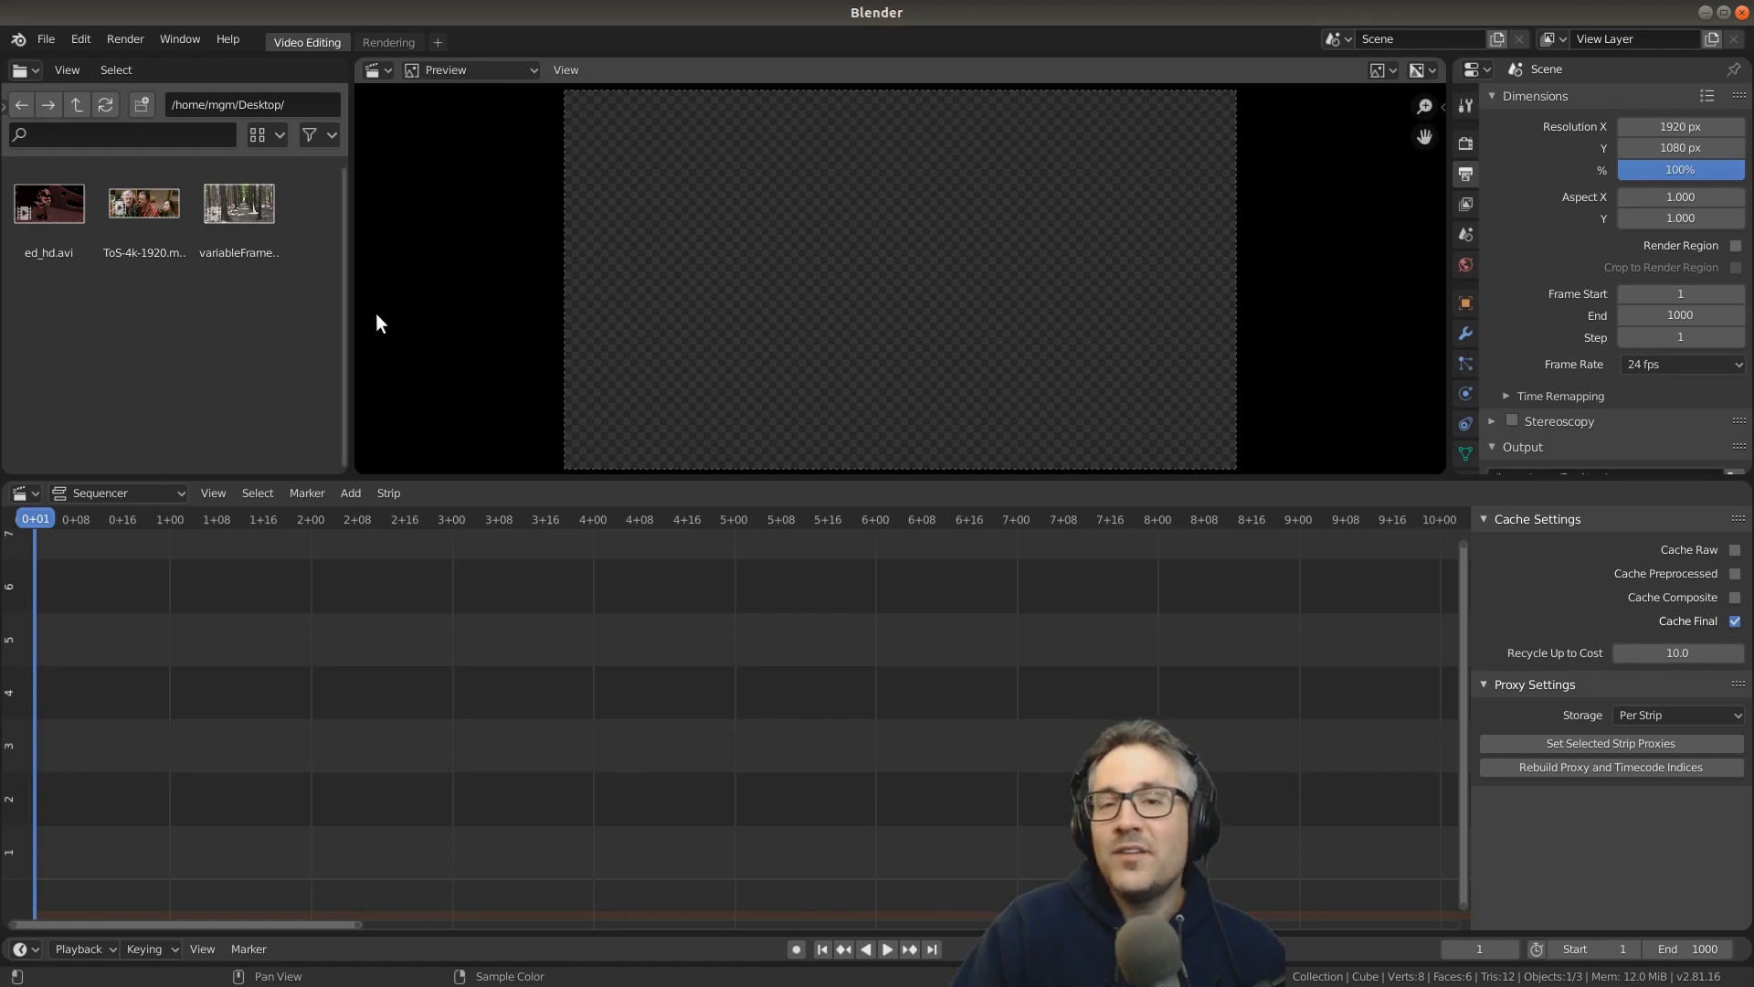
mouse_move(400, 503)
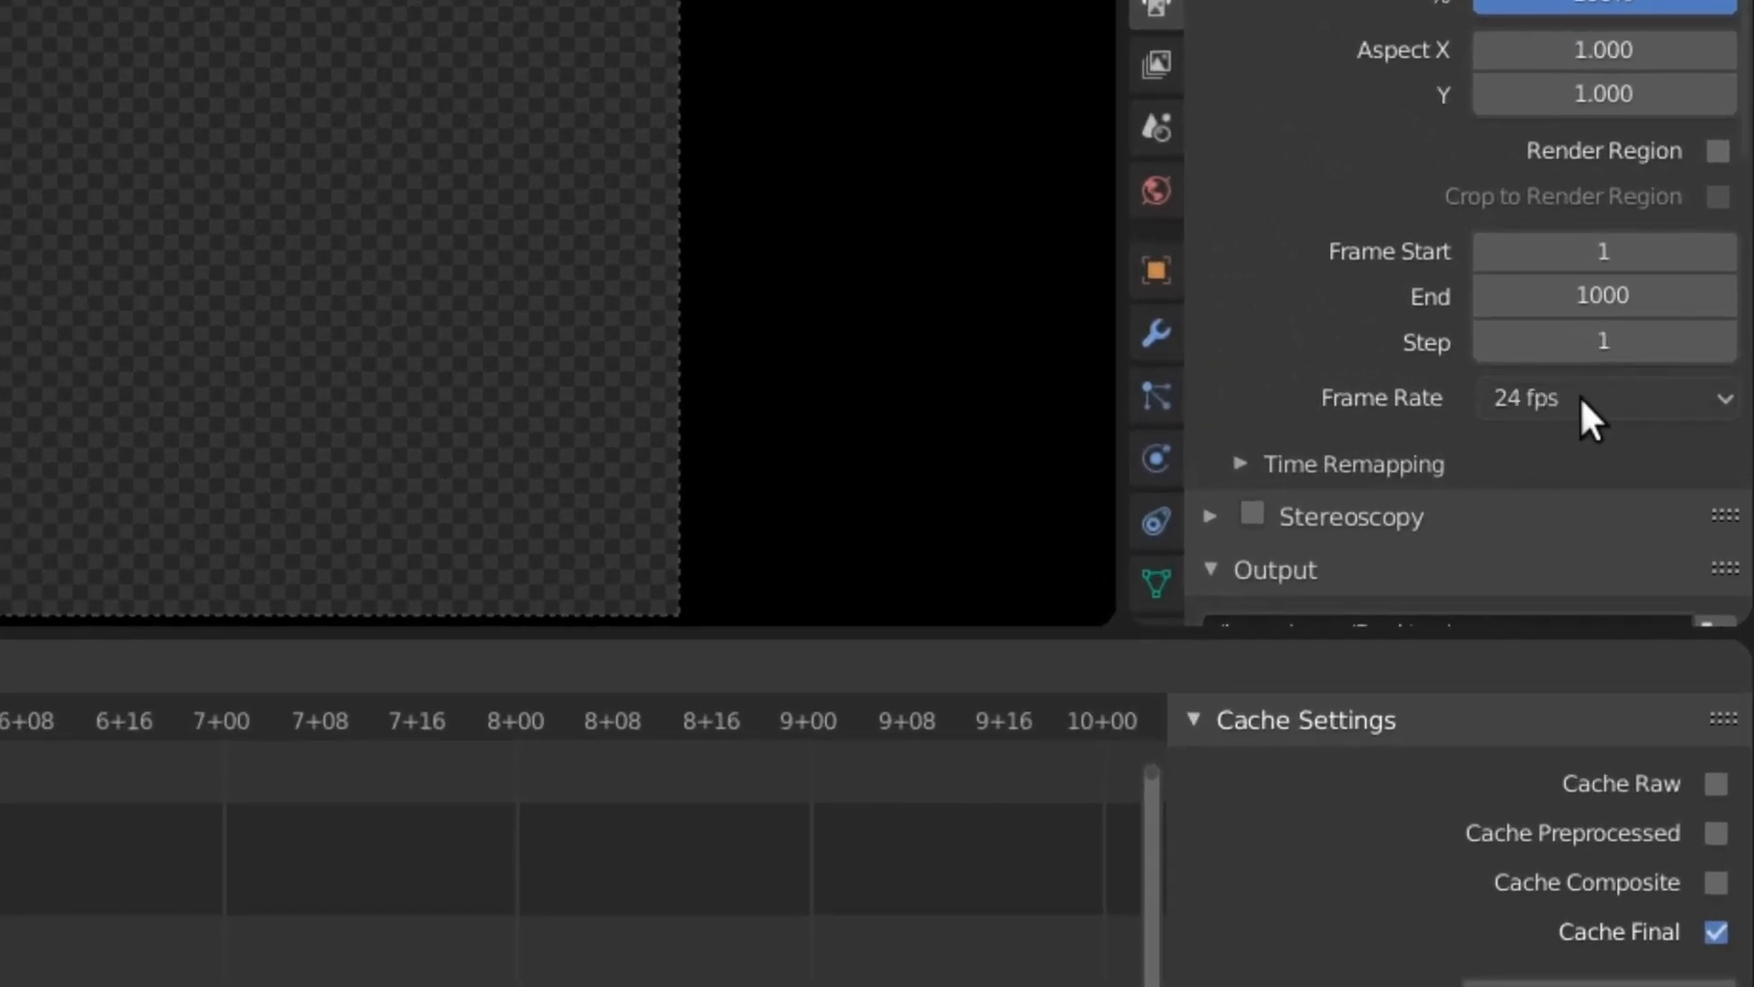
mouse_move(1616, 436)
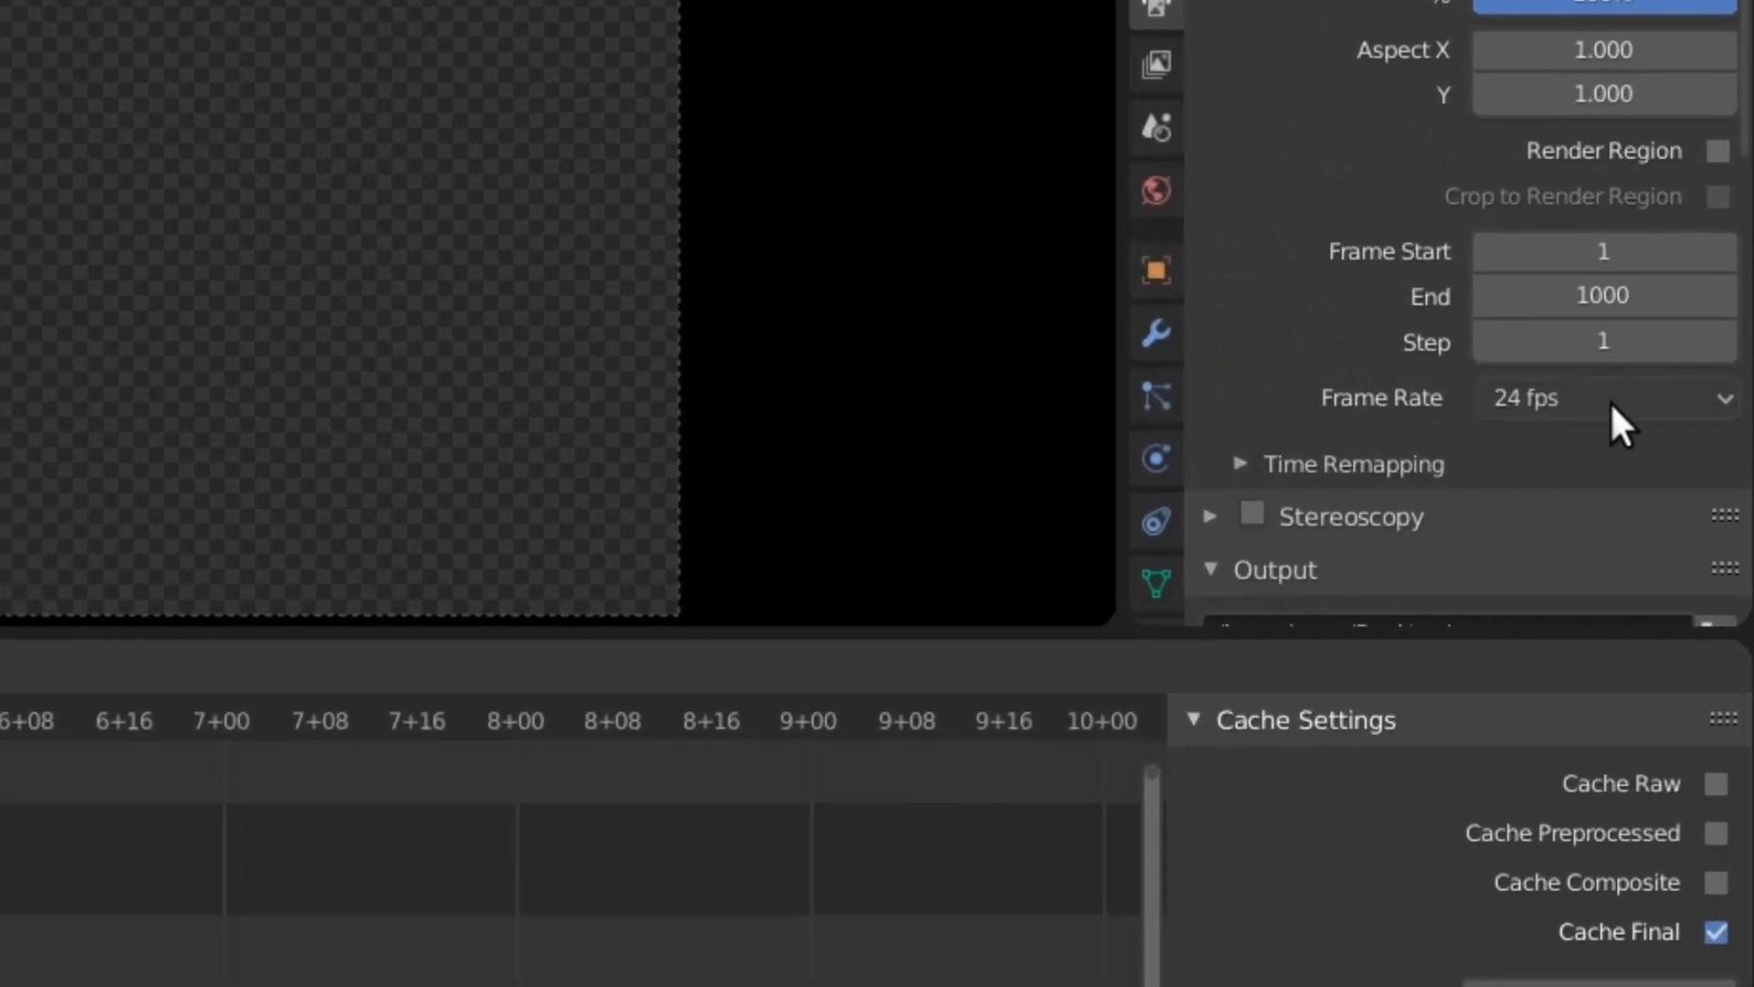
Step: Review the Output Properties frame rate presets, keeping the scene at 24 fps
left_click(1602, 397)
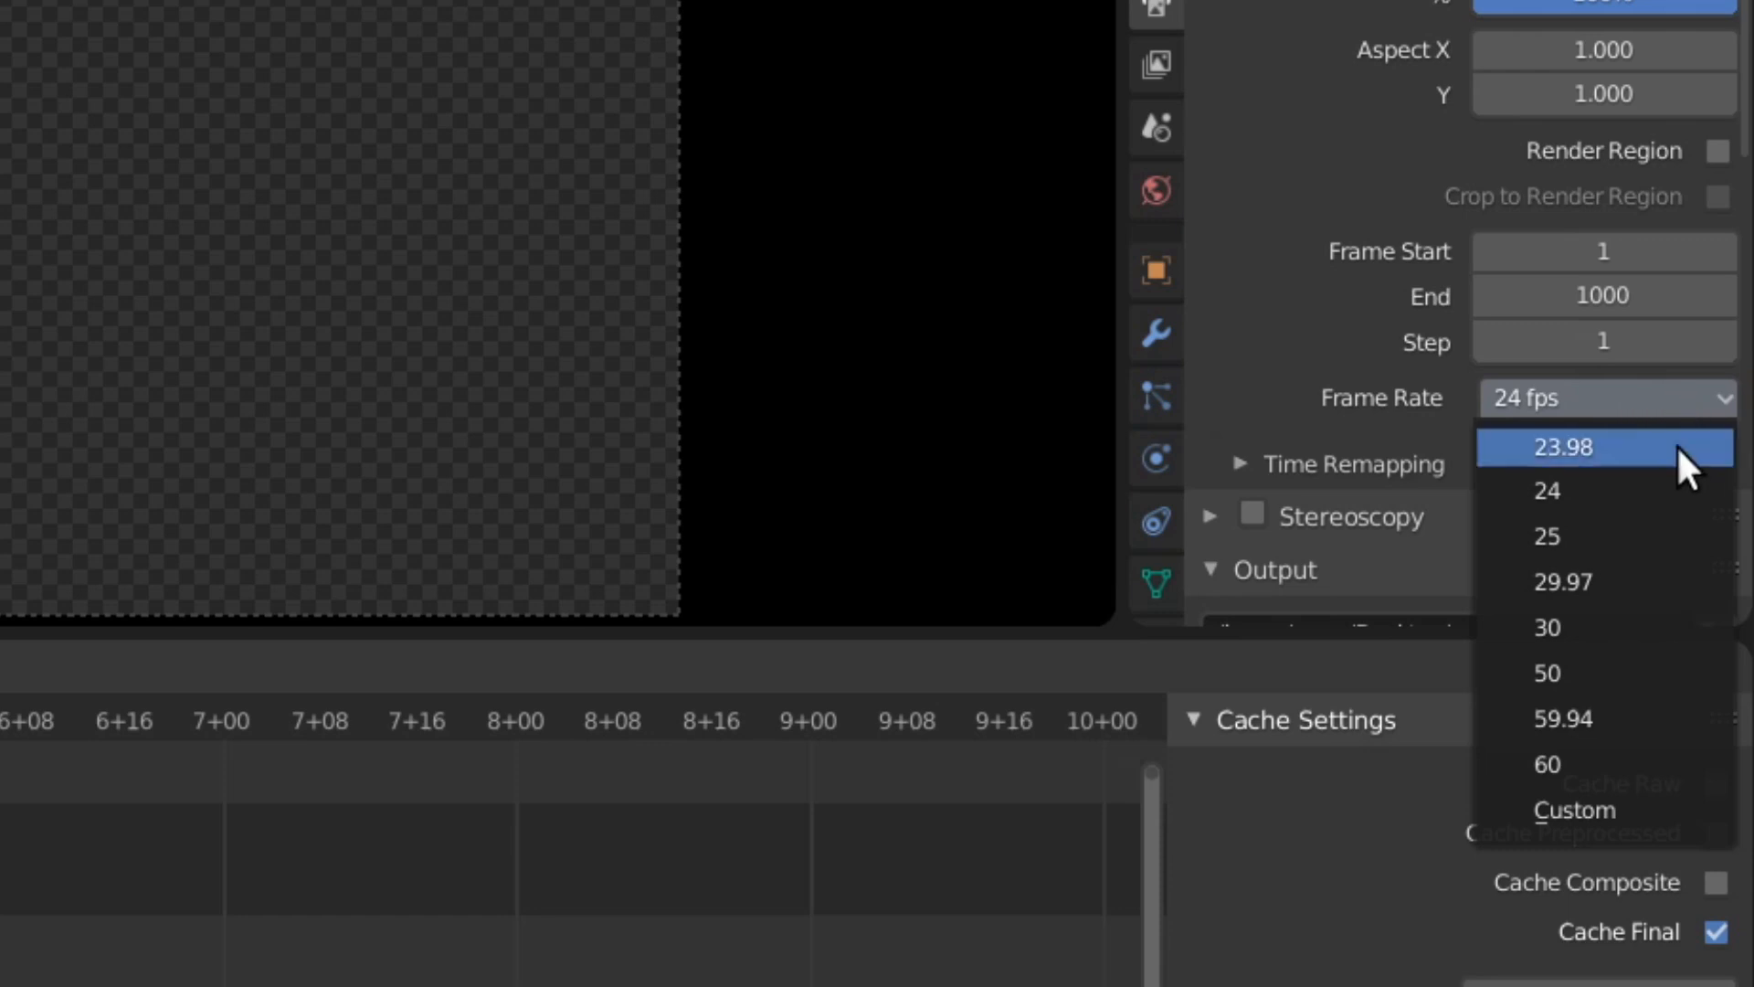
mouse_move(1695, 666)
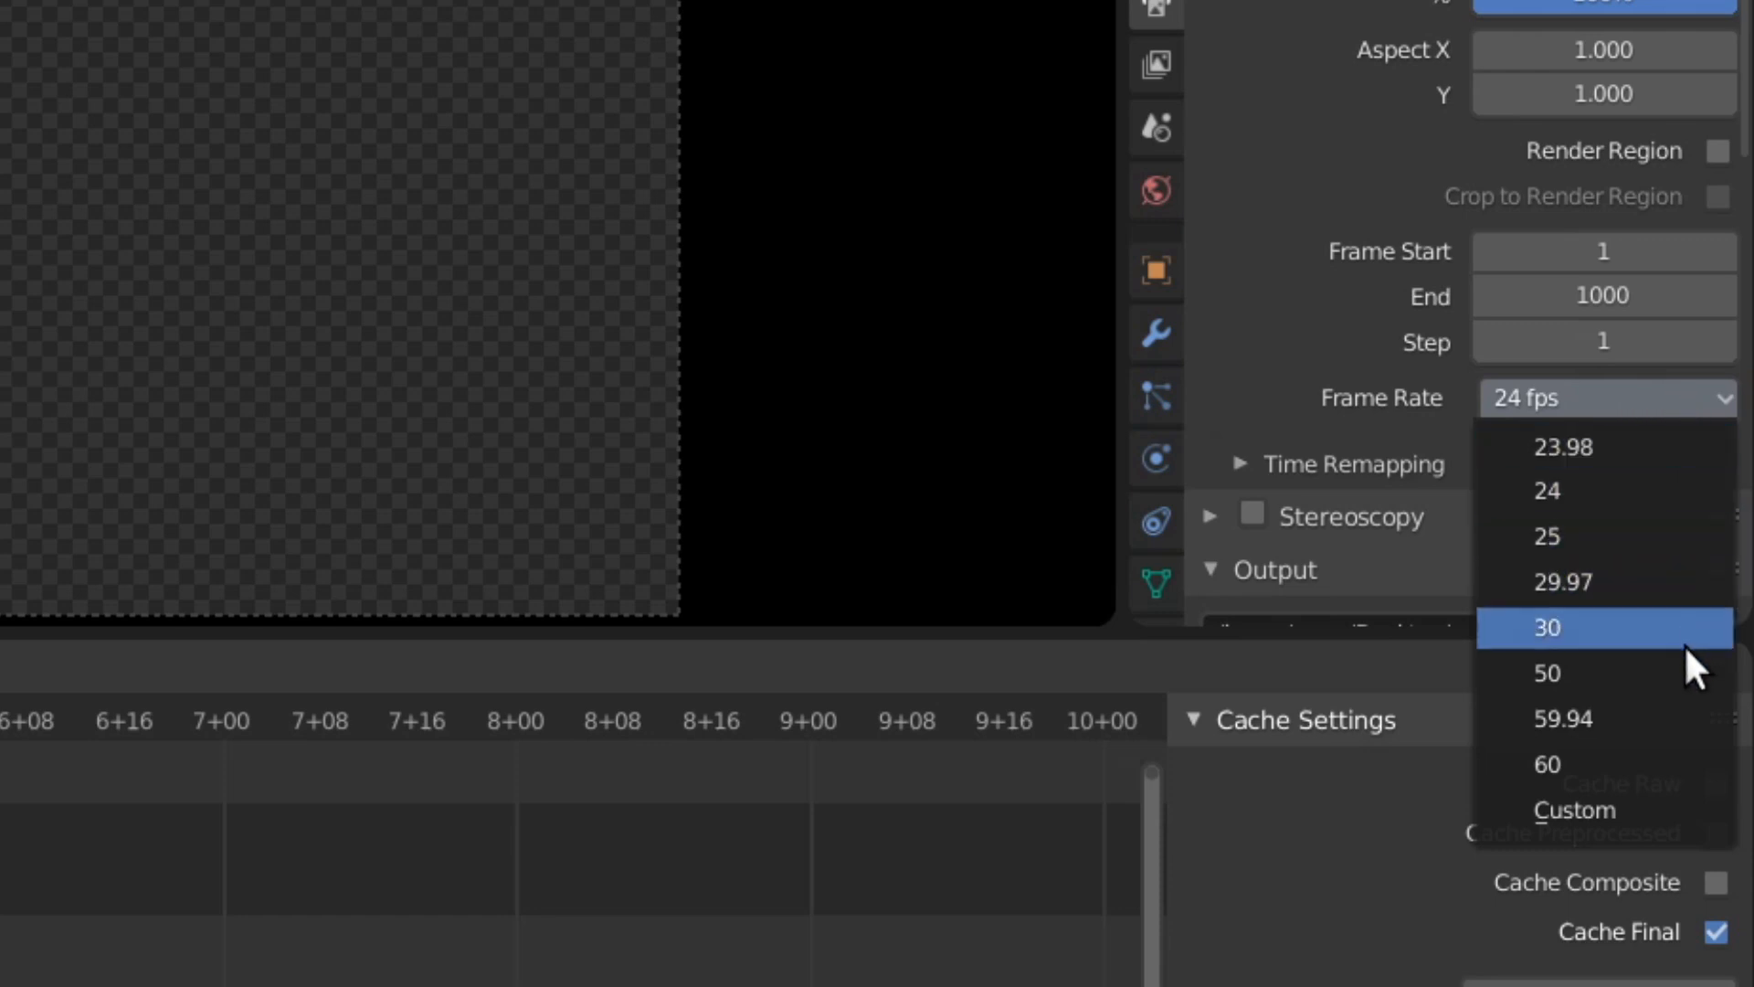
mouse_move(1689, 772)
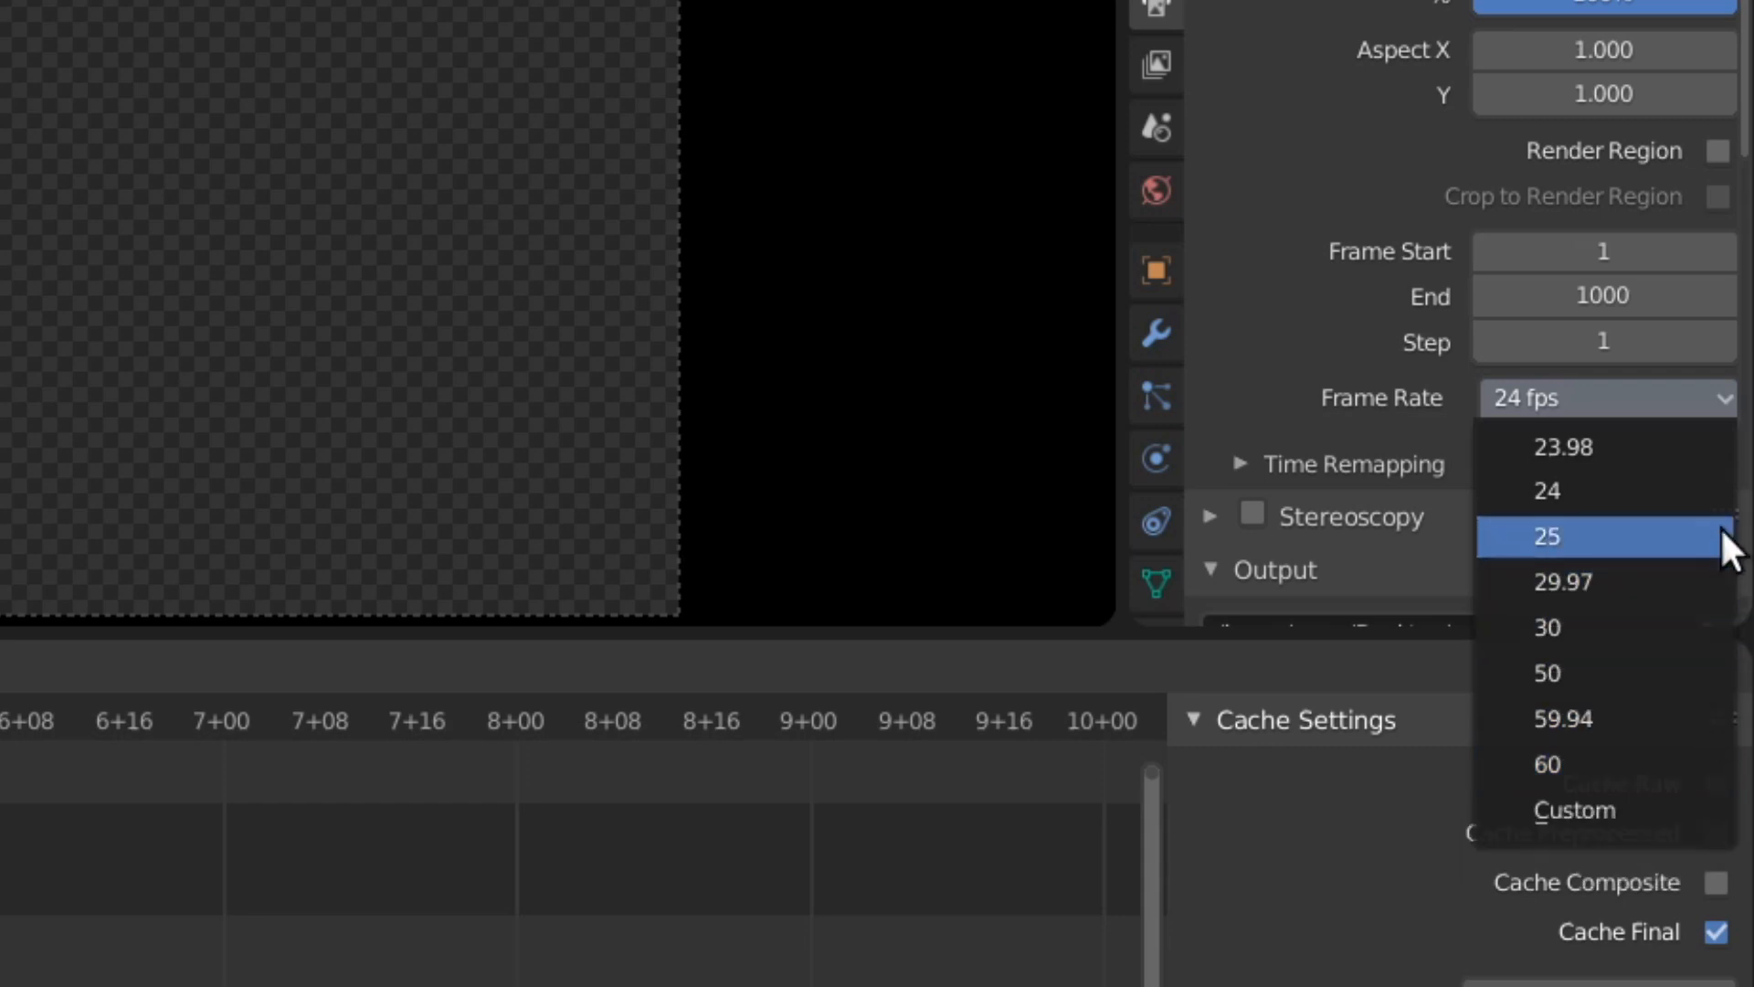
mouse_move(1700, 683)
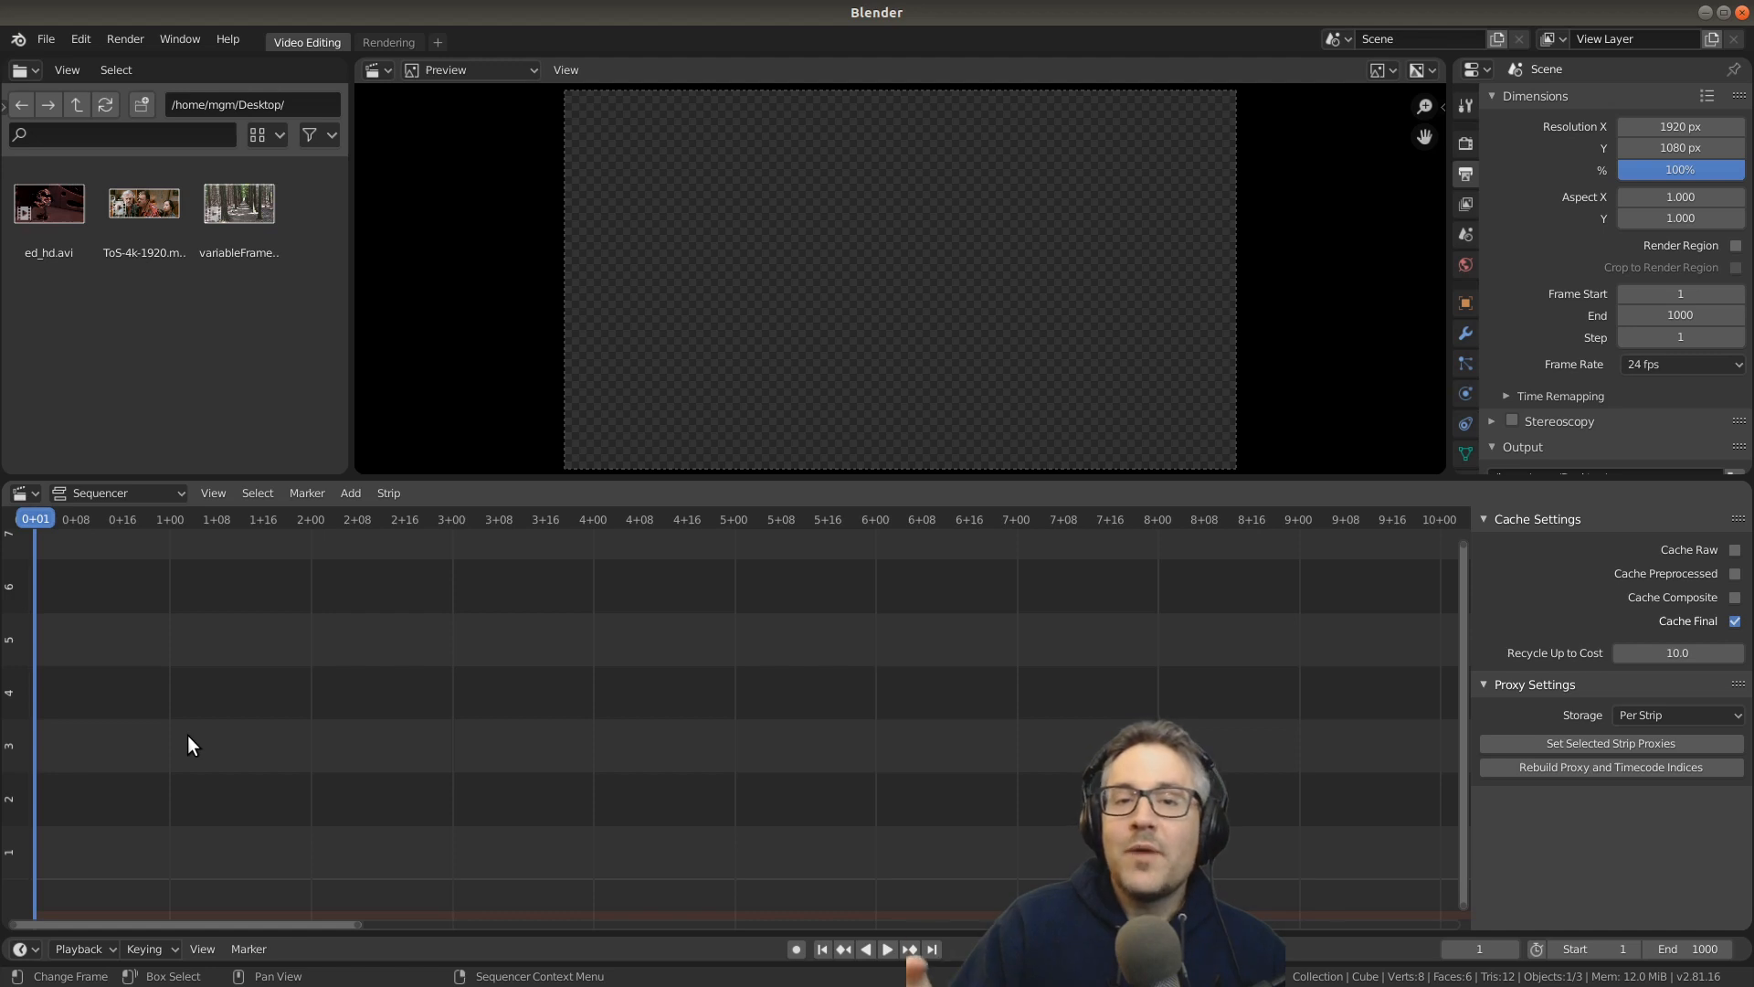
mouse_move(220, 687)
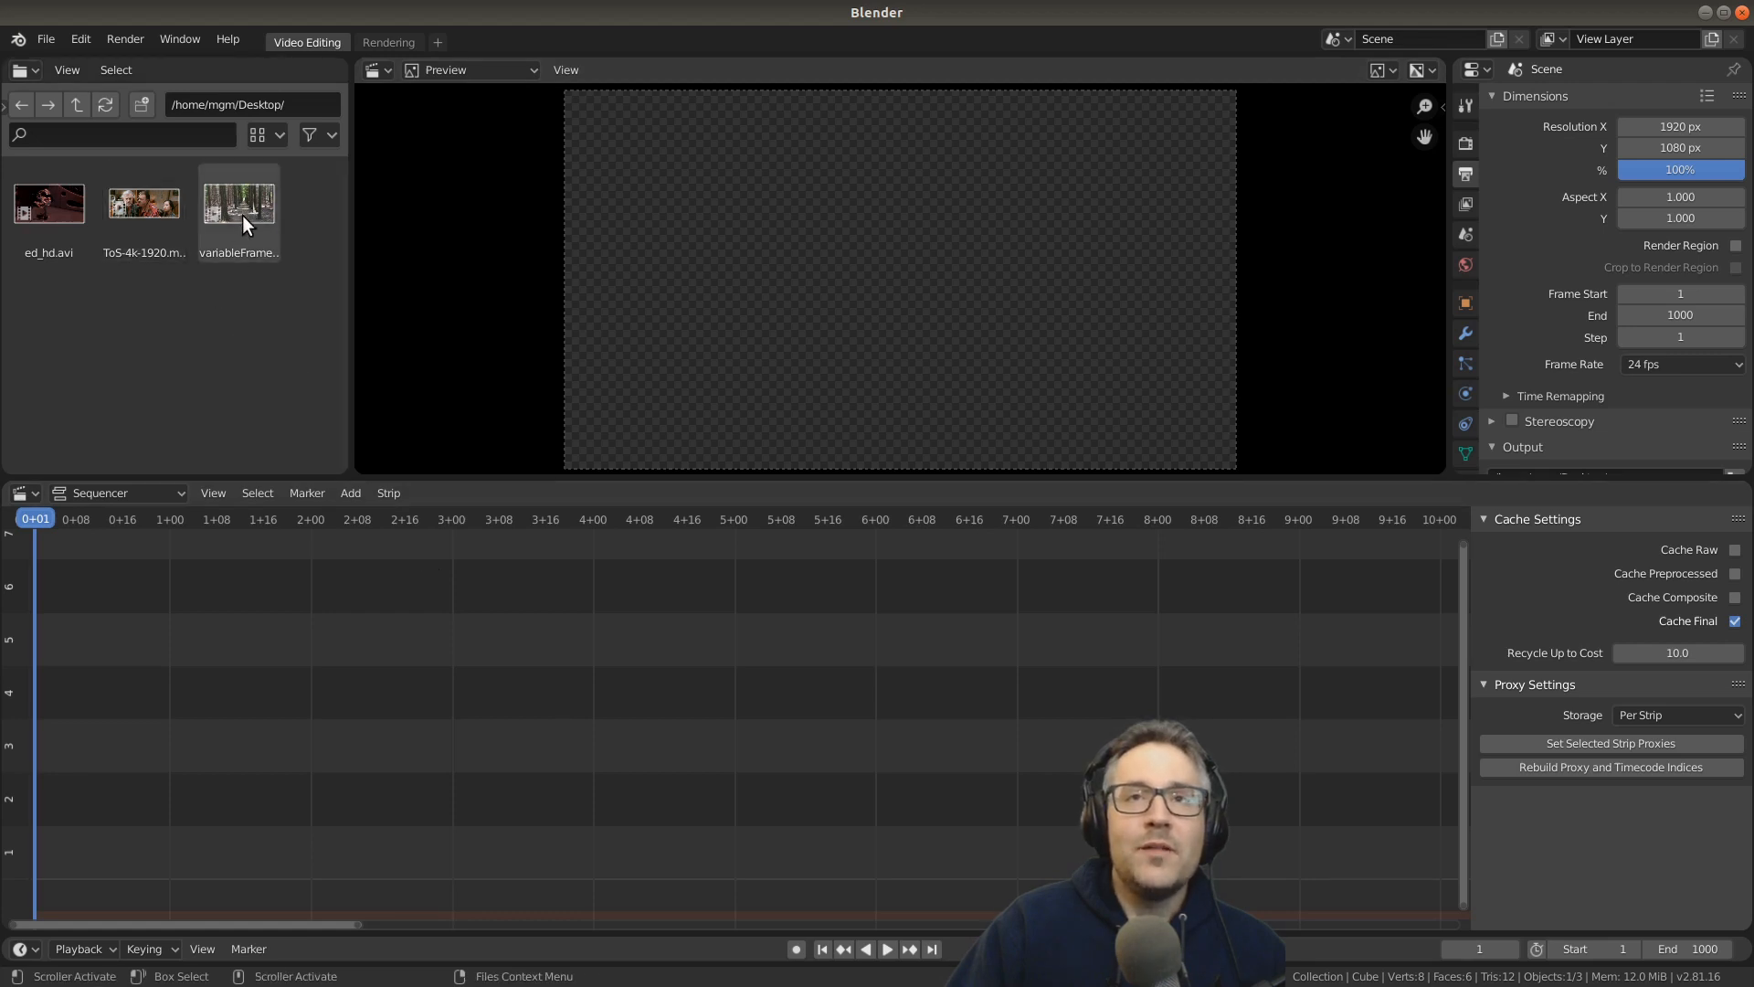
mouse_move(235, 211)
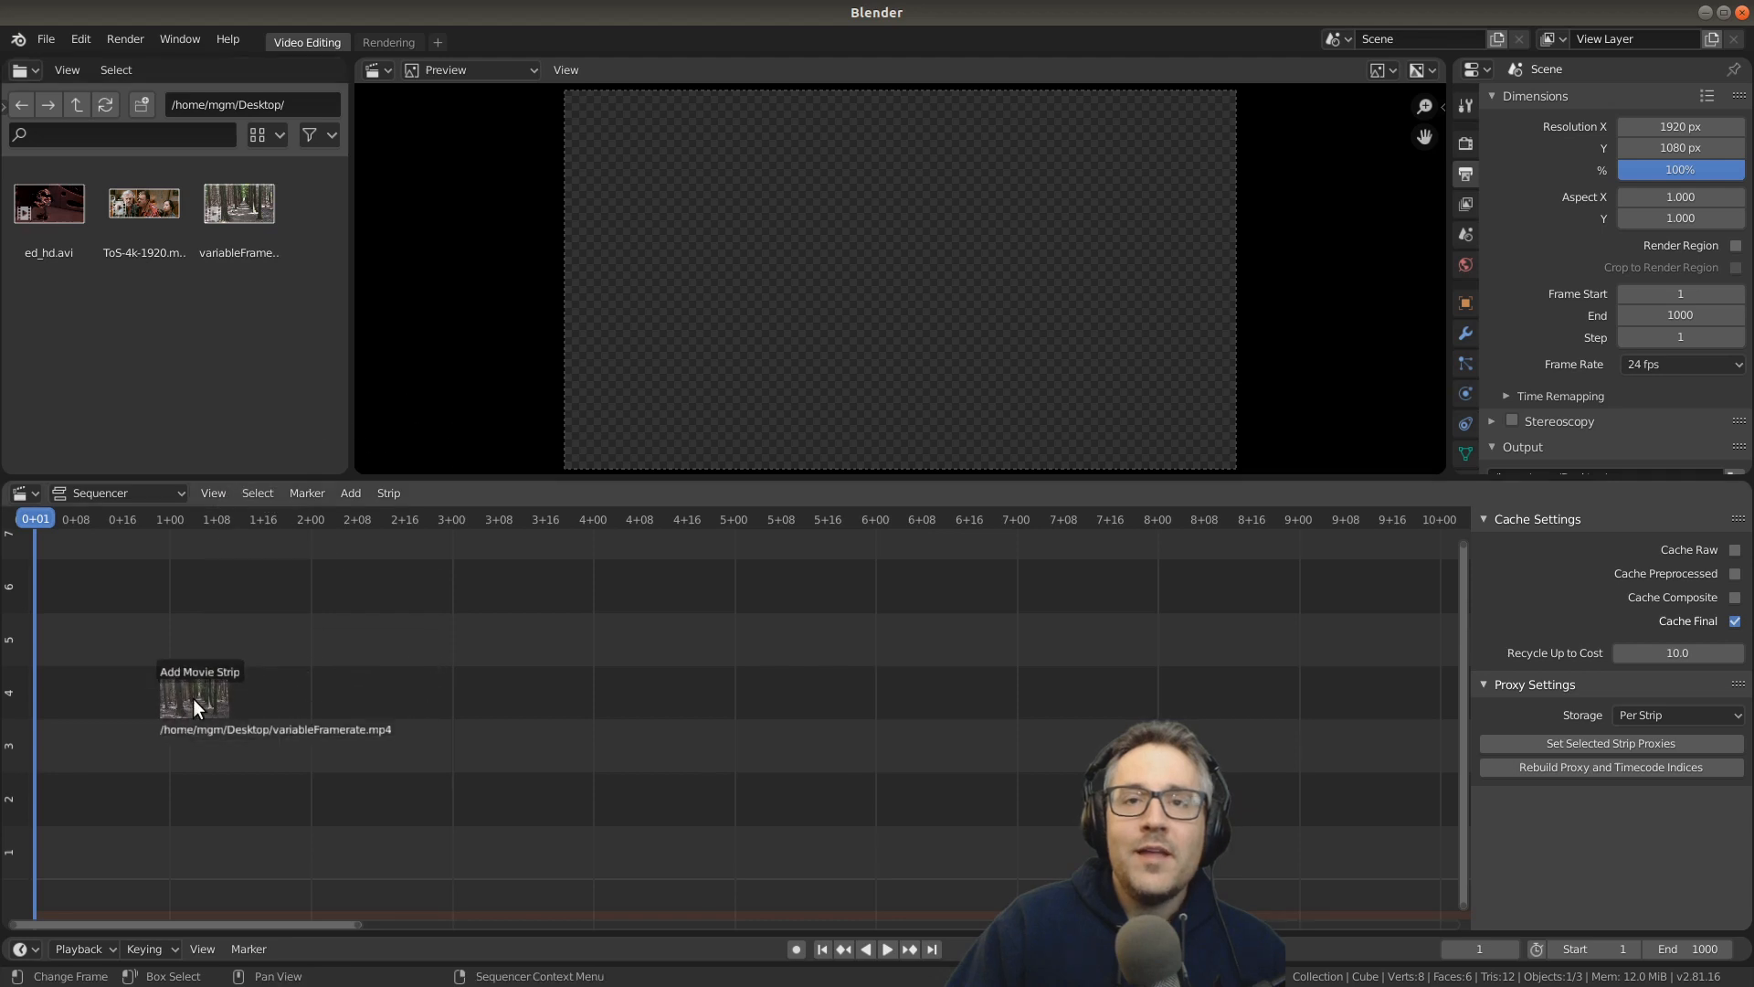
mouse_move(184, 749)
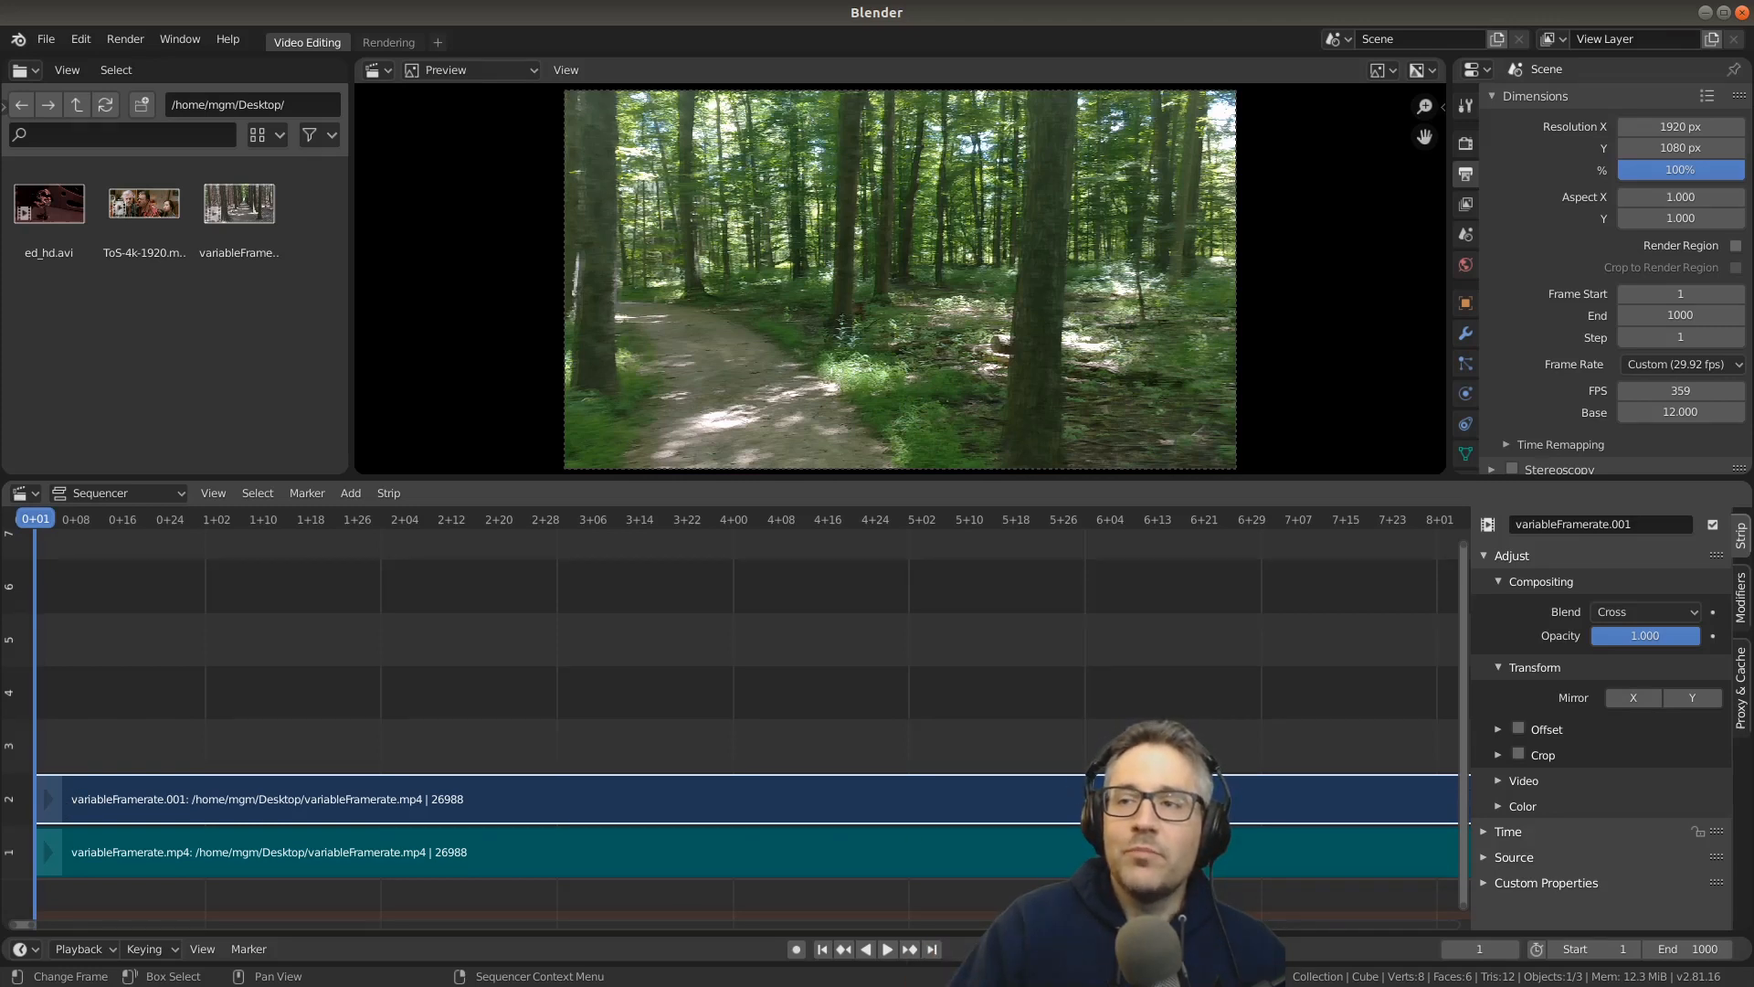
mouse_move(278, 876)
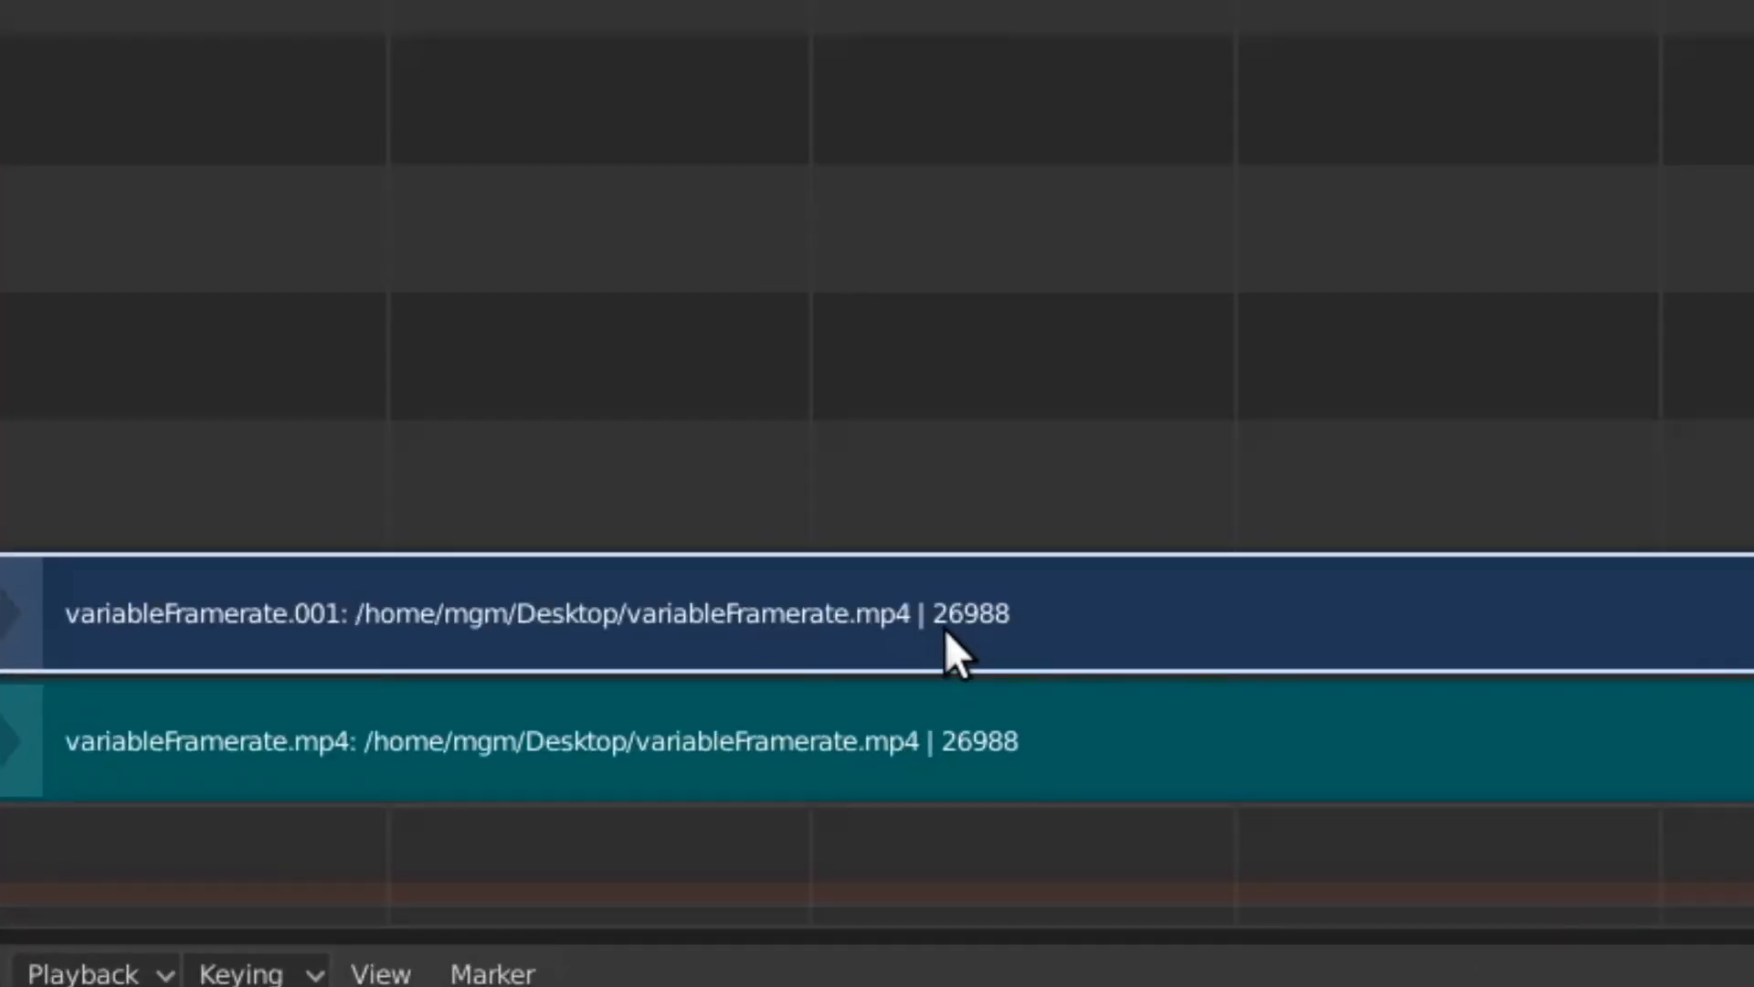
mouse_move(965, 655)
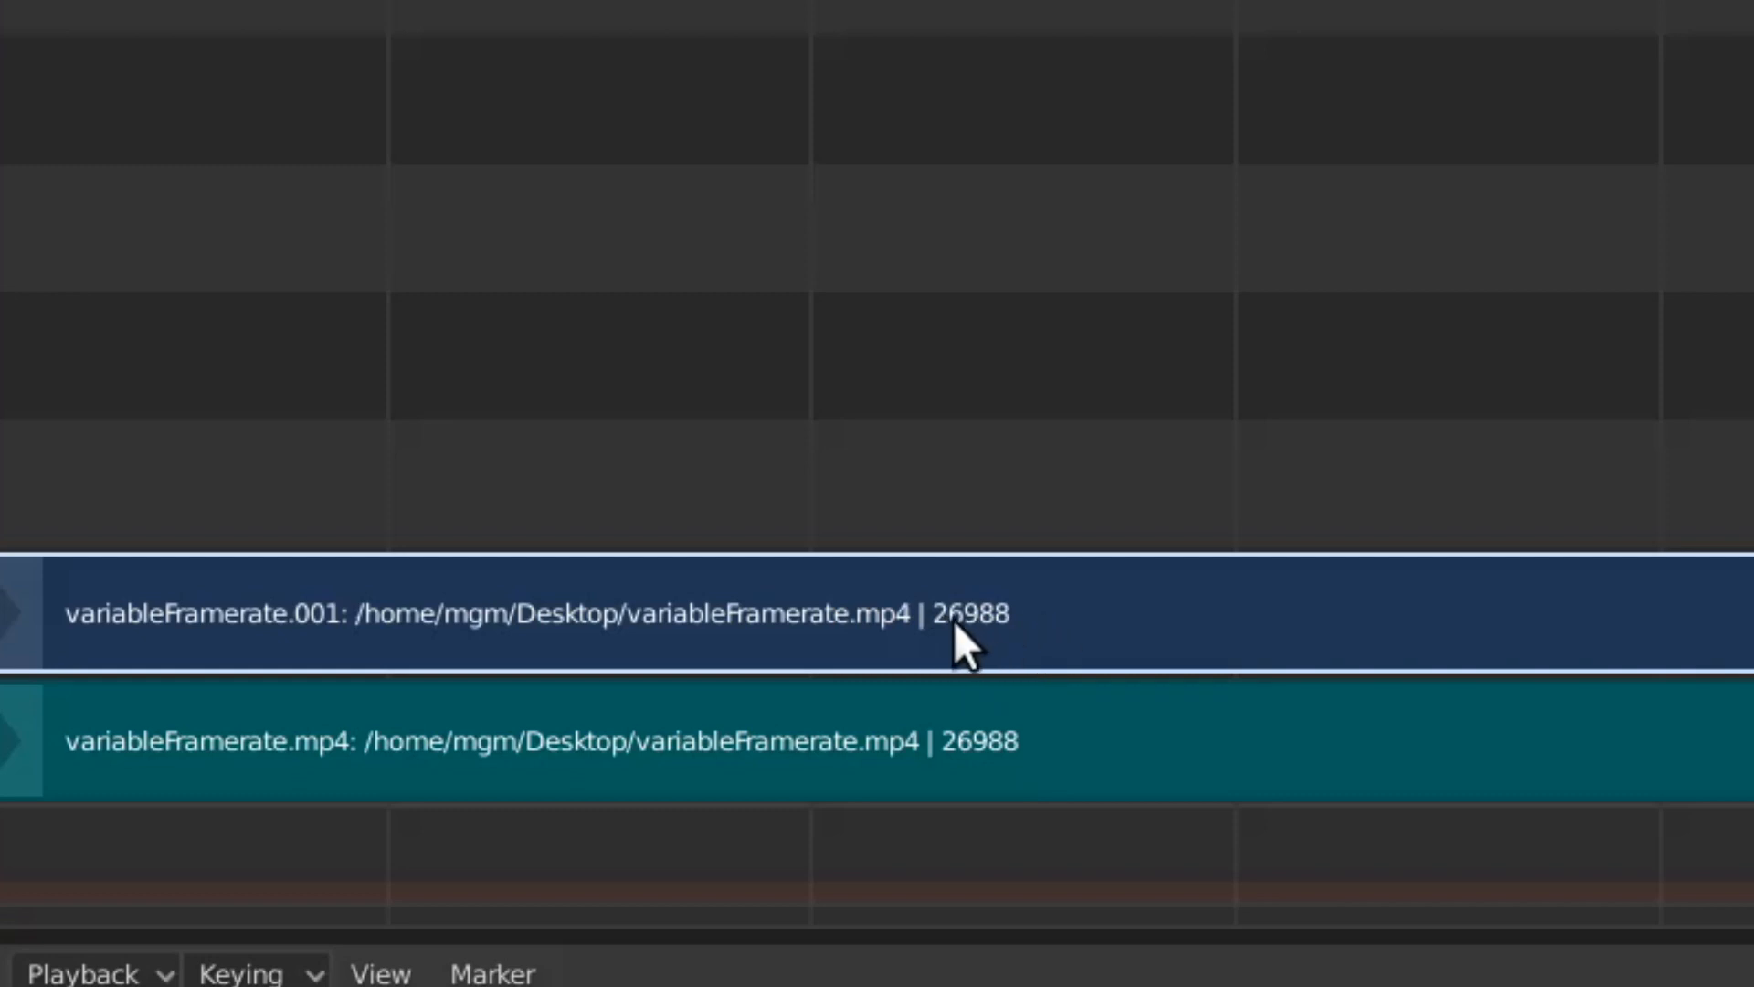
mouse_move(1015, 716)
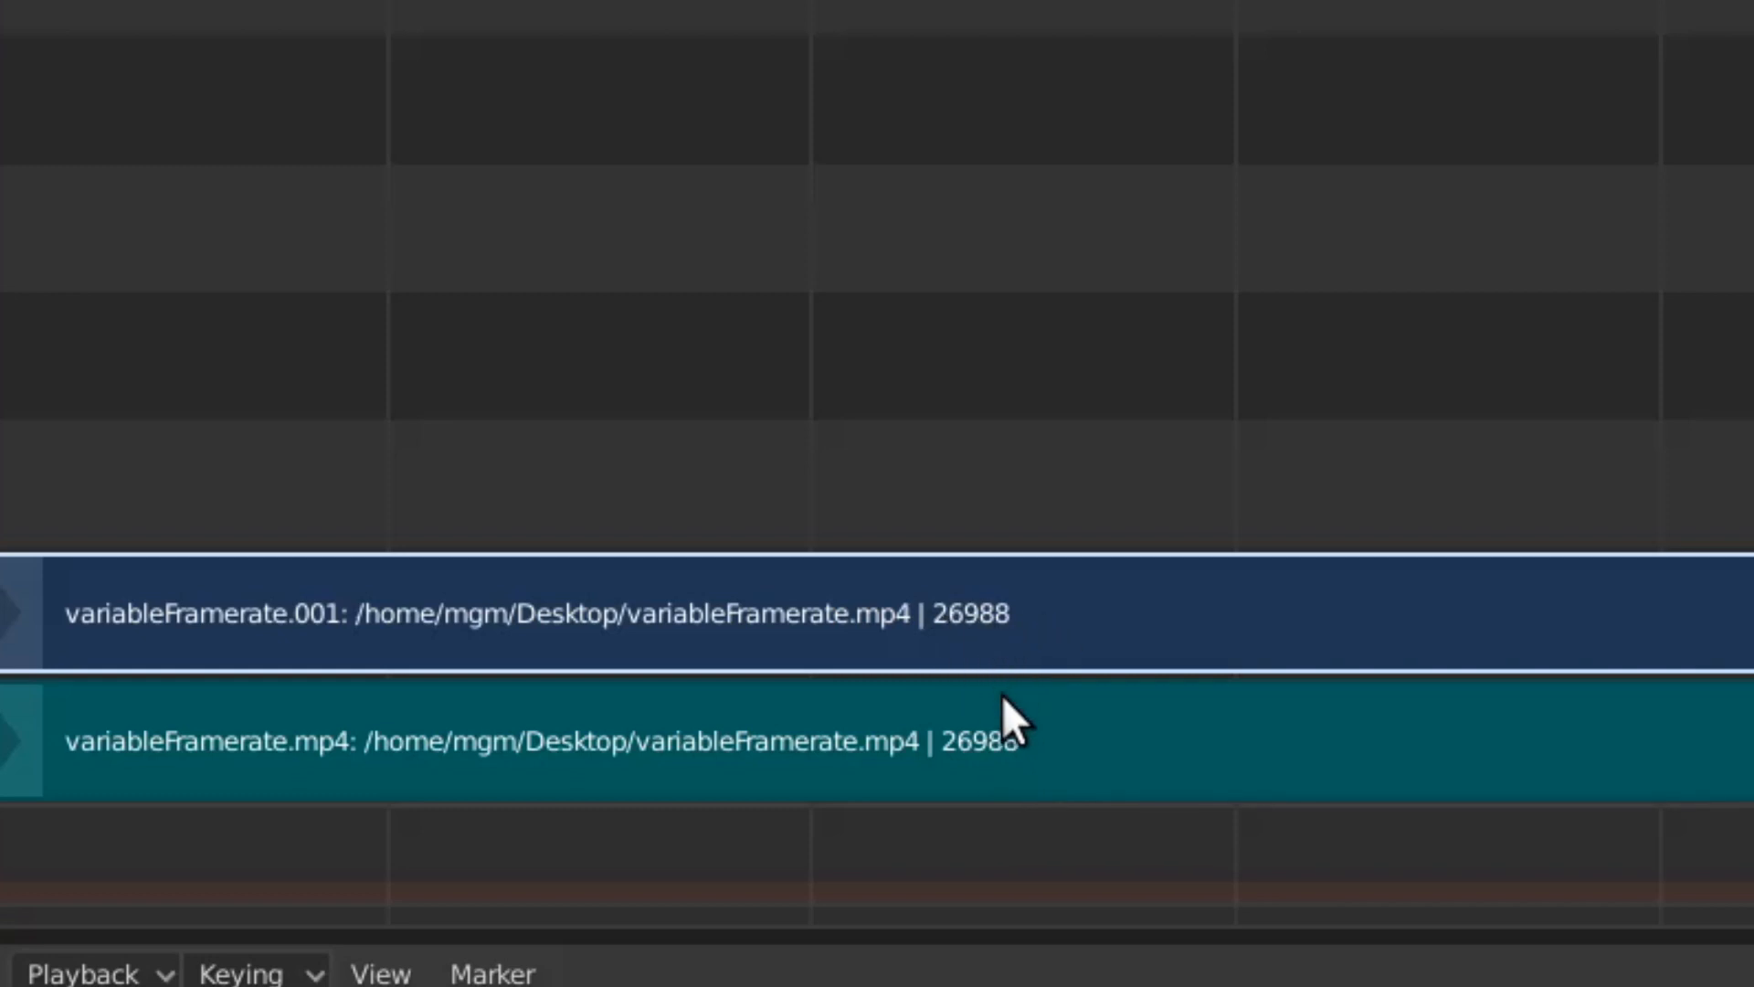
mouse_move(1018, 772)
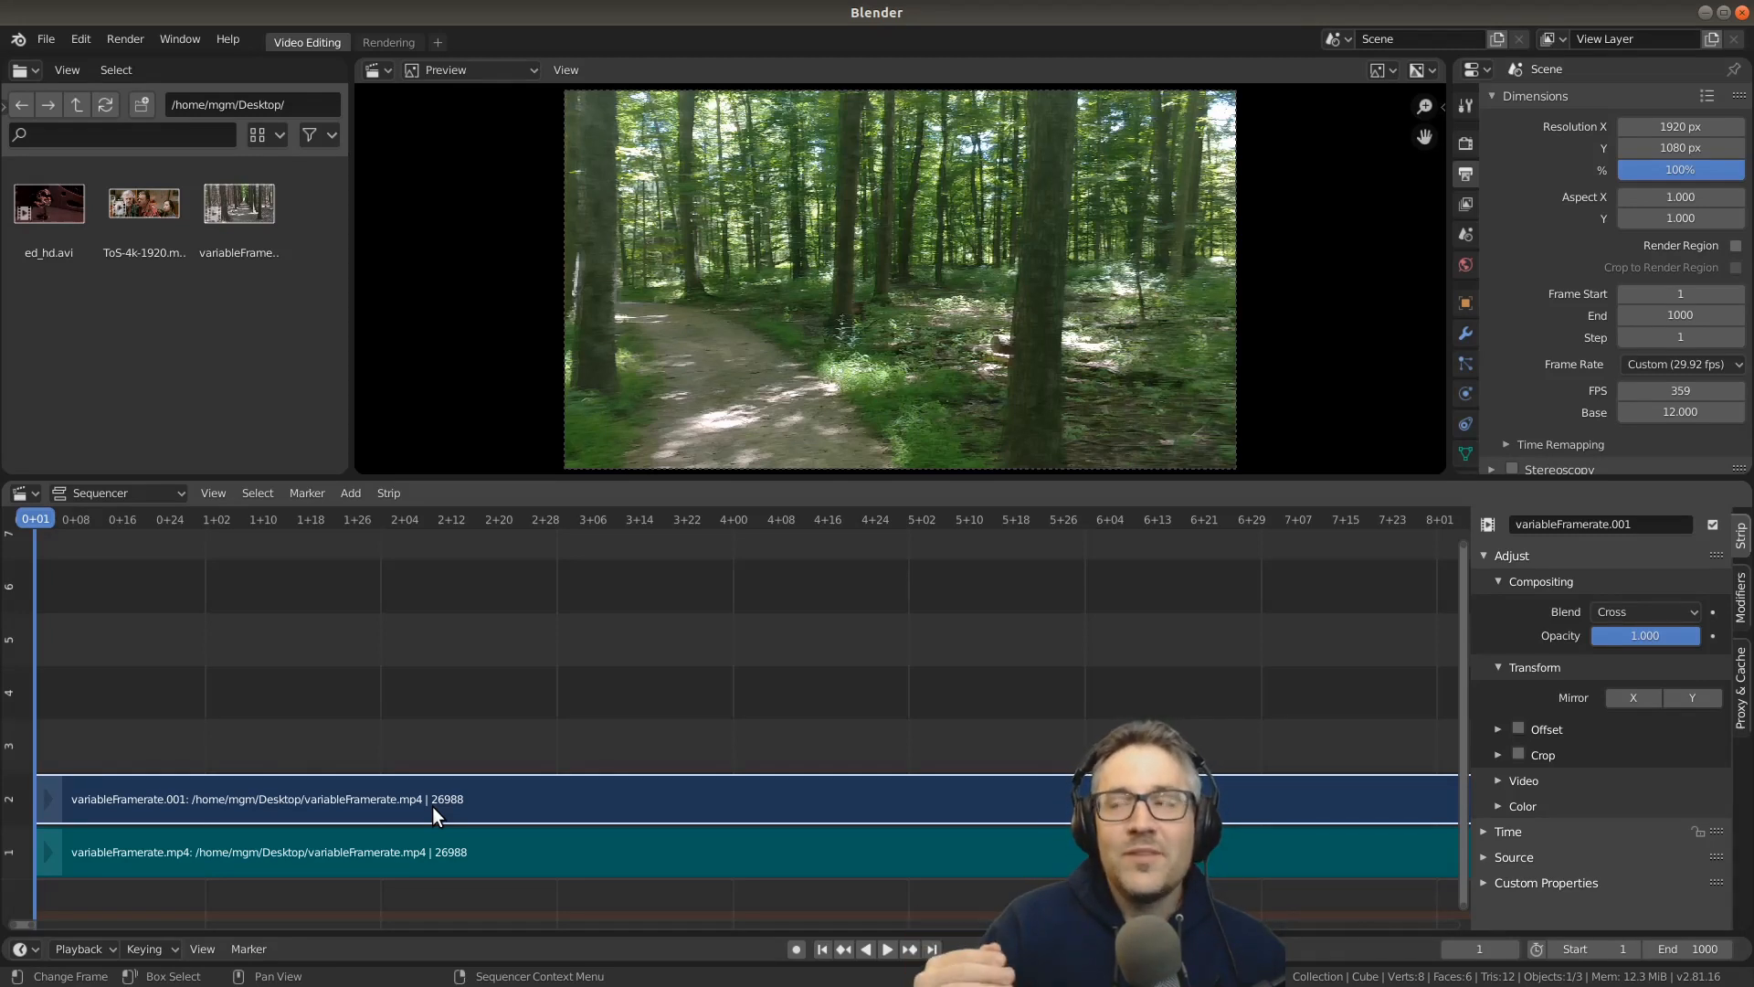
mouse_move(1342, 538)
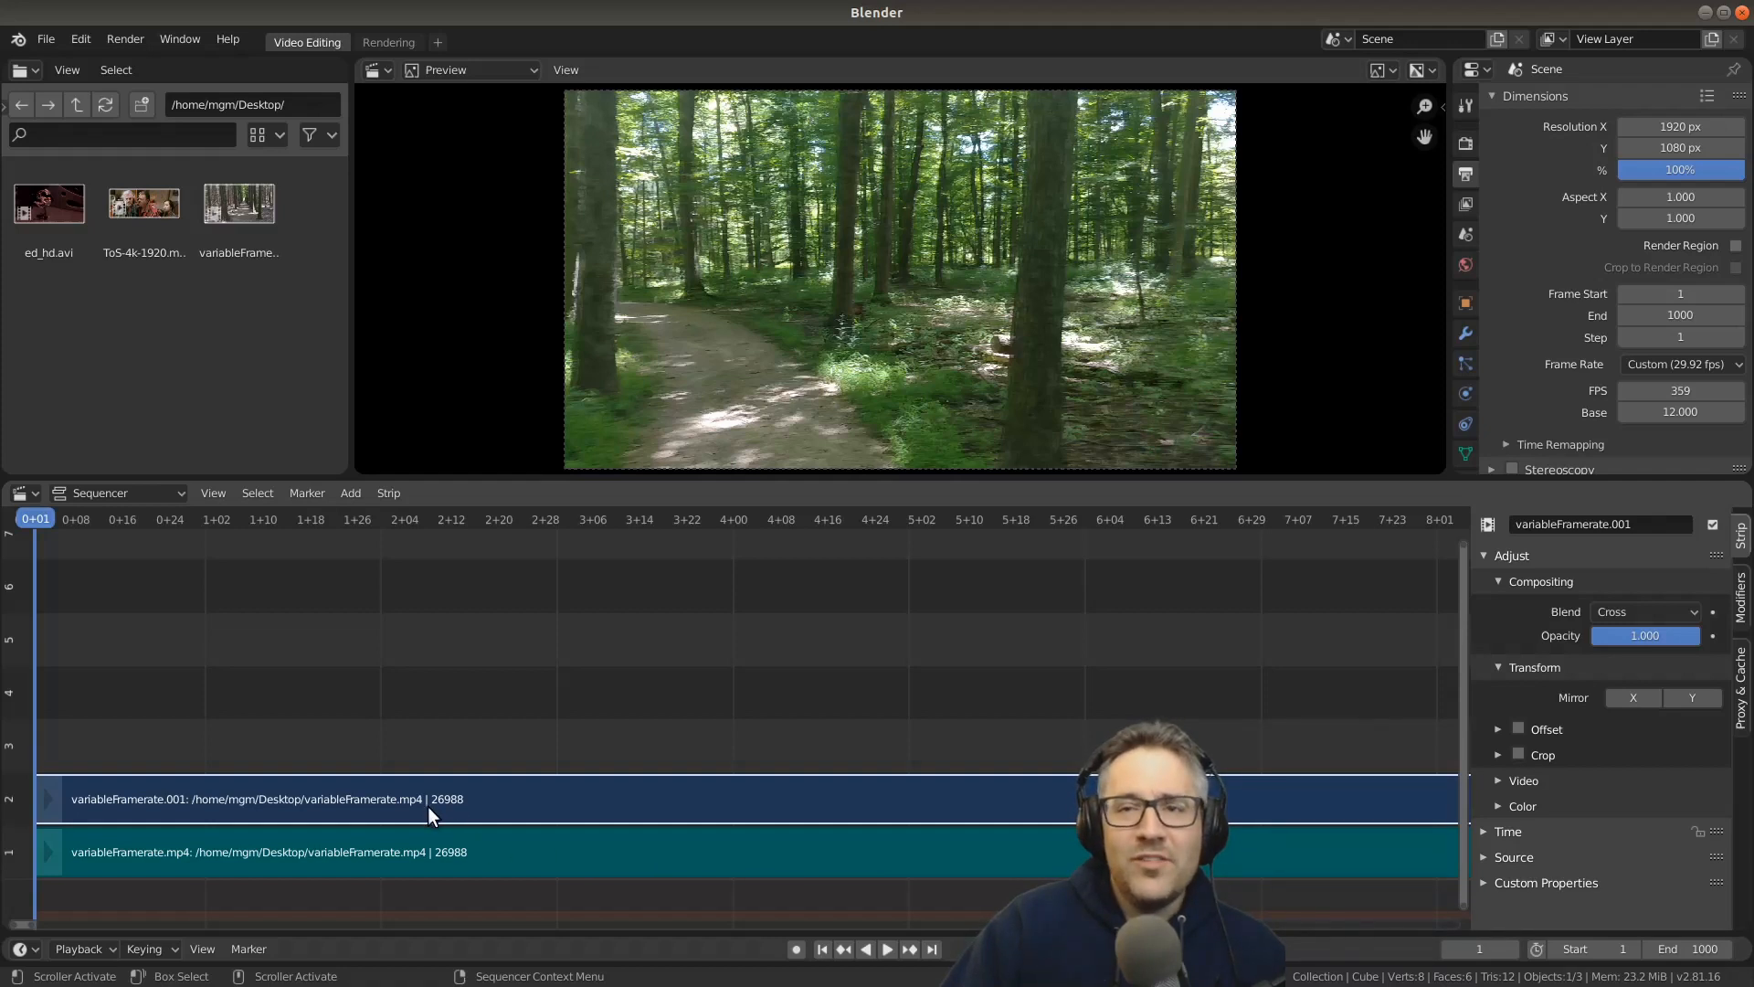
mouse_move(453, 858)
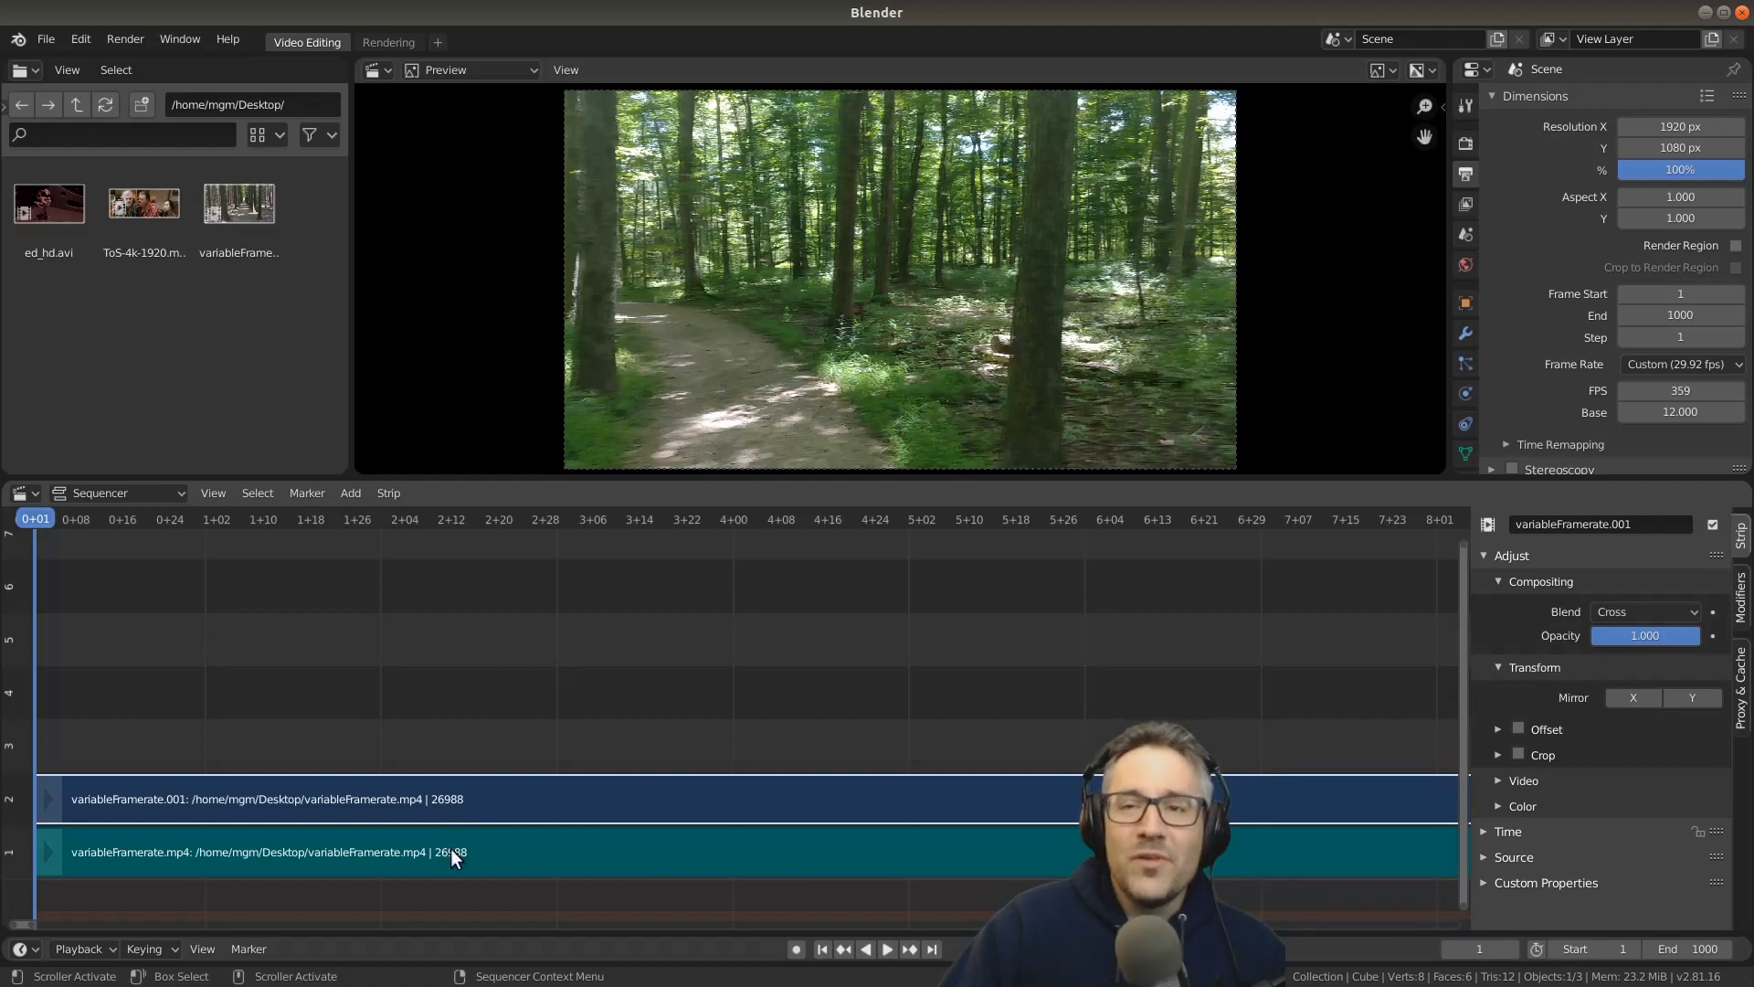
mouse_move(794, 722)
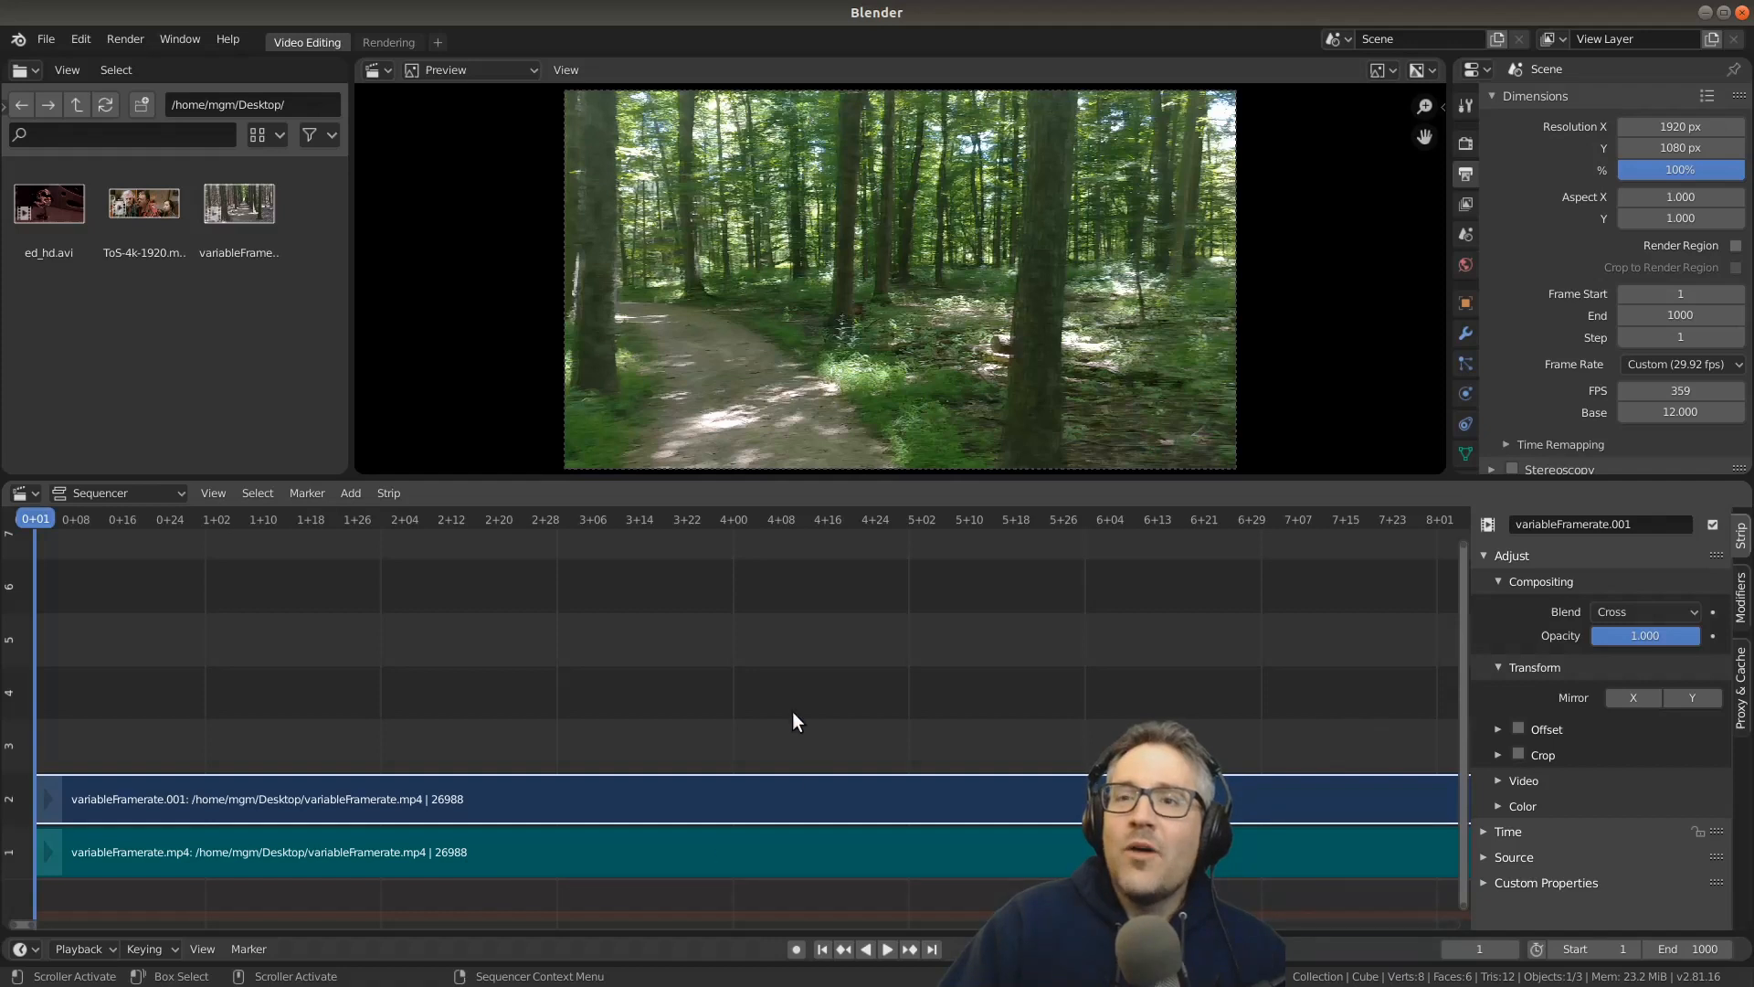
mouse_move(556, 724)
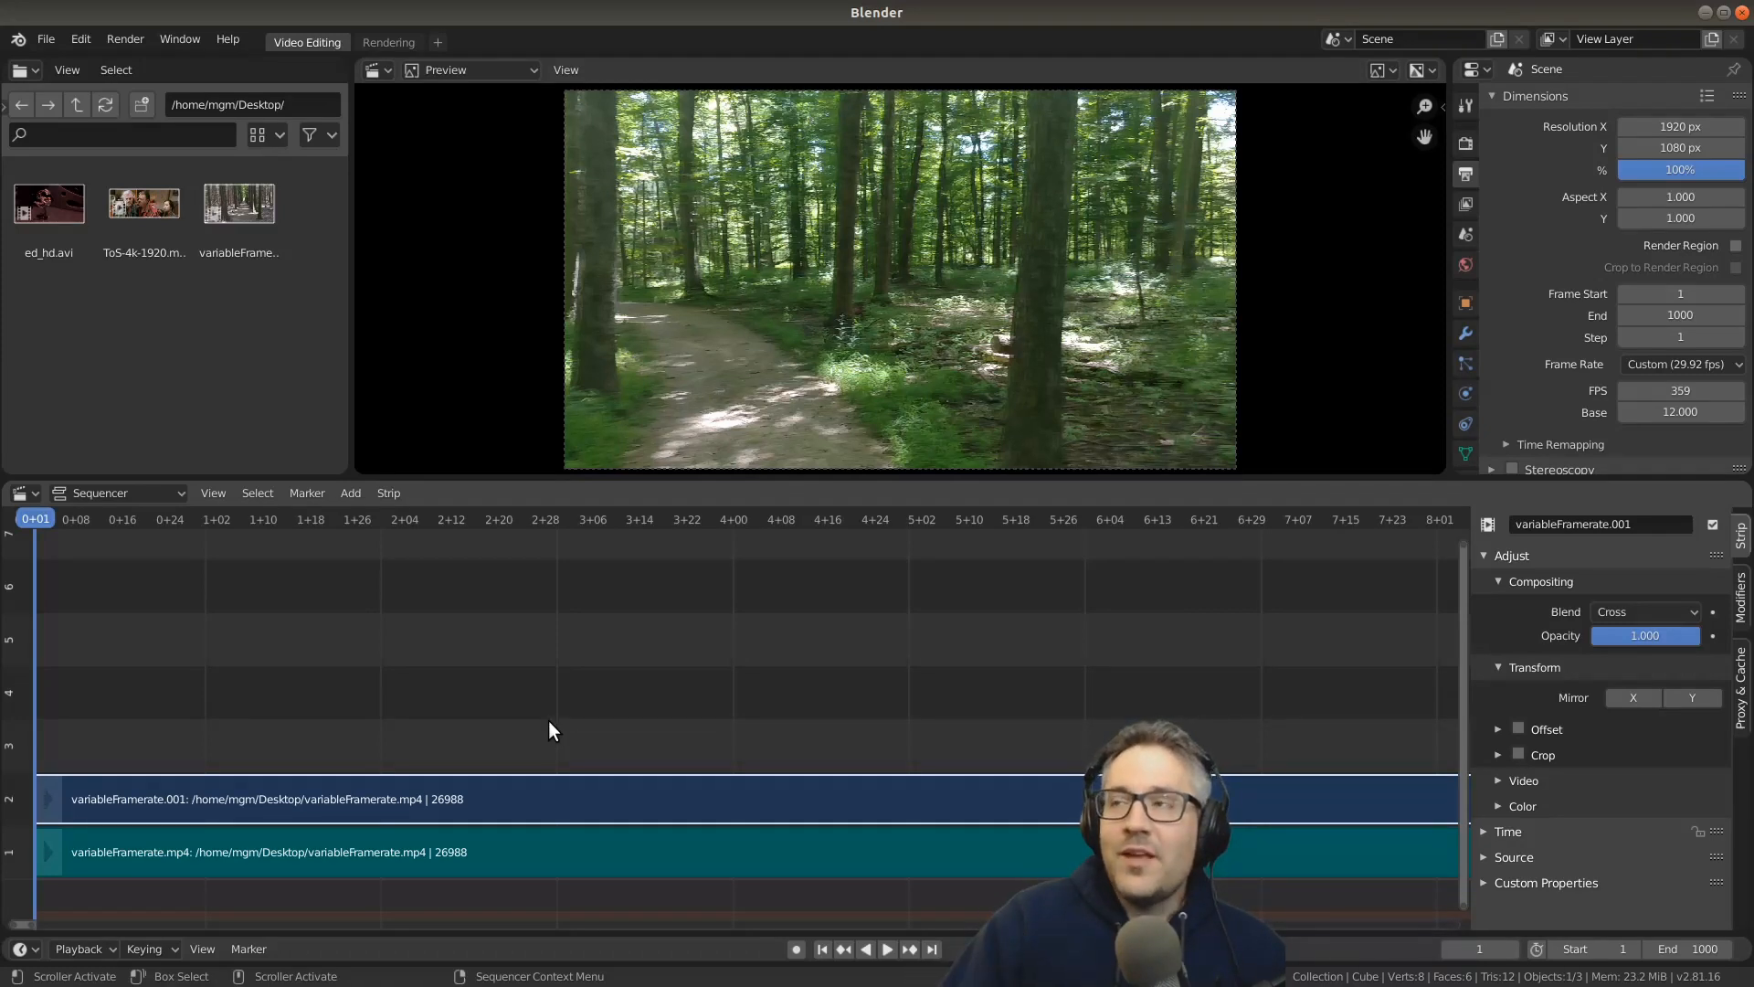
mouse_move(693, 742)
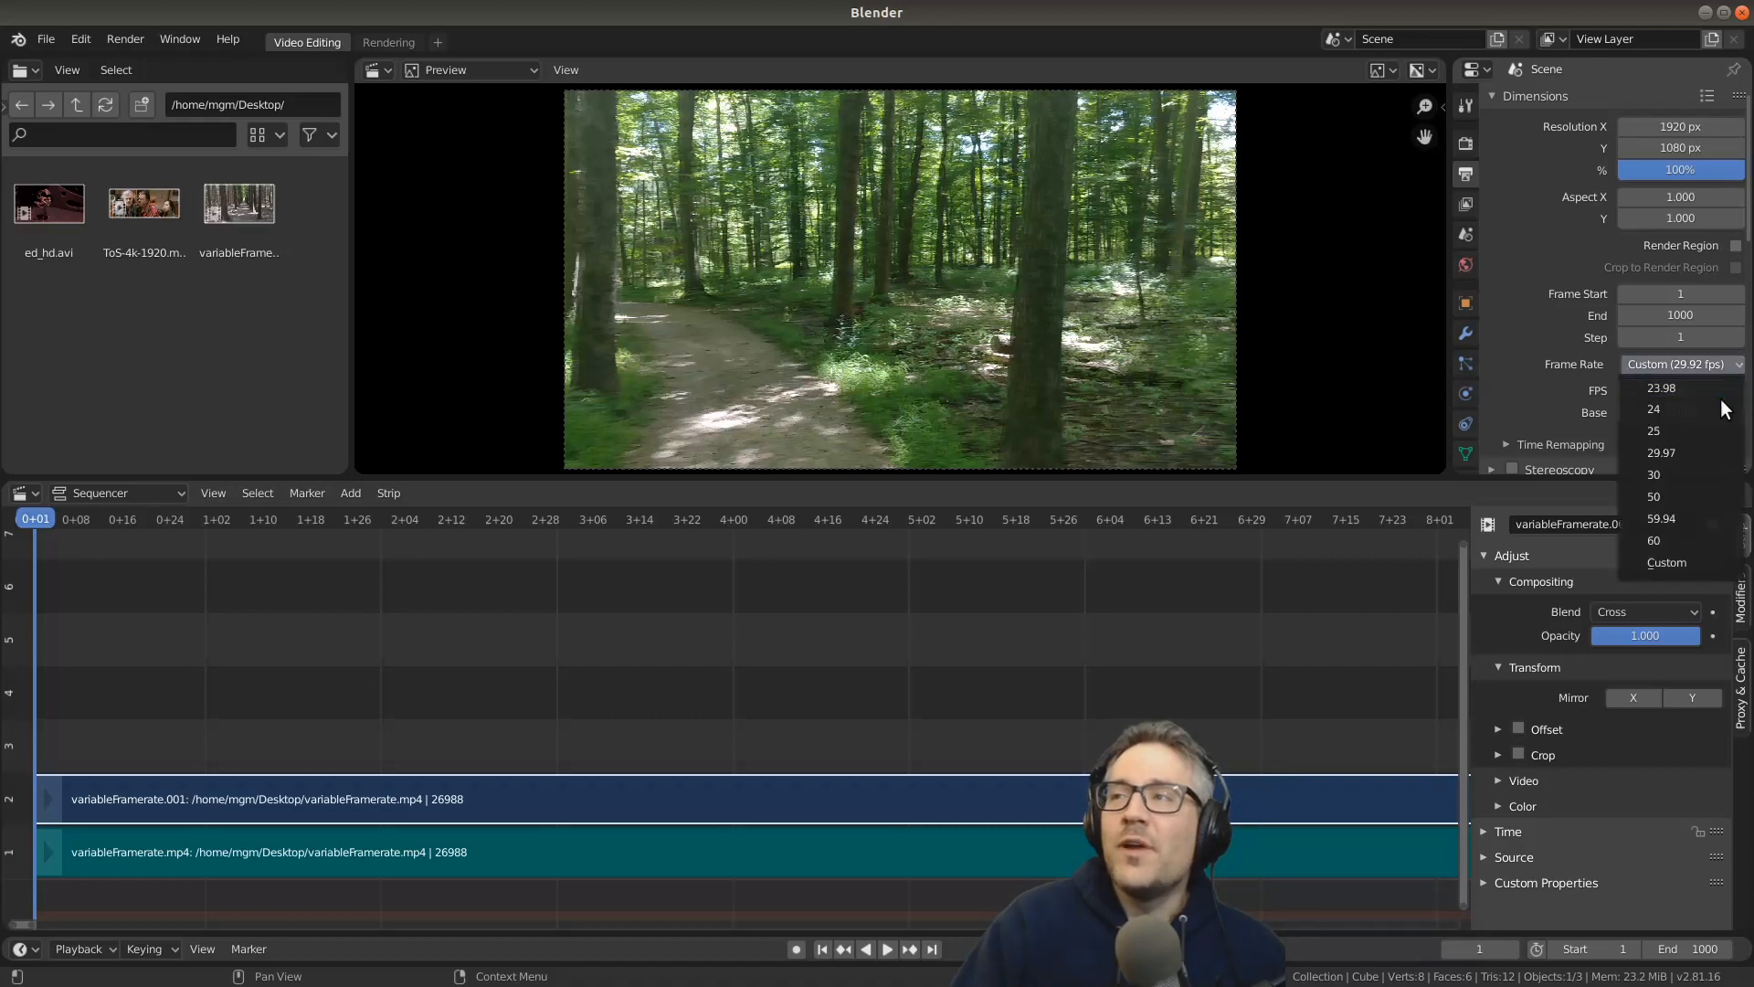
mouse_move(1661, 388)
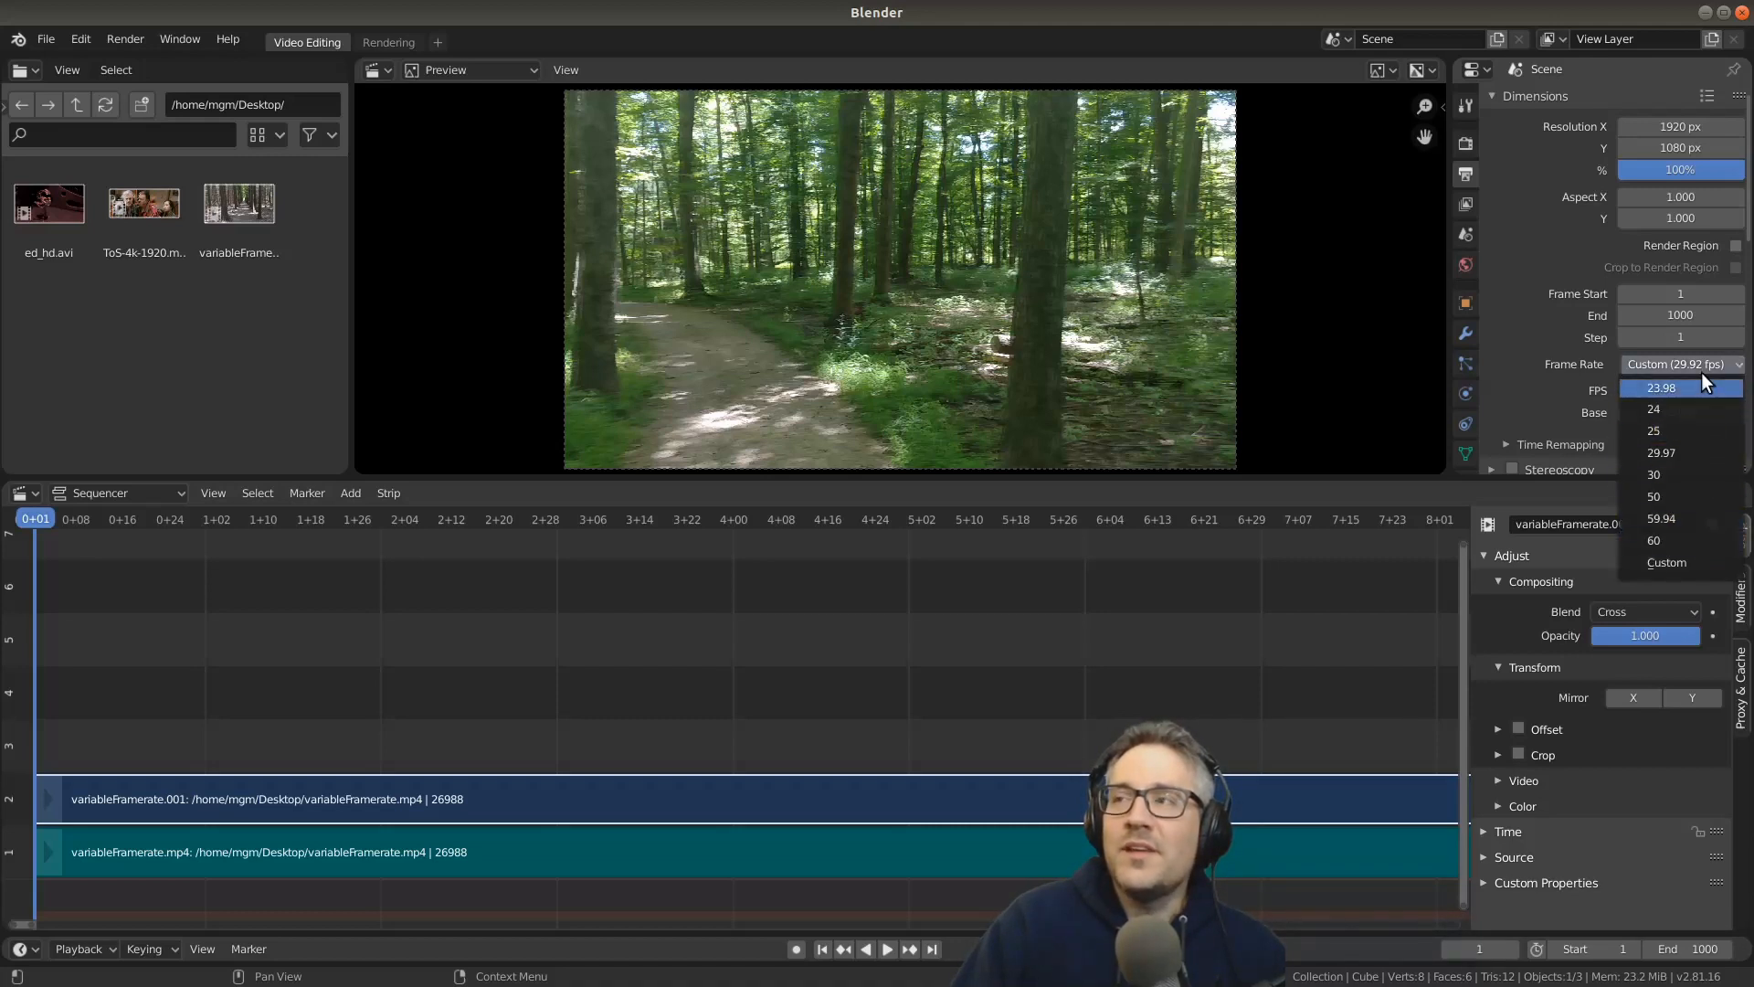
left_click(1665, 563)
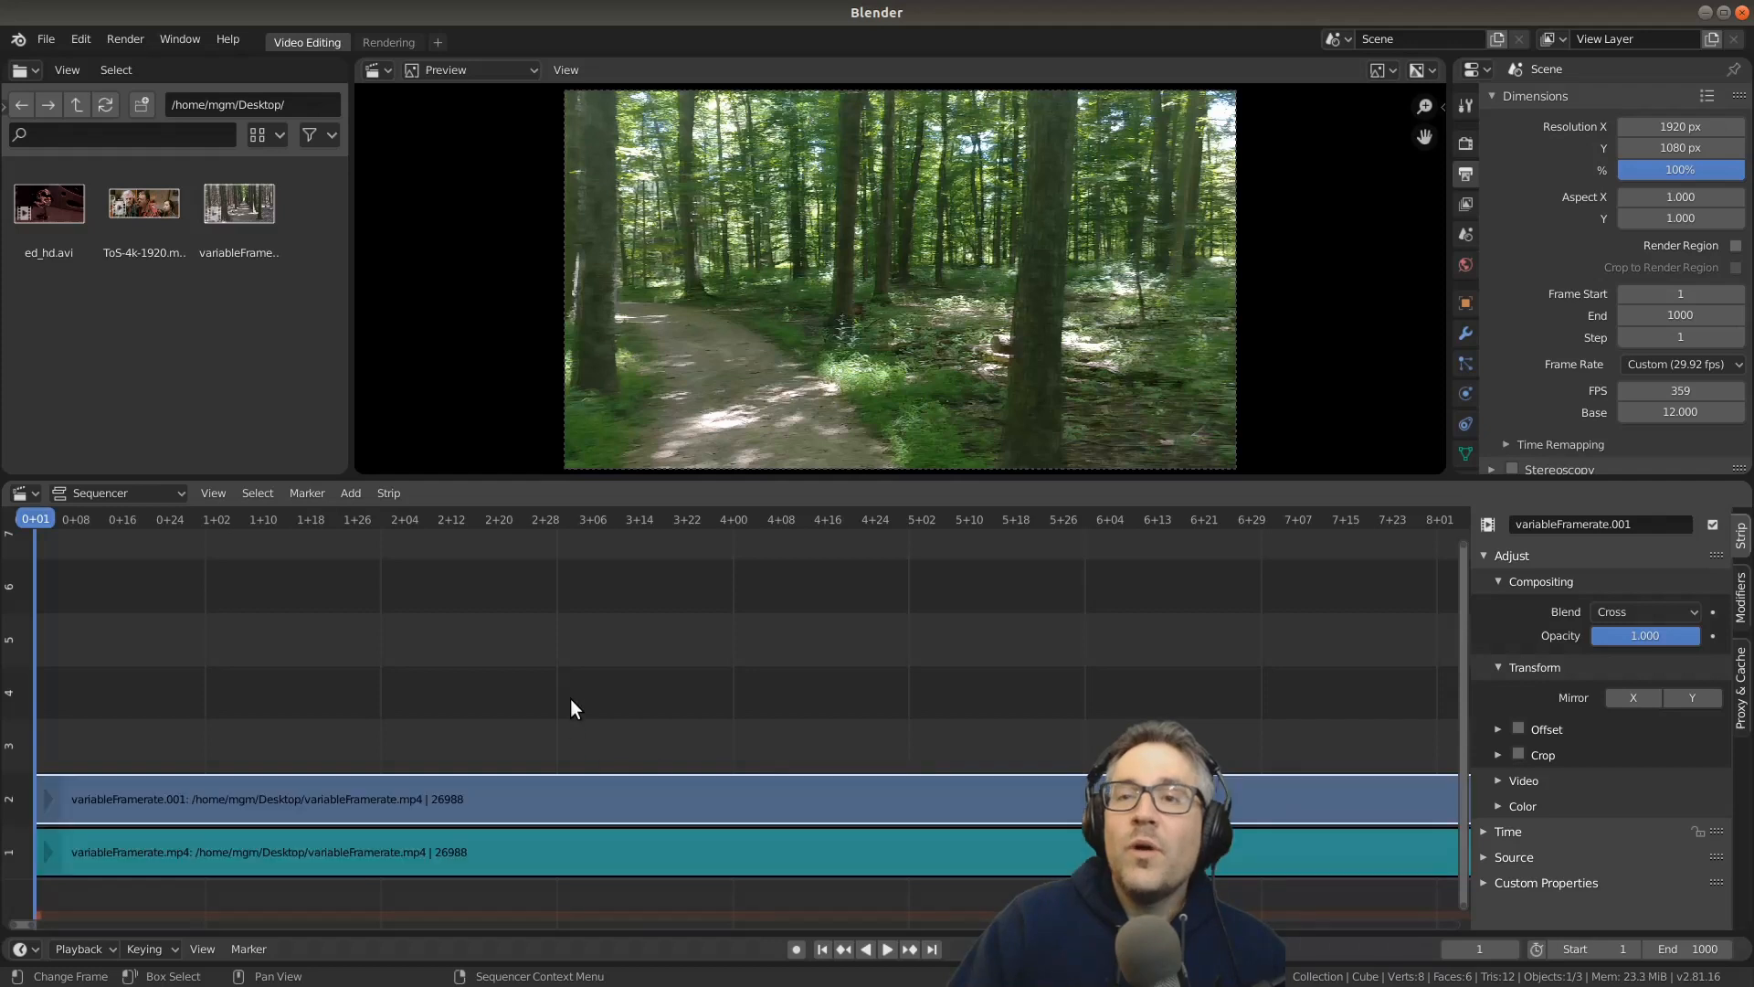
mouse_move(1351, 502)
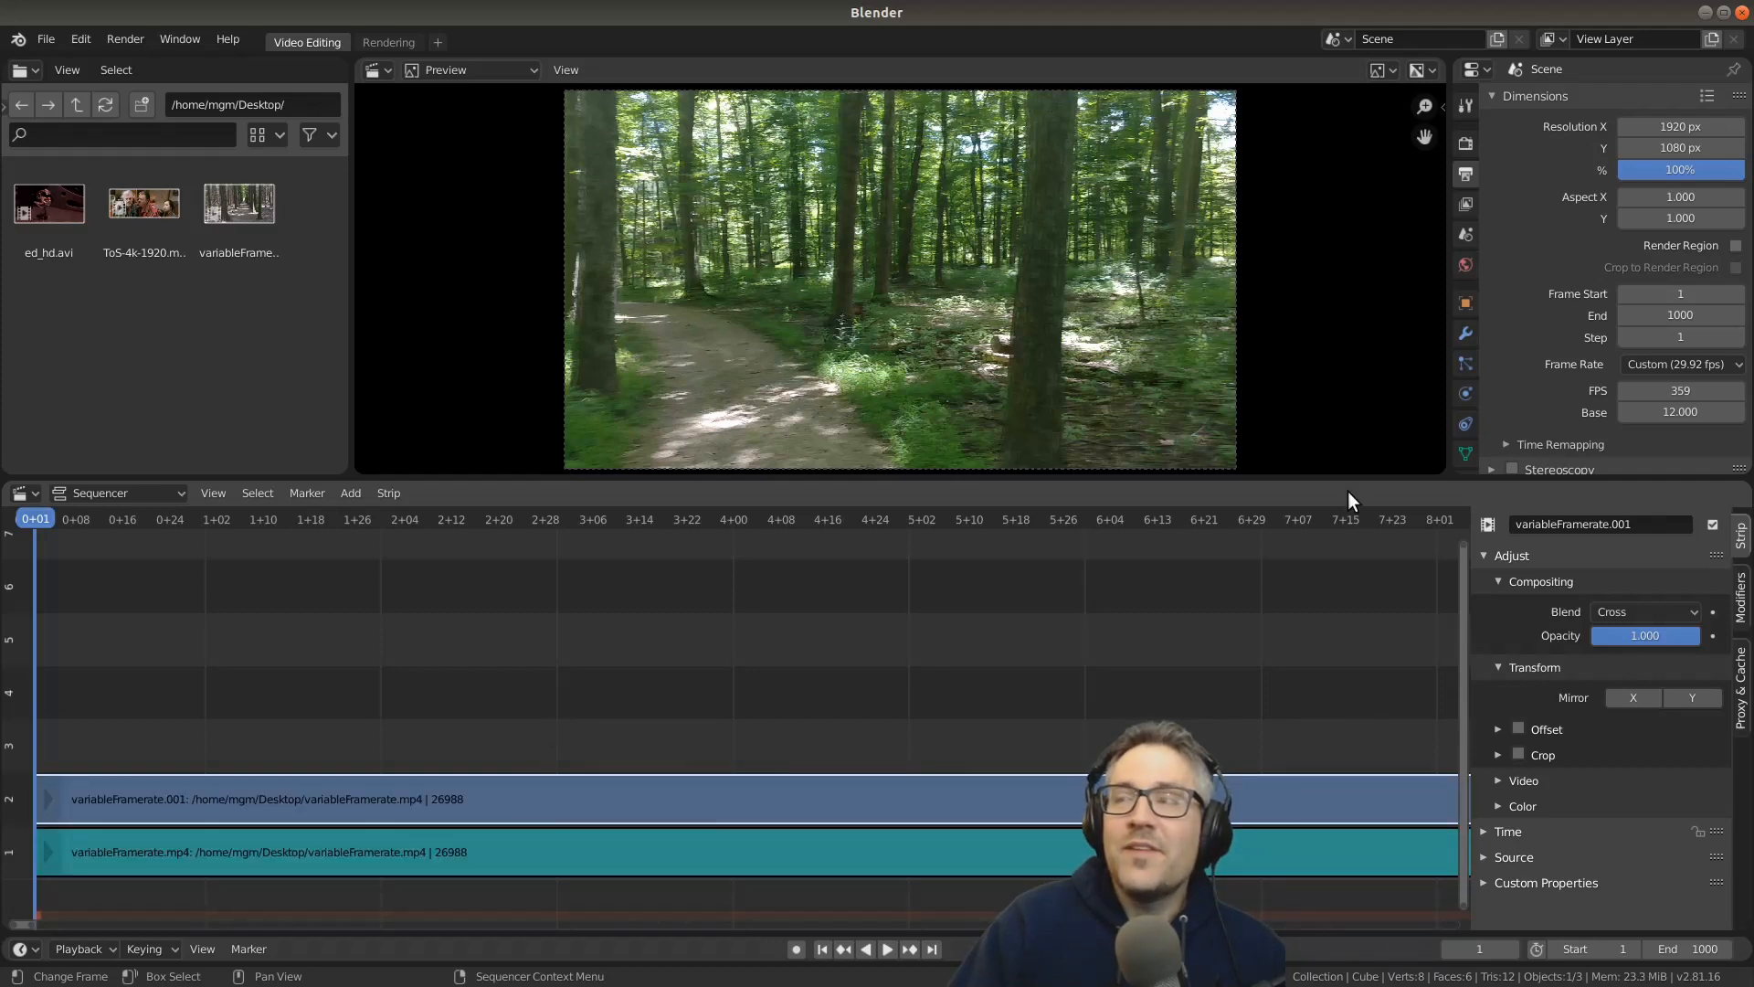
mouse_move(412, 832)
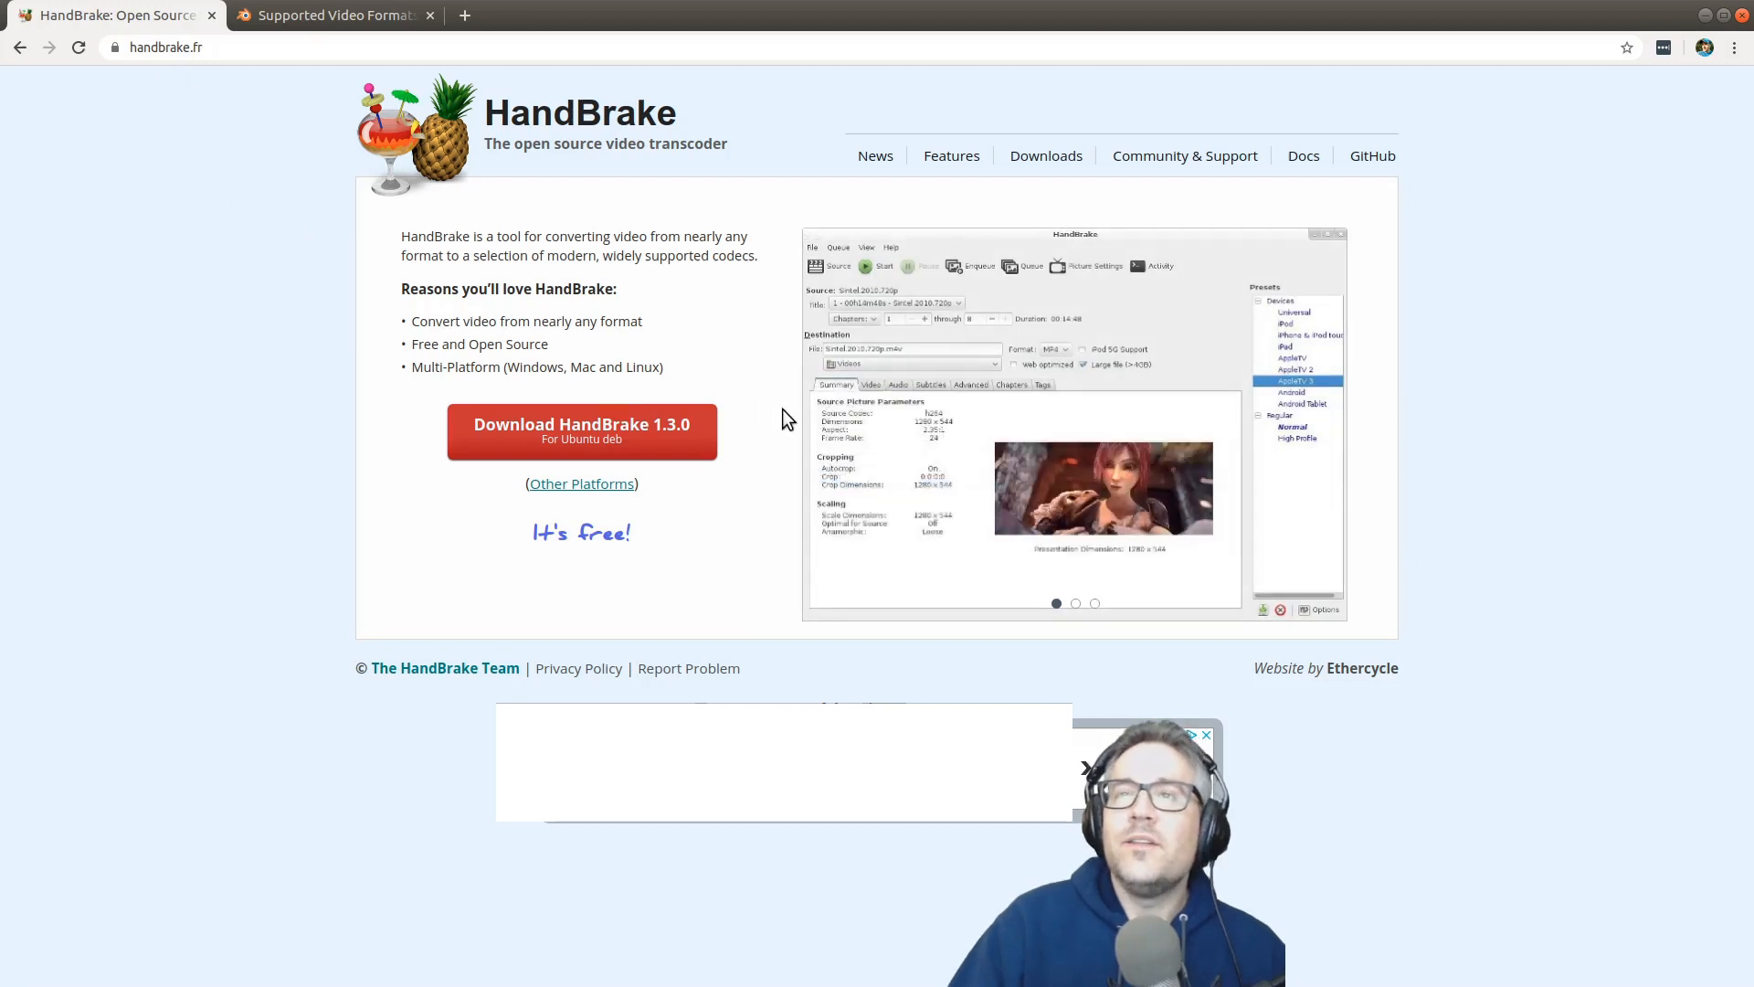
mouse_move(688, 668)
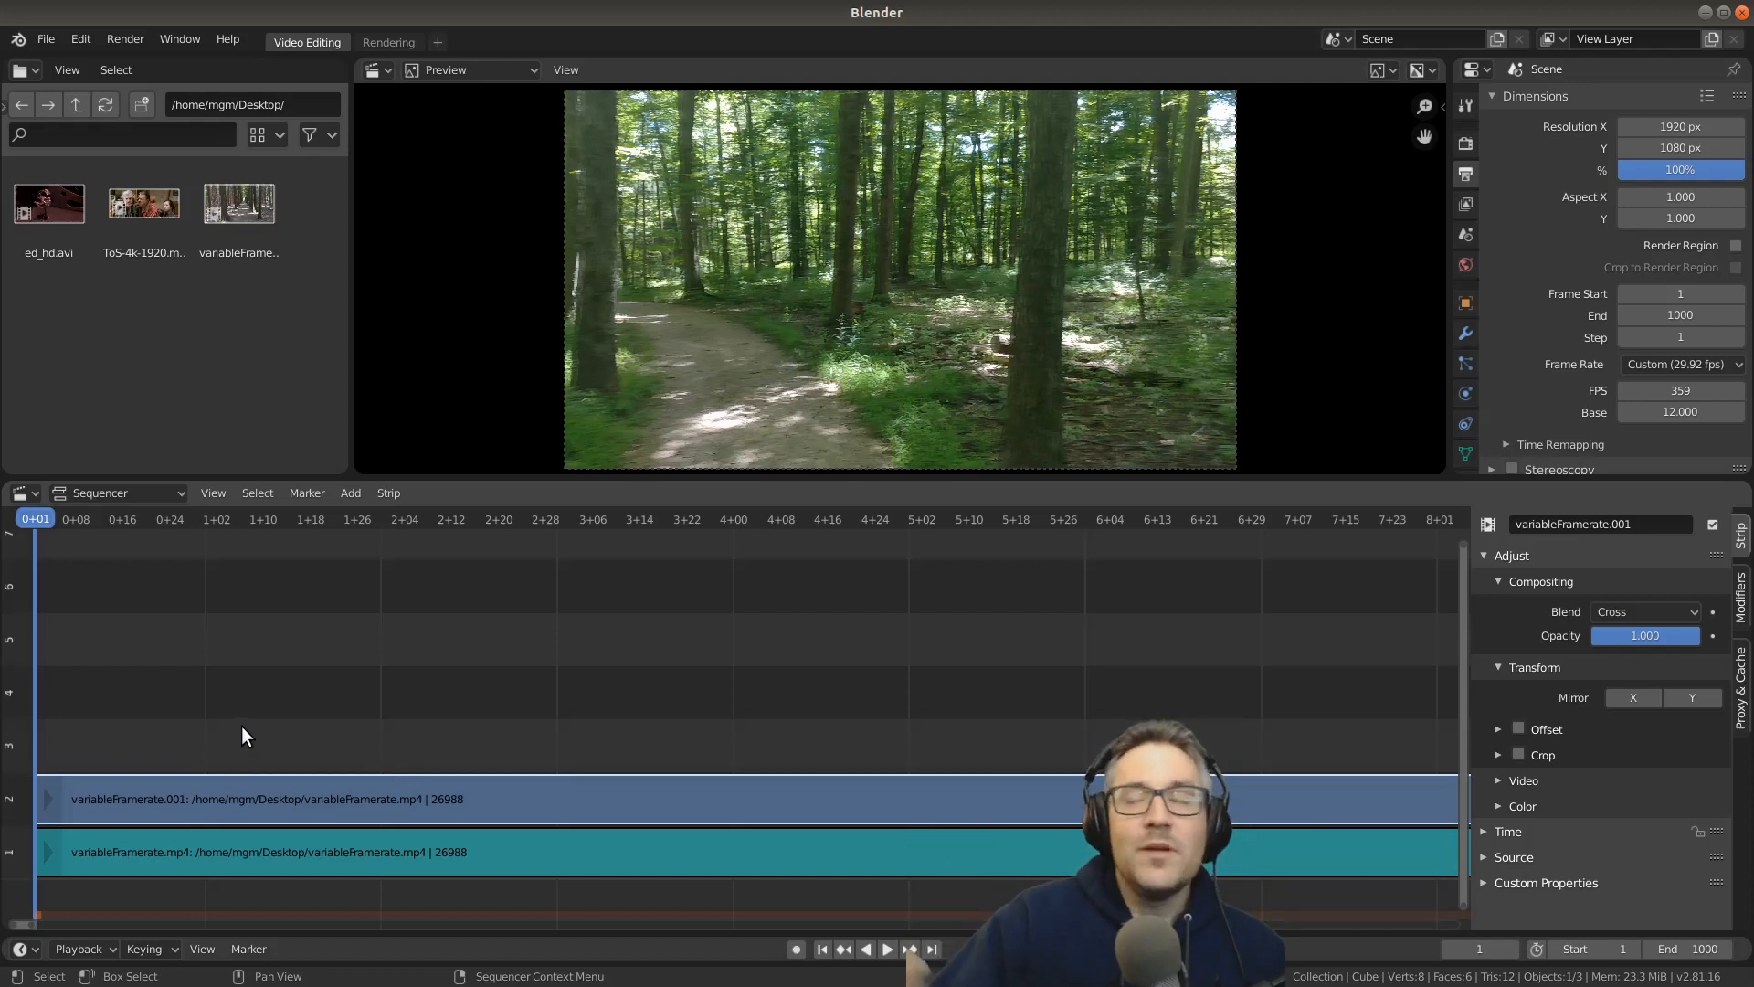
mouse_move(414, 819)
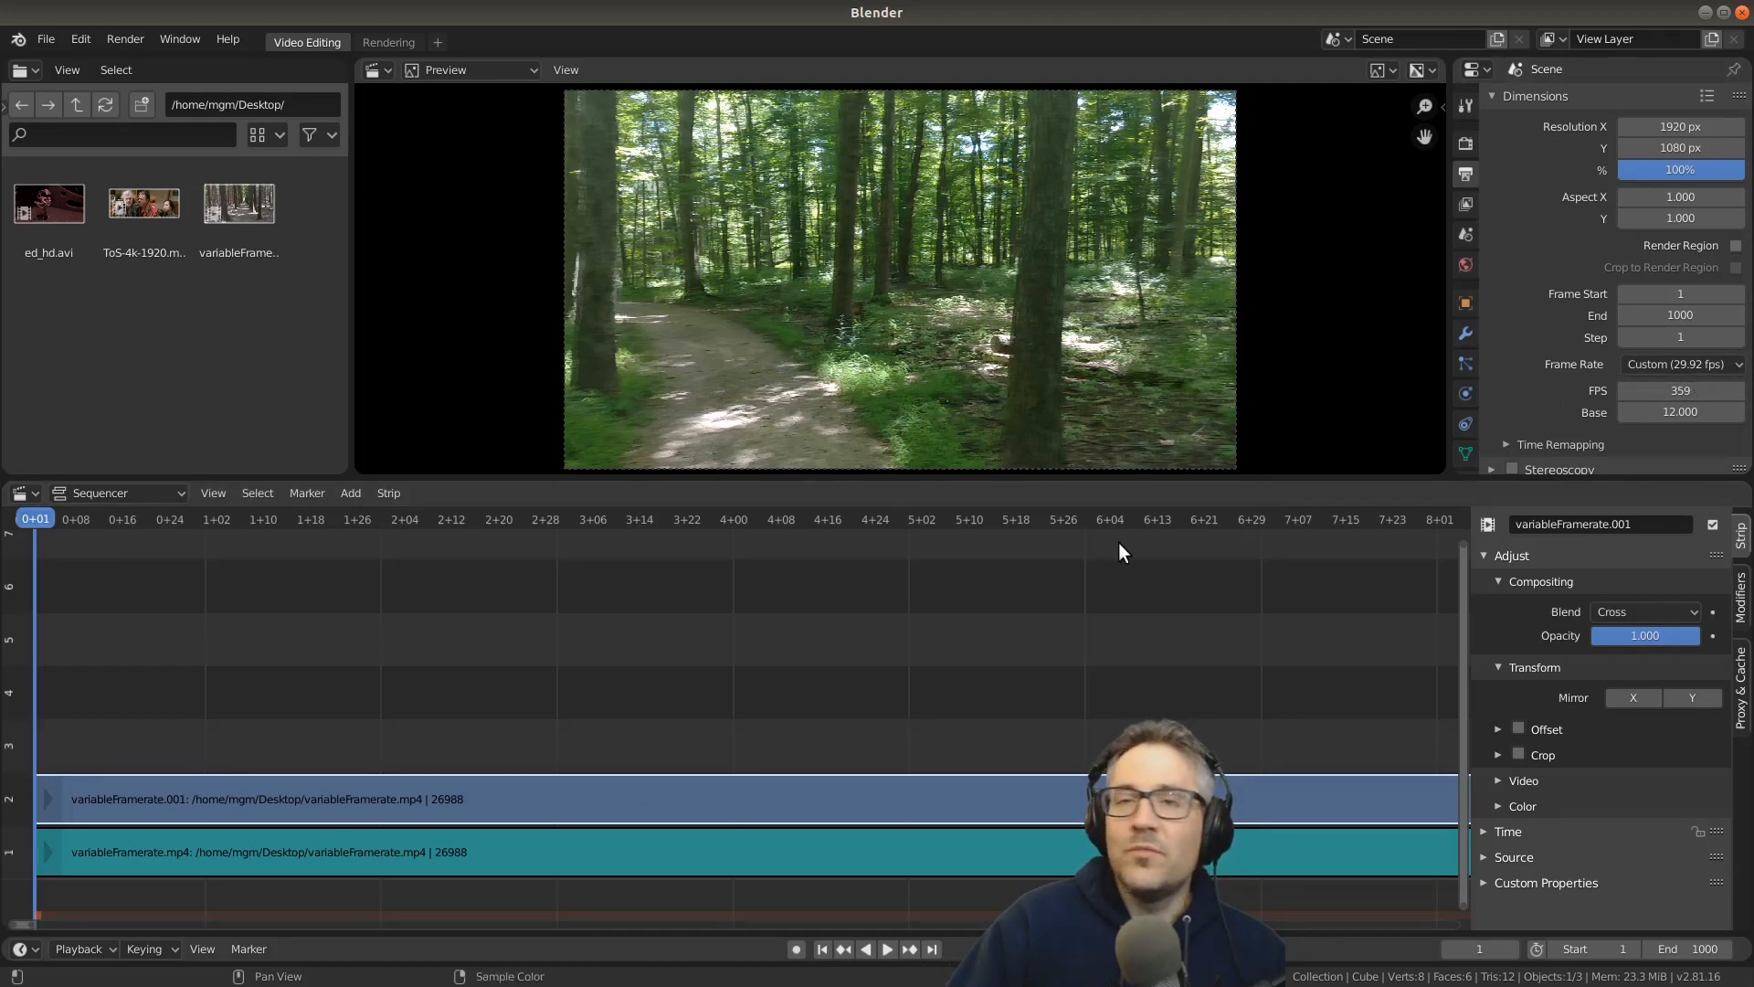
Step: Select the variableFramerate clip's video and audio strips
left_click(414, 798)
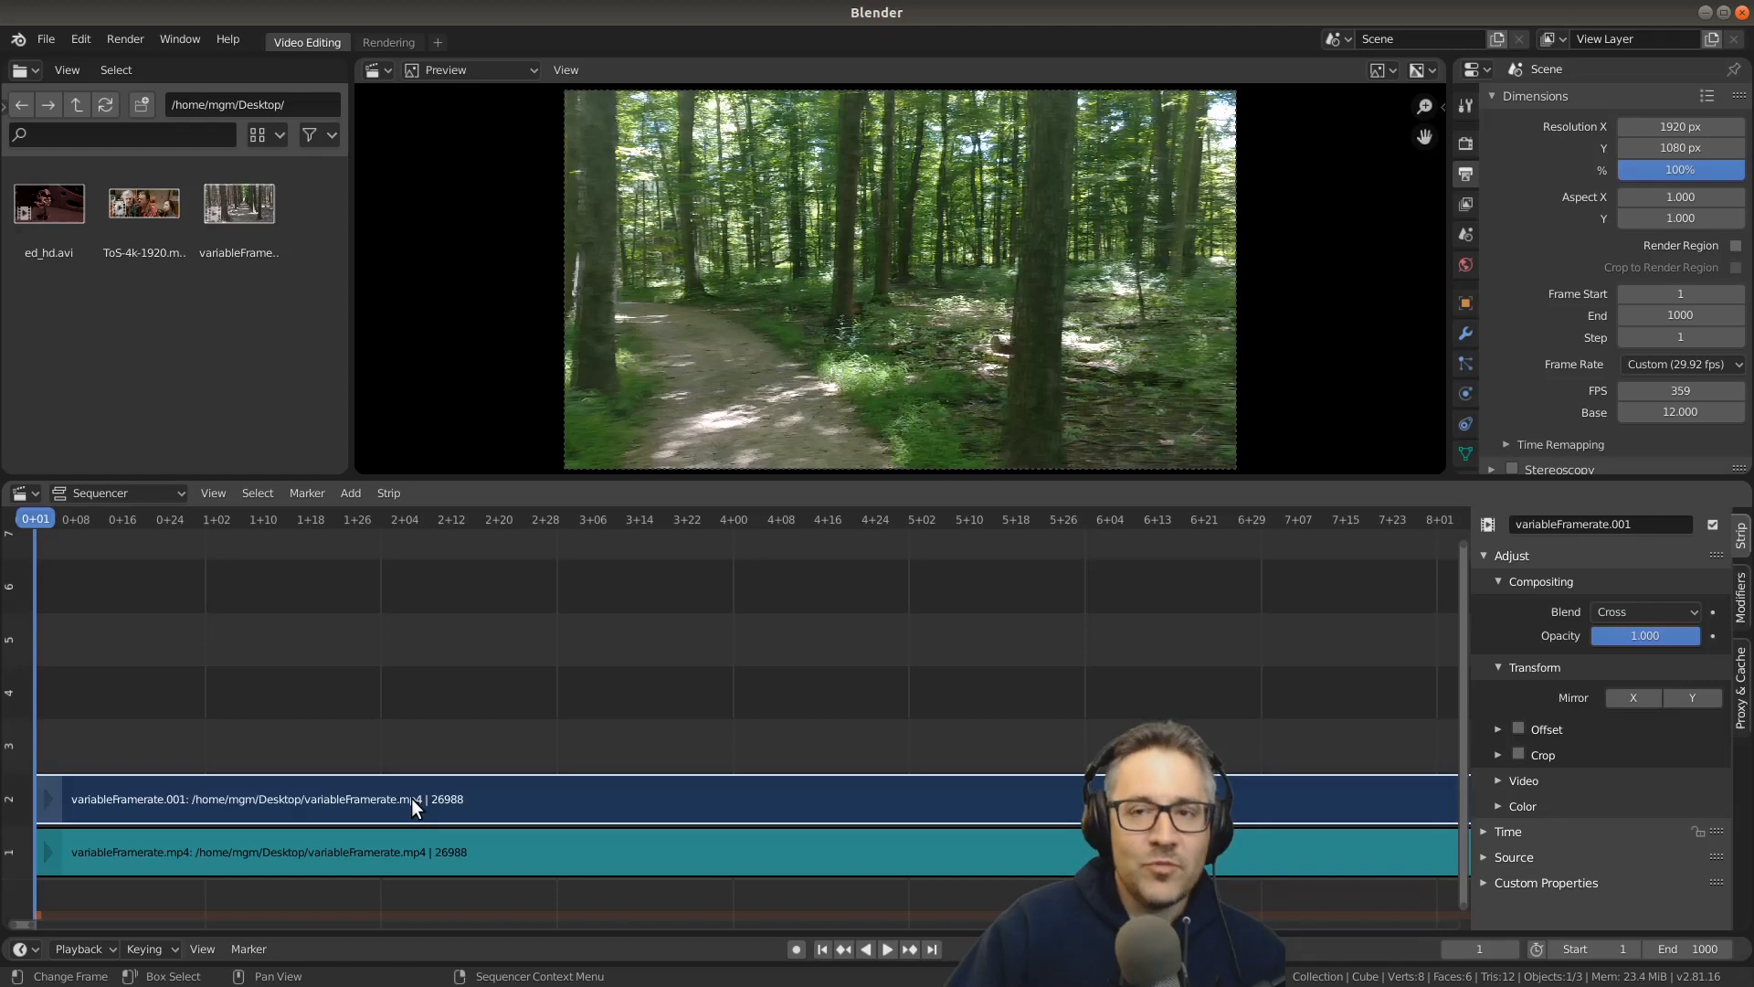
left_click(414, 851)
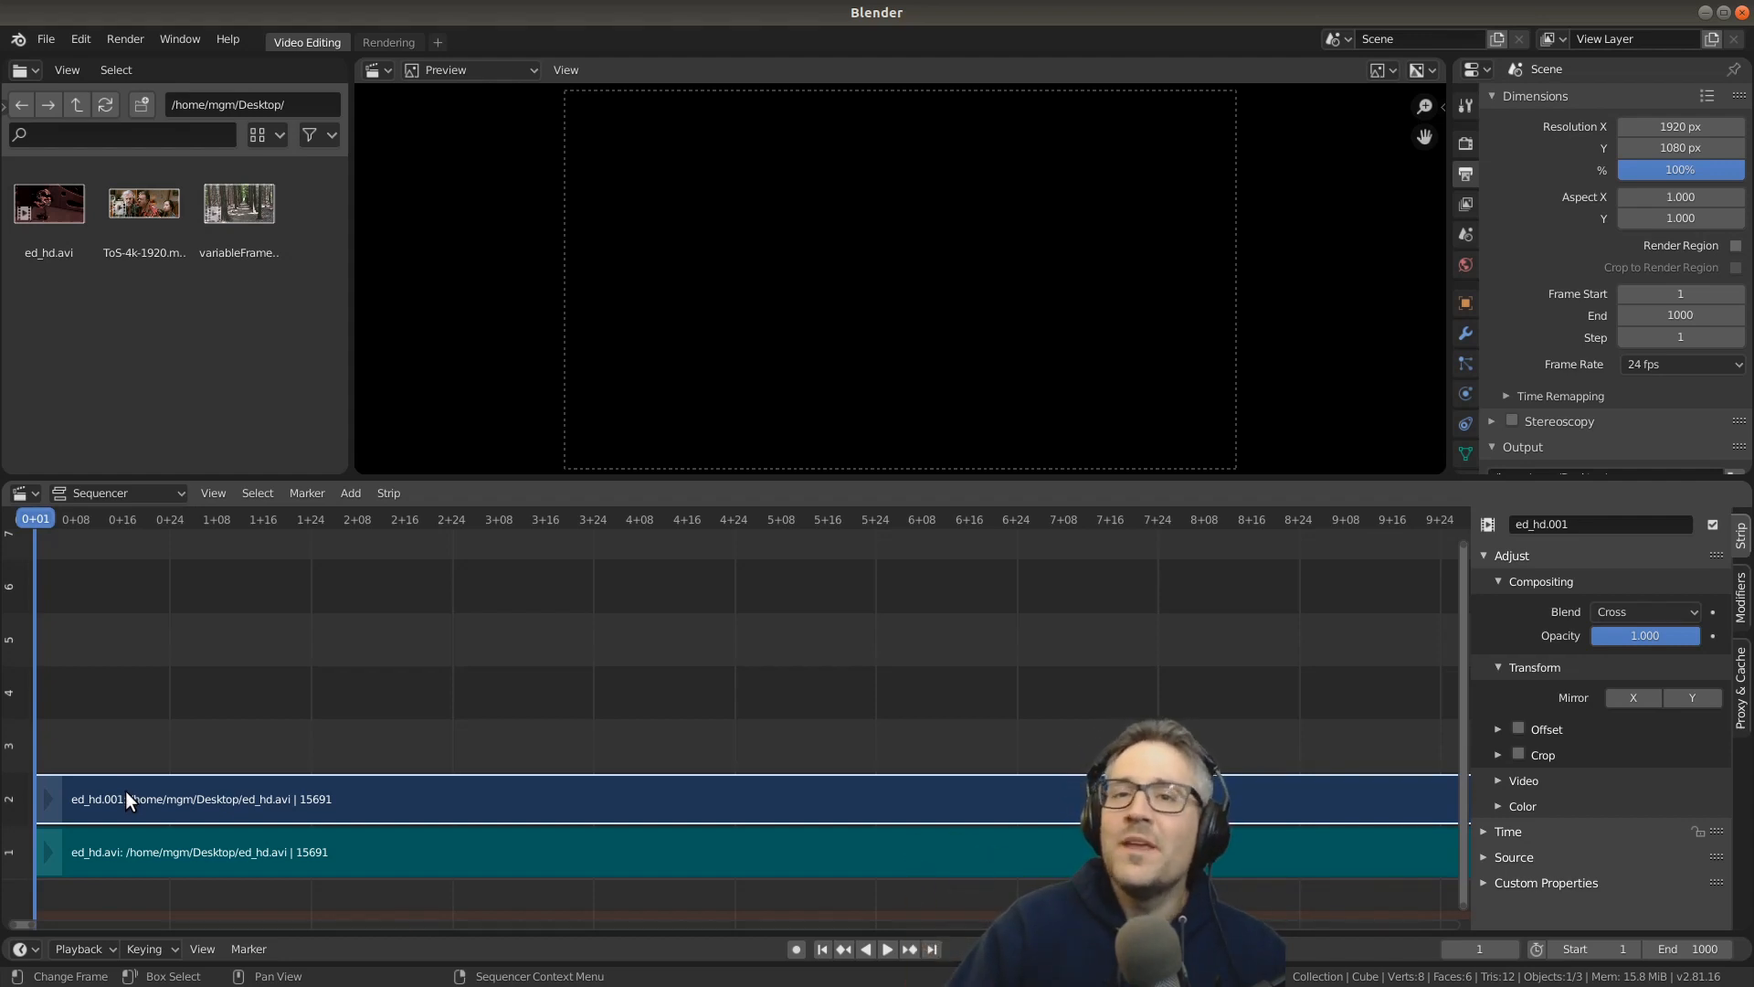
mouse_move(307, 822)
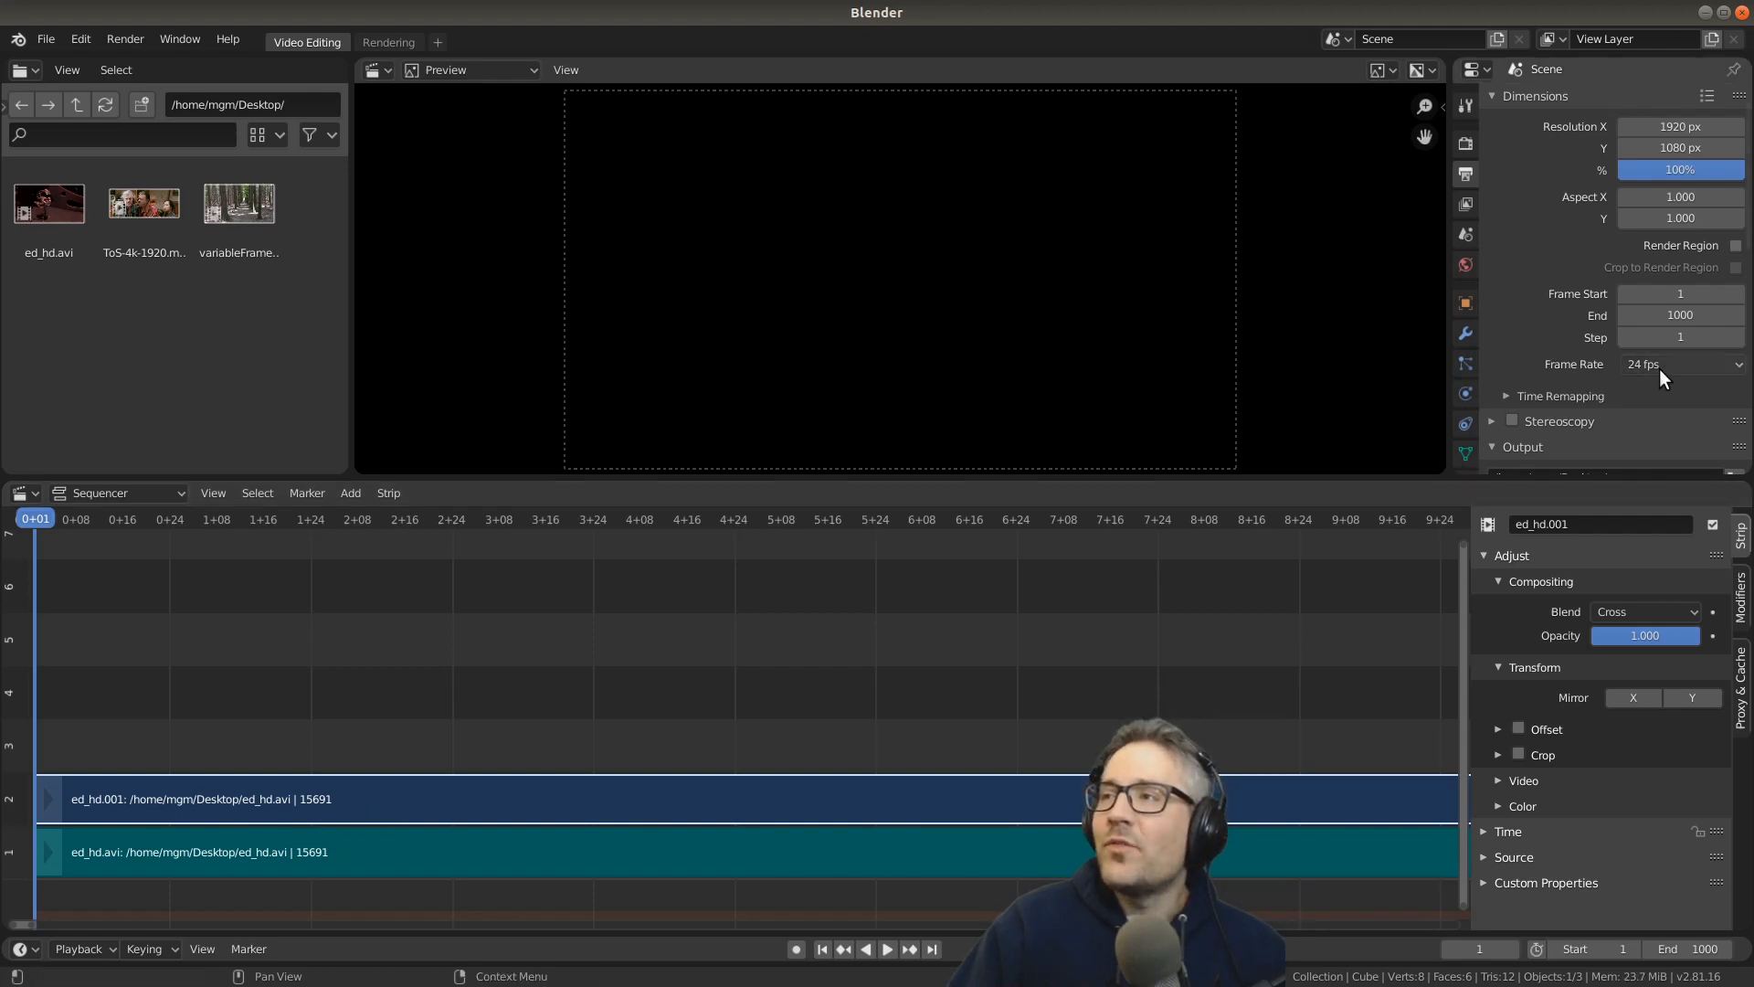
mouse_move(1732, 377)
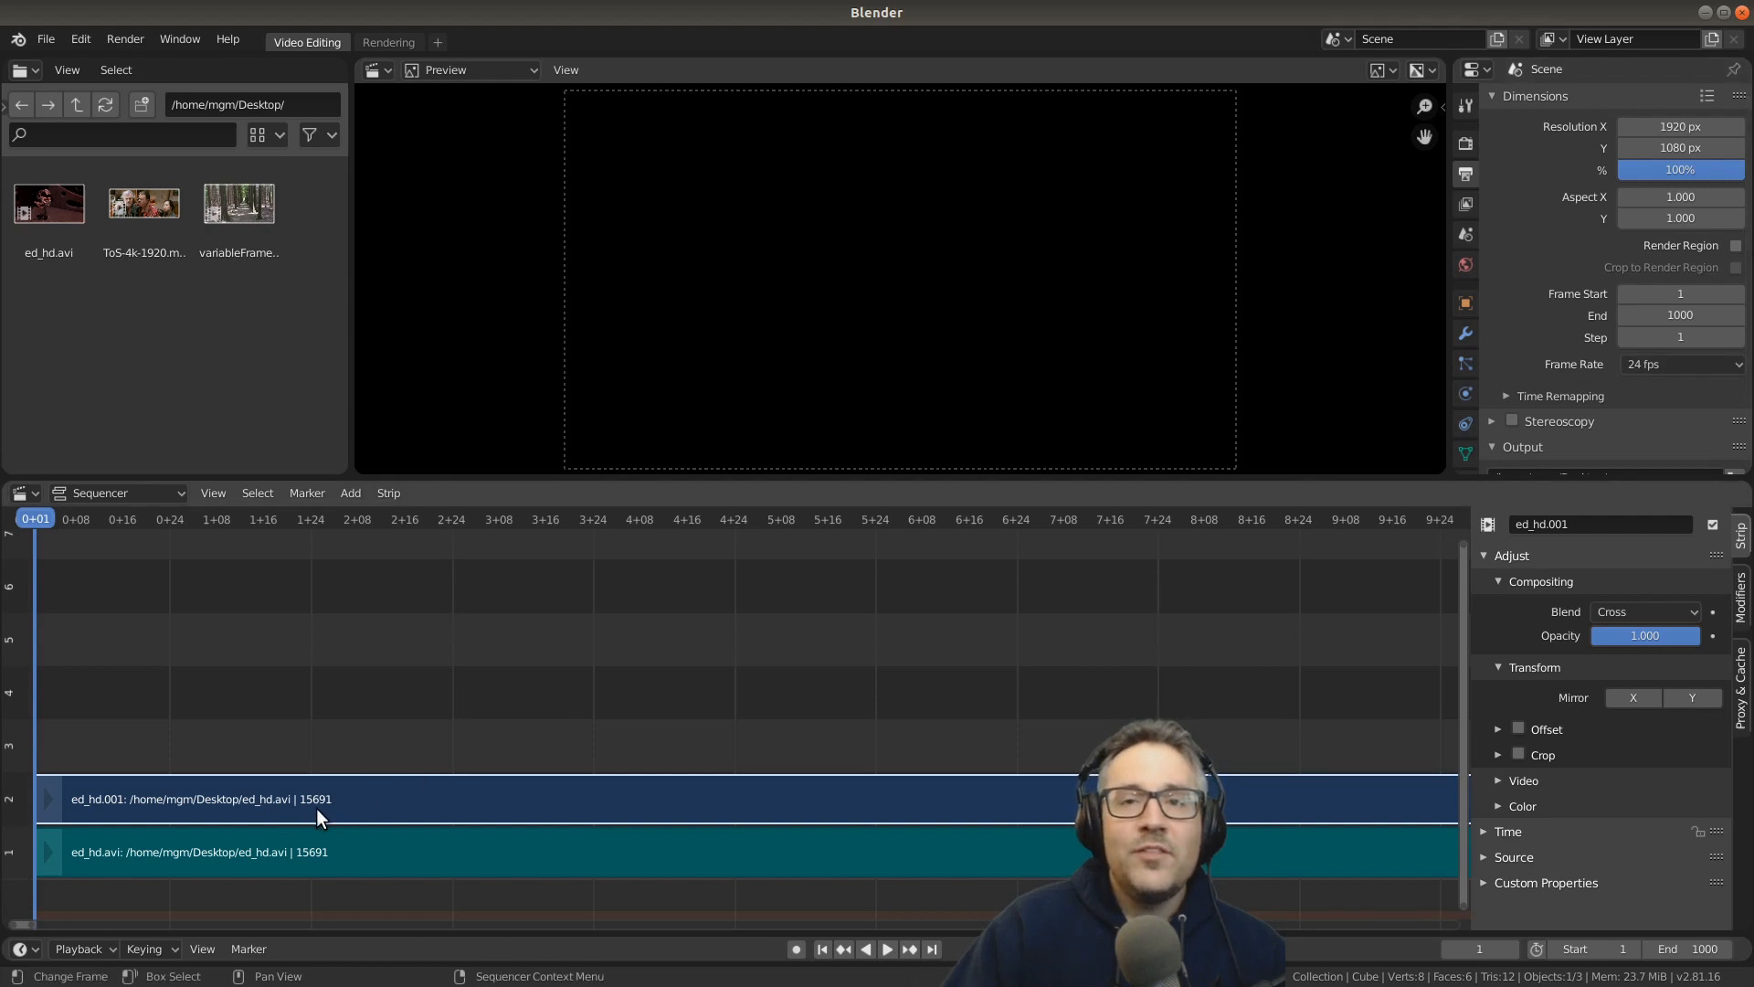
mouse_move(318, 841)
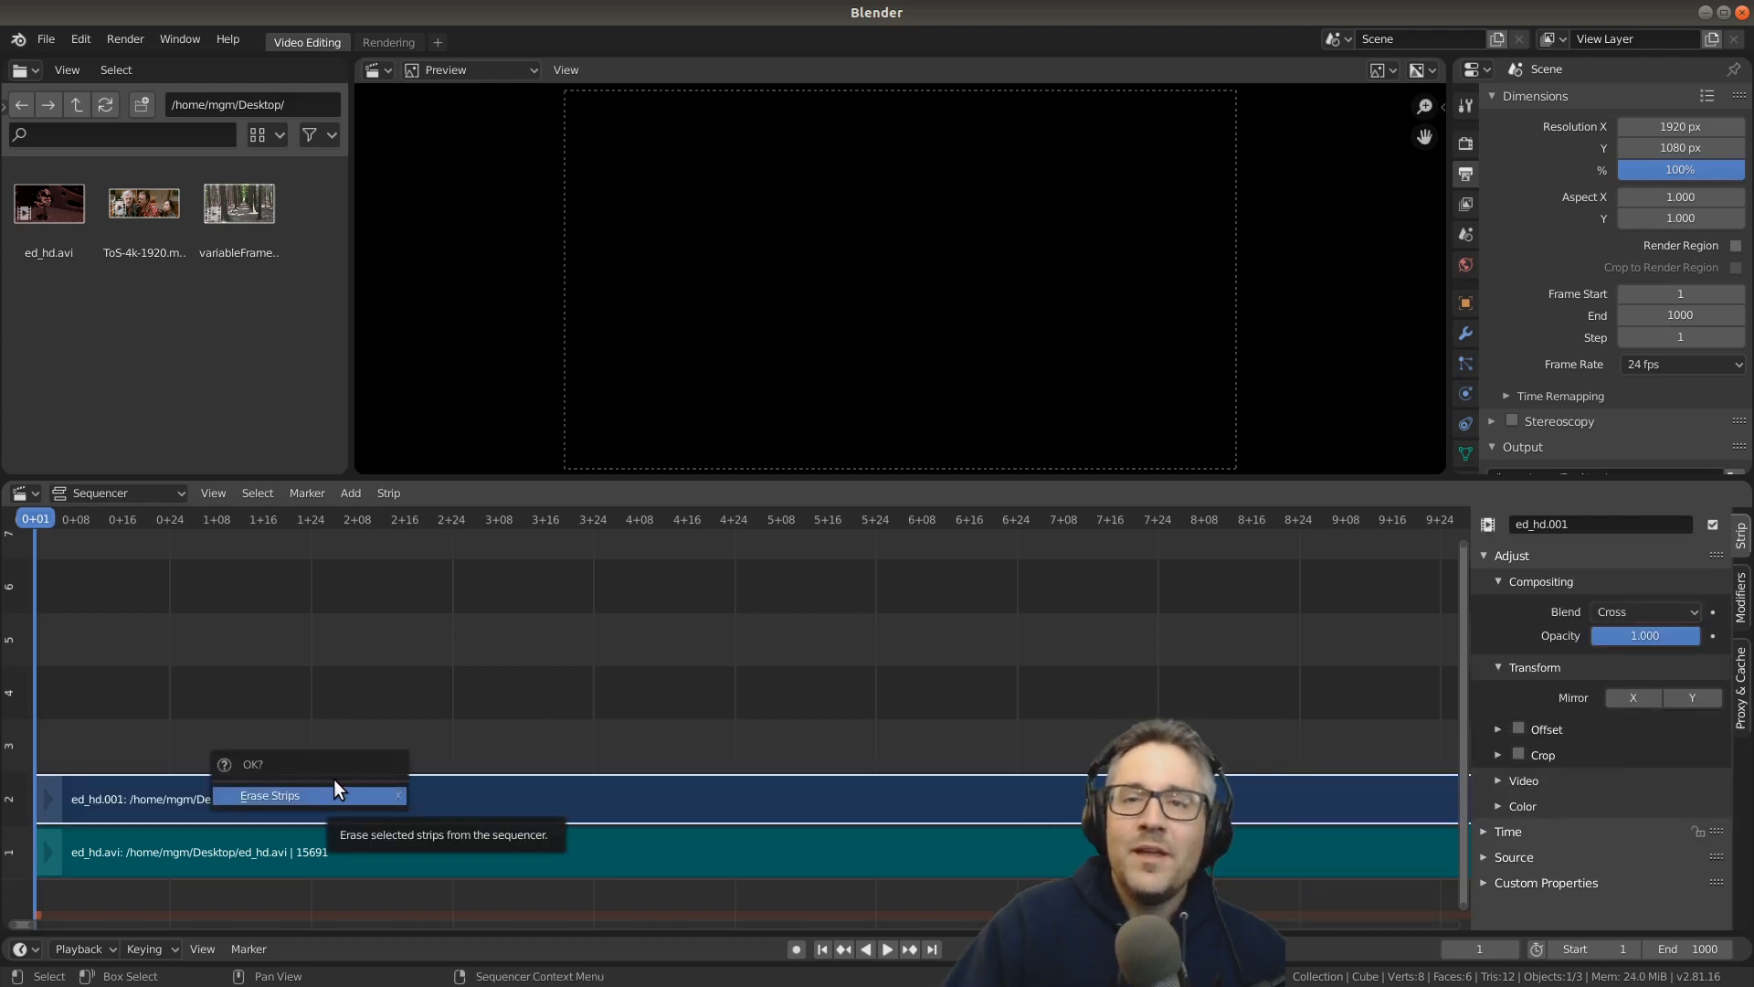
Step: Erase the ed_hd.avi strips and place ToS-4k-1920.mov in the sequencer
left_click(270, 794)
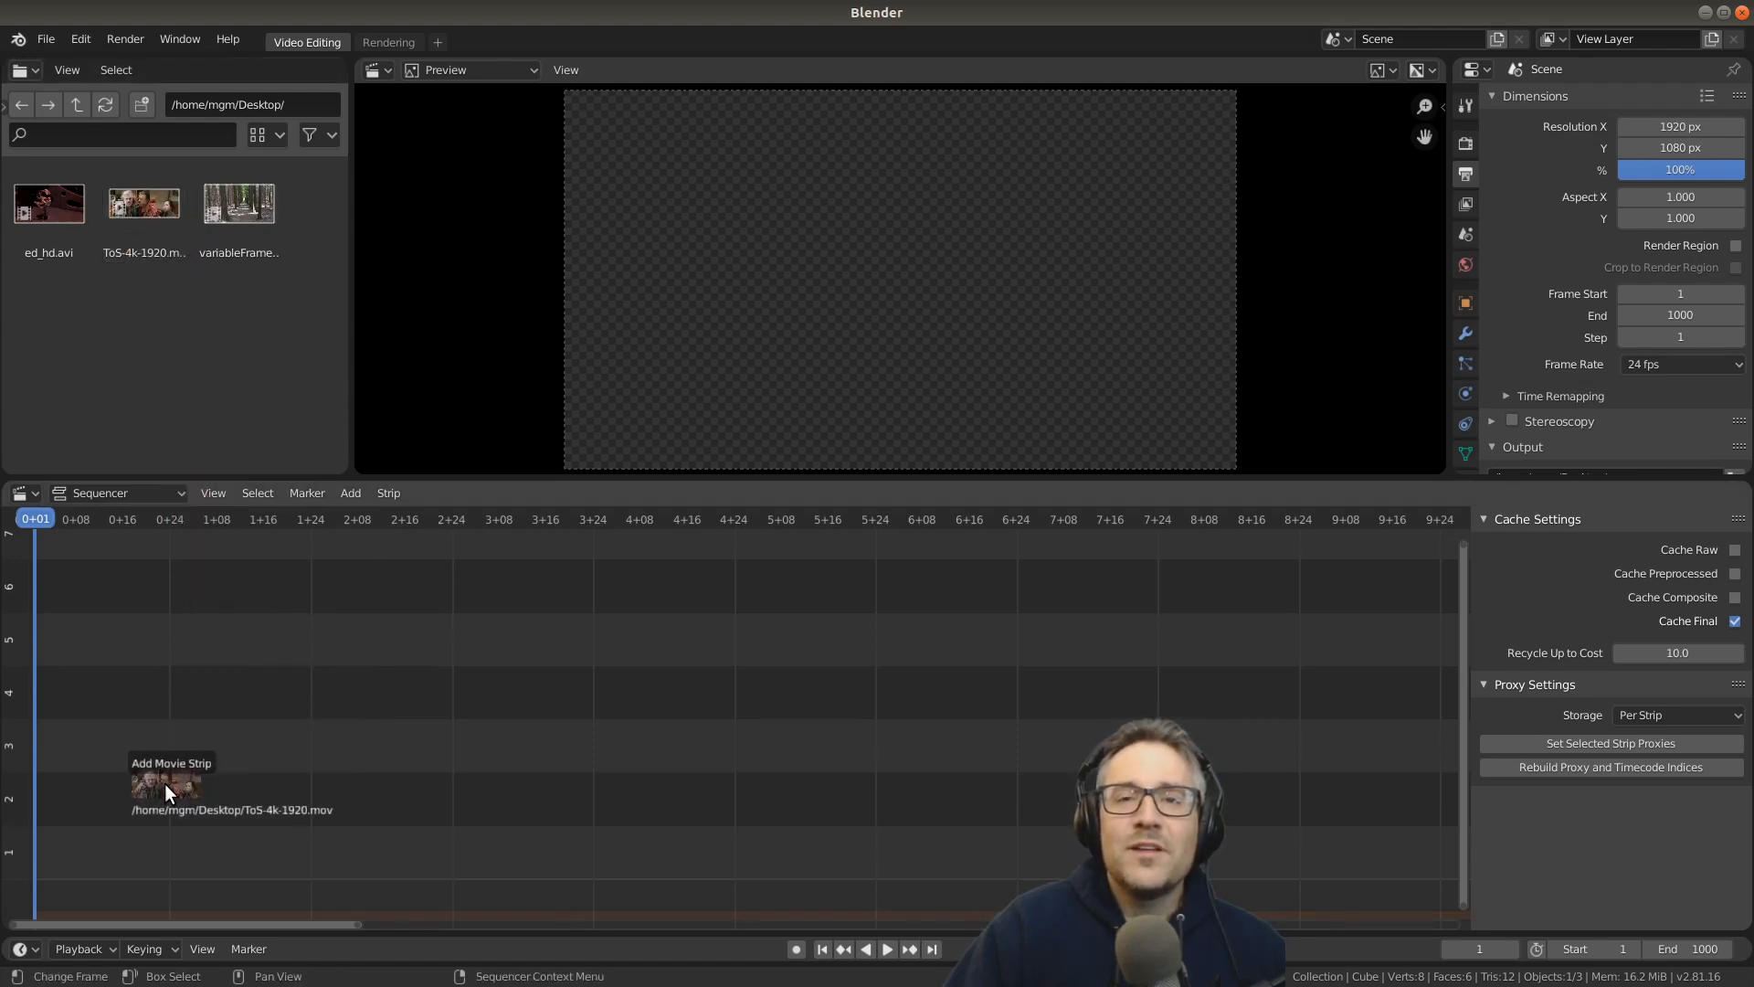
left_click(168, 783)
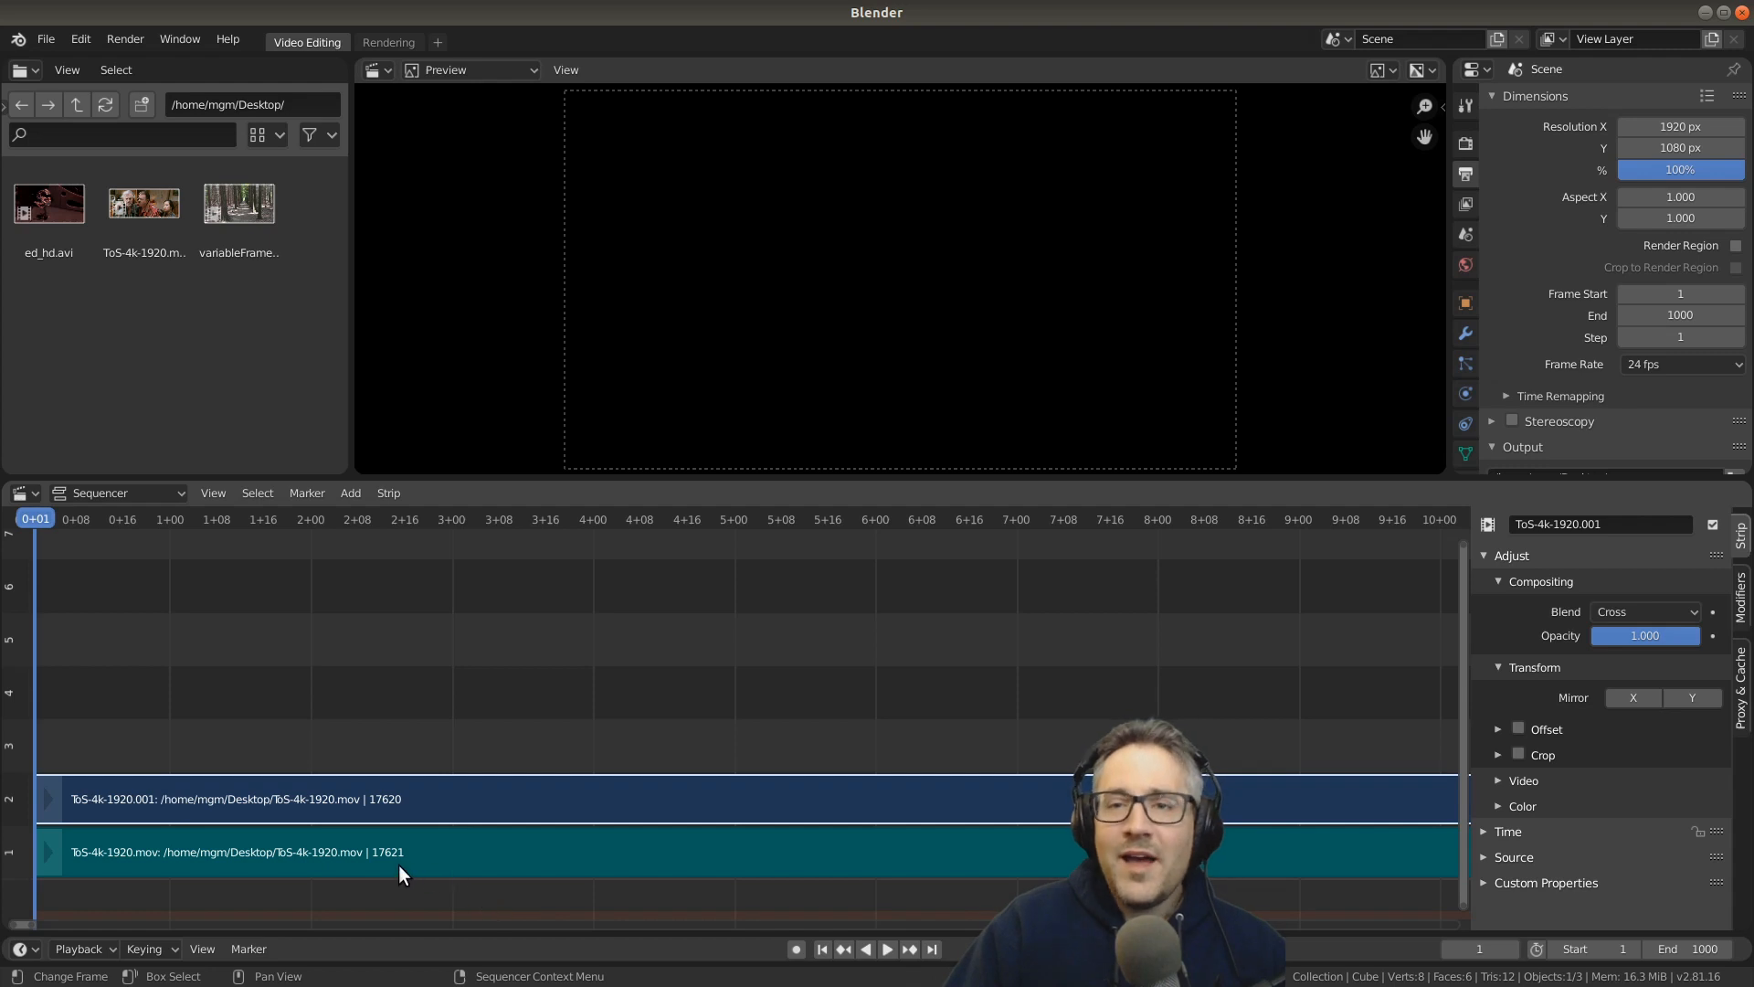
mouse_move(408, 864)
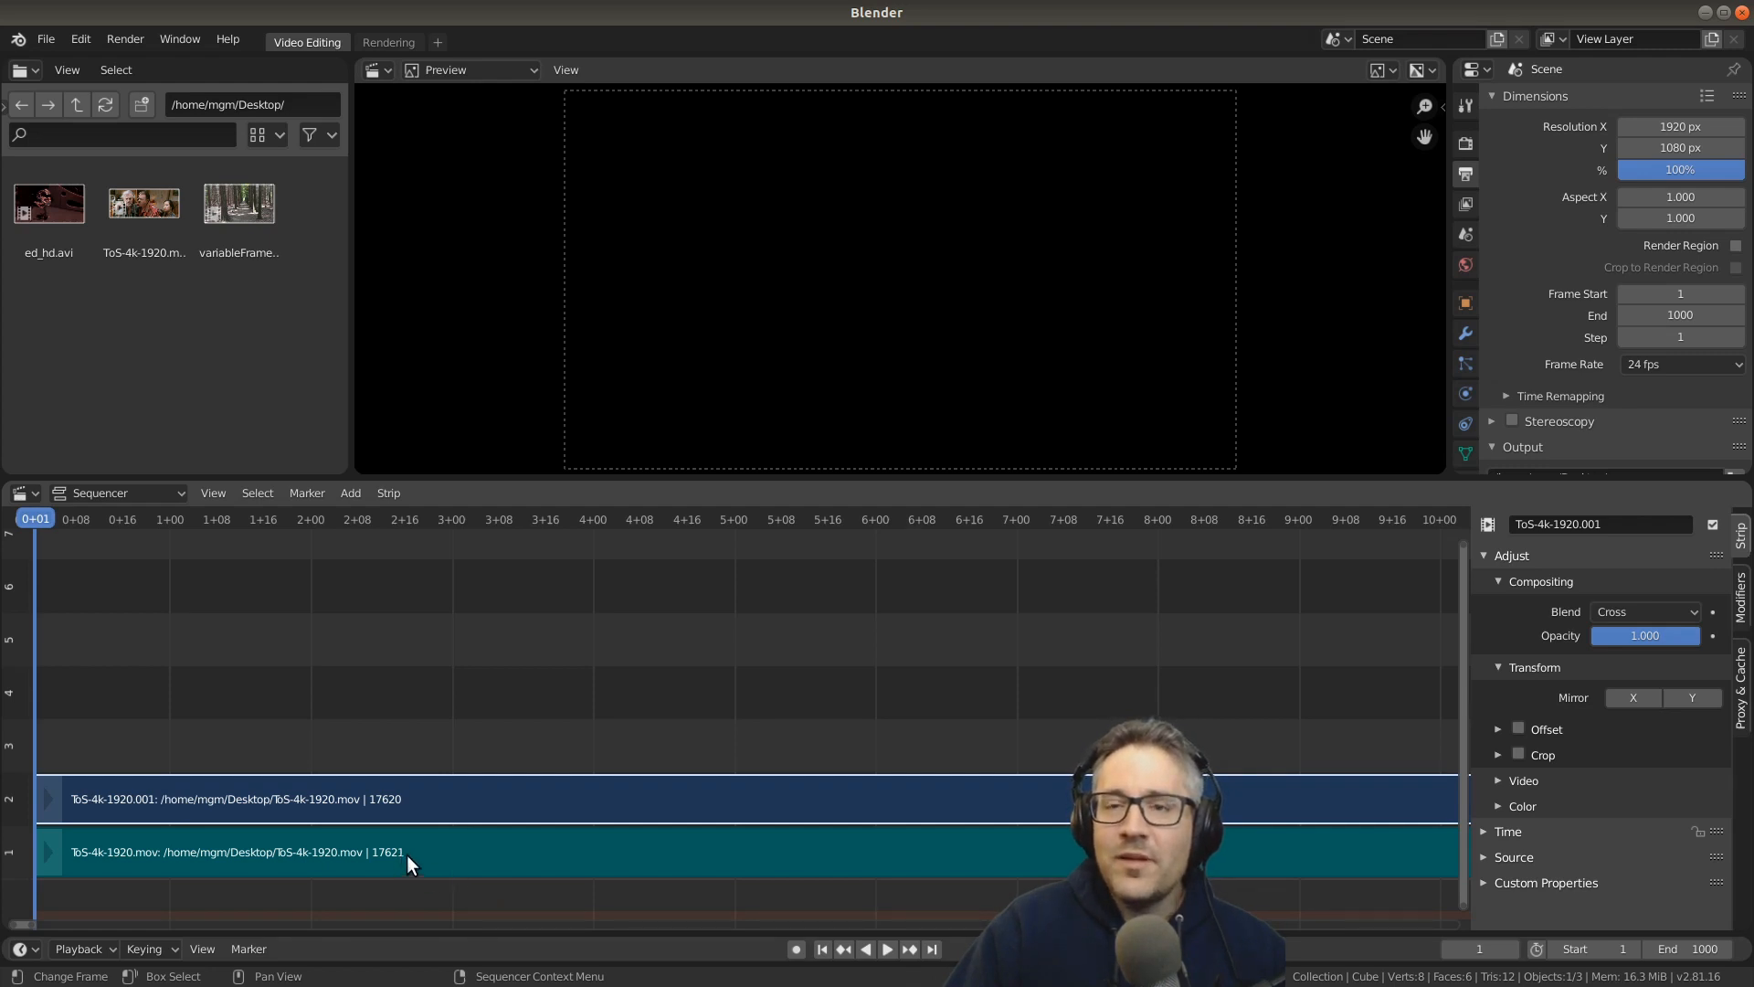
mouse_move(1666, 367)
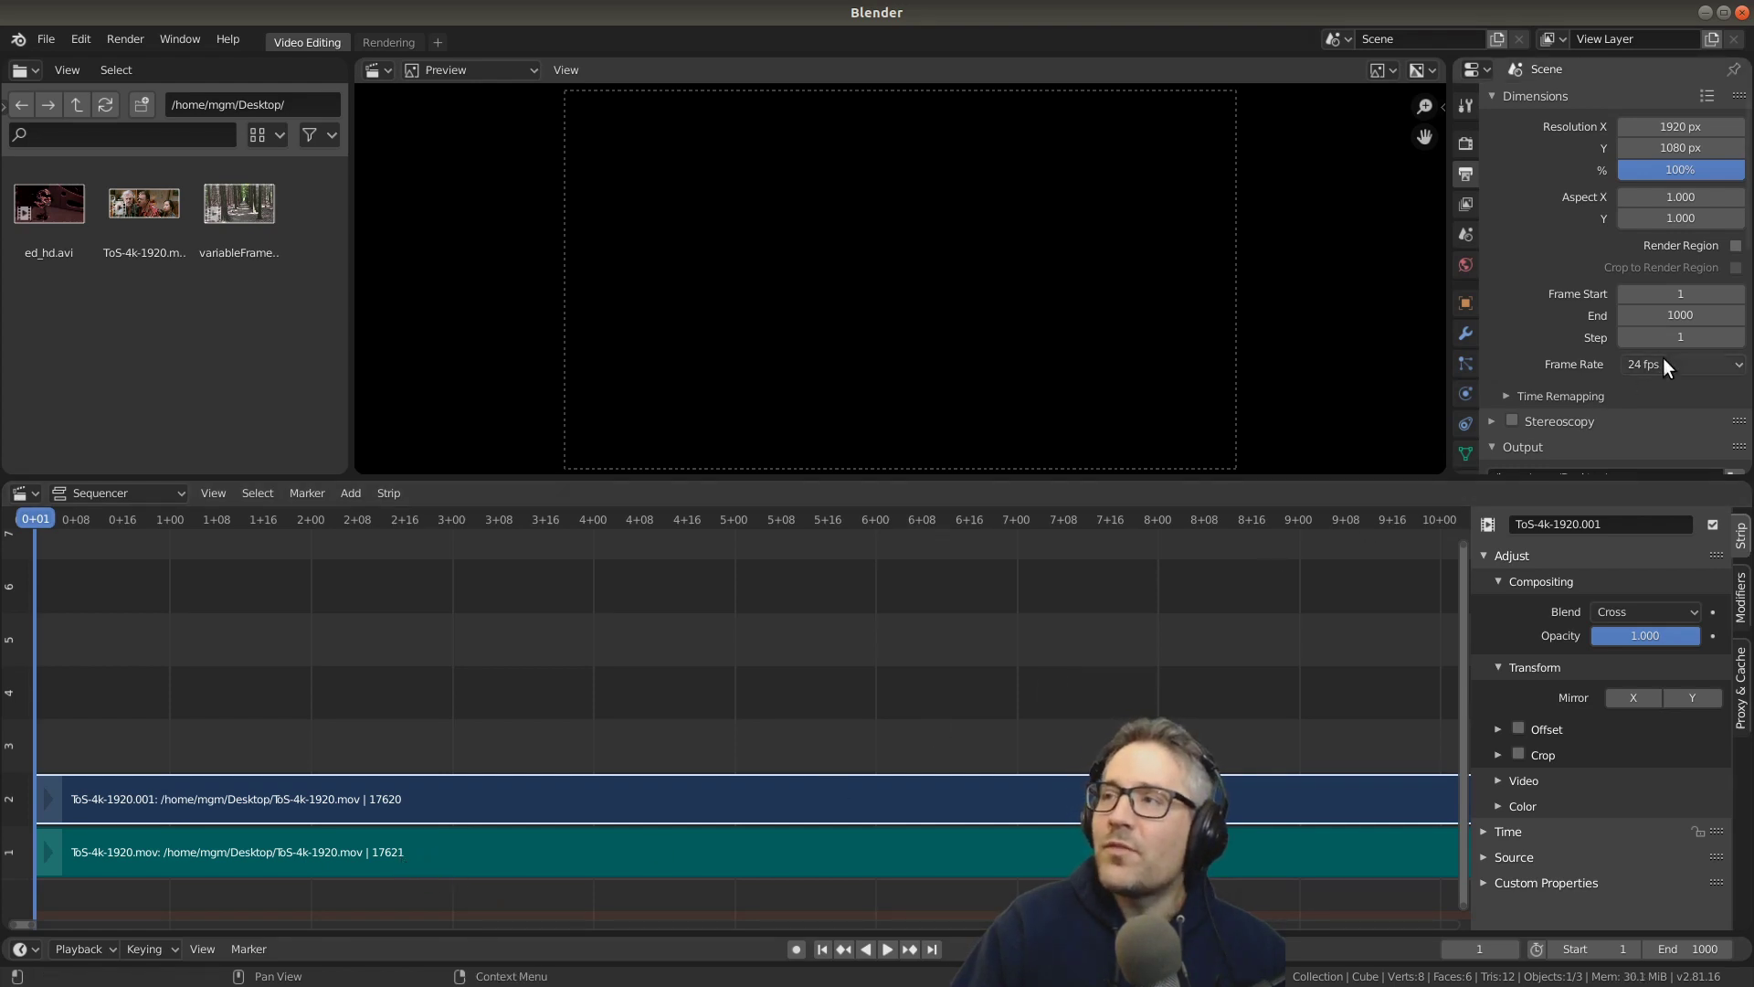
mouse_move(1687, 374)
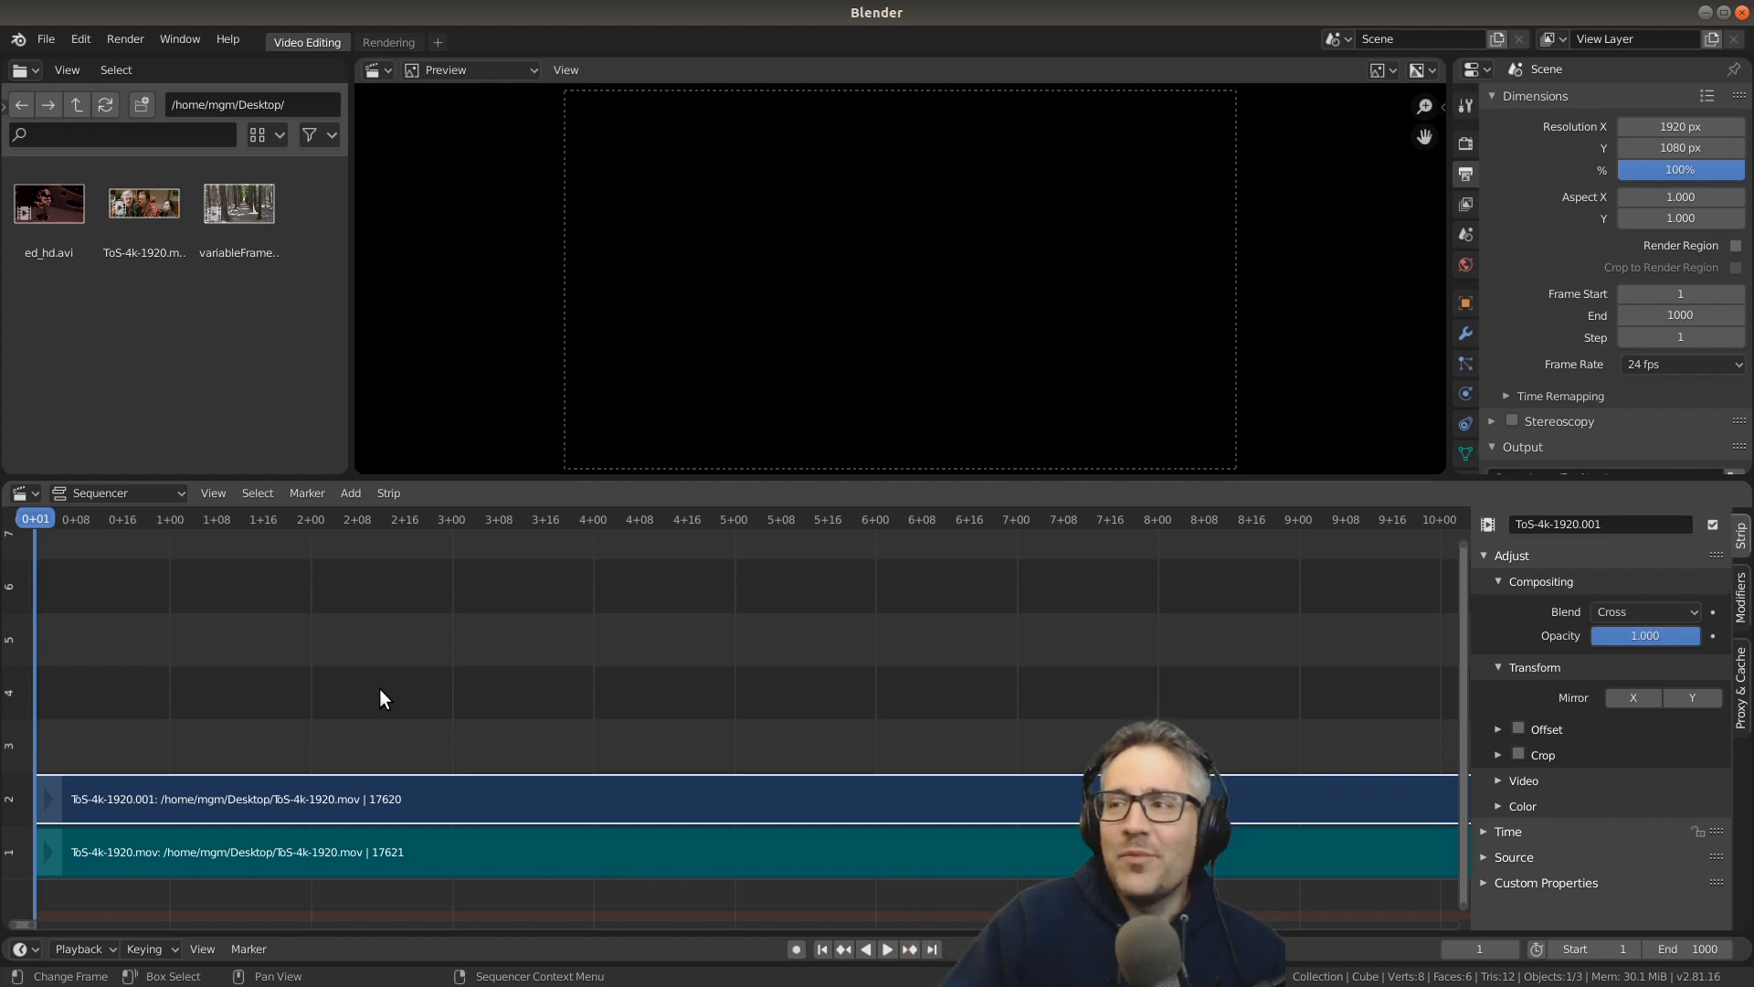
mouse_move(570, 727)
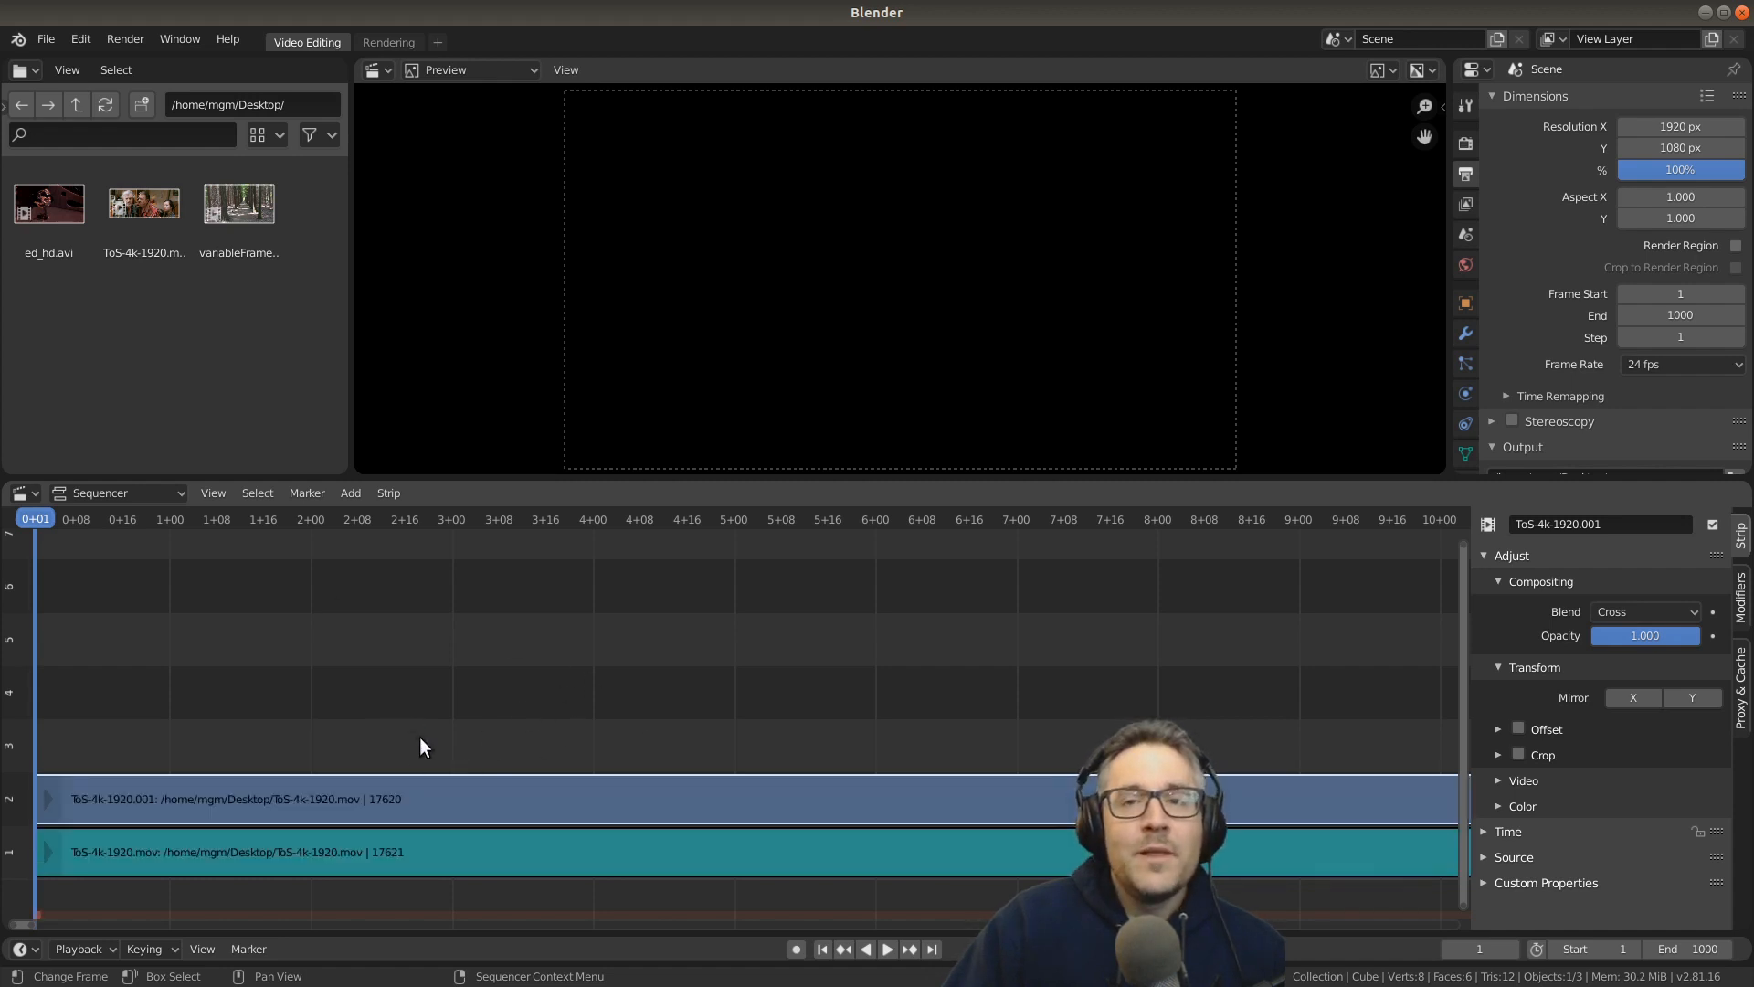
Step: Set the ToS-4k-1920 audio strip's Hold Offset End to 1 in the Time panel
left_click(374, 852)
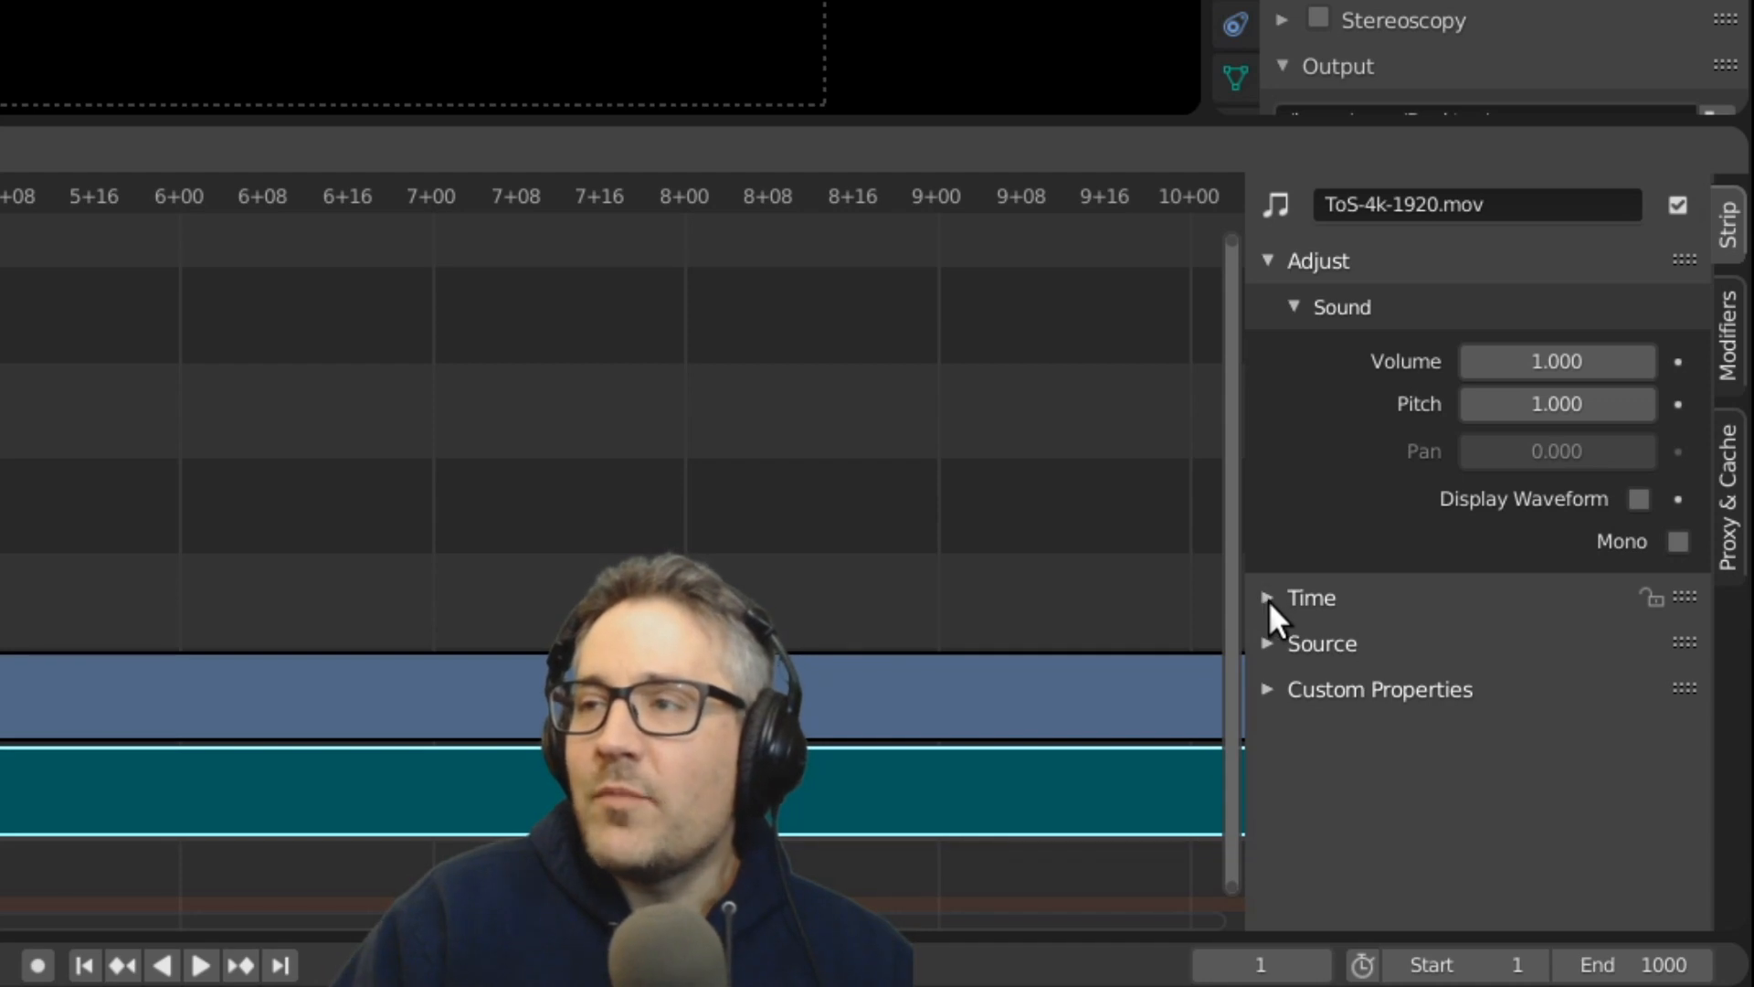
left_click(1309, 597)
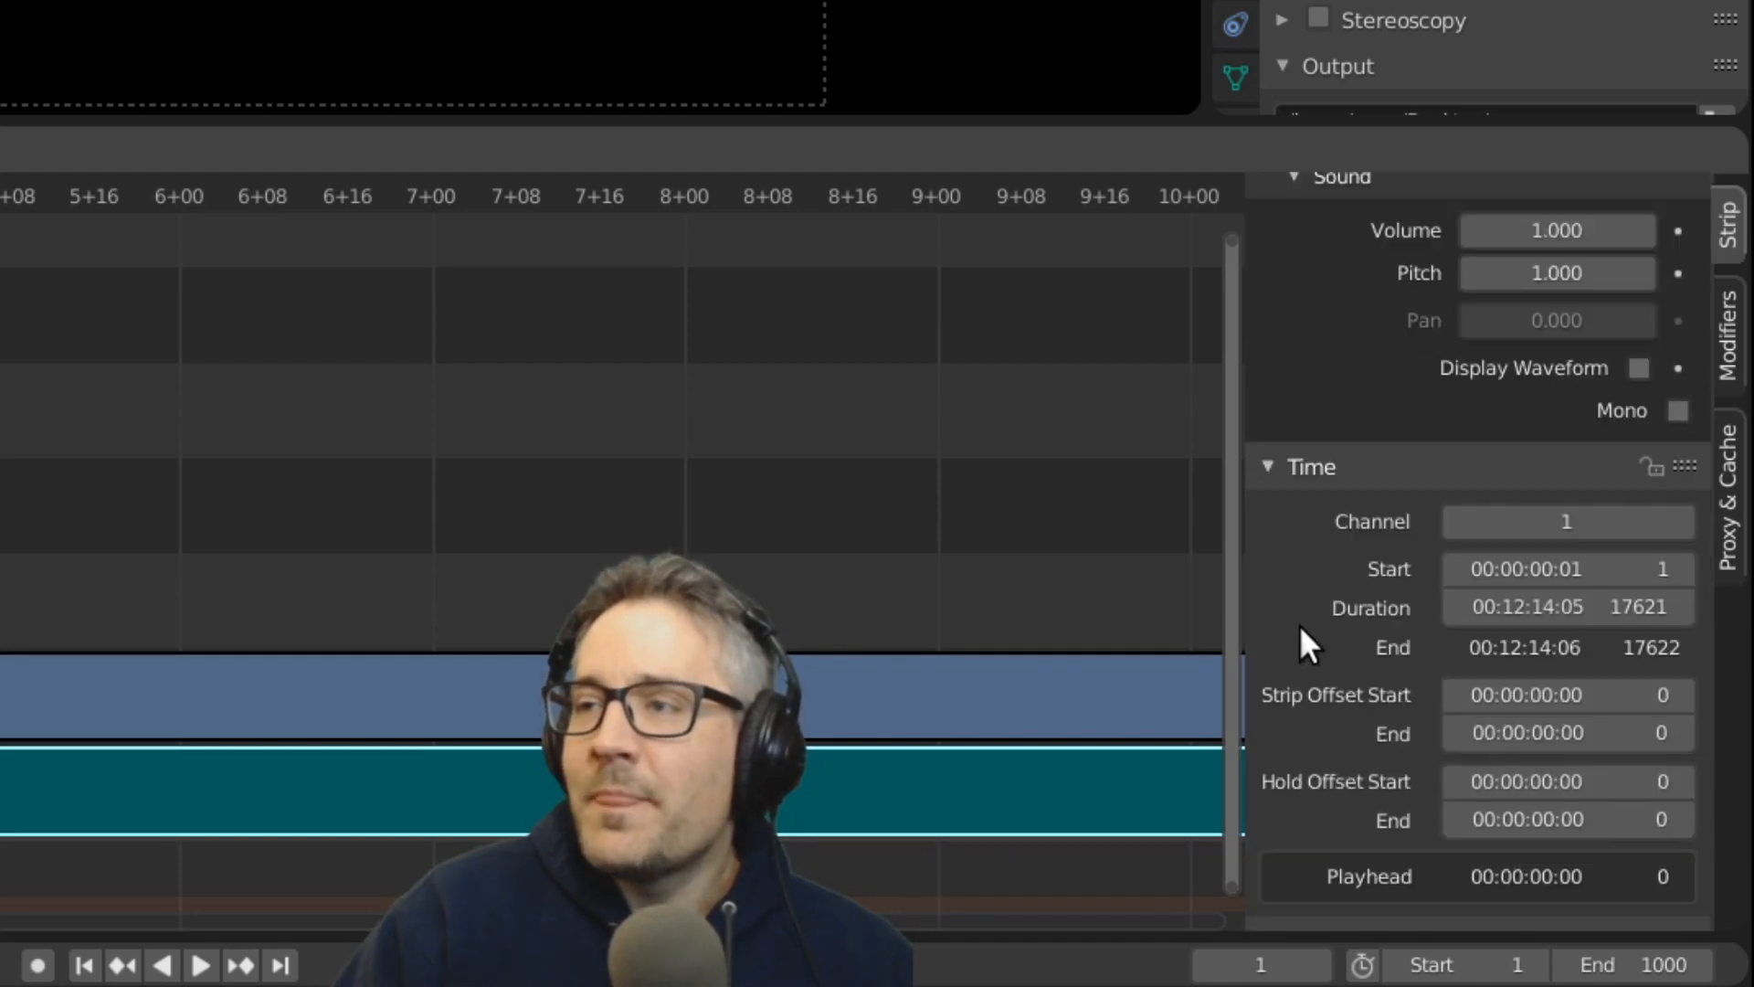
scroll("down", 3)
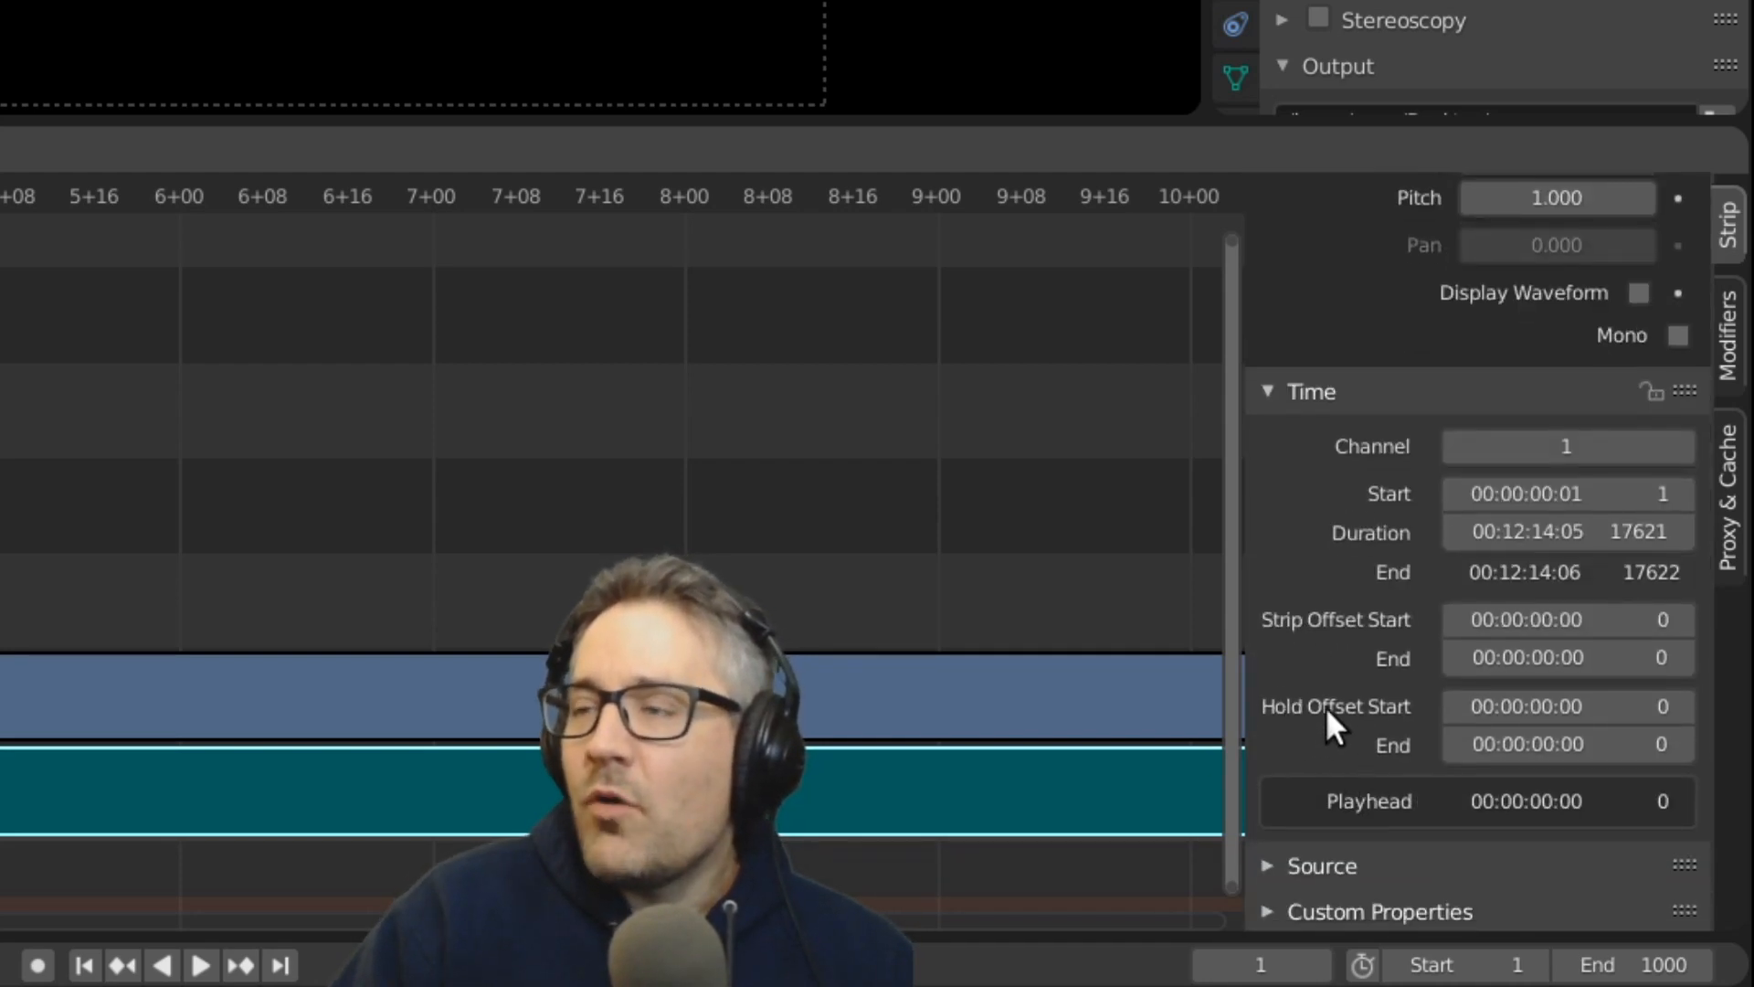
mouse_move(1354, 733)
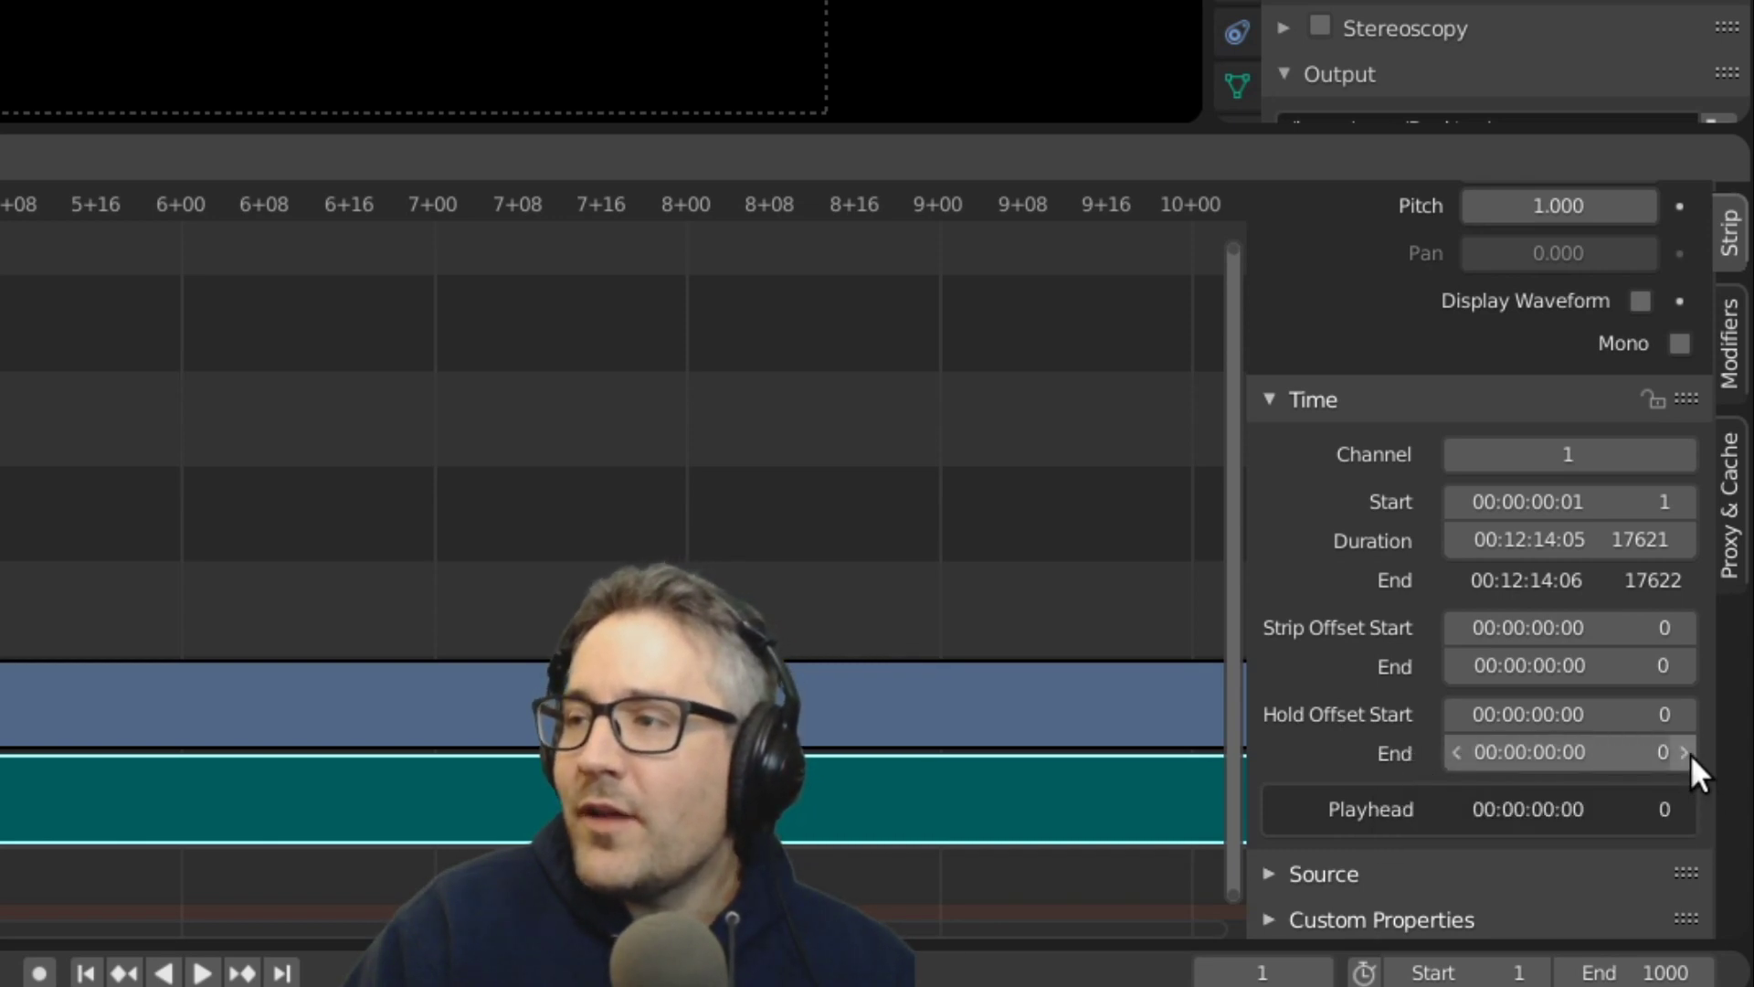
left_click(1683, 752)
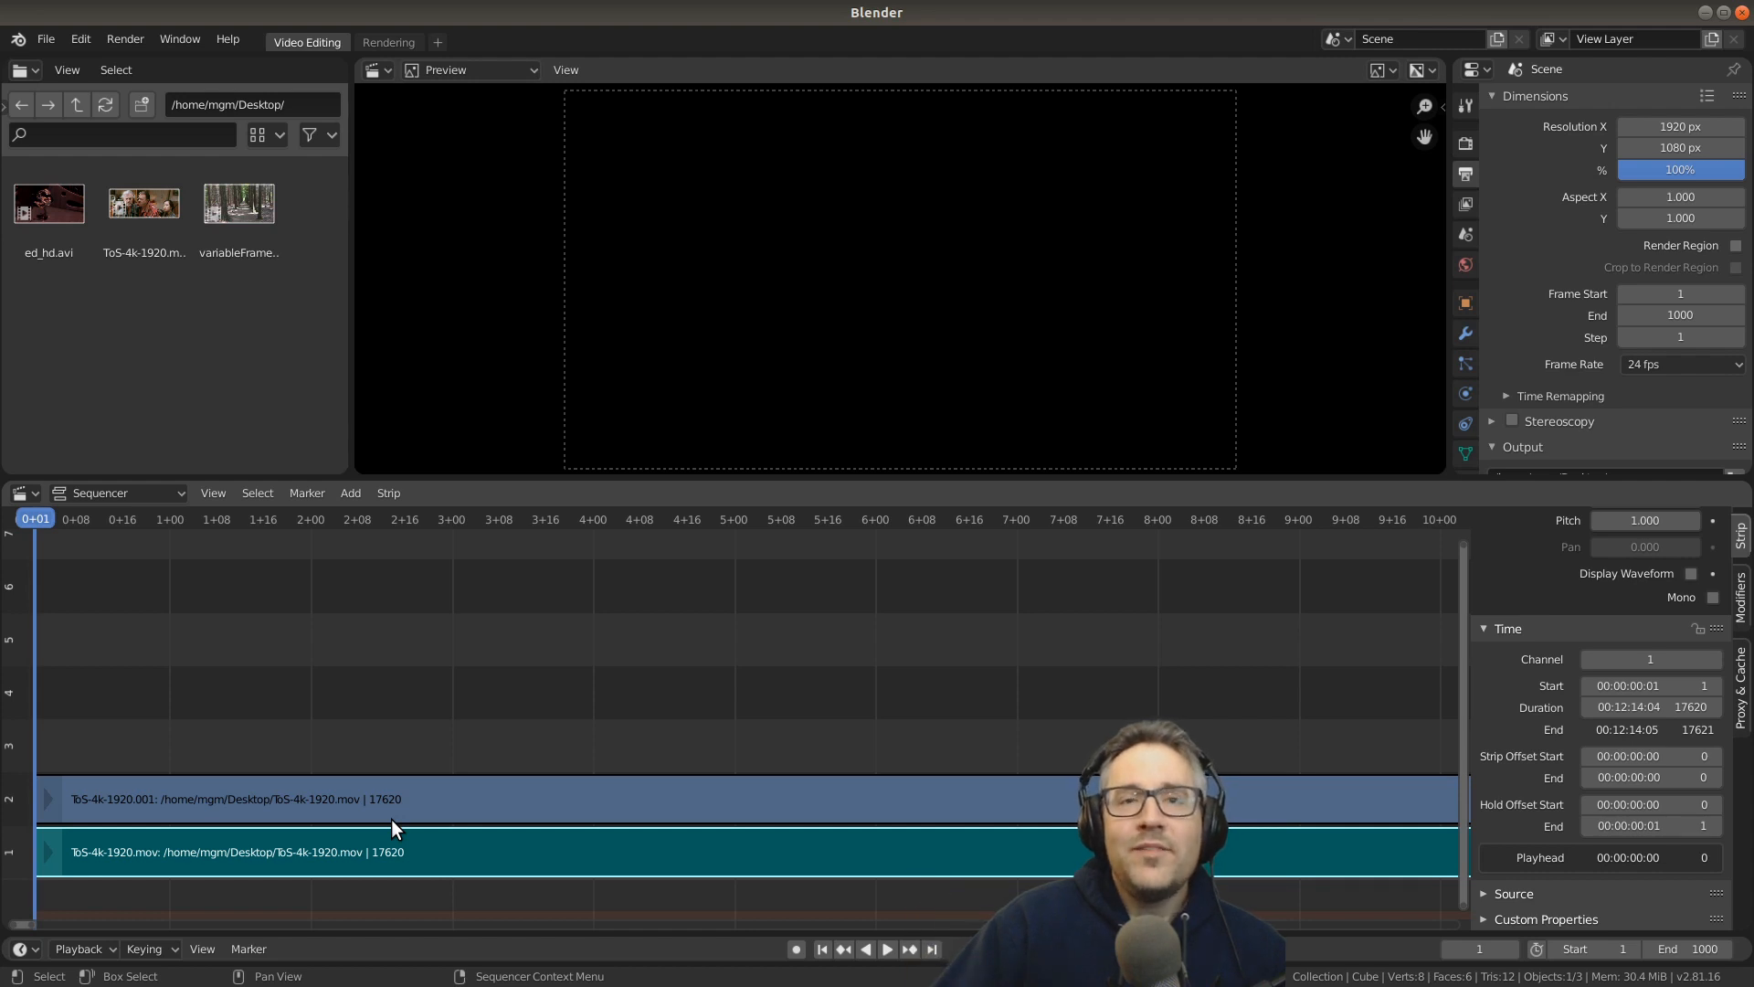
mouse_move(370, 749)
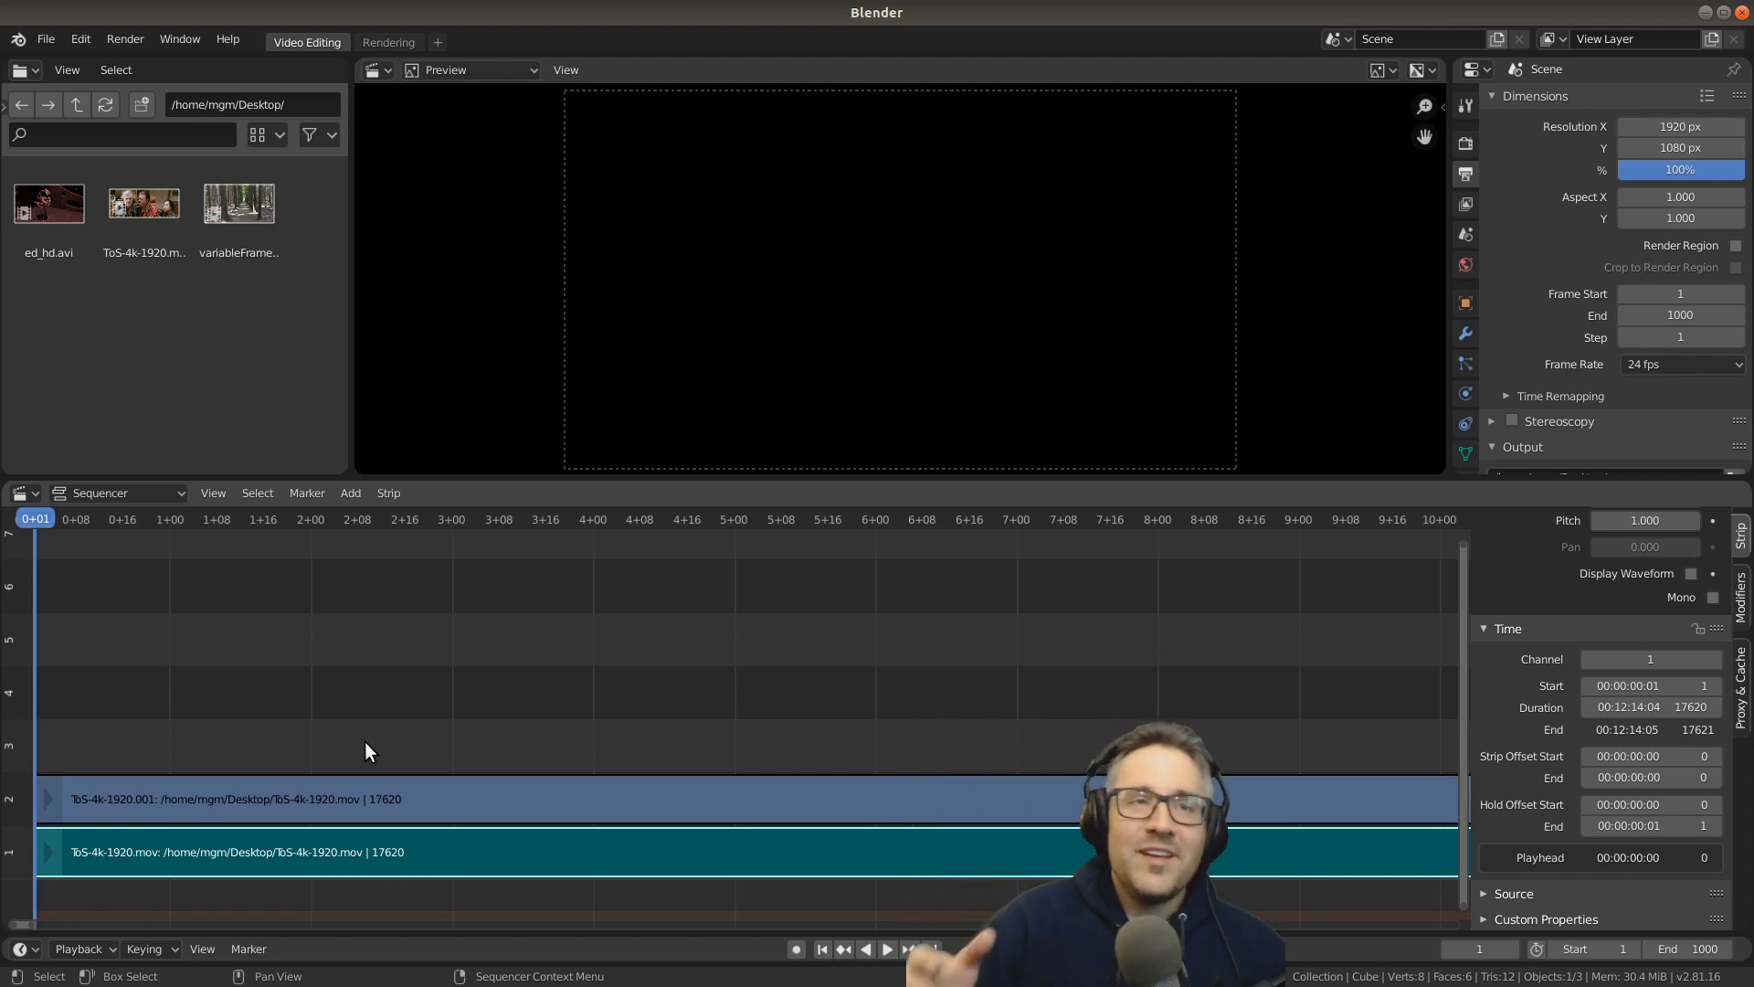
mouse_move(64, 689)
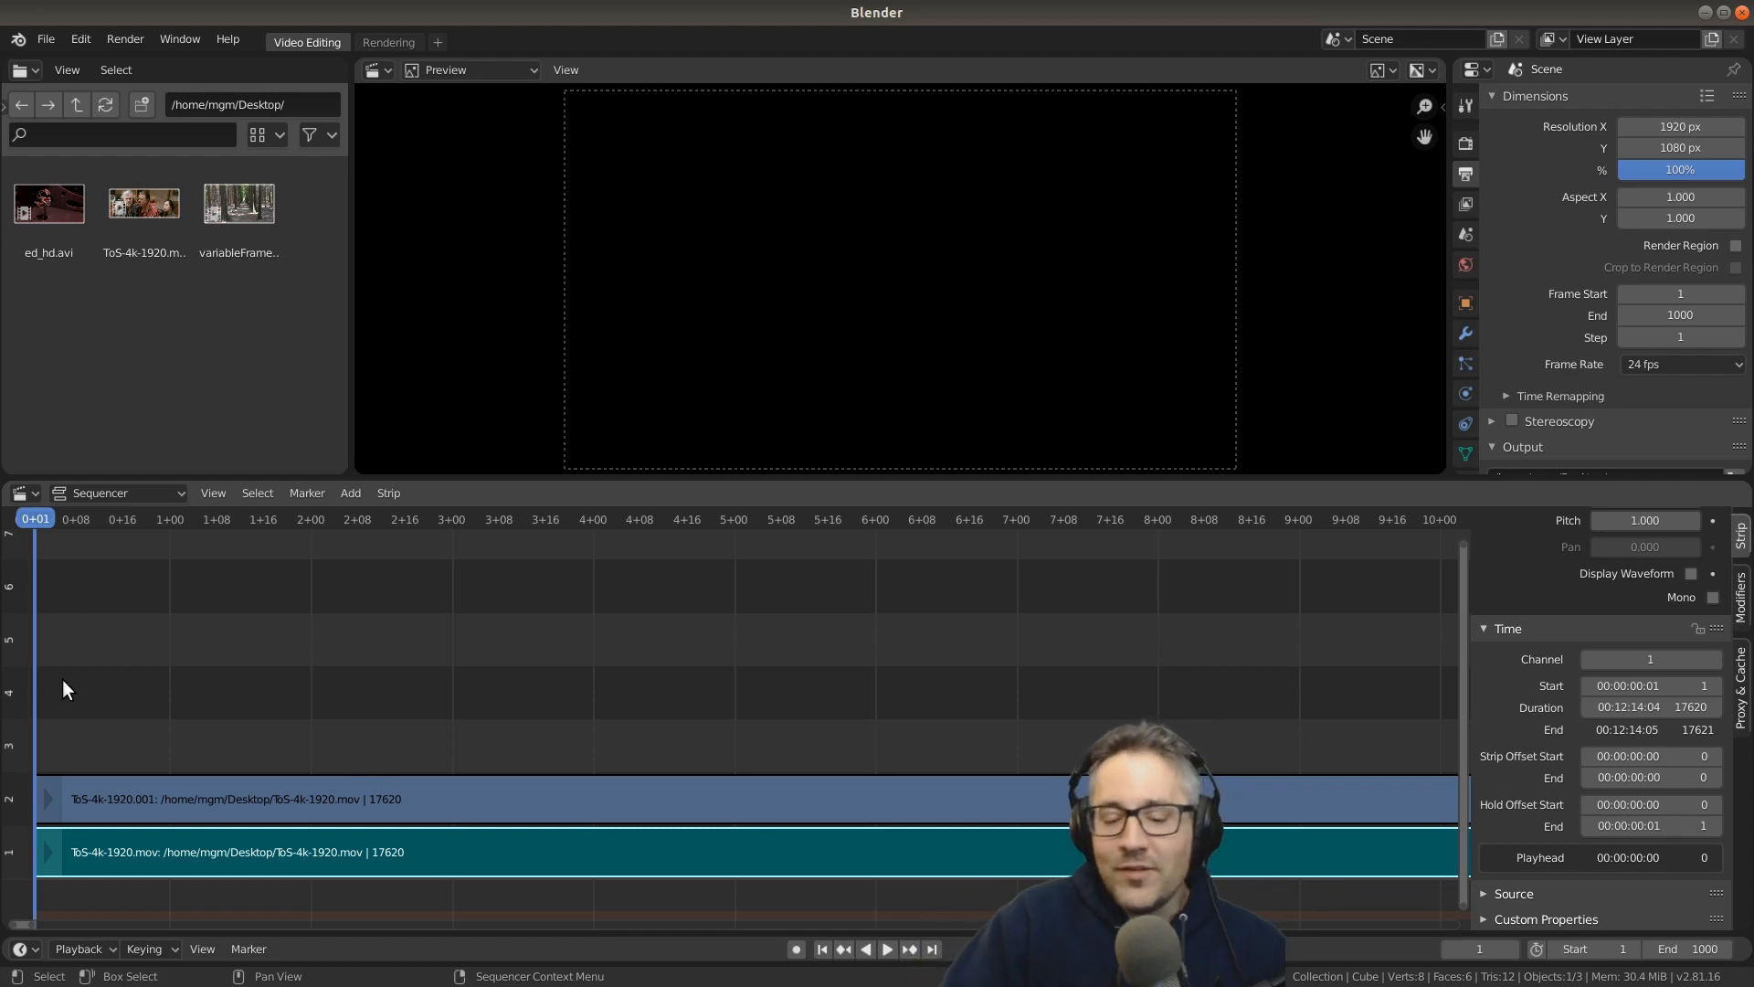
mouse_move(238, 692)
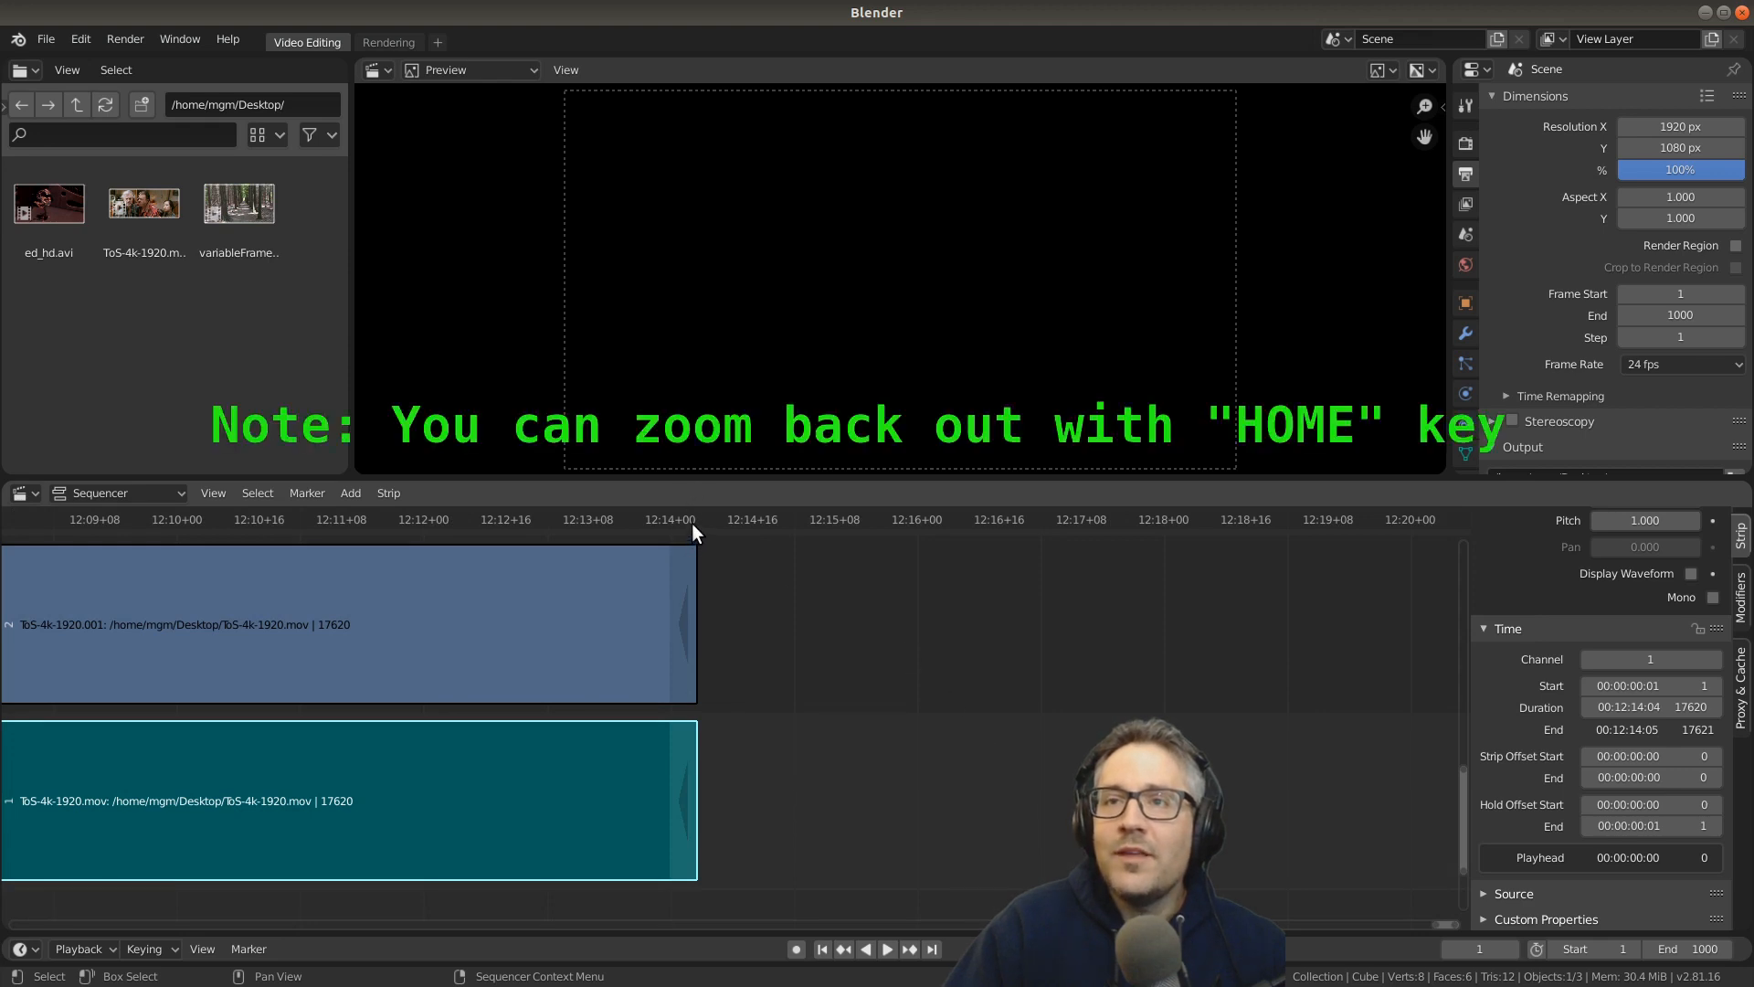
Step: Move the playhead to the strips' end, set audio Hold Offset End to 1, and add ed_hd.avi
left_click(693, 518)
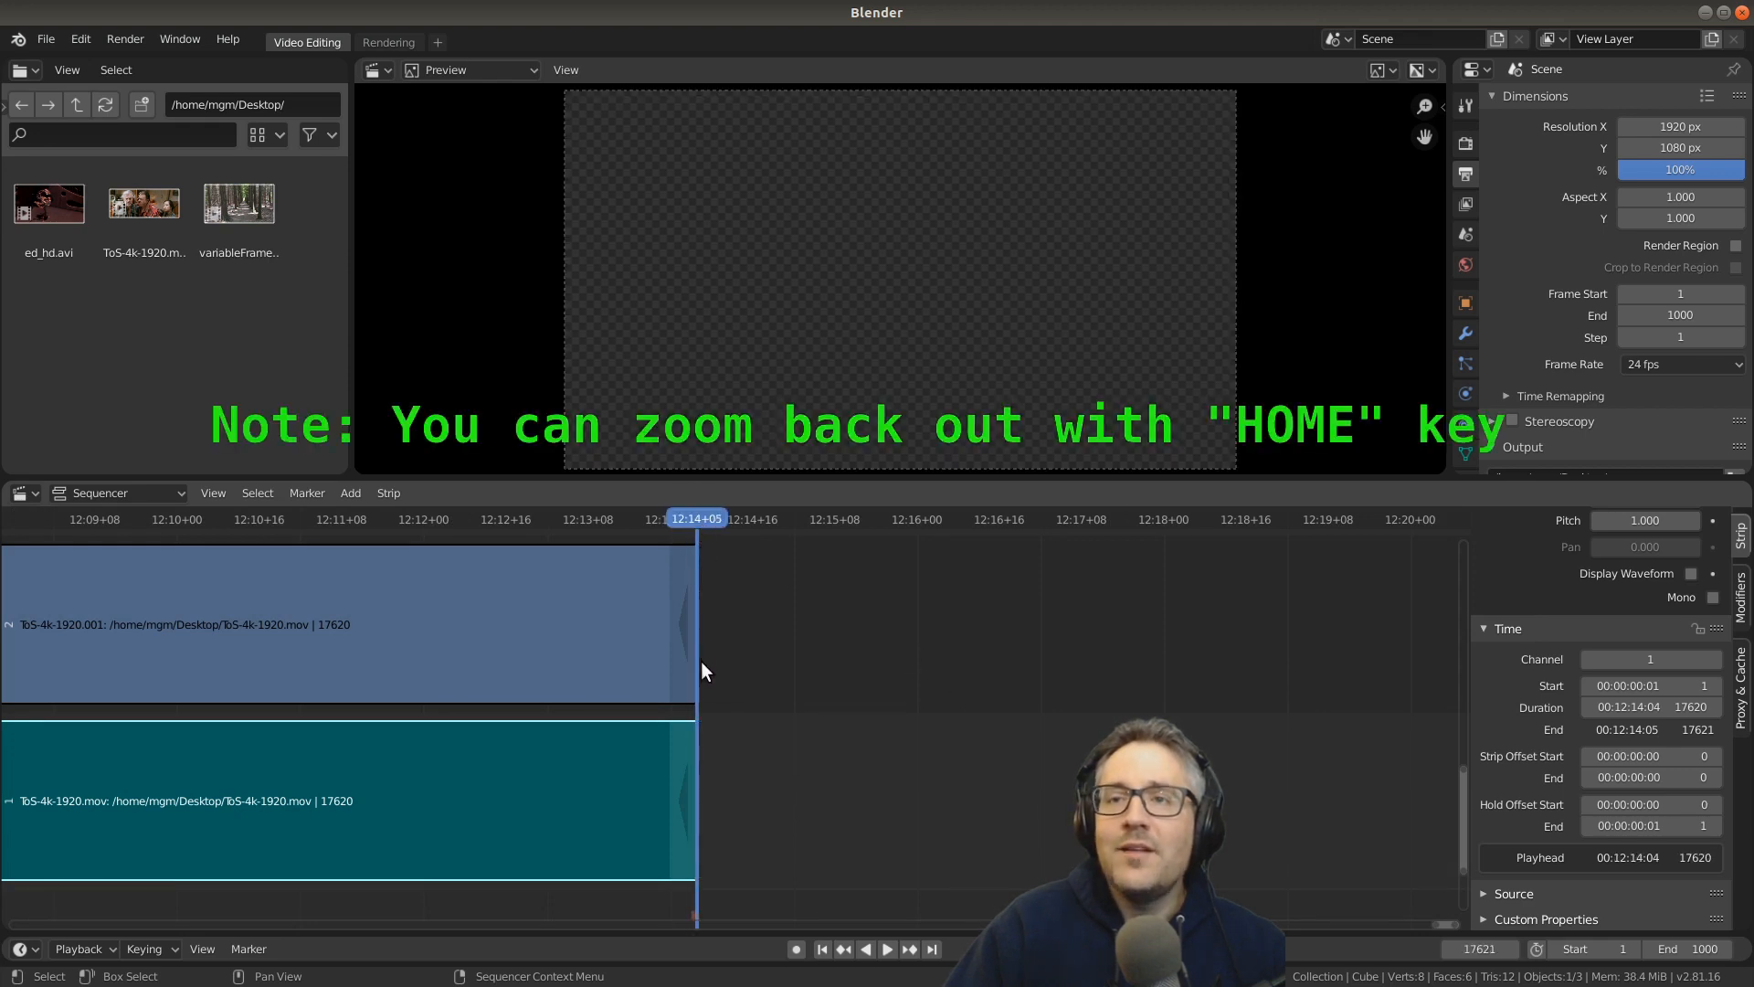
mouse_move(1644, 803)
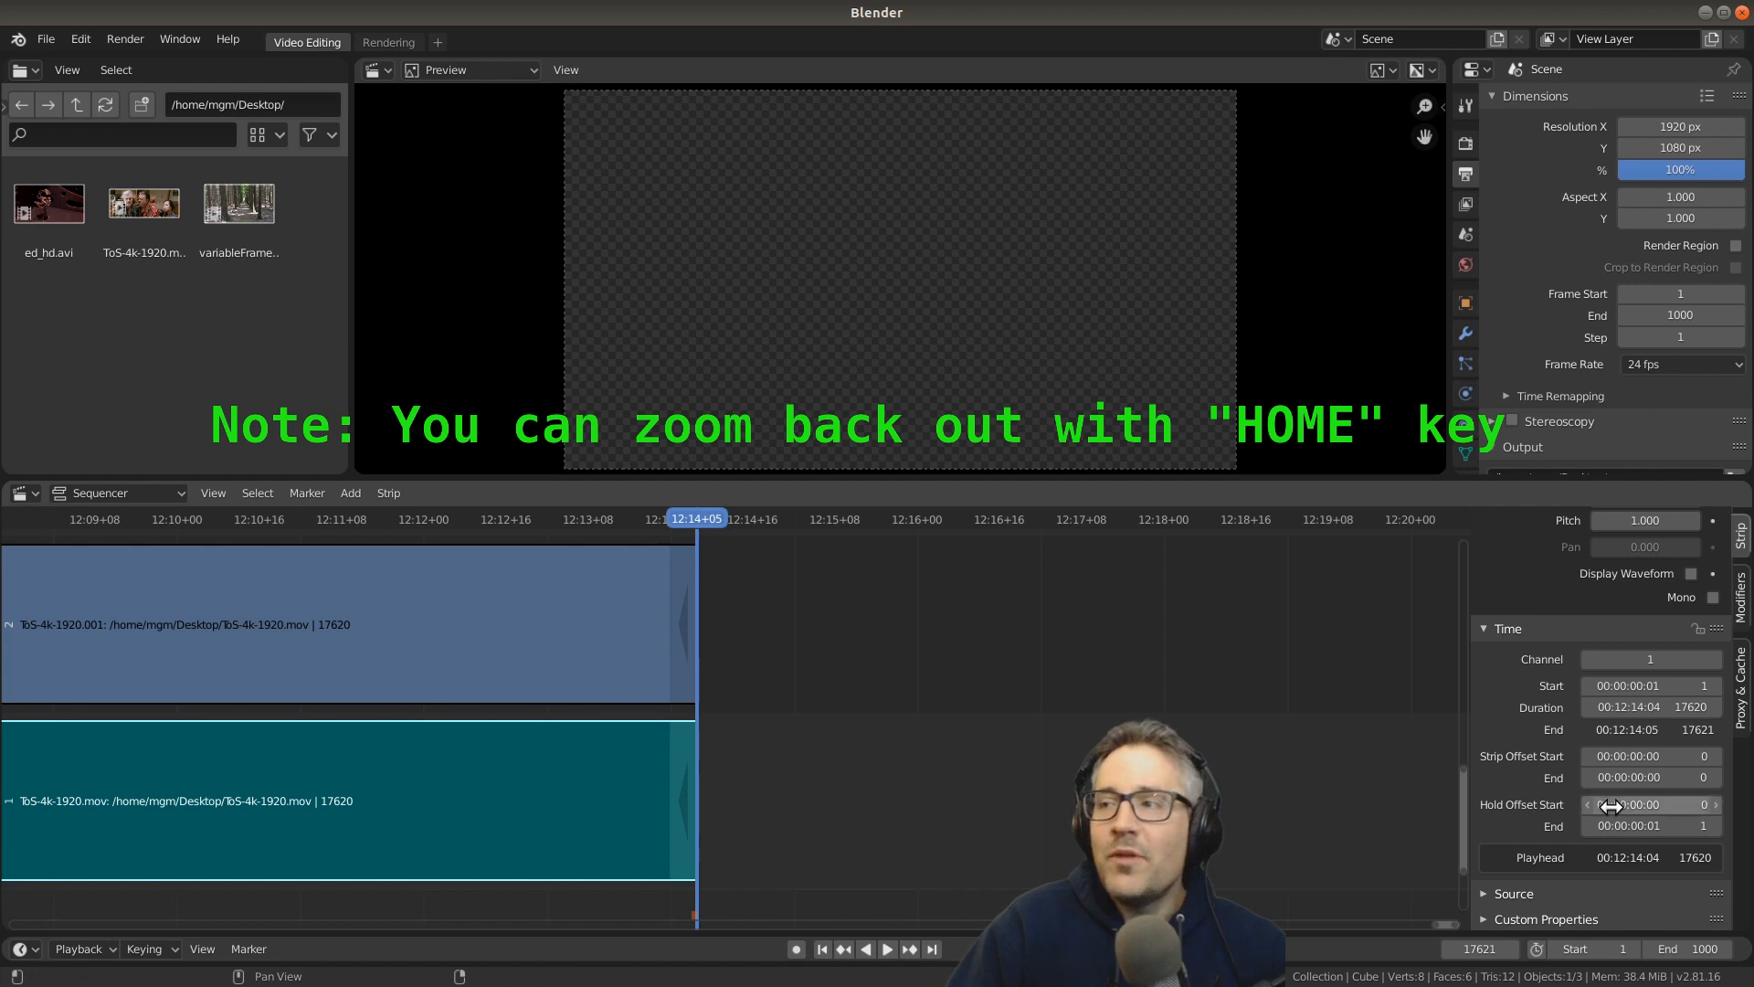
mouse_move(1723, 831)
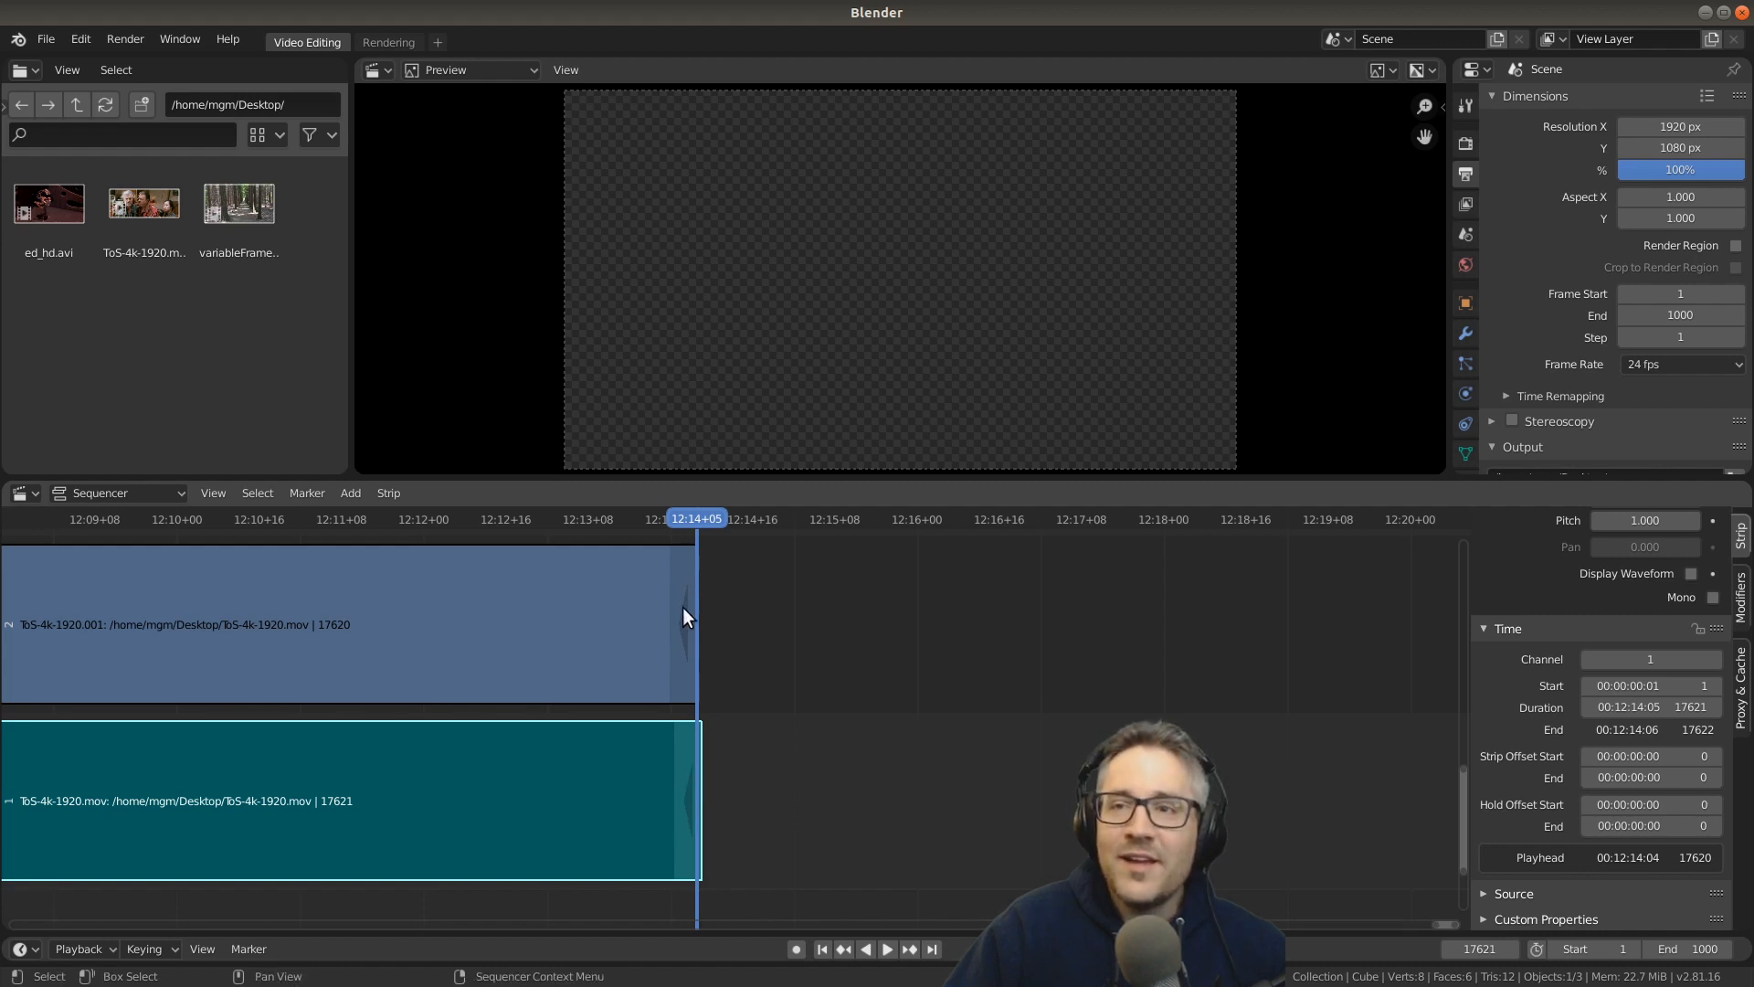
mouse_move(698, 538)
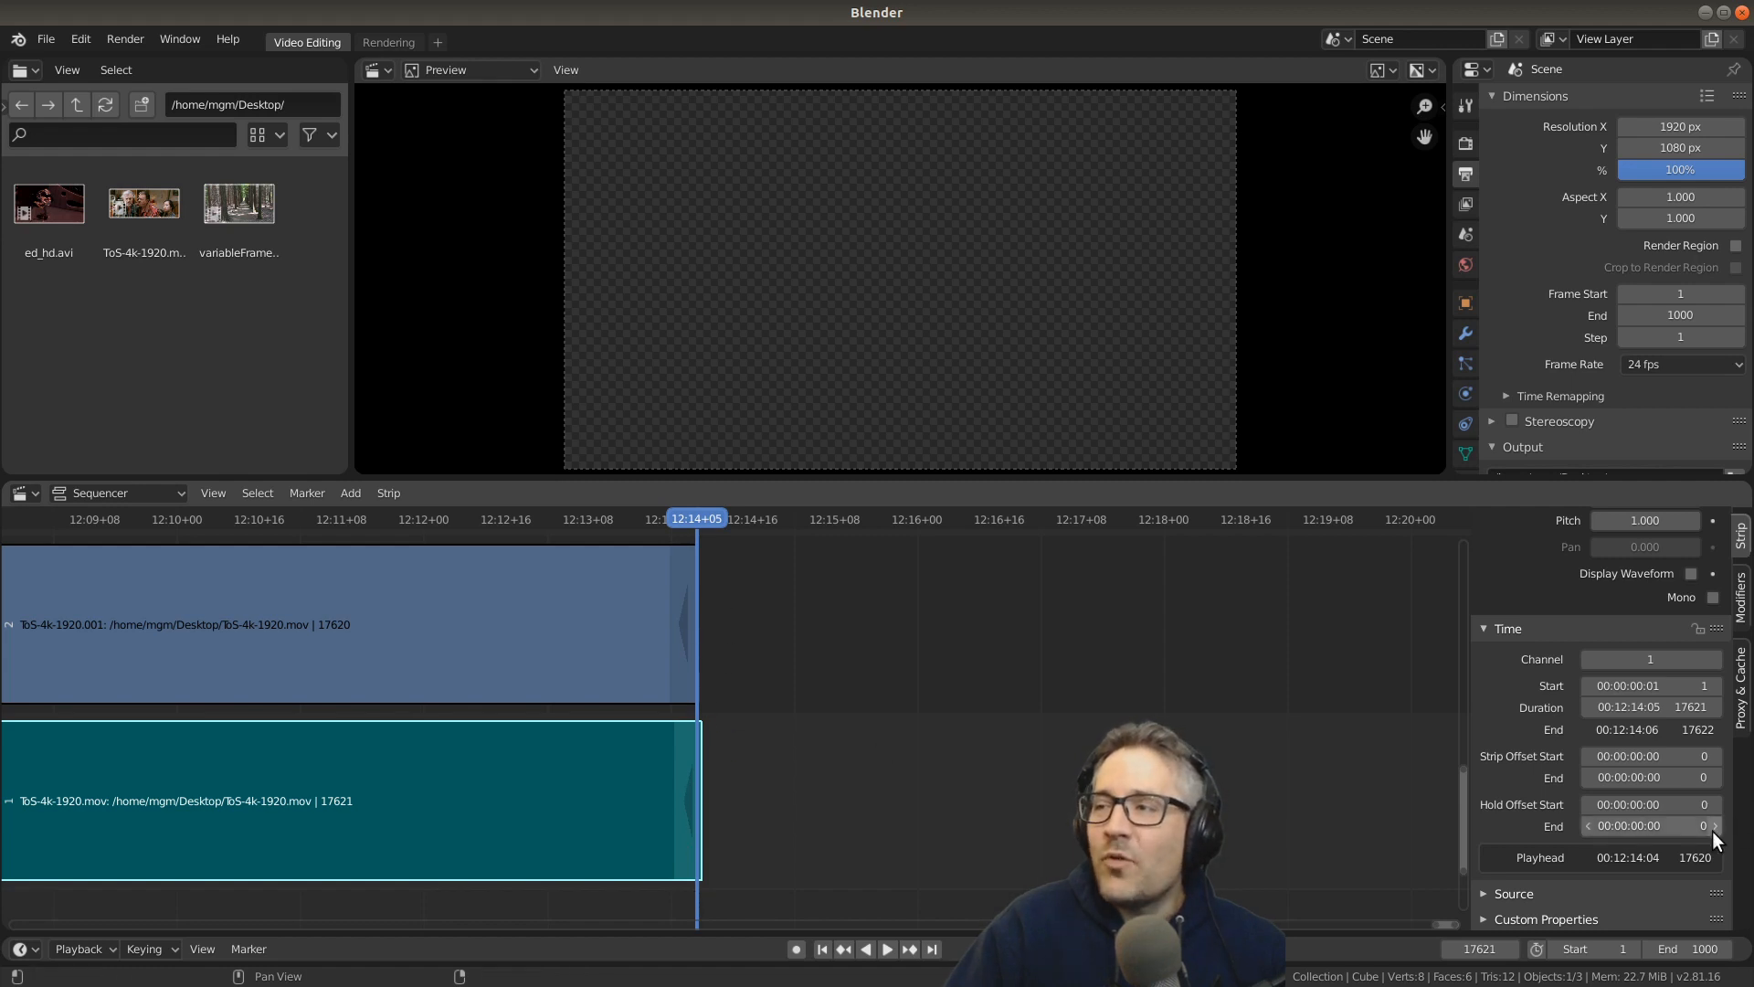
left_click(1713, 826)
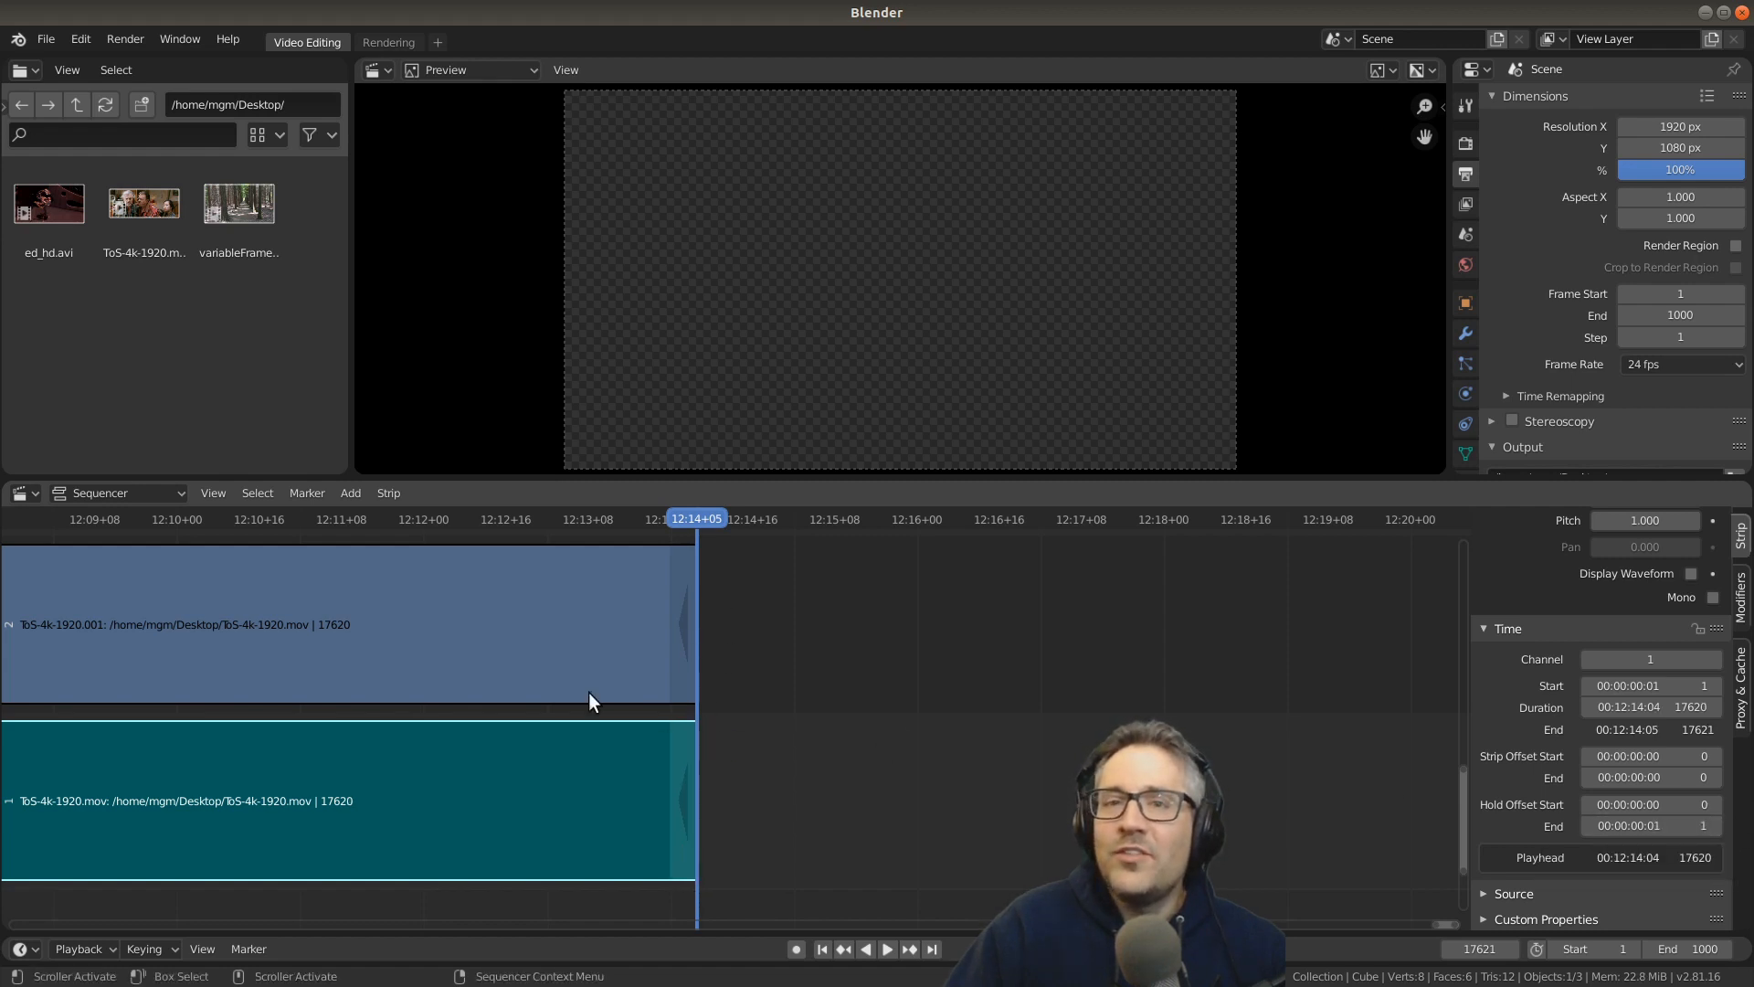
mouse_move(380, 582)
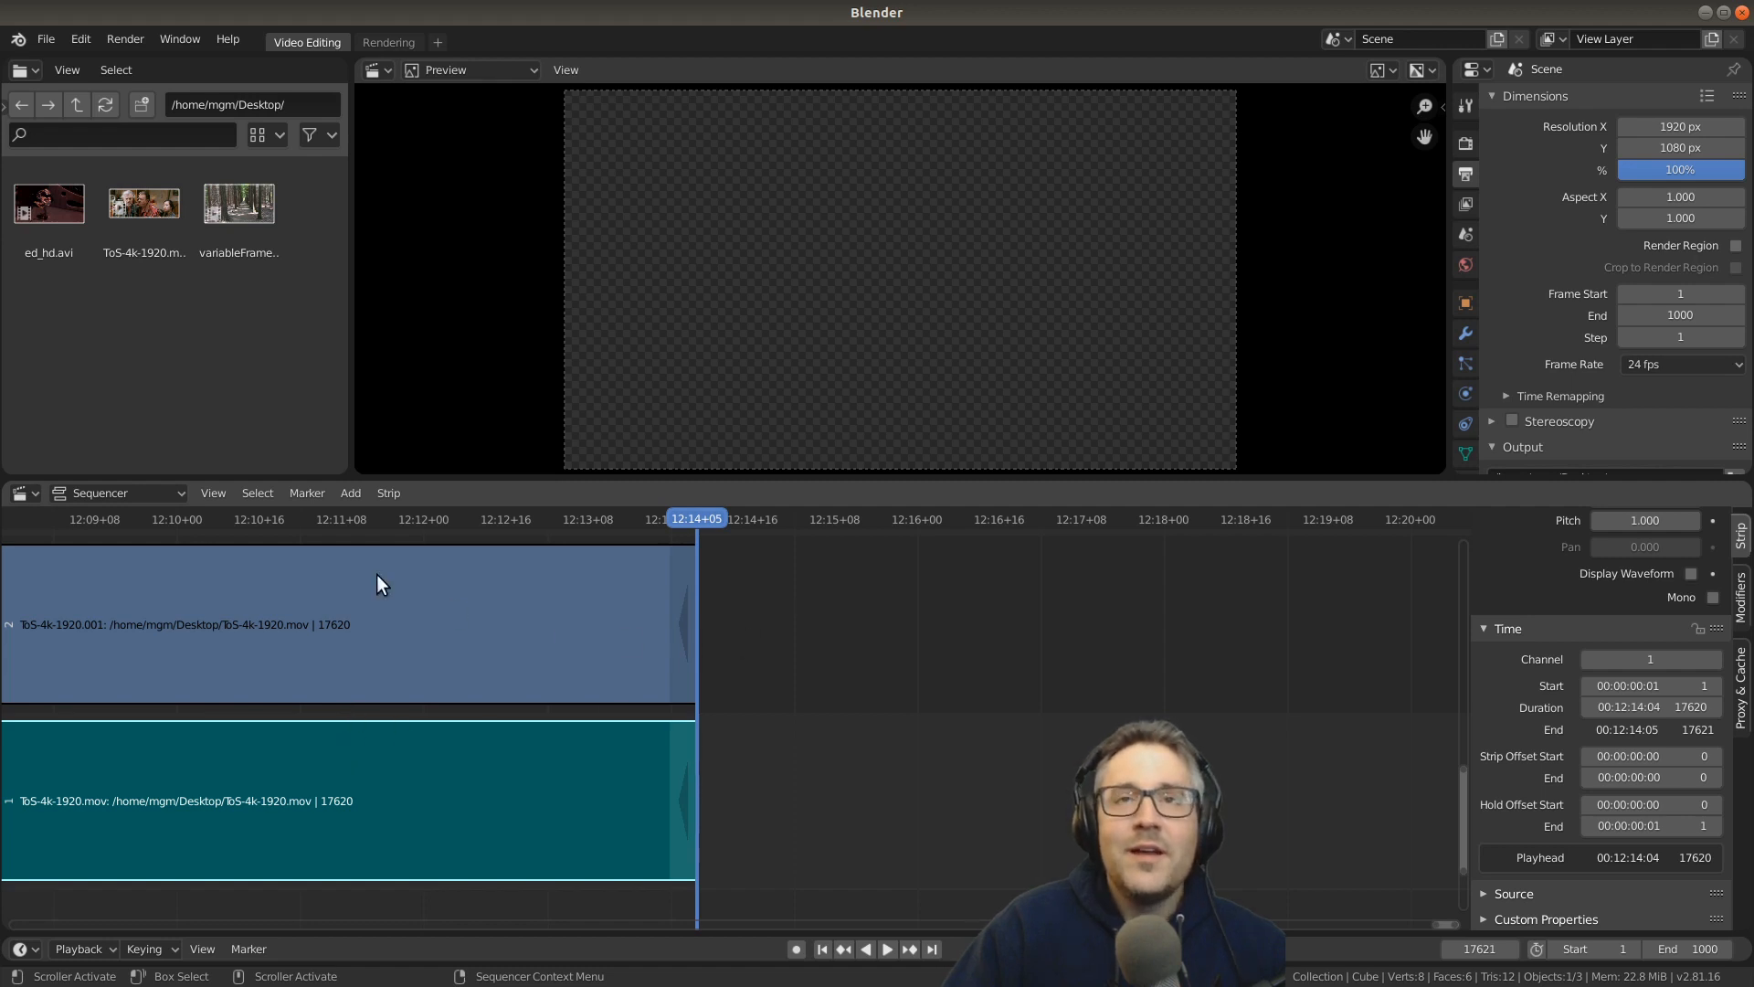
left_click(49, 203)
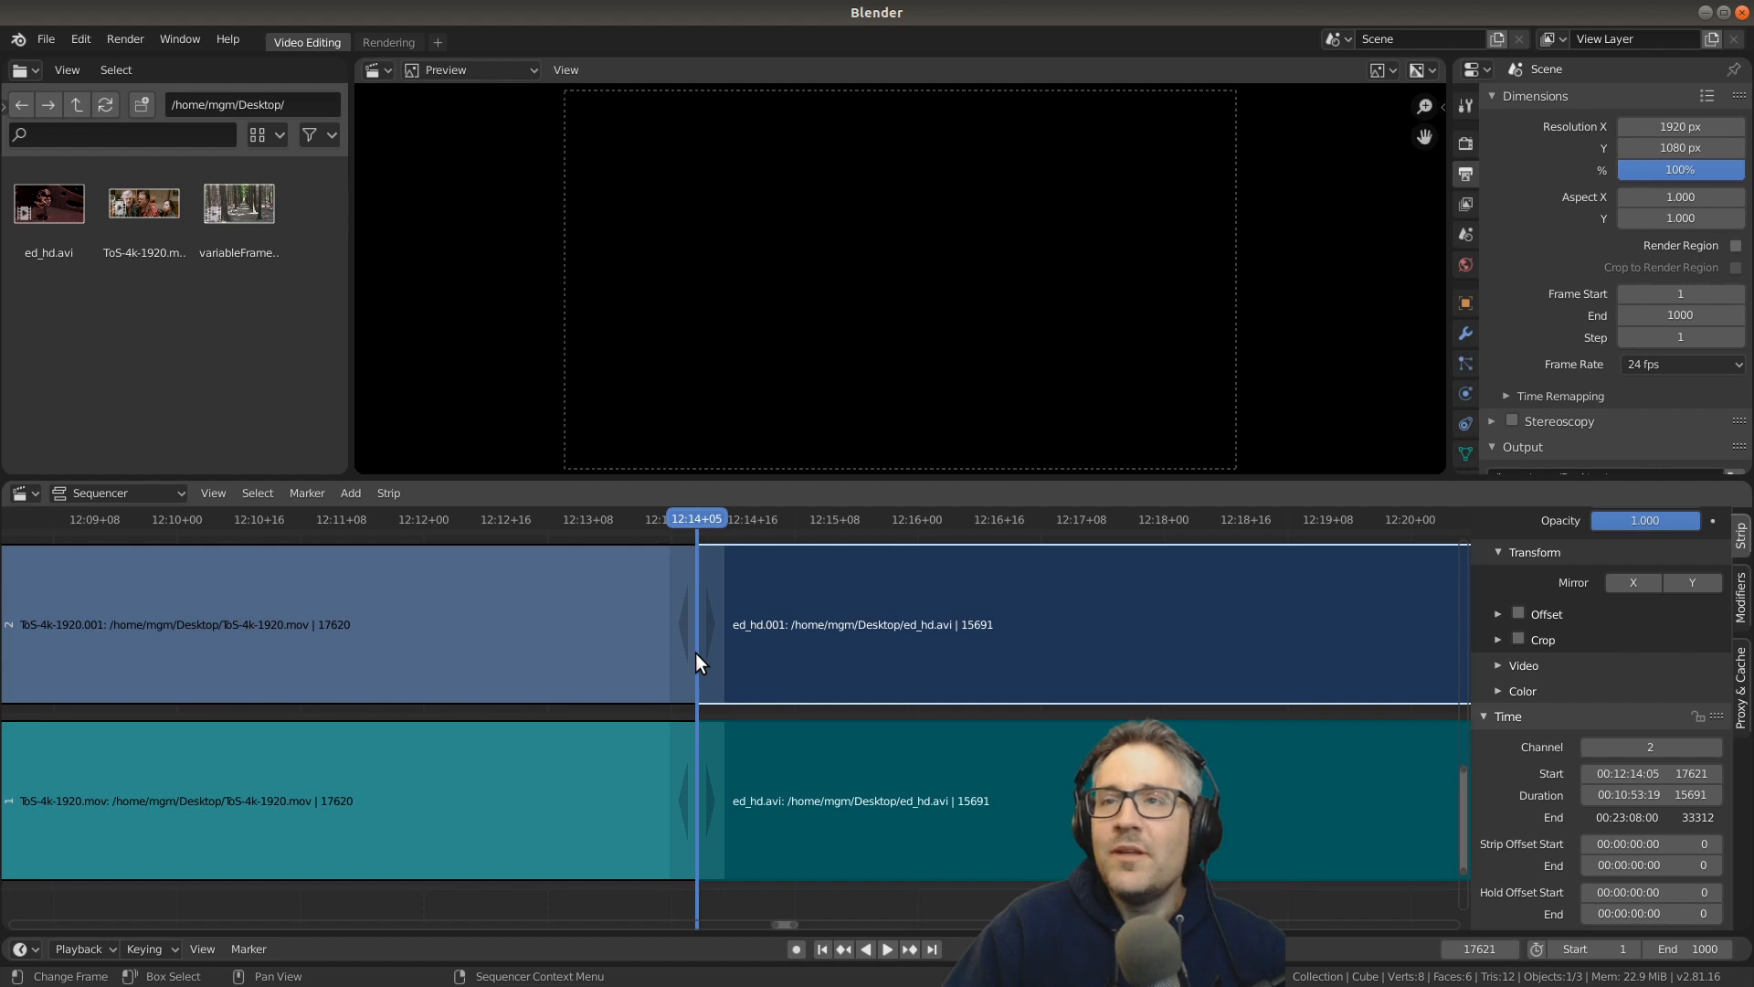
mouse_move(801, 617)
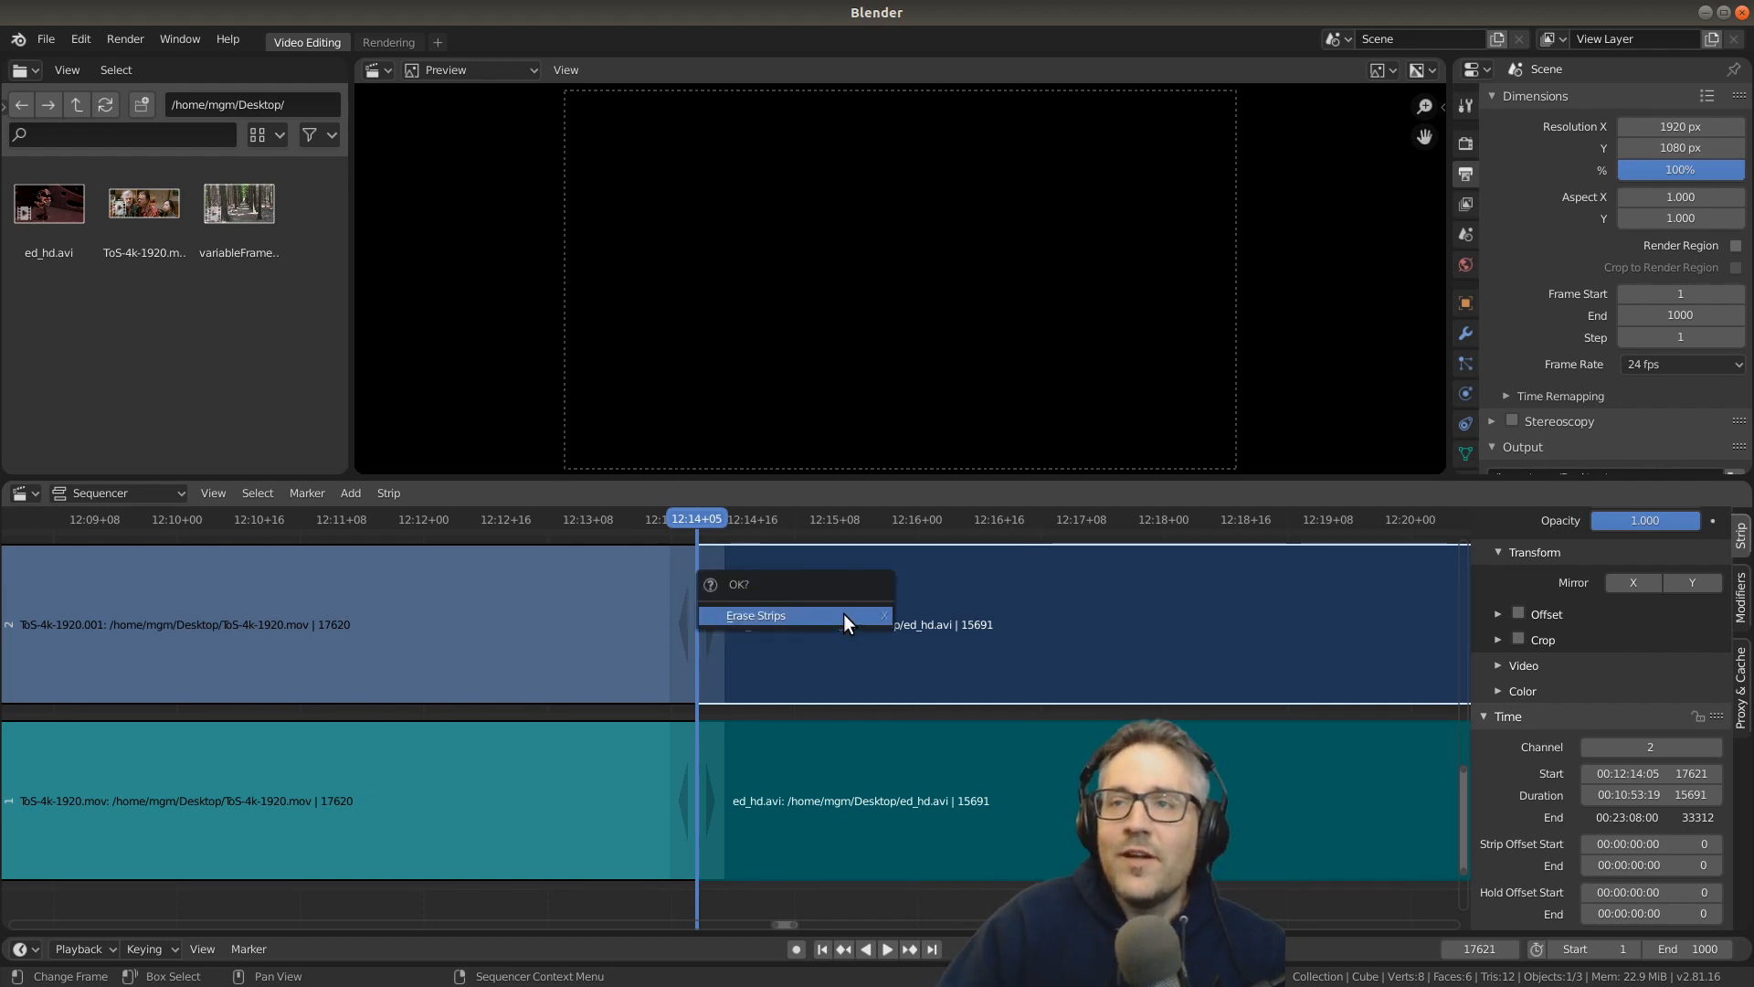
Step: Erase the ed_hd.avi strips, re-add the clip after ToS, then erase it again
left_click(756, 614)
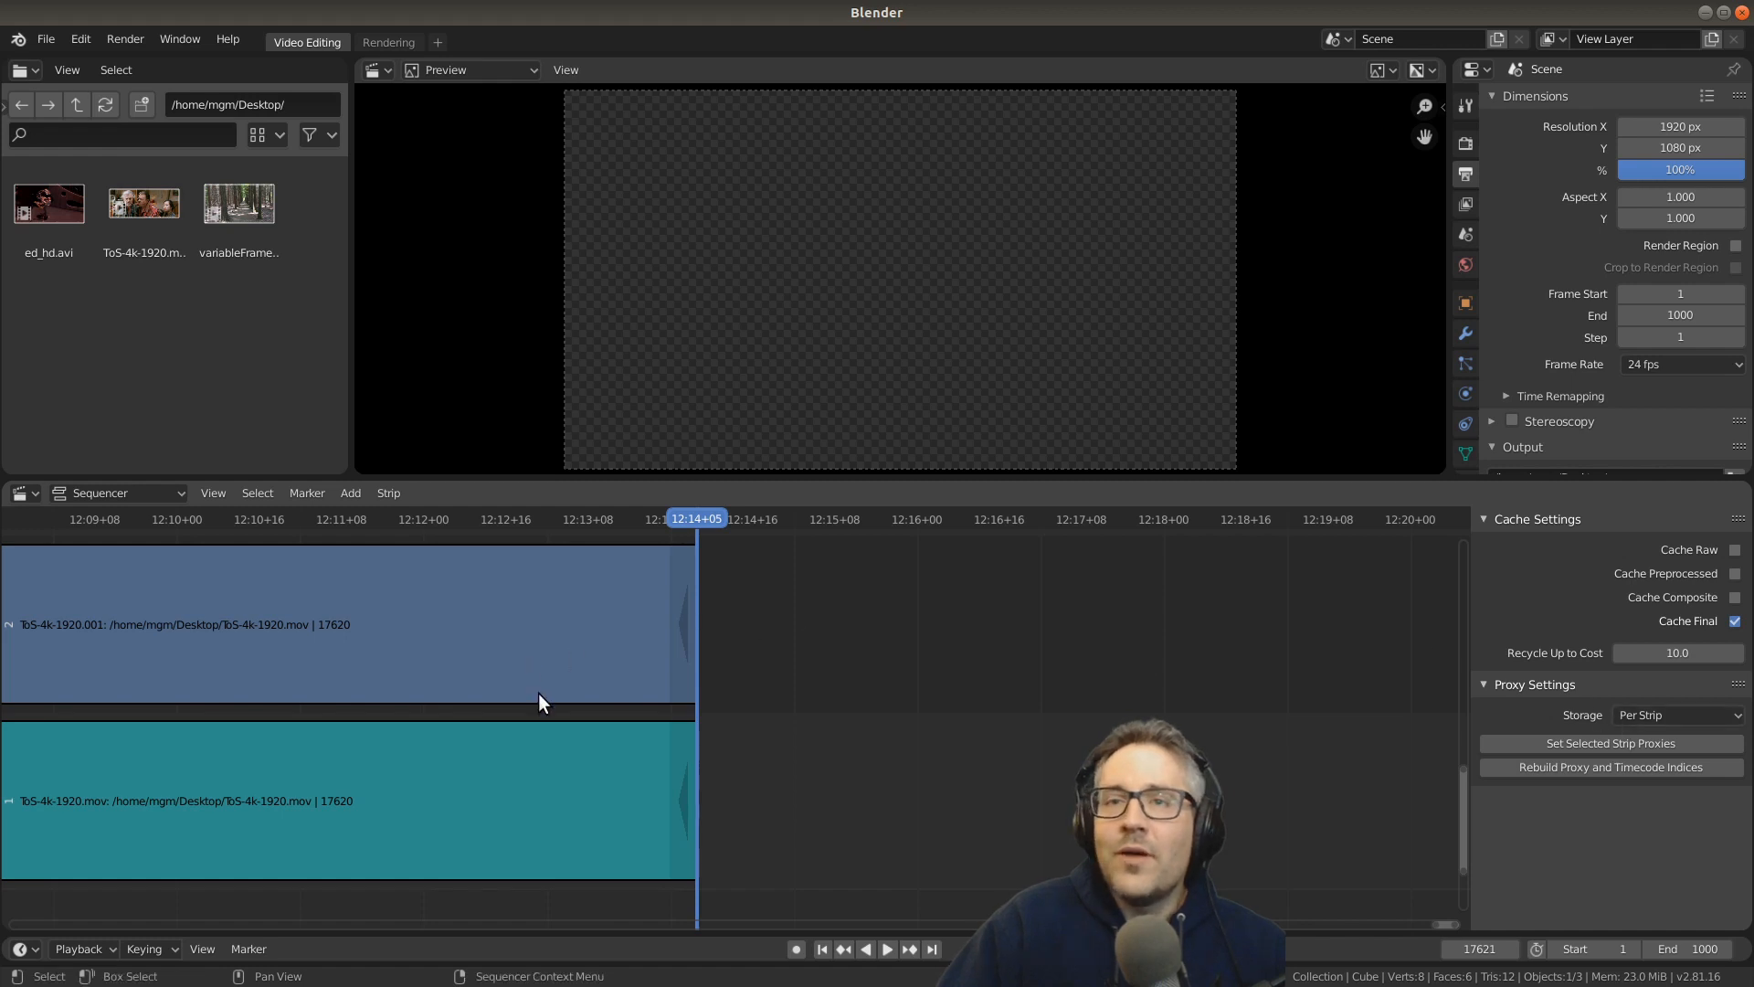
left_click(335, 800)
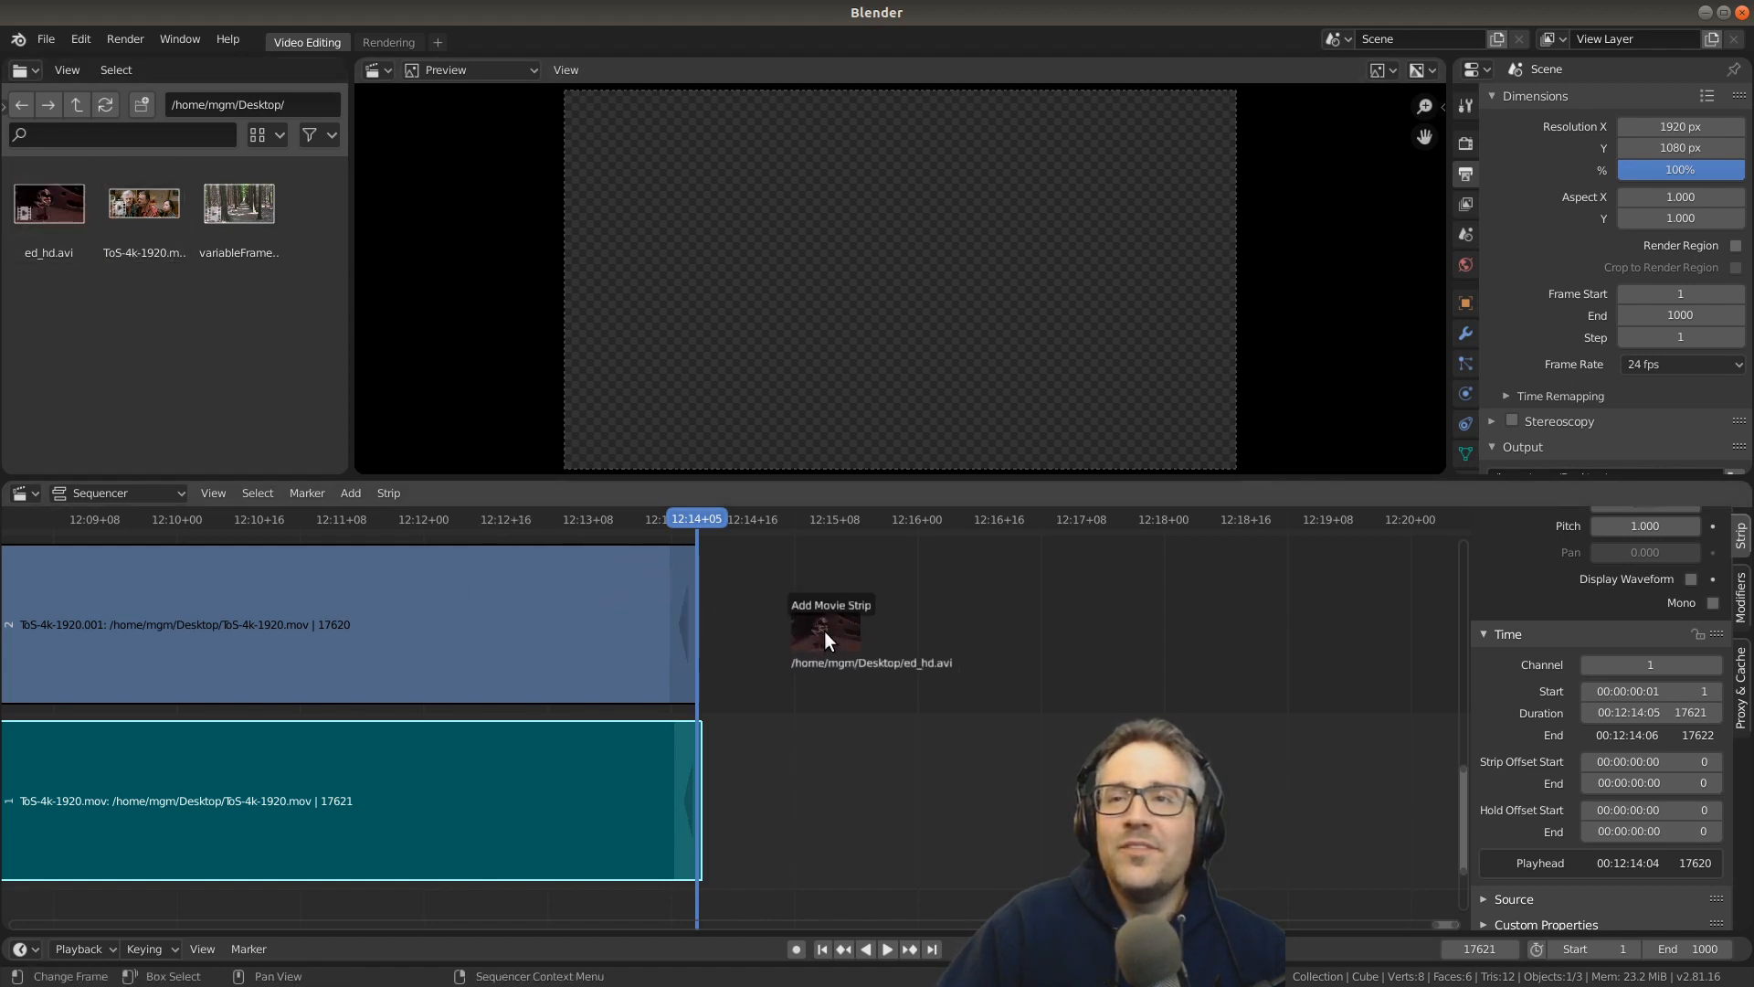
left_click(828, 637)
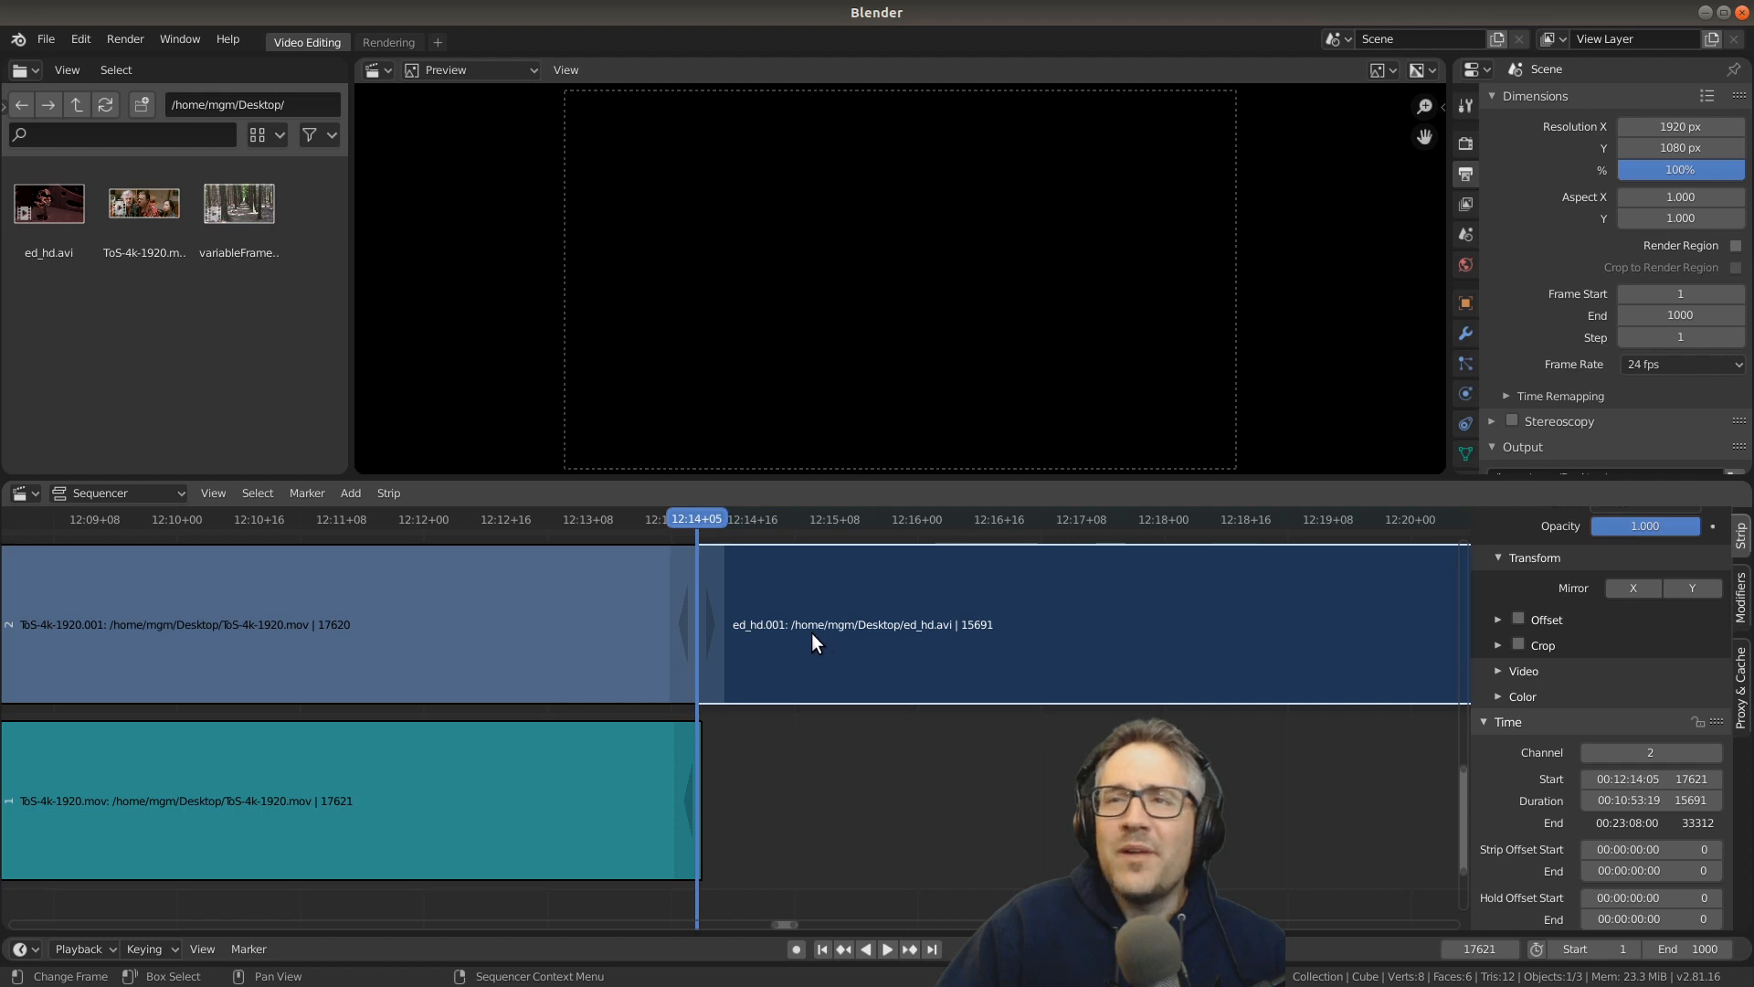
mouse_move(873, 769)
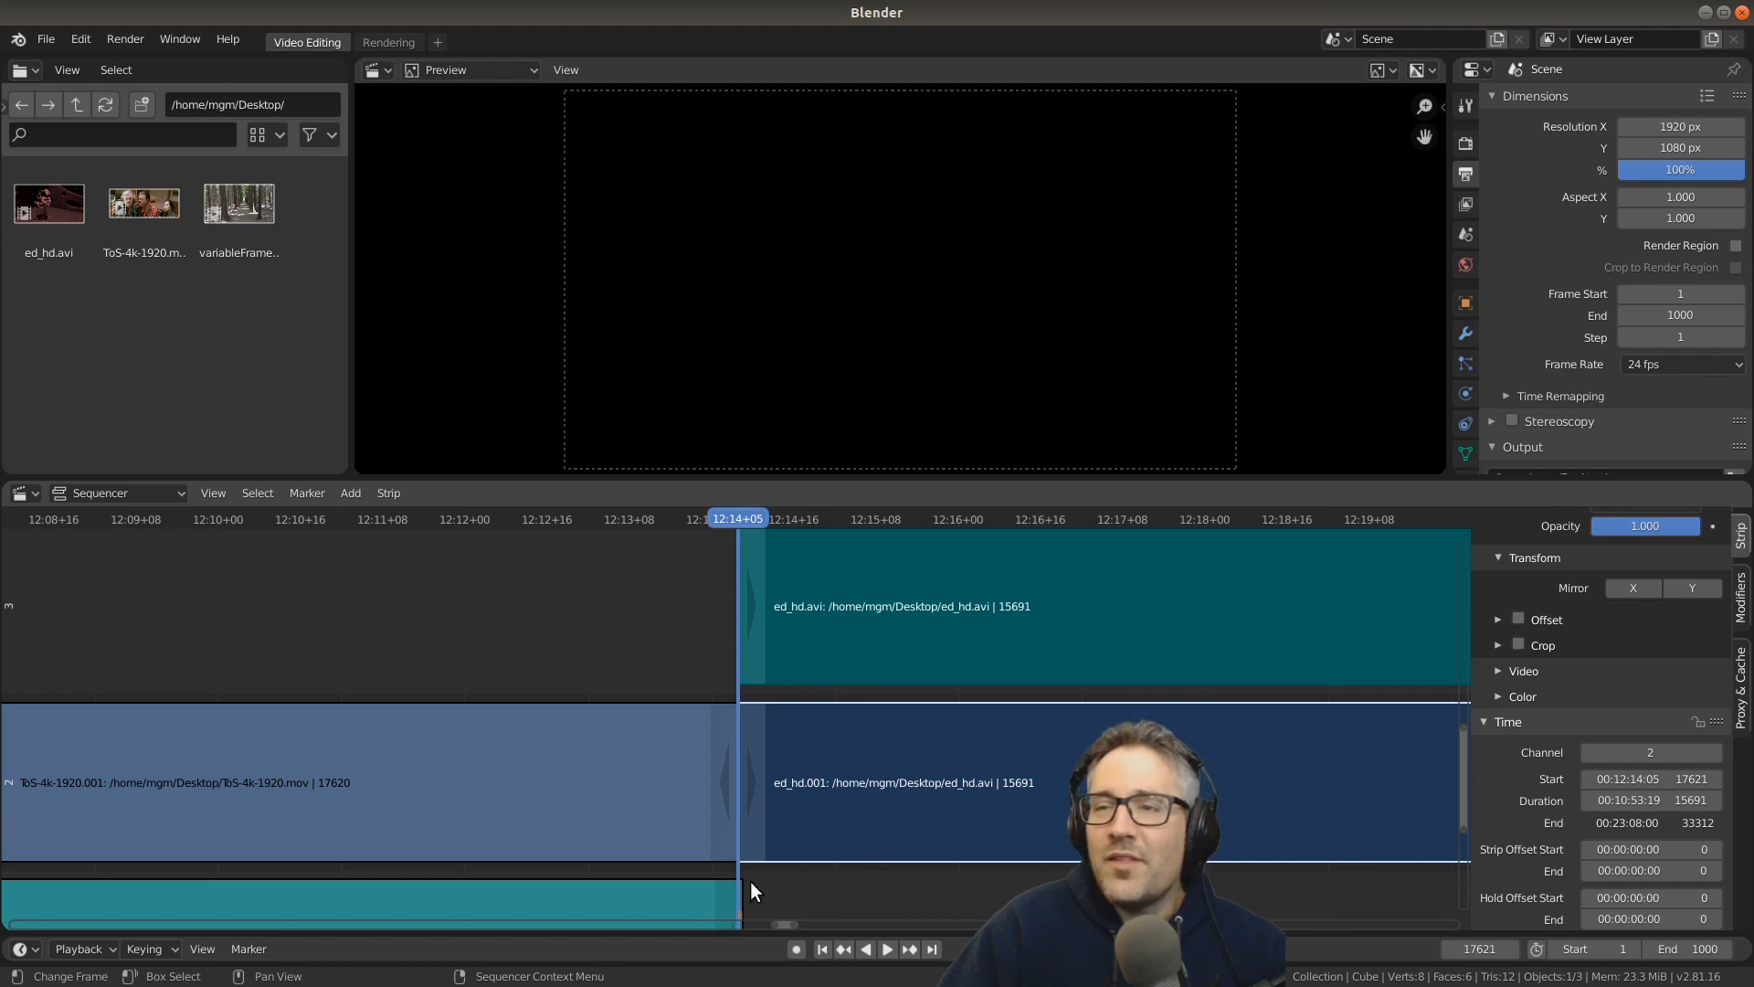
mouse_move(756, 811)
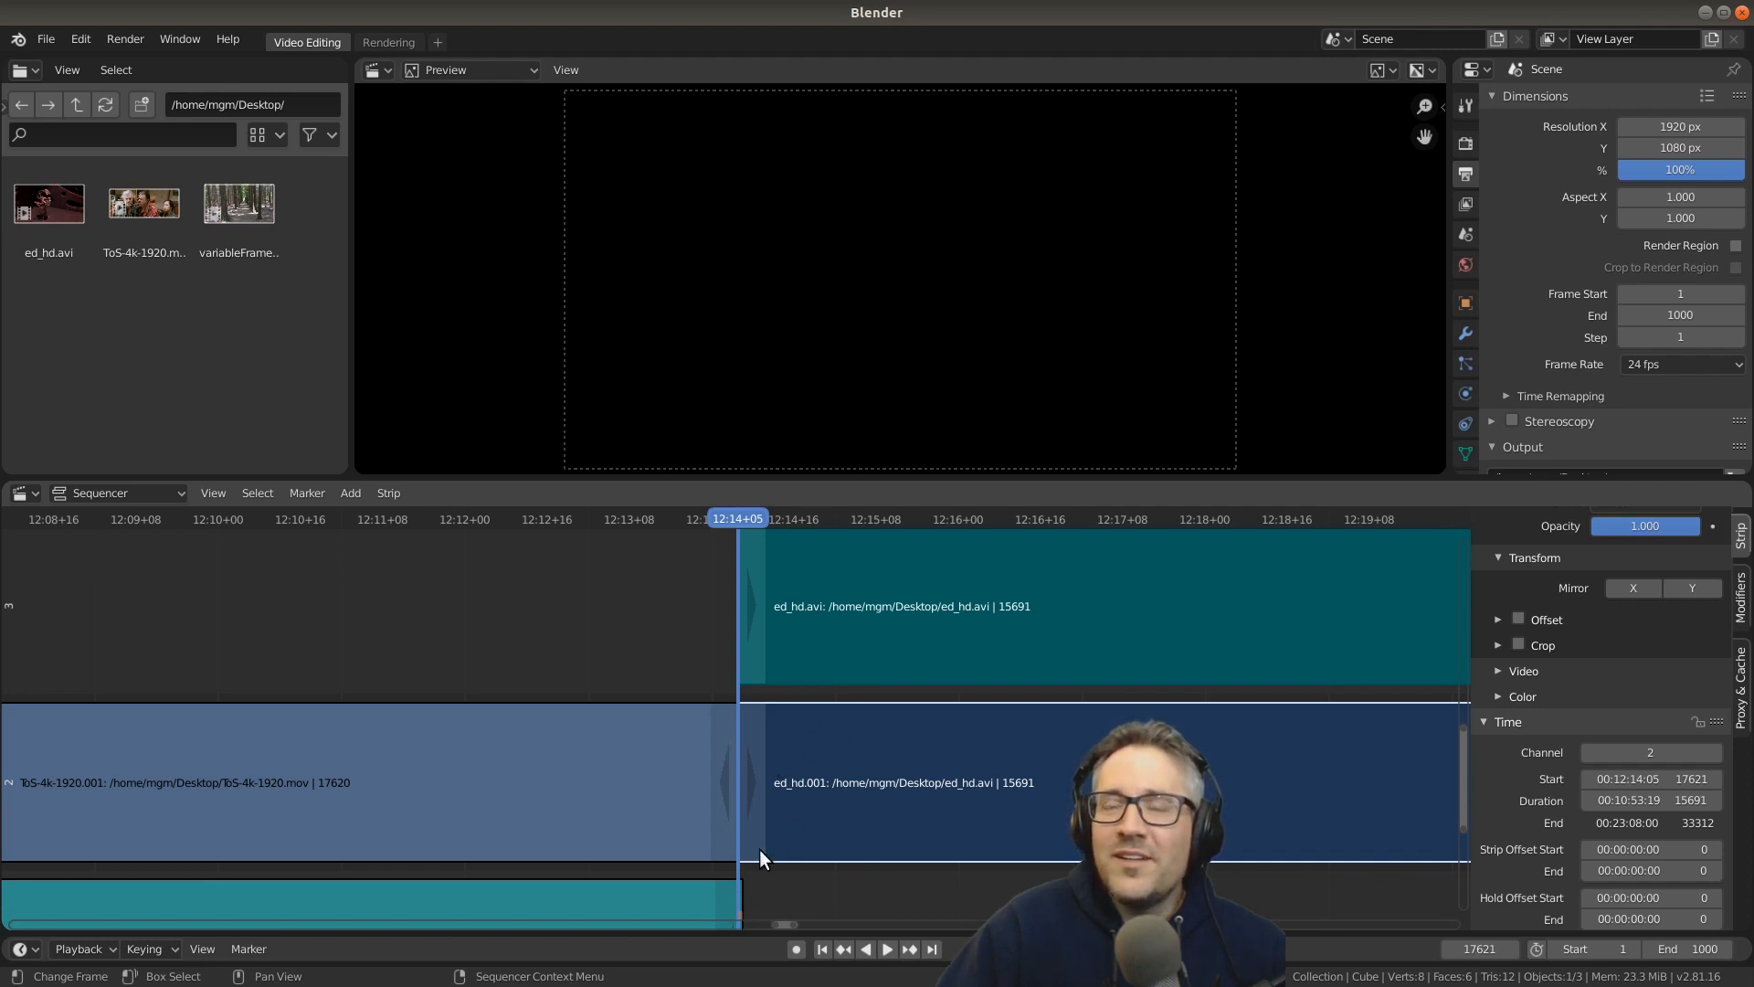
mouse_move(729, 829)
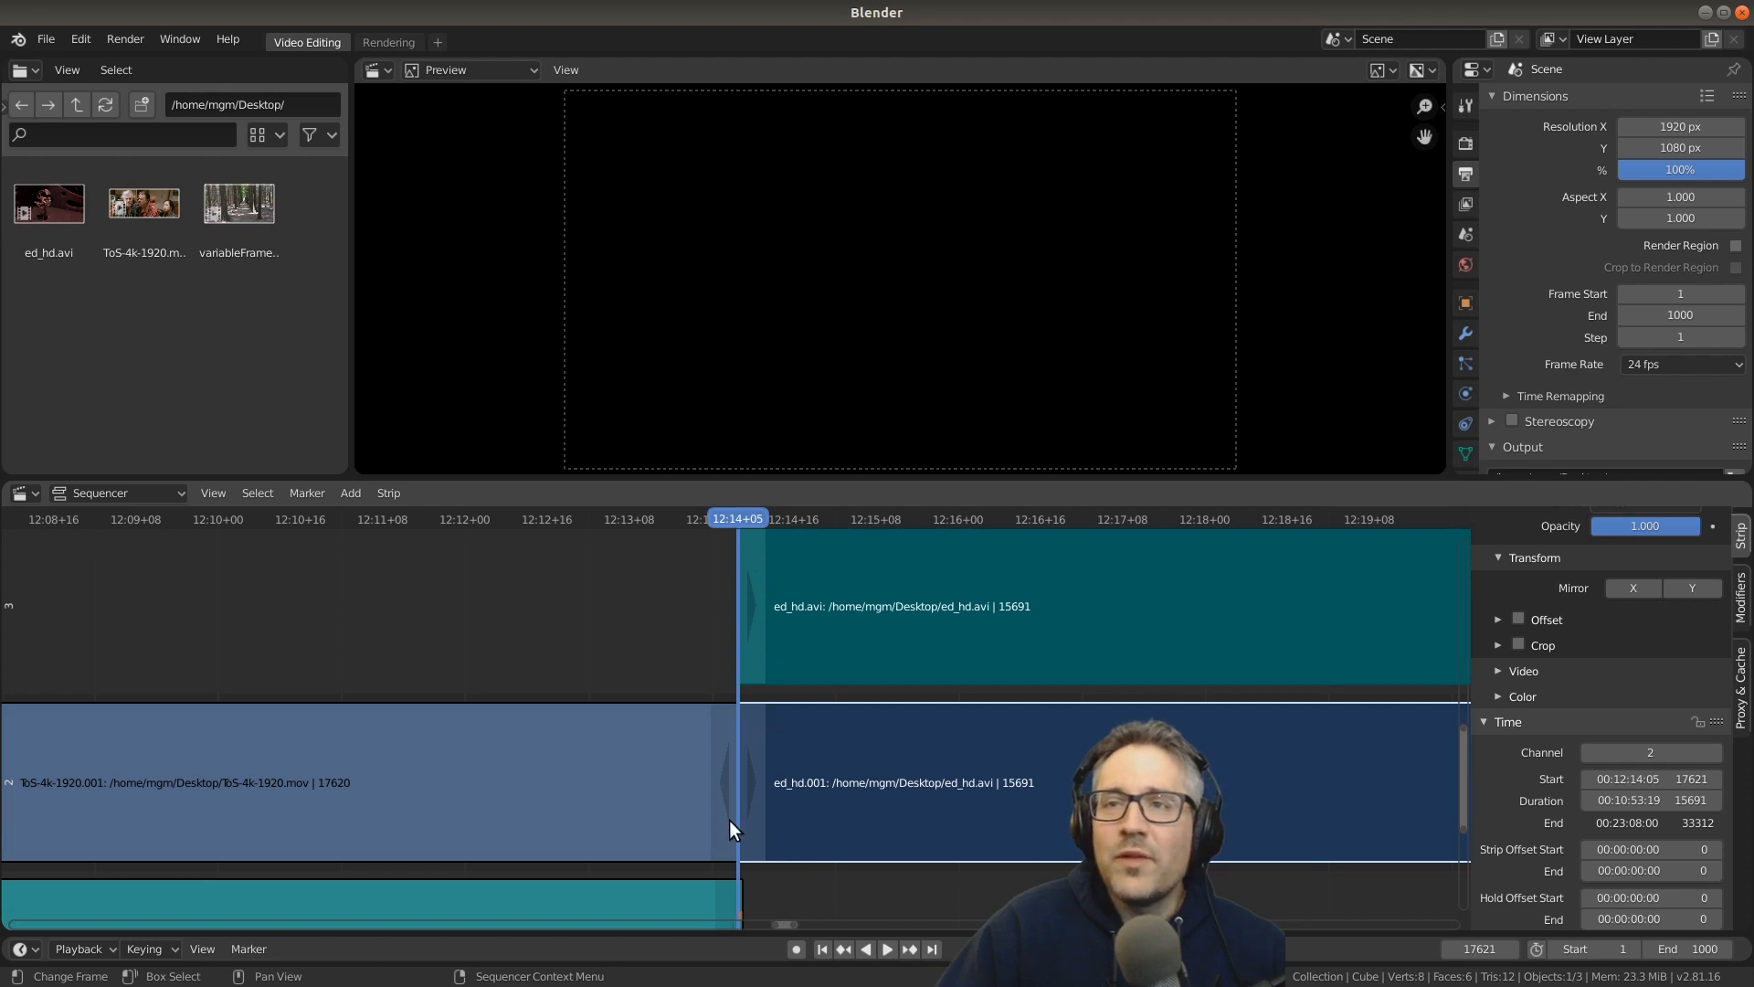
mouse_move(862, 679)
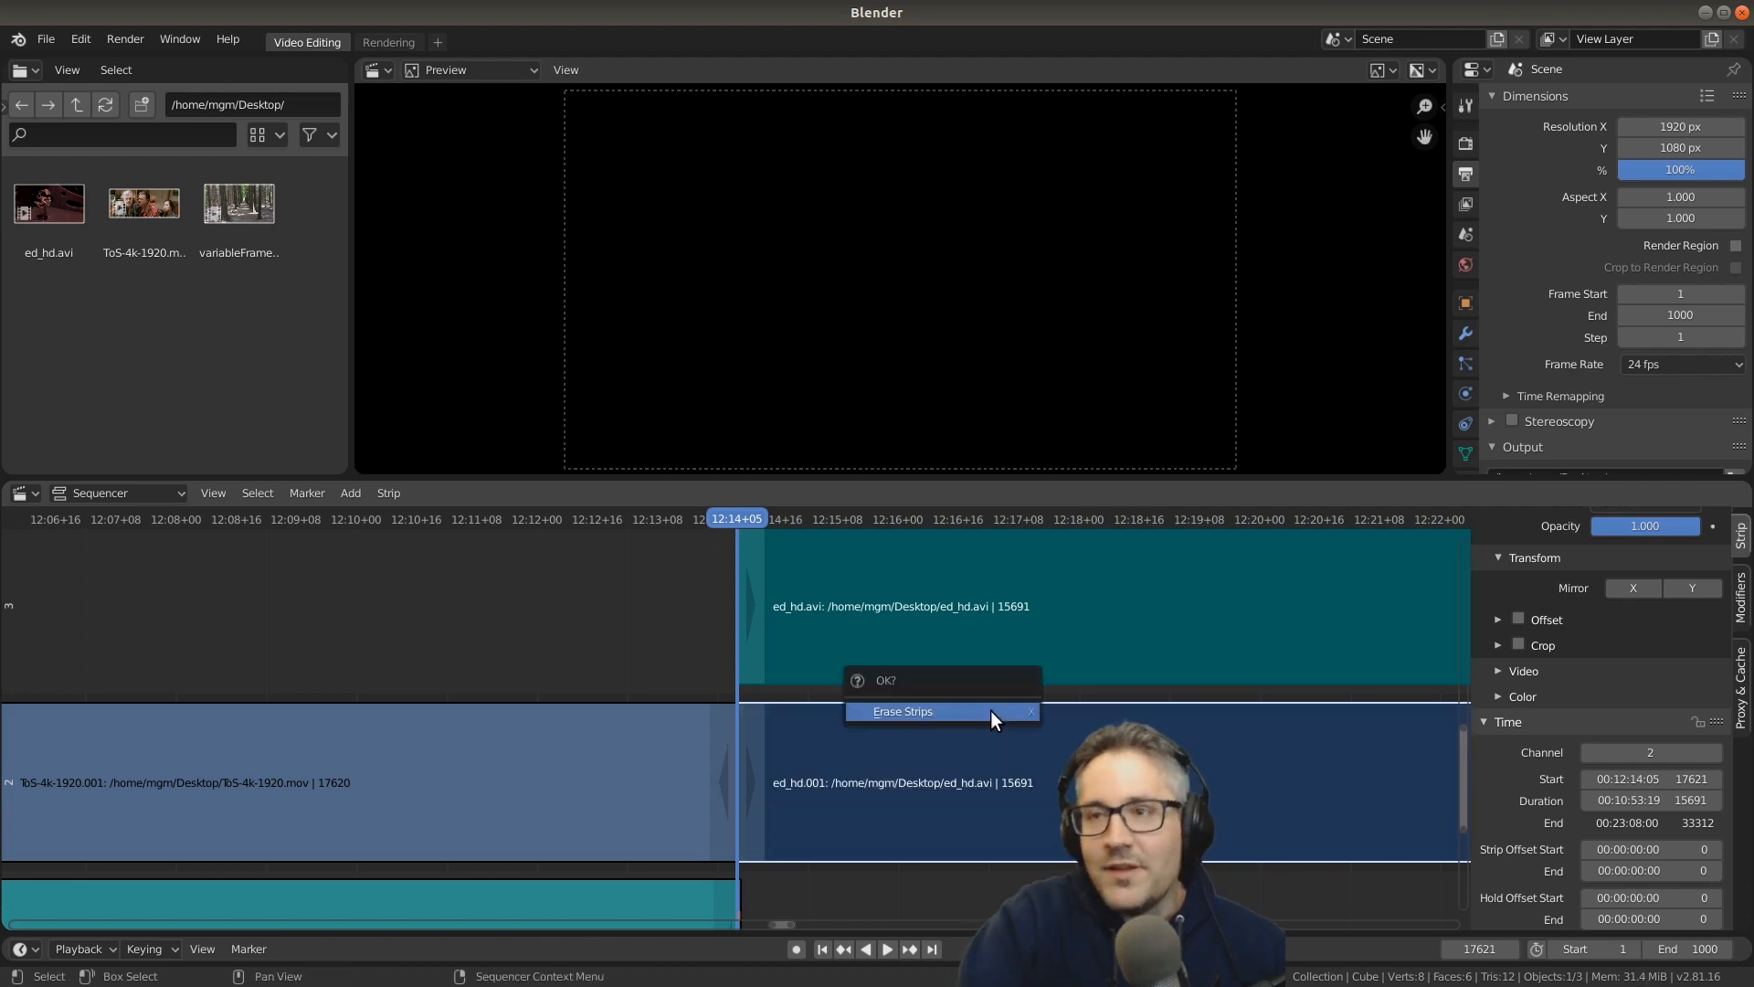
left_click(901, 712)
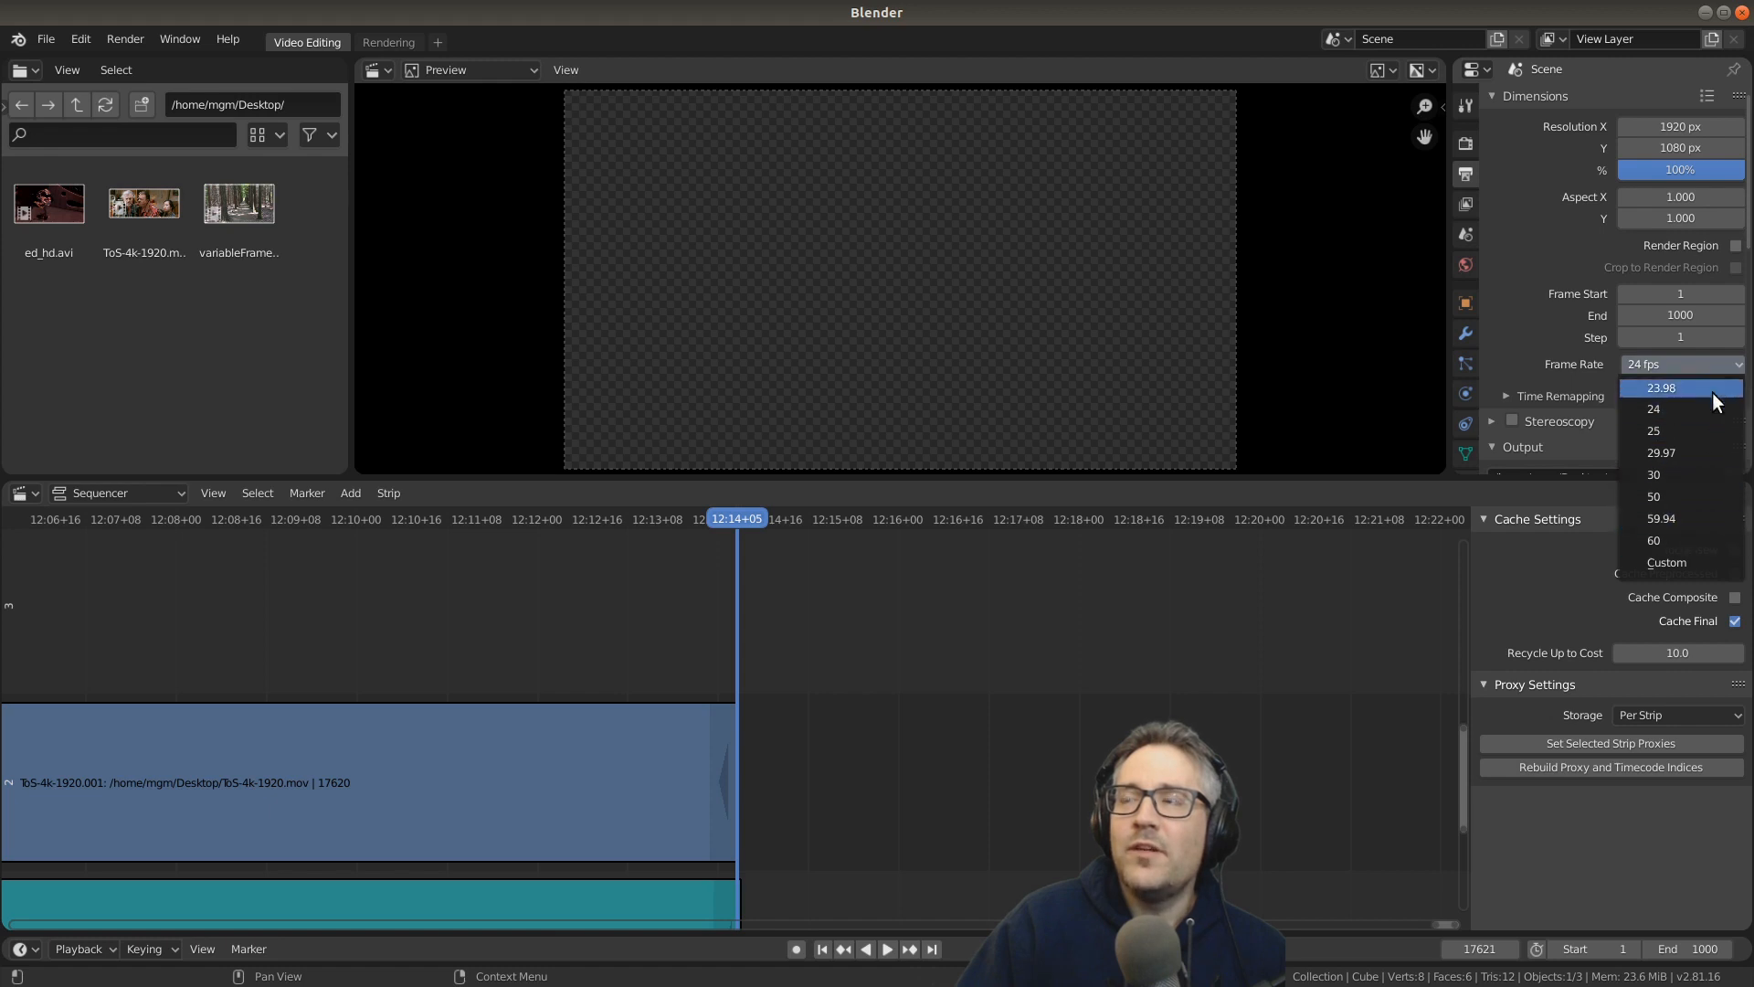
Step: Keep the frame rate at 24 fps and select the ToS-4k-1920 audio strip
left_click(1654, 408)
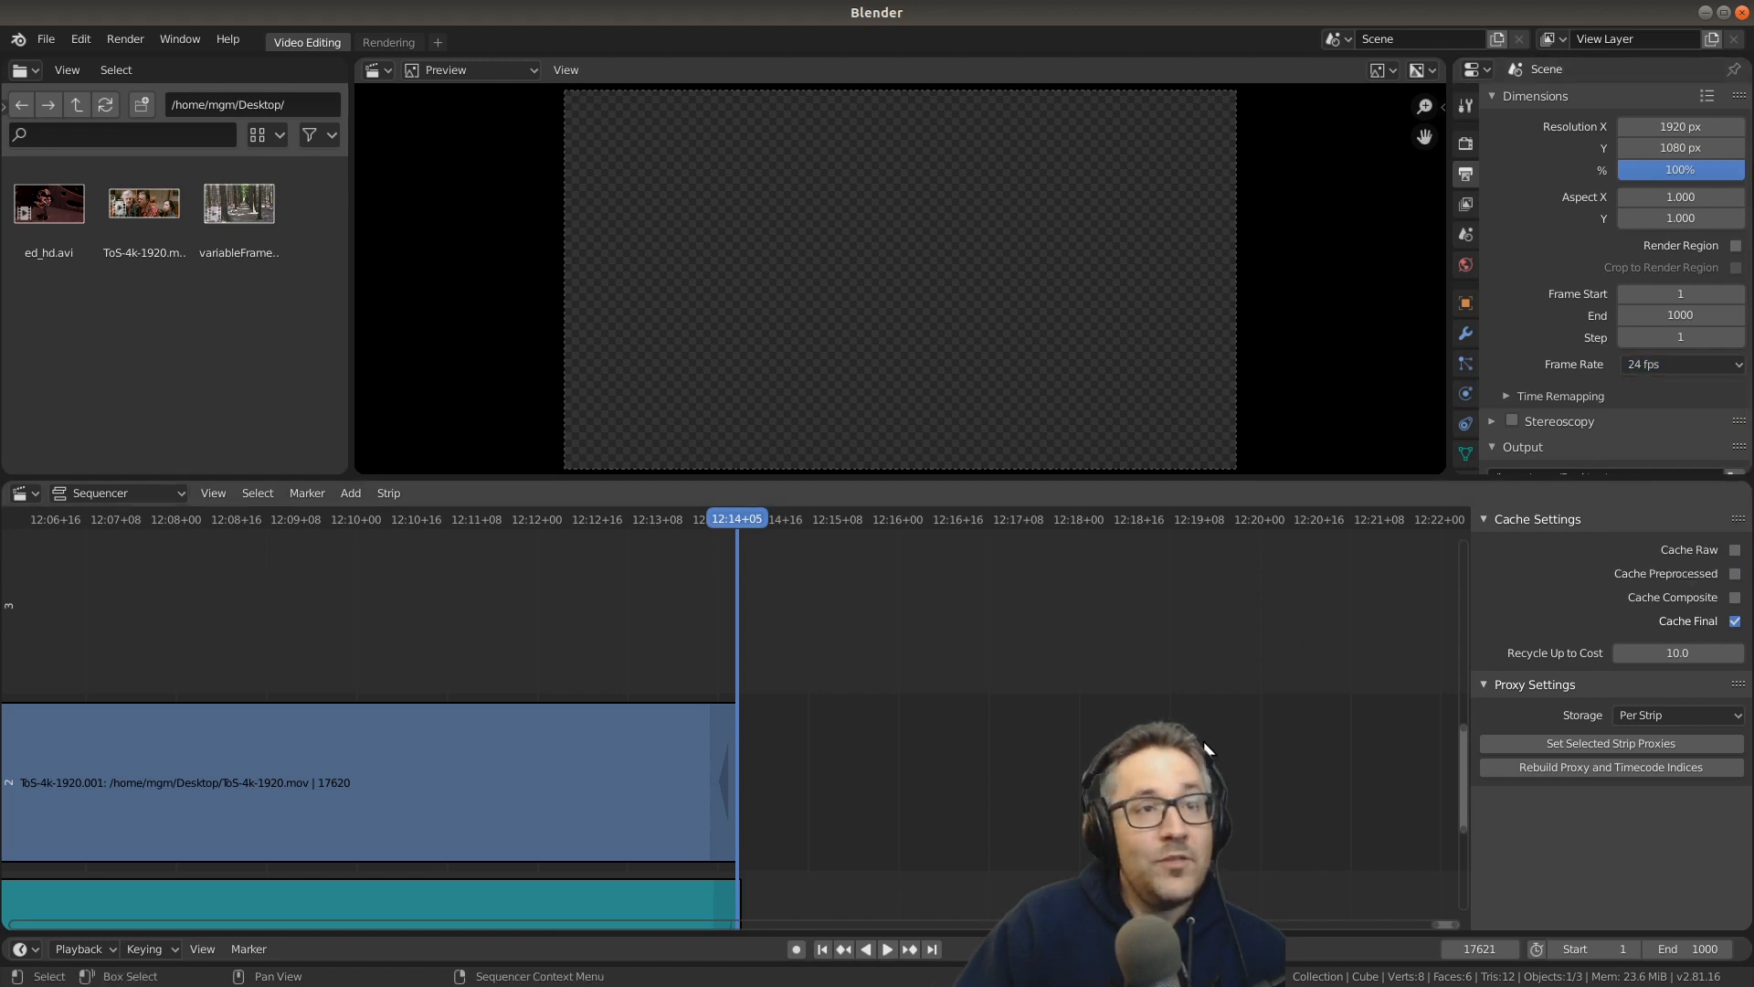
mouse_move(1242, 652)
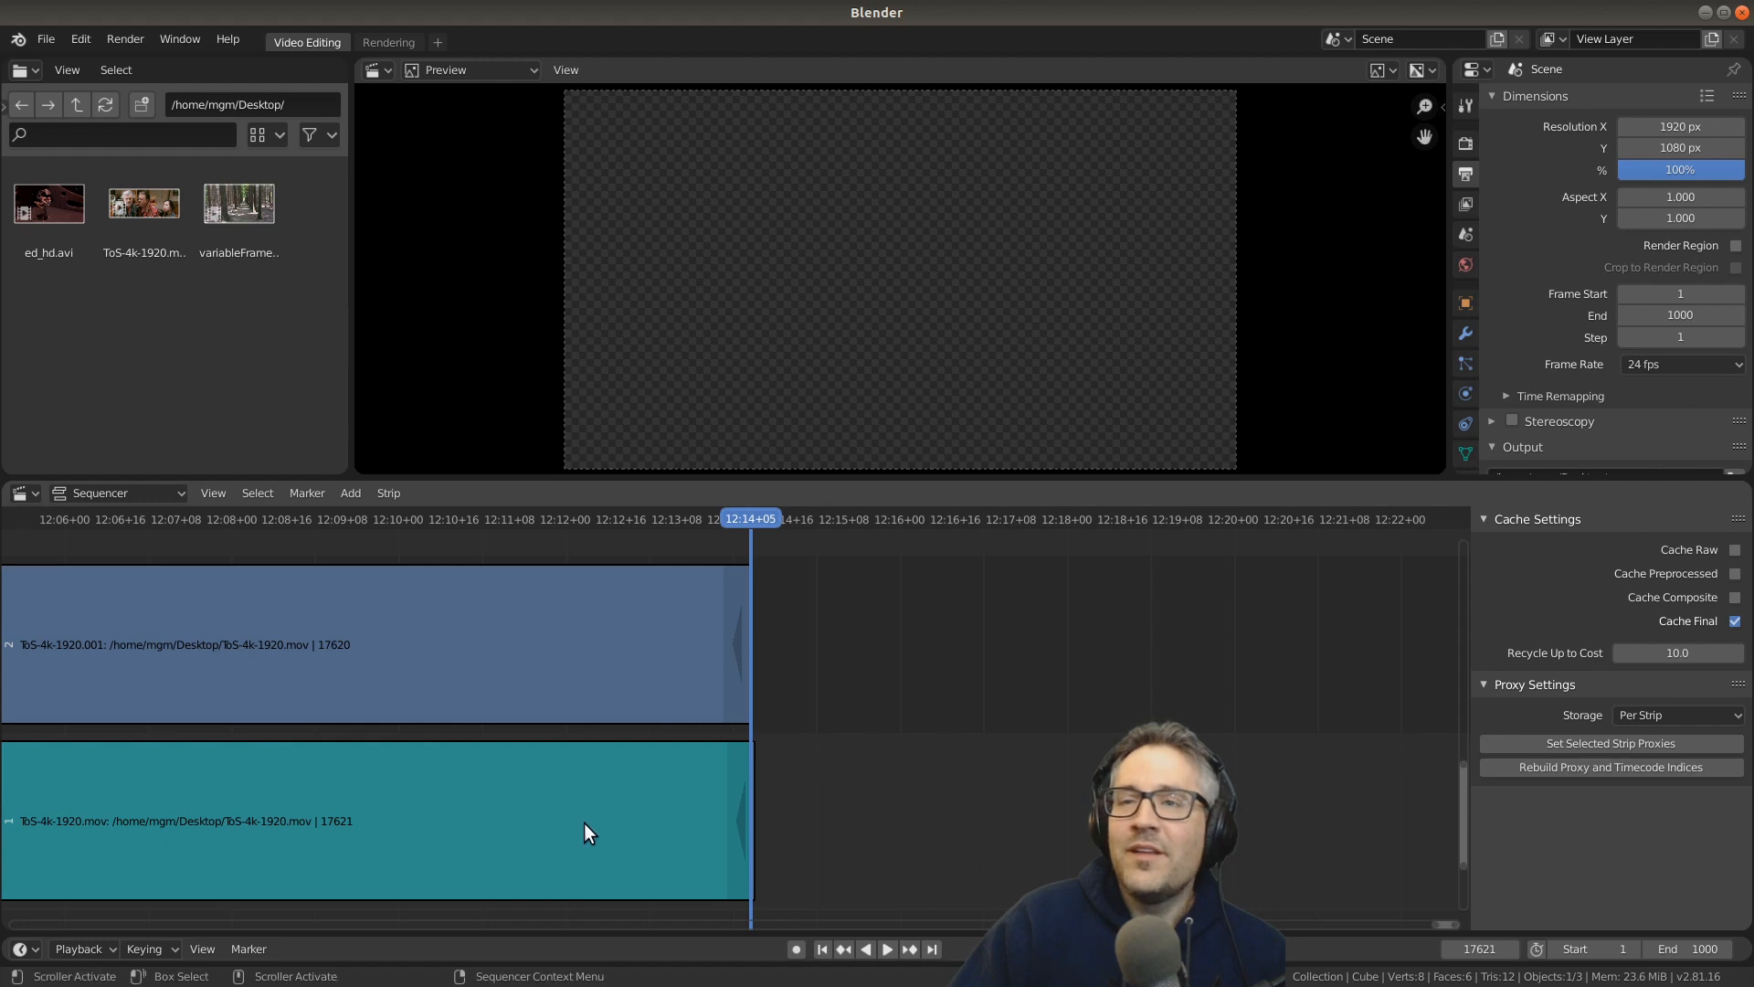
left_click(375, 817)
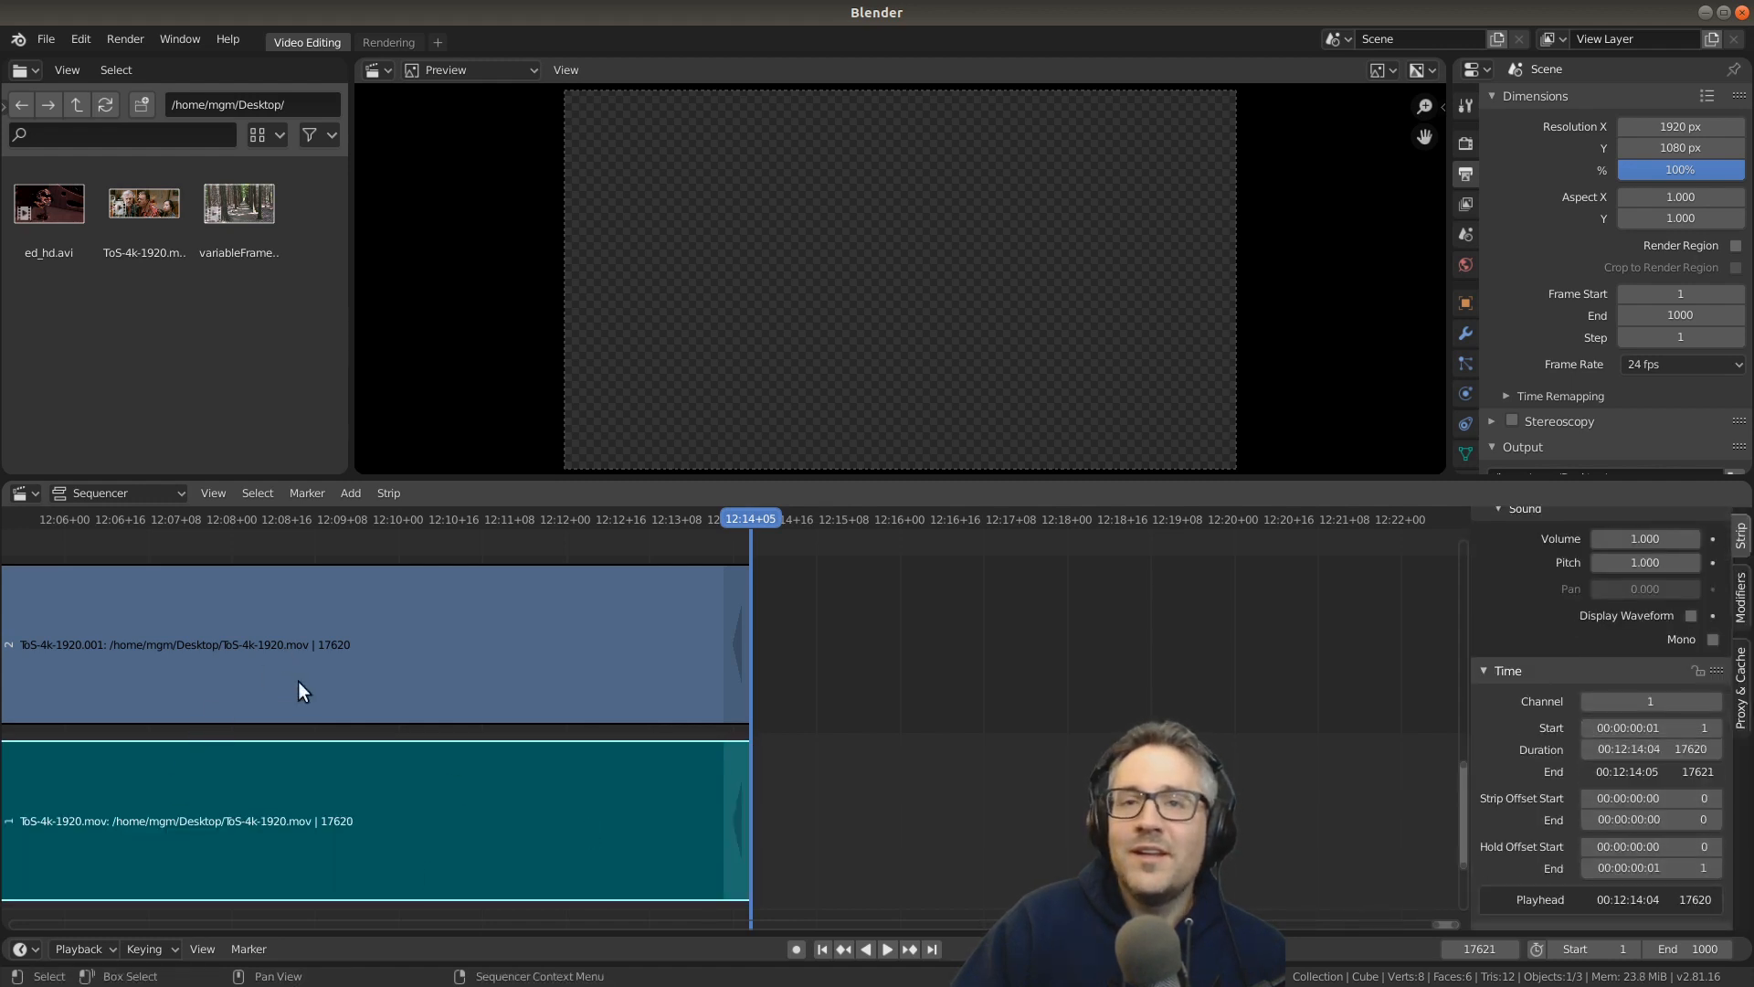
mouse_move(430, 798)
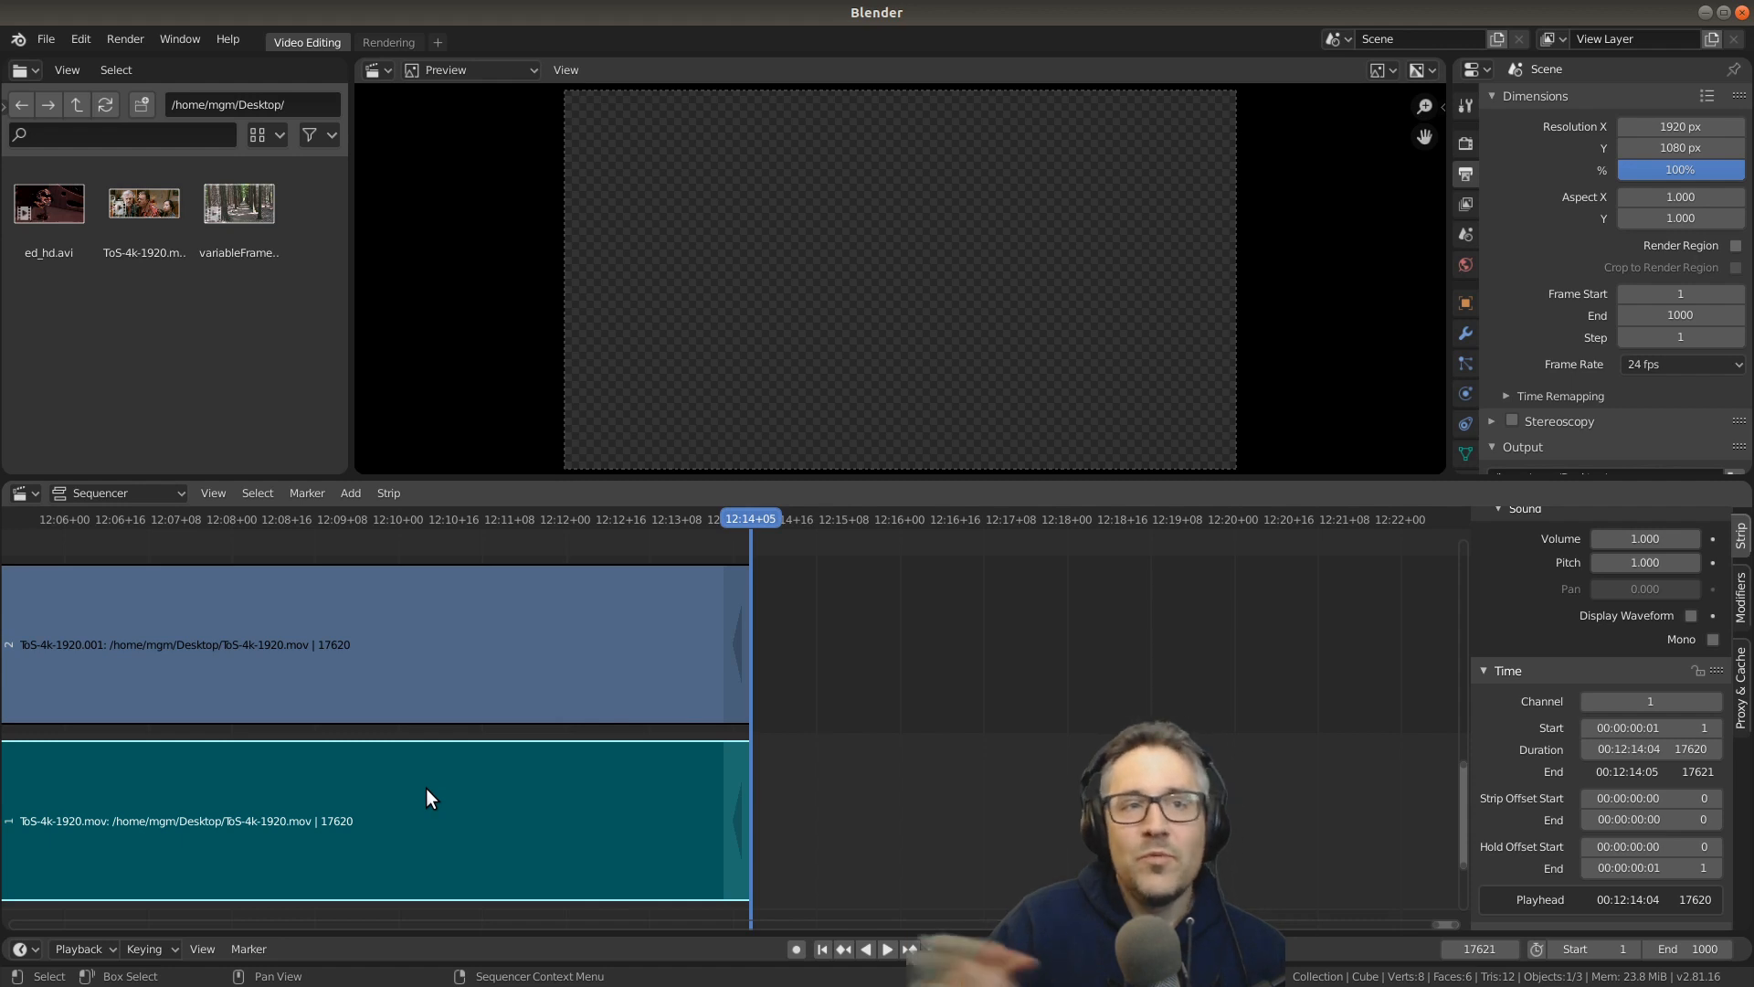